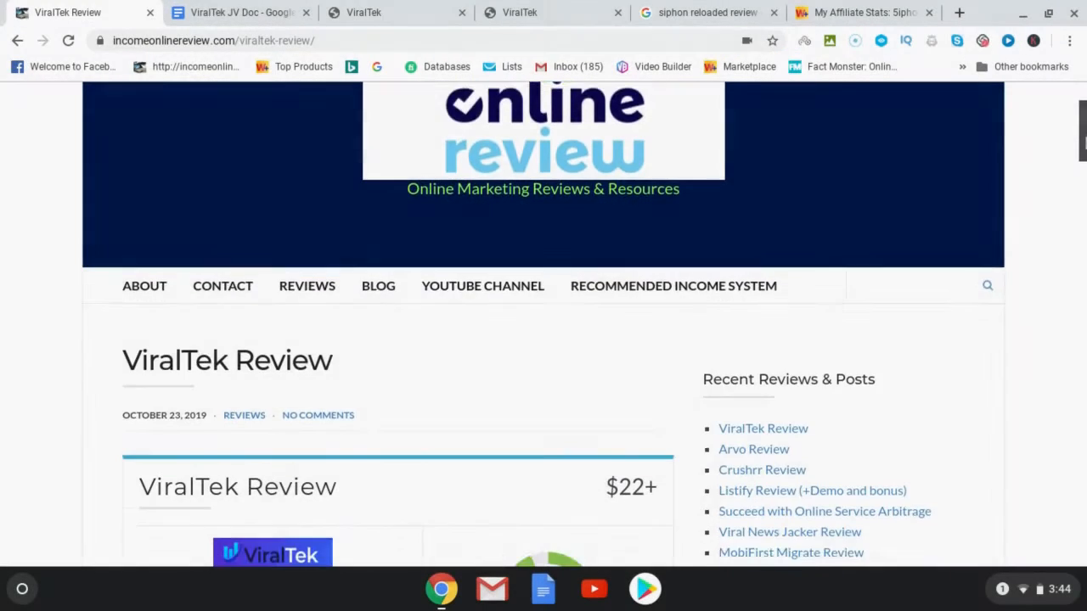
# Scroll down the 'siphon reloaded review' Google results to view the competing review listings.
pyautogui.scroll(-3)
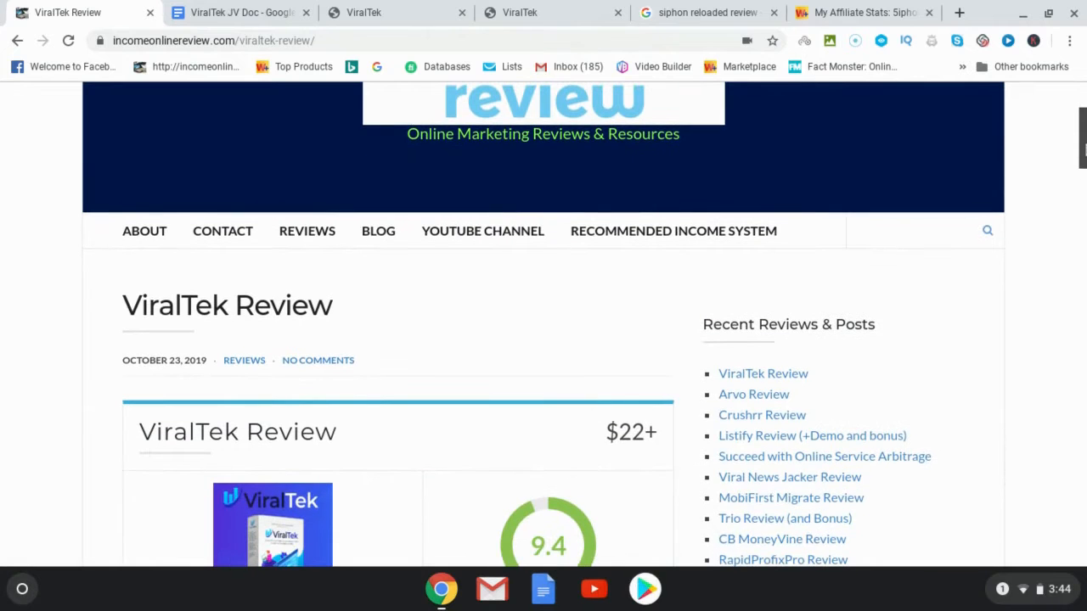
pyautogui.scroll(-3)
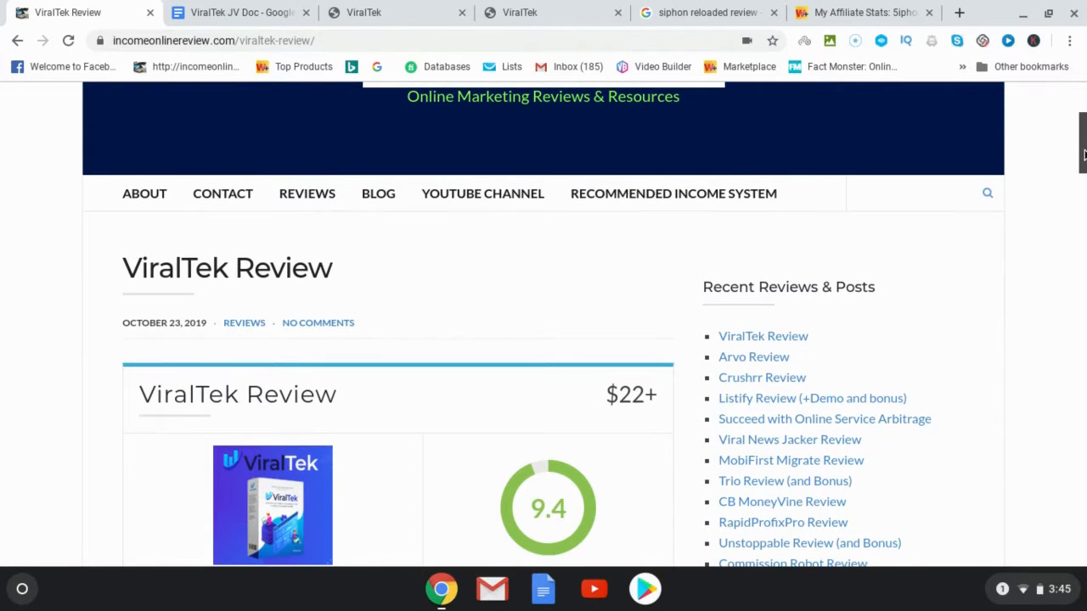
pyautogui.scroll(-3)
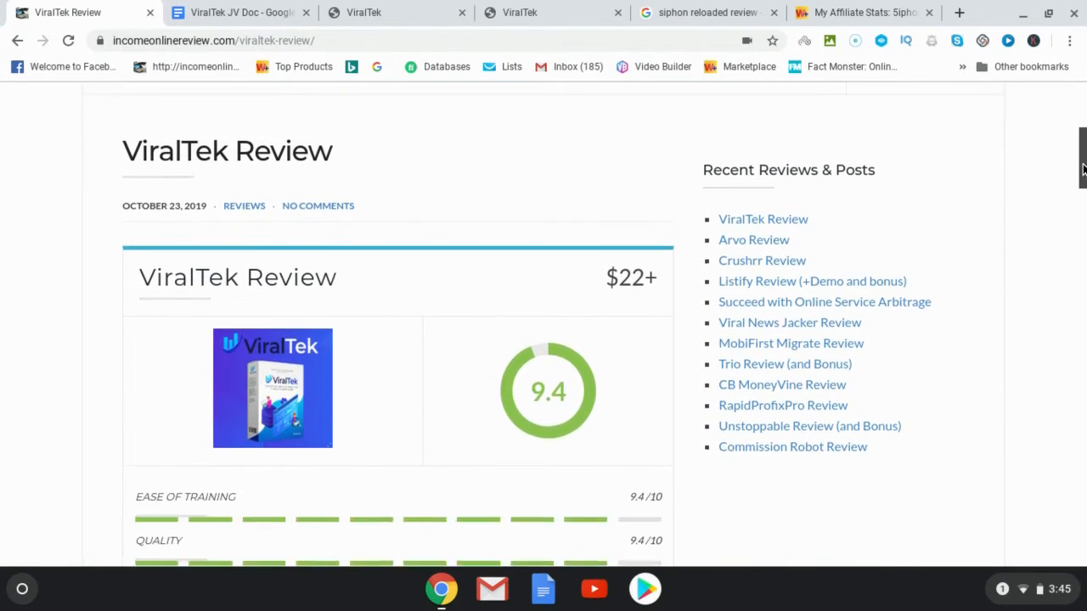
pyautogui.scroll(-3)
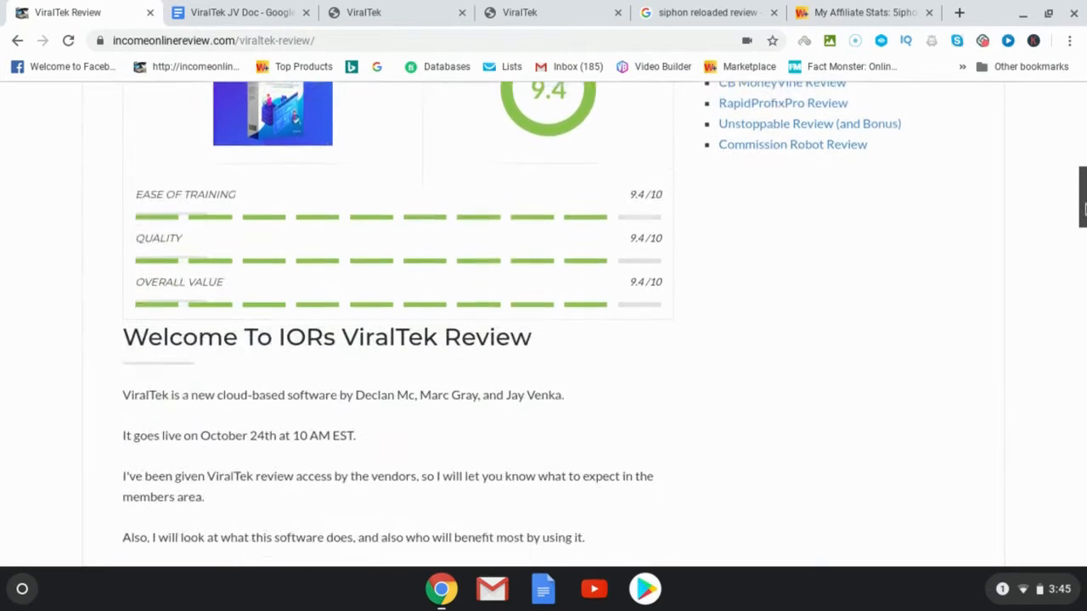
pyautogui.scroll(-3)
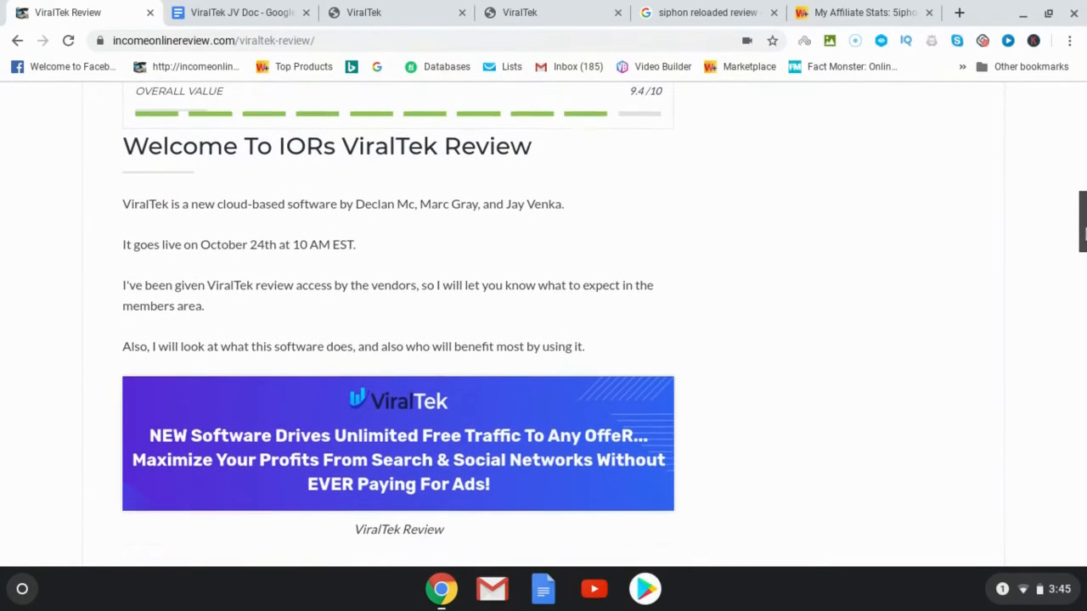
pyautogui.scroll(-3)
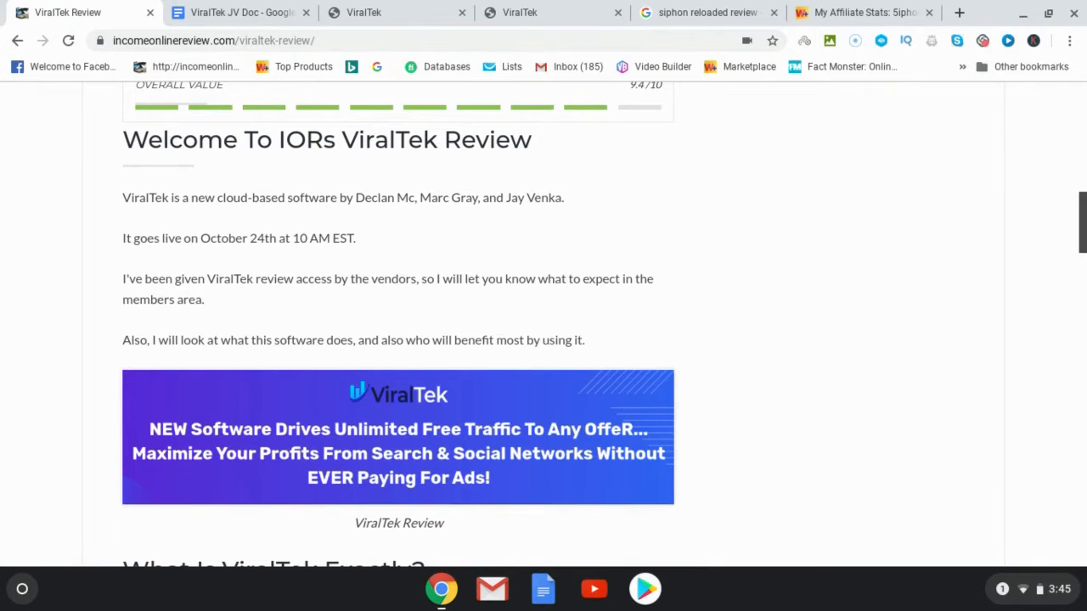
pyautogui.scroll(-3)
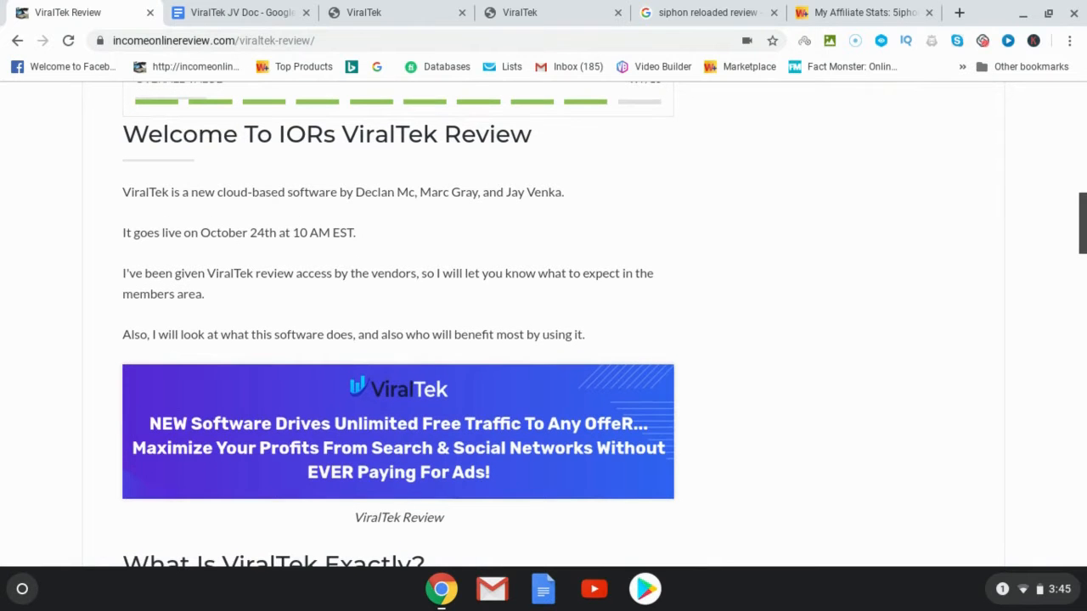
pyautogui.scroll(-3)
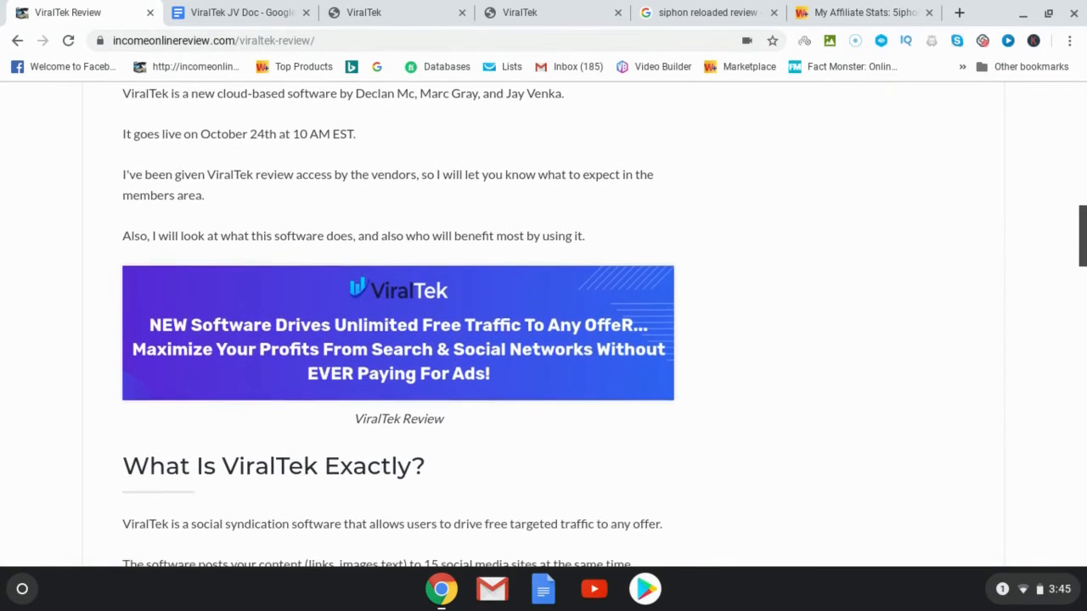
pyautogui.scroll(-3)
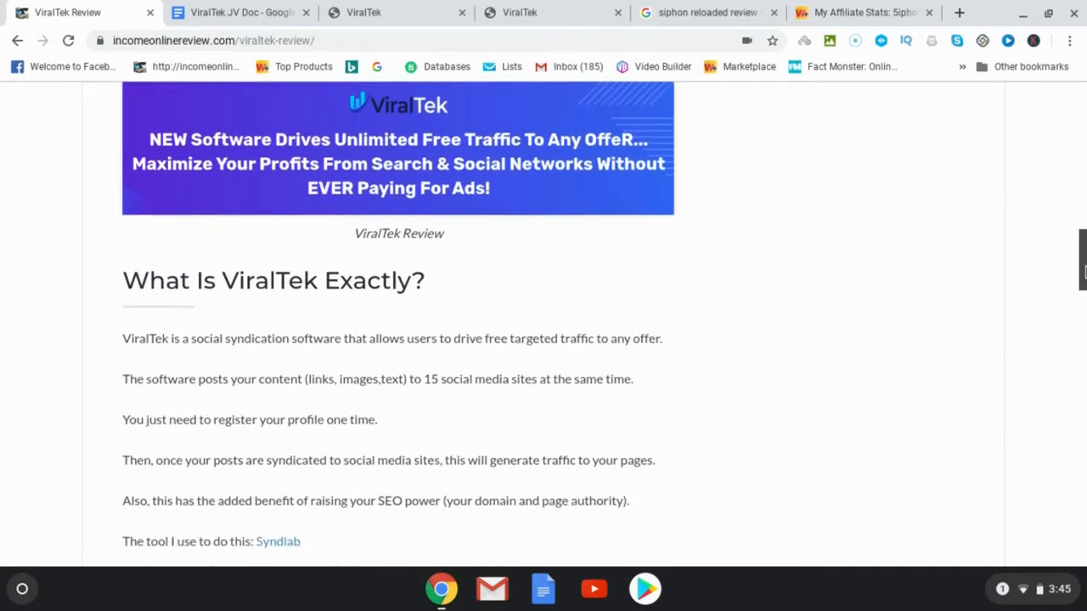
pyautogui.scroll(-3)
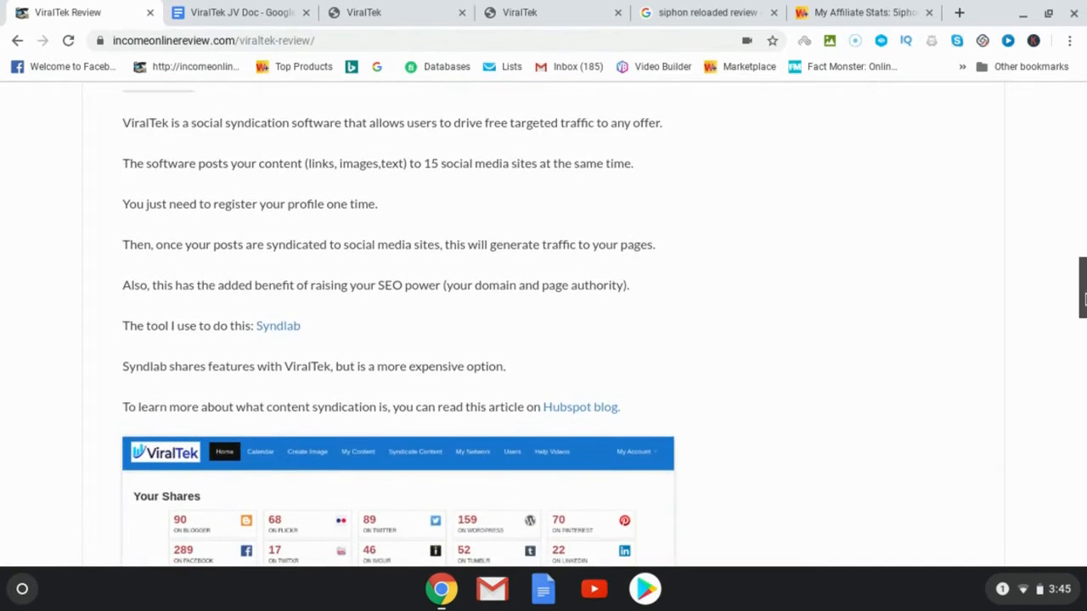
pyautogui.scroll(-3)
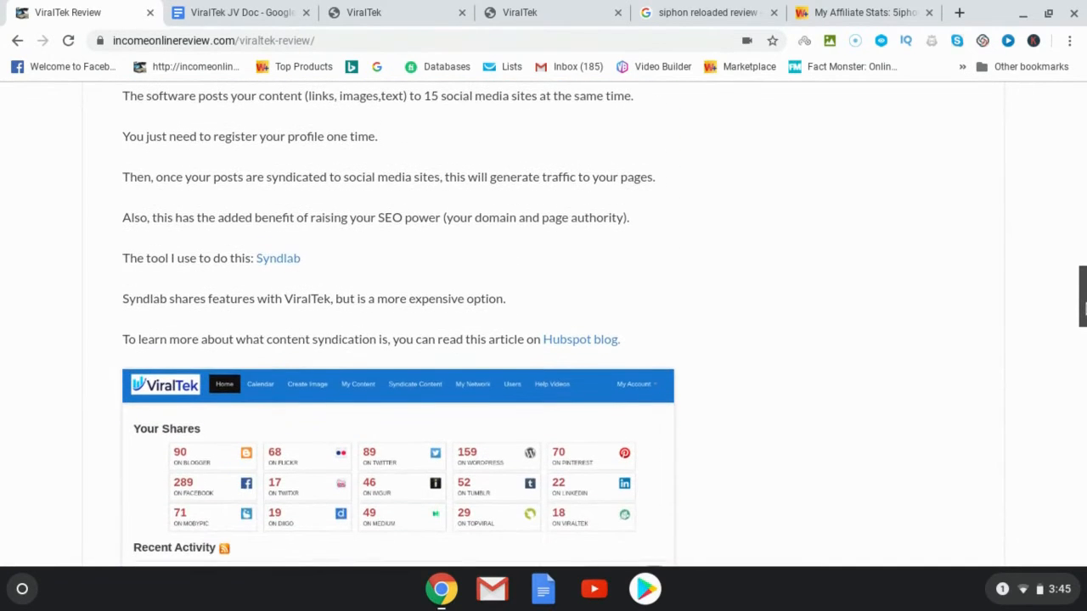
pyautogui.scroll(-3)
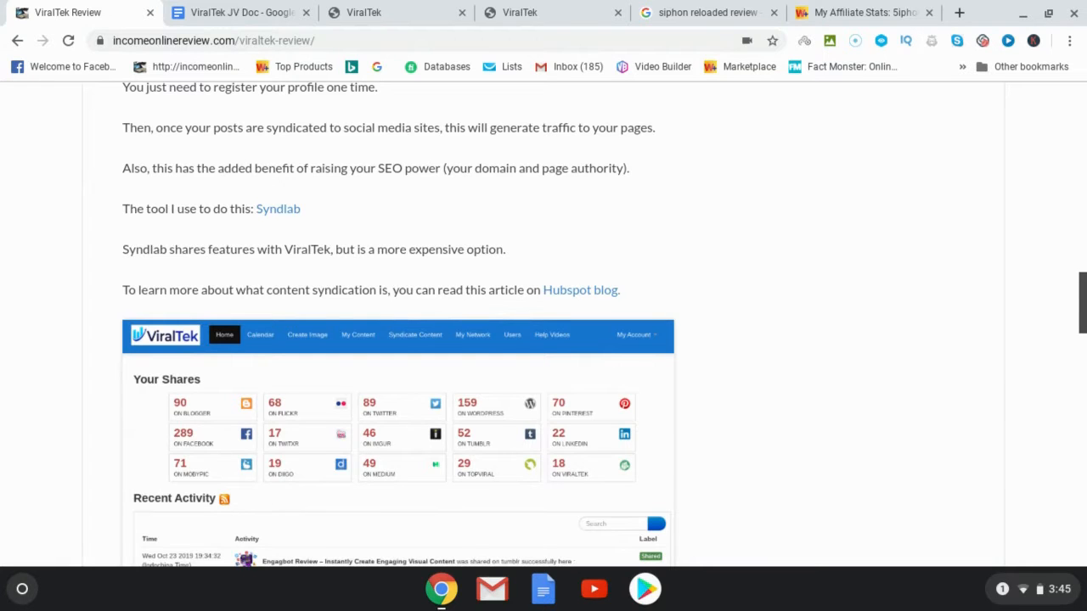
pyautogui.scroll(-3)
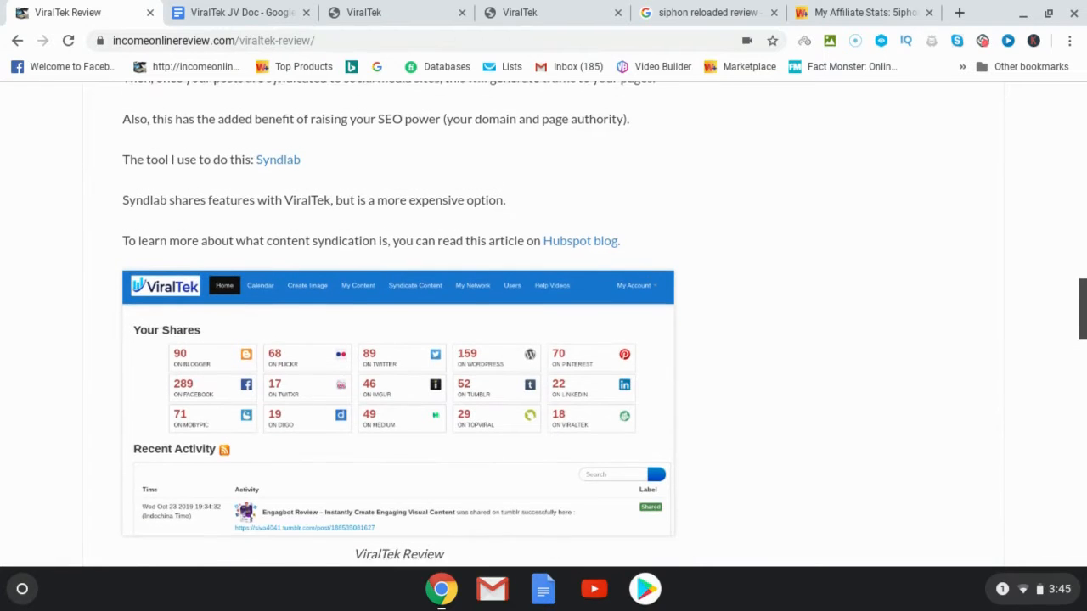
pyautogui.scroll(-3)
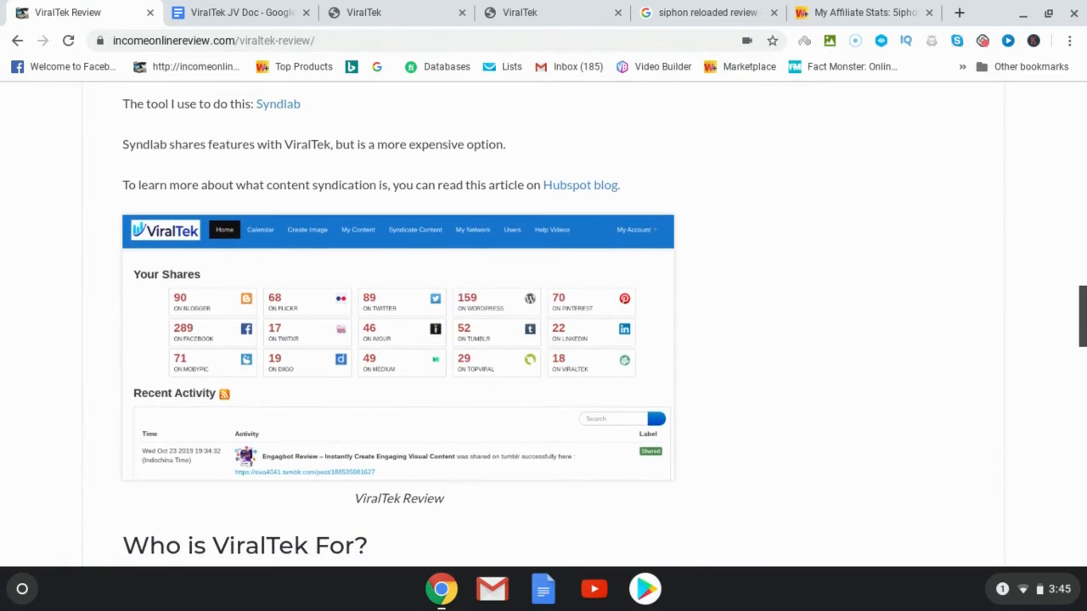
pyautogui.scroll(-3)
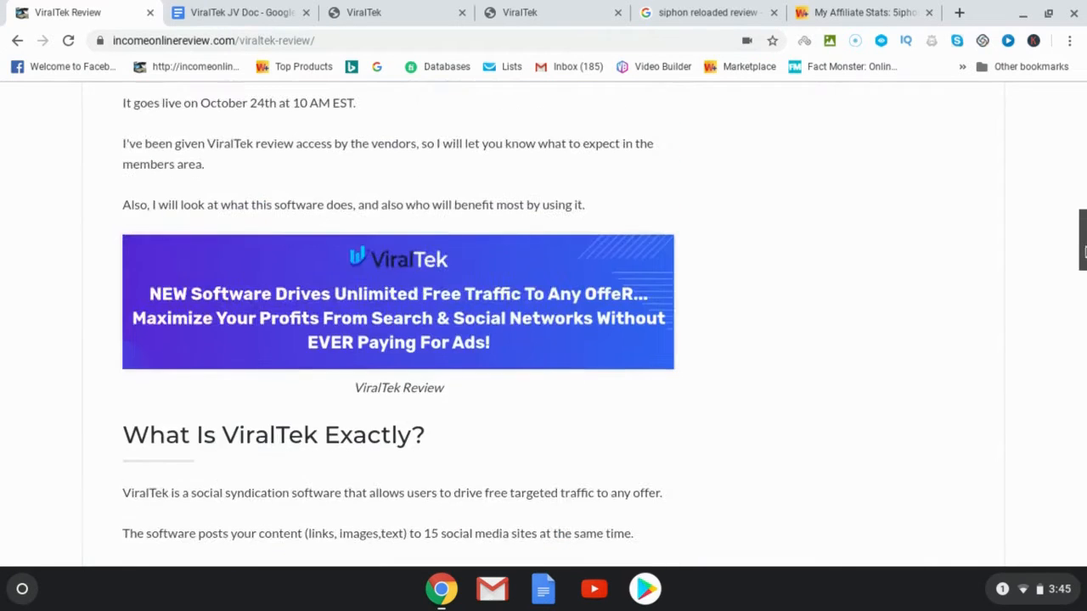
pyautogui.scroll(3)
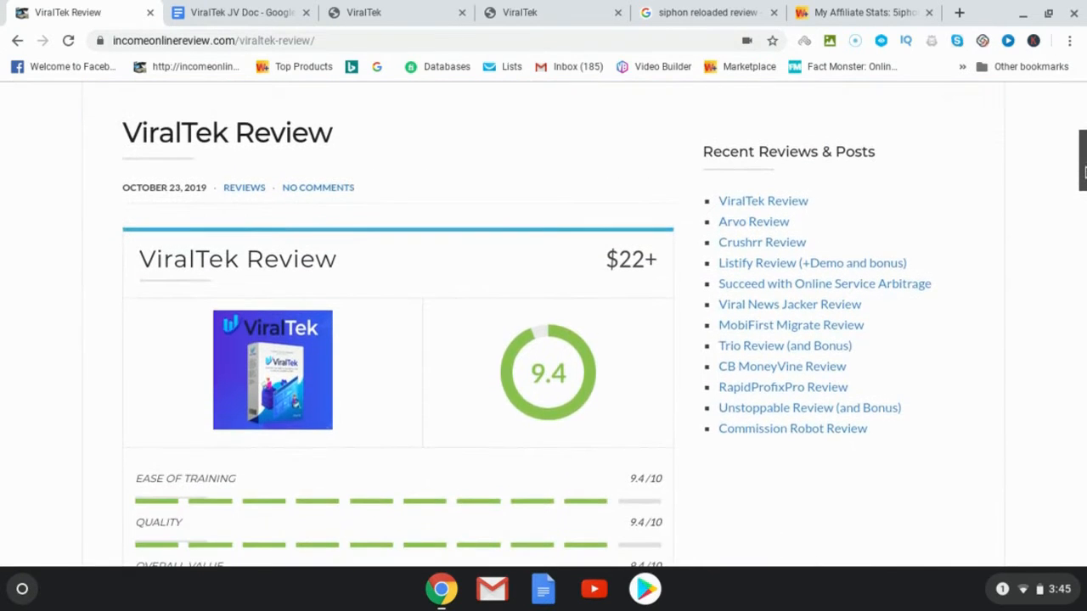
pyautogui.scroll(-3)
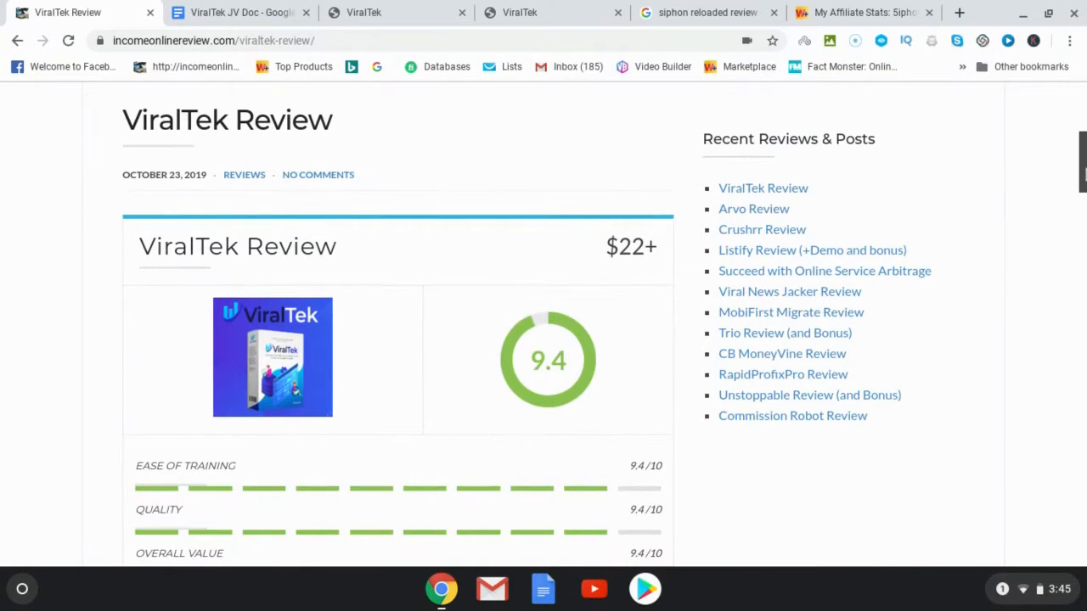
pyautogui.scroll(-3)
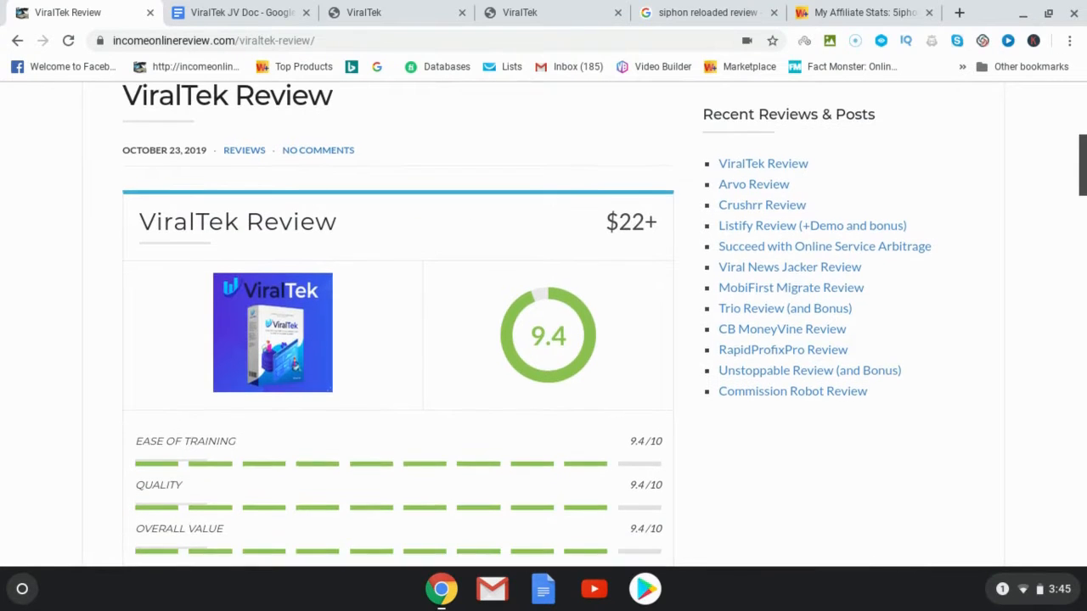
pyautogui.scroll(-3)
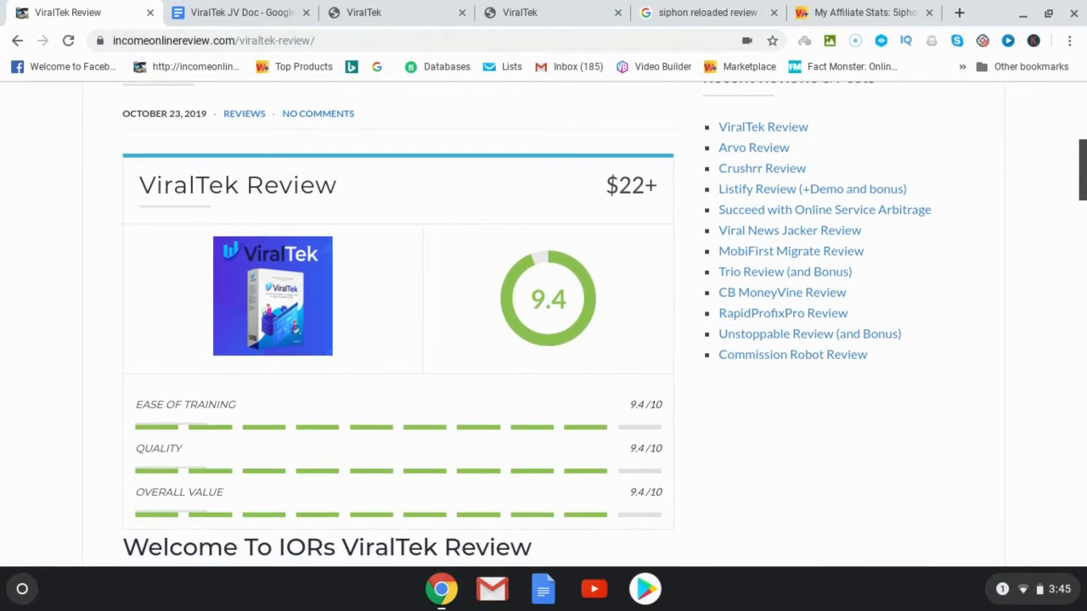
pyautogui.scroll(-3)
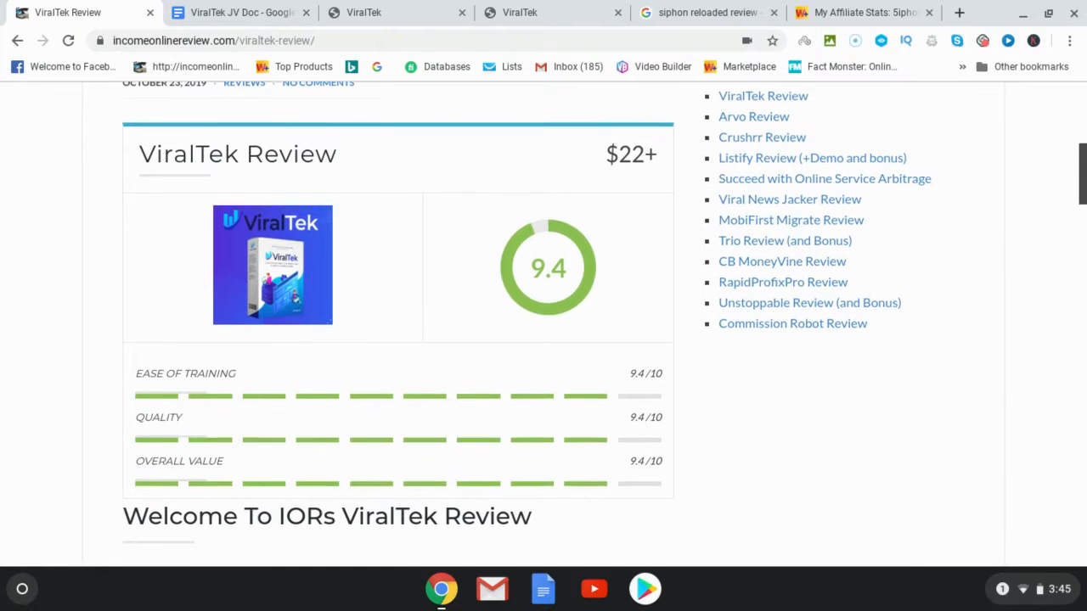
pyautogui.scroll(-3)
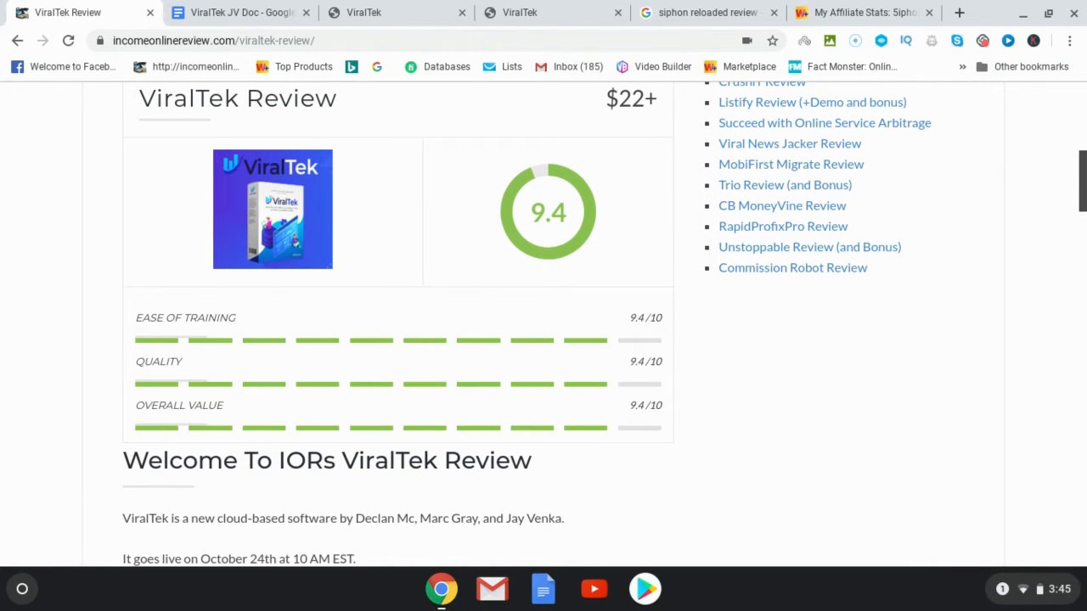
pyautogui.scroll(-3)
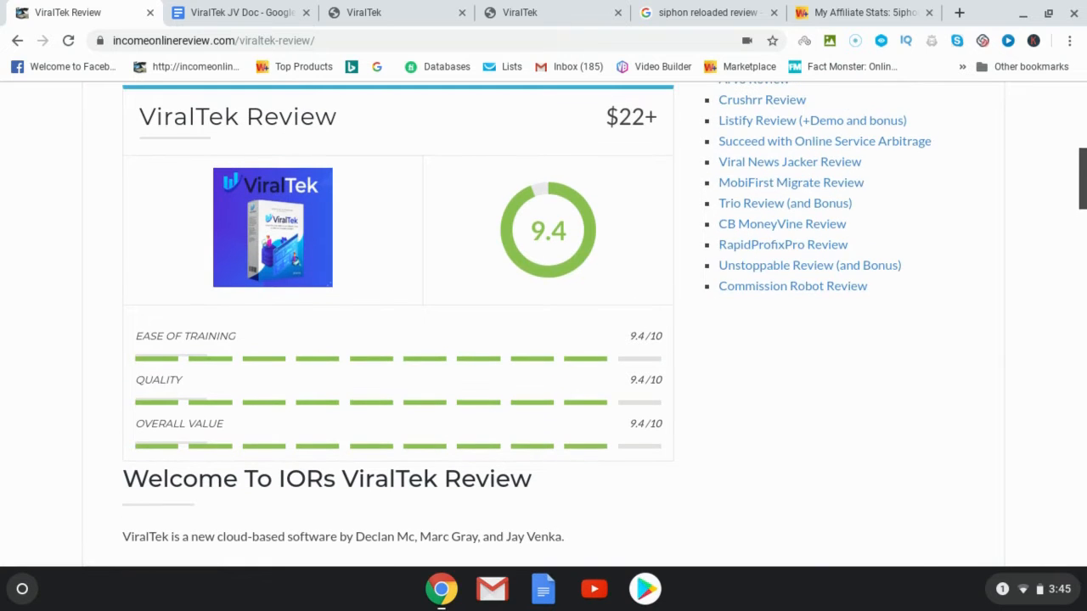
pyautogui.scroll(-3)
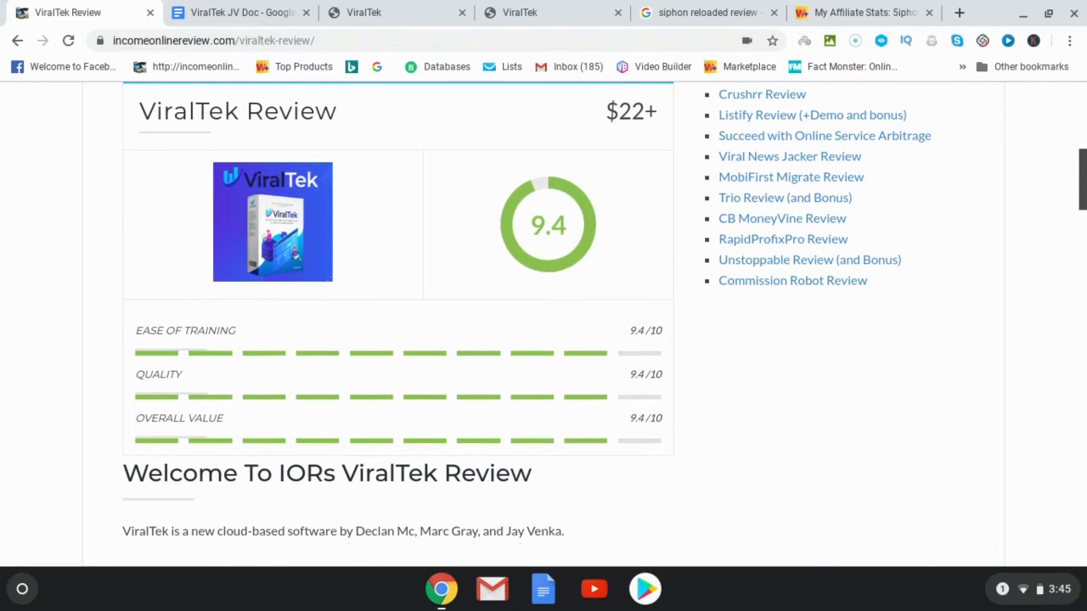
pyautogui.scroll(-3)
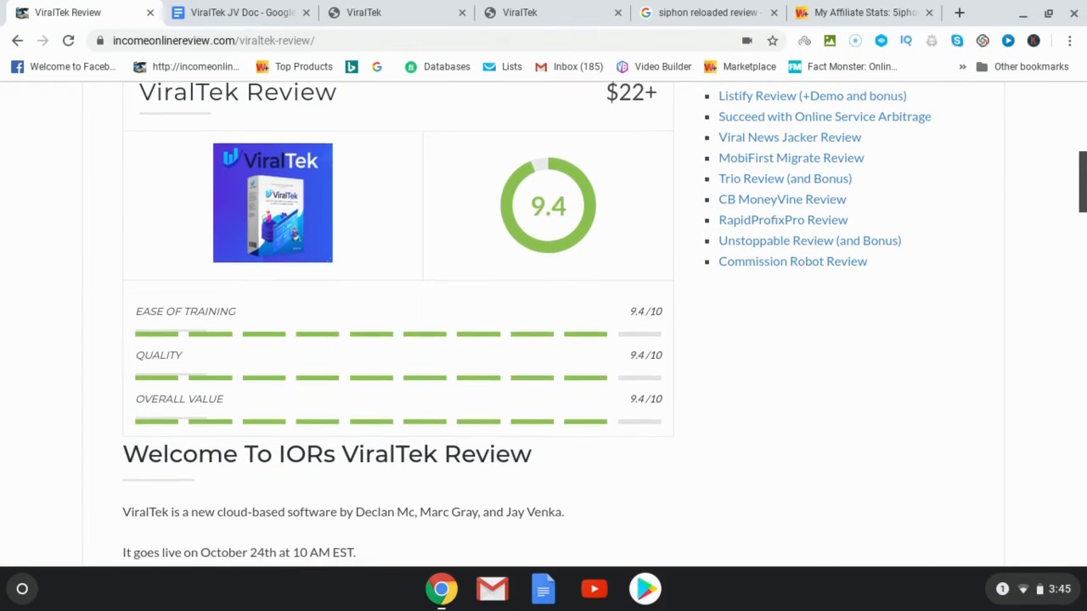
pyautogui.scroll(-3)
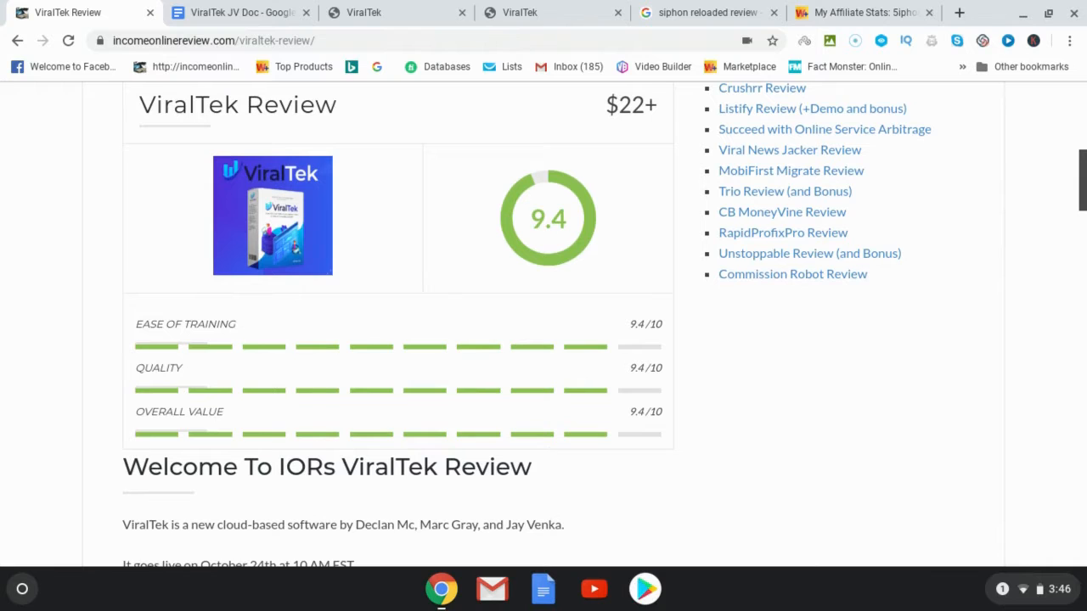
pyautogui.scroll(-3)
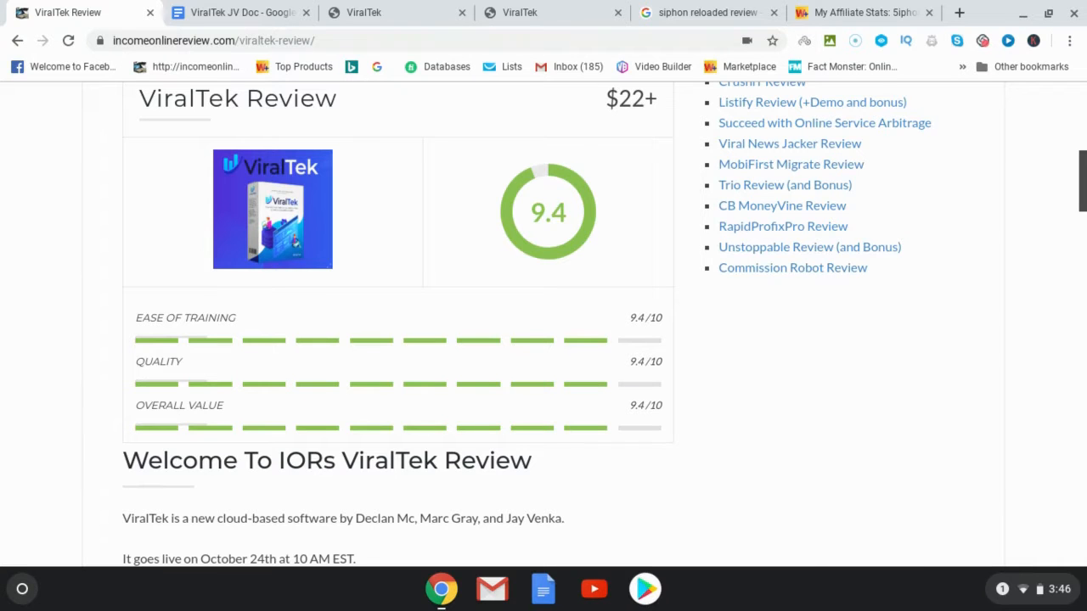
pyautogui.scroll(-3)
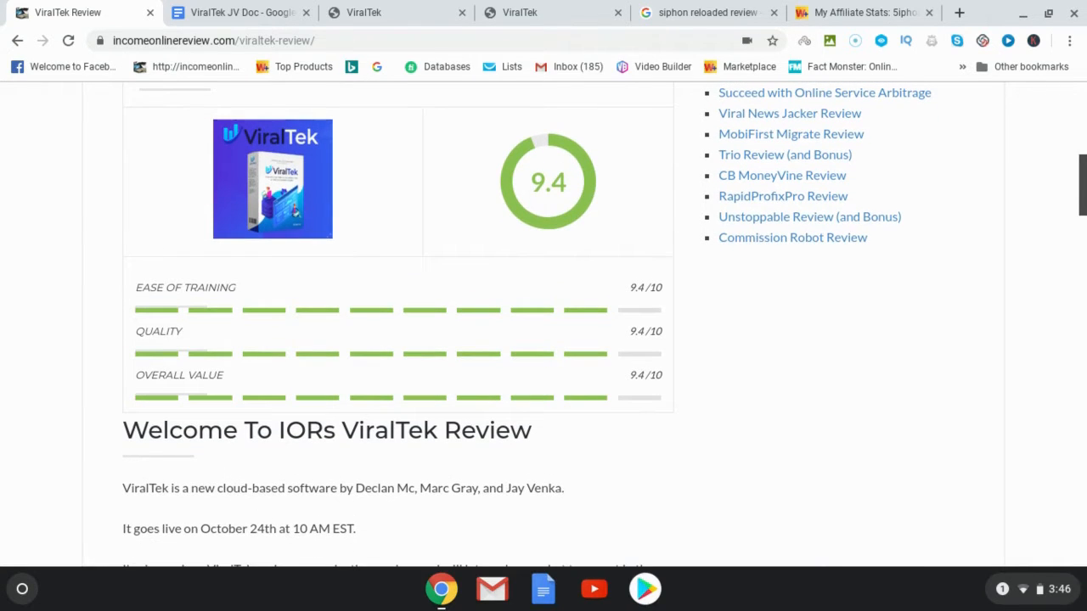
pyautogui.scroll(-3)
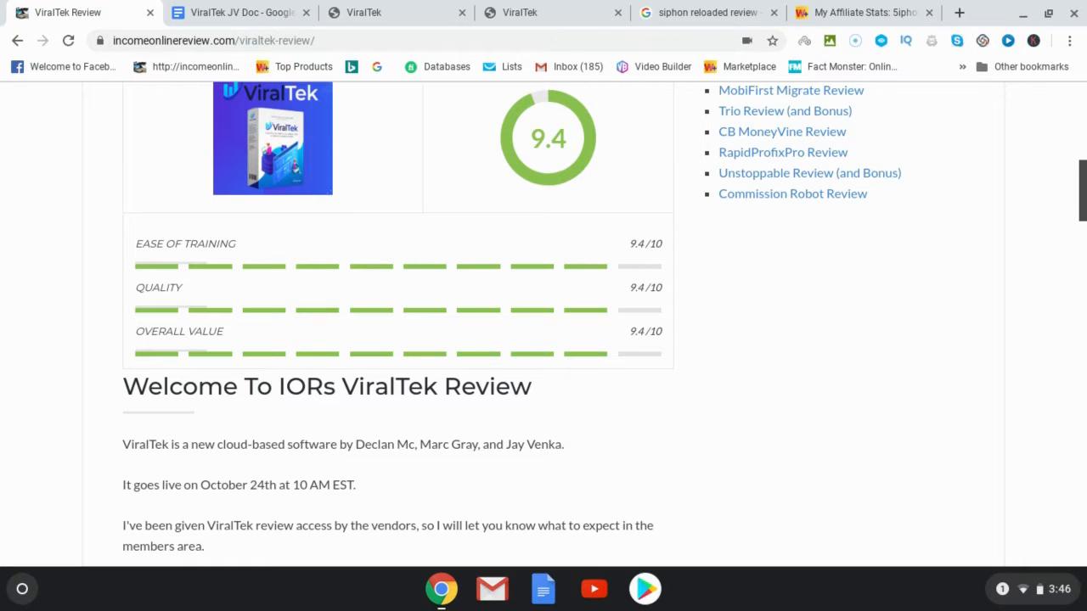
pyautogui.scroll(-3)
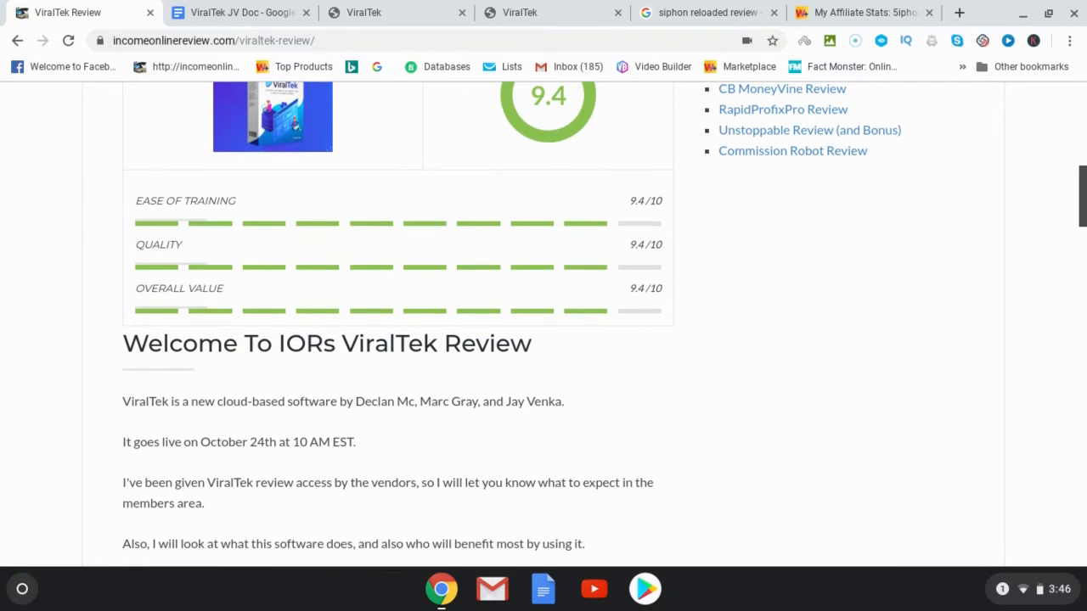
pyautogui.scroll(-3)
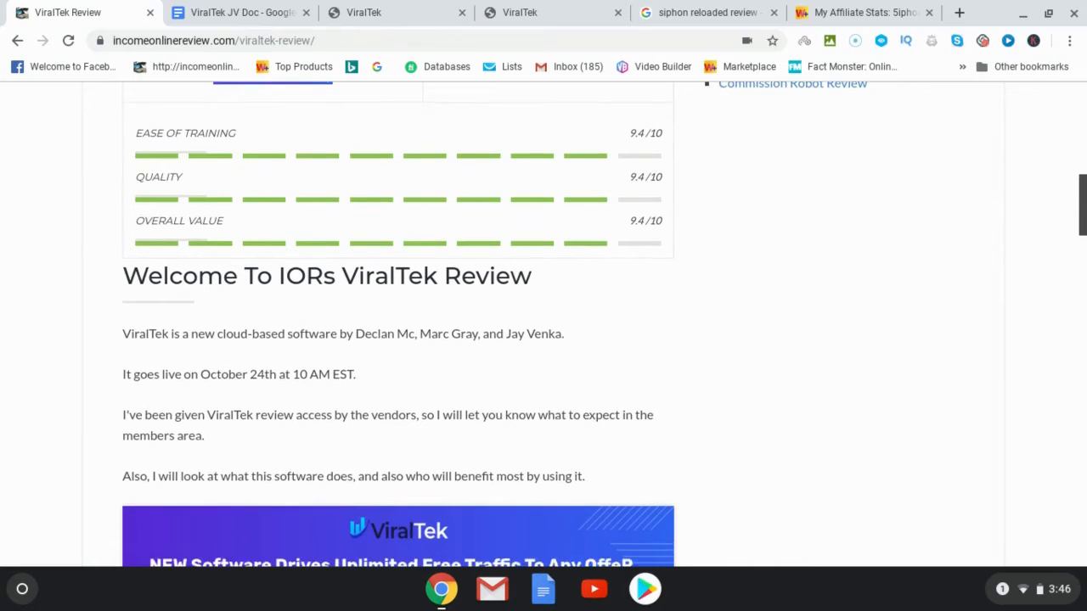
pyautogui.scroll(-3)
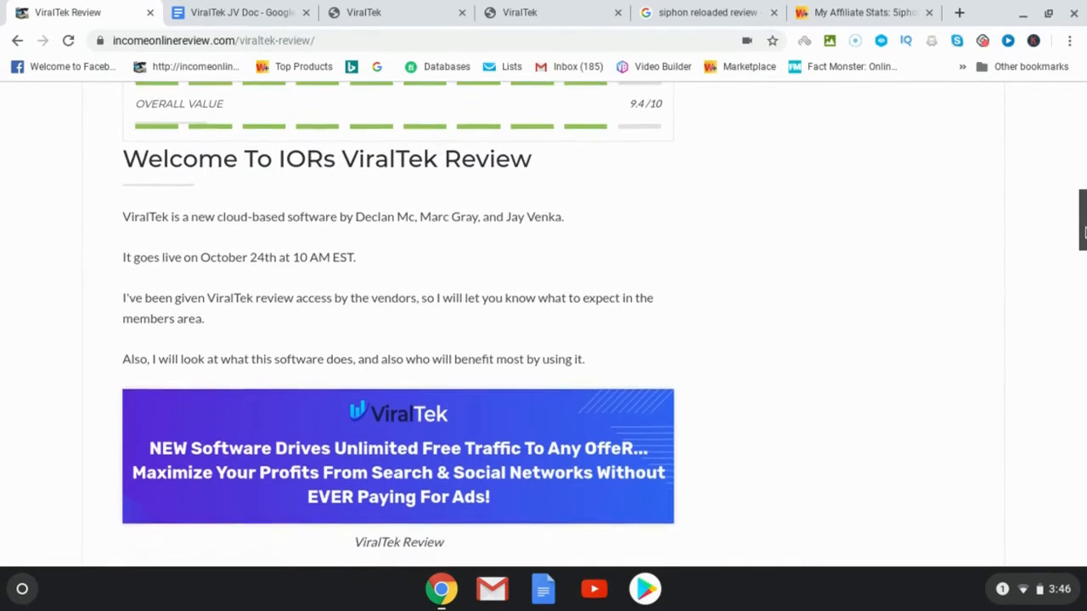
pyautogui.scroll(-3)
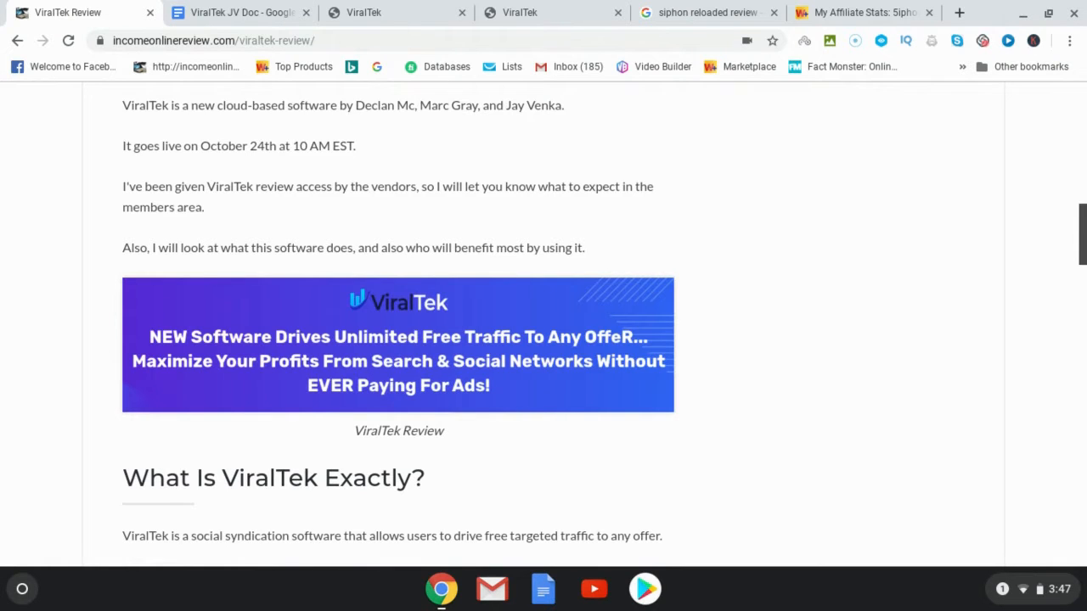
pyautogui.scroll(-3)
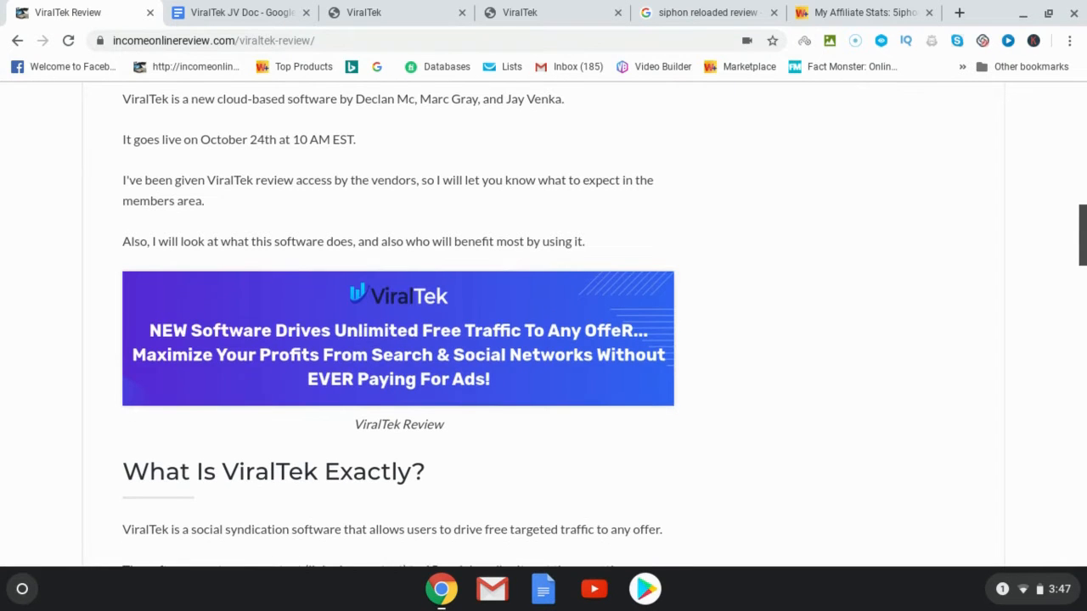
pyautogui.scroll(-3)
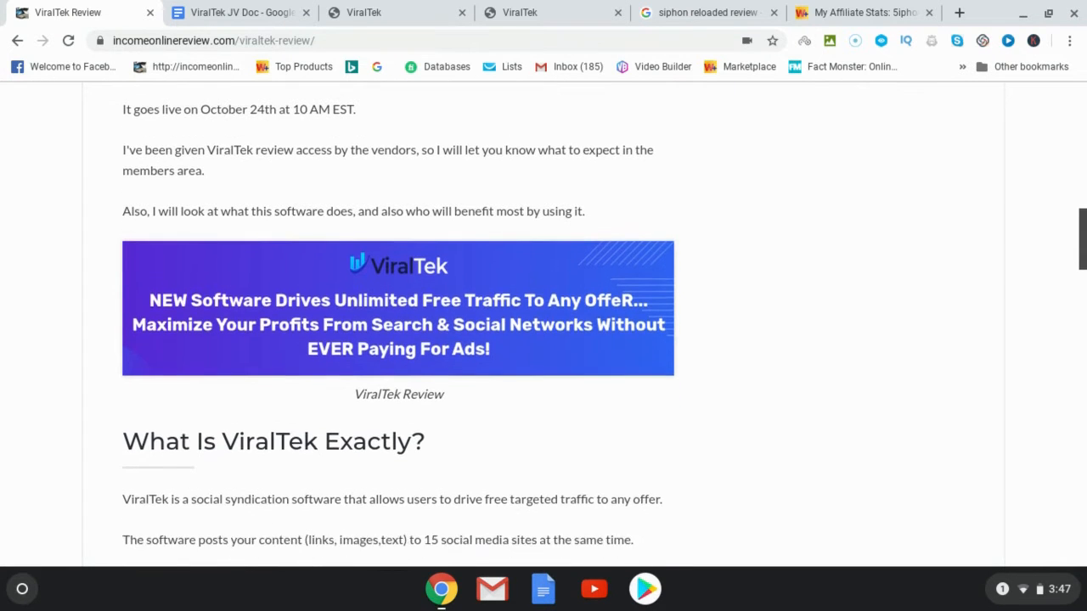
pyautogui.scroll(-3)
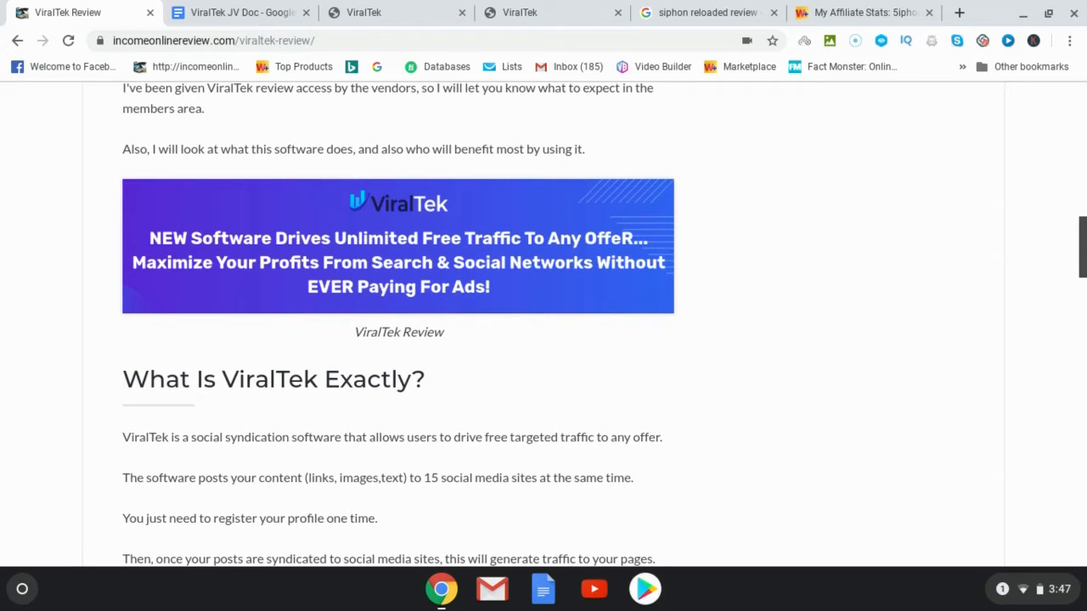
pyautogui.scroll(-3)
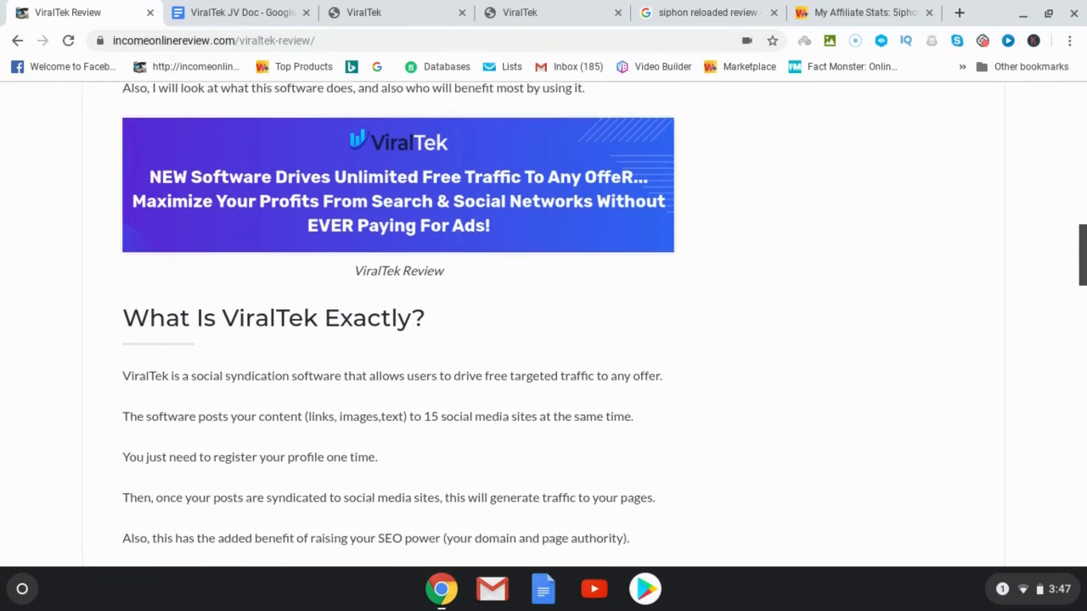
pyautogui.scroll(-3)
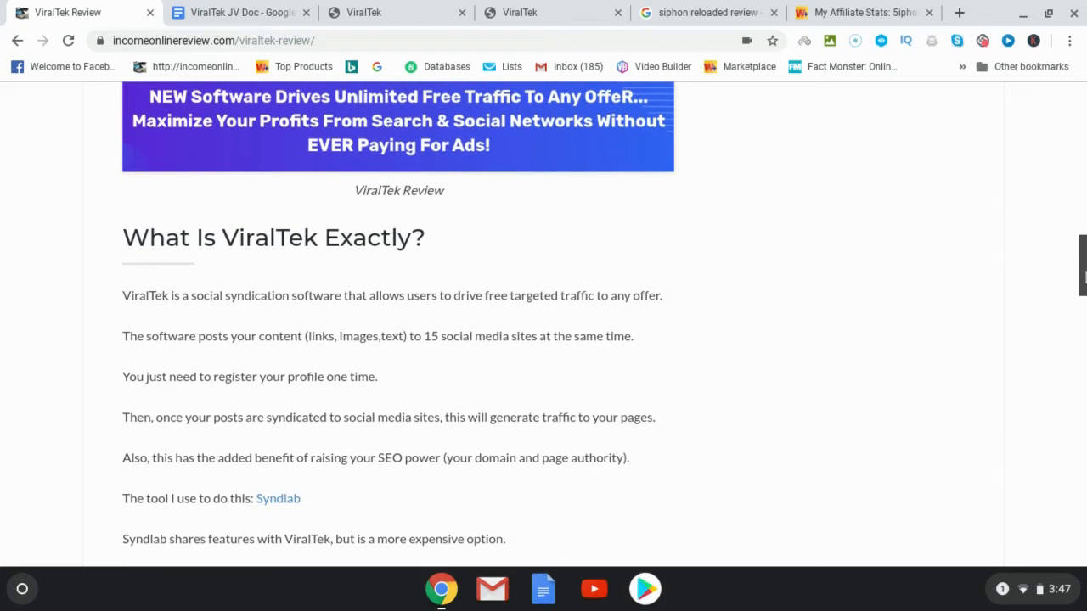
pyautogui.scroll(-3)
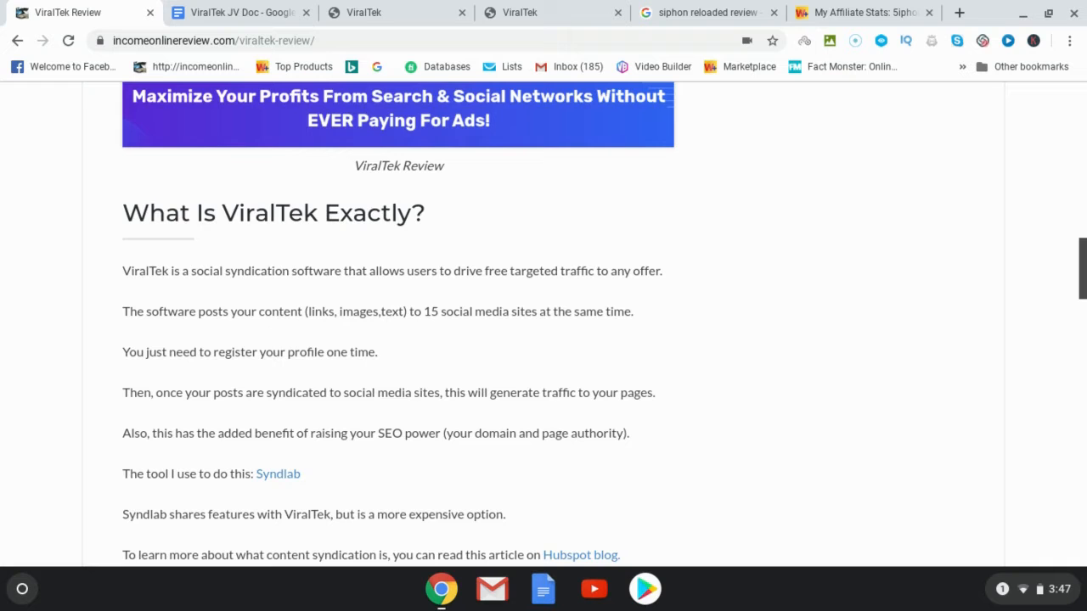
pyautogui.scroll(-3)
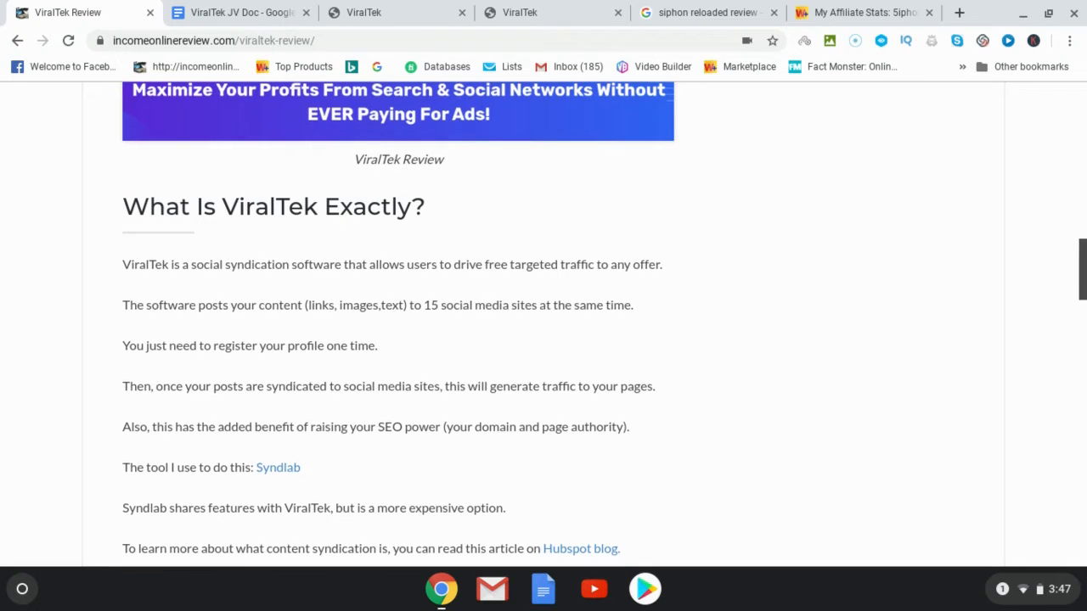
pyautogui.scroll(-3)
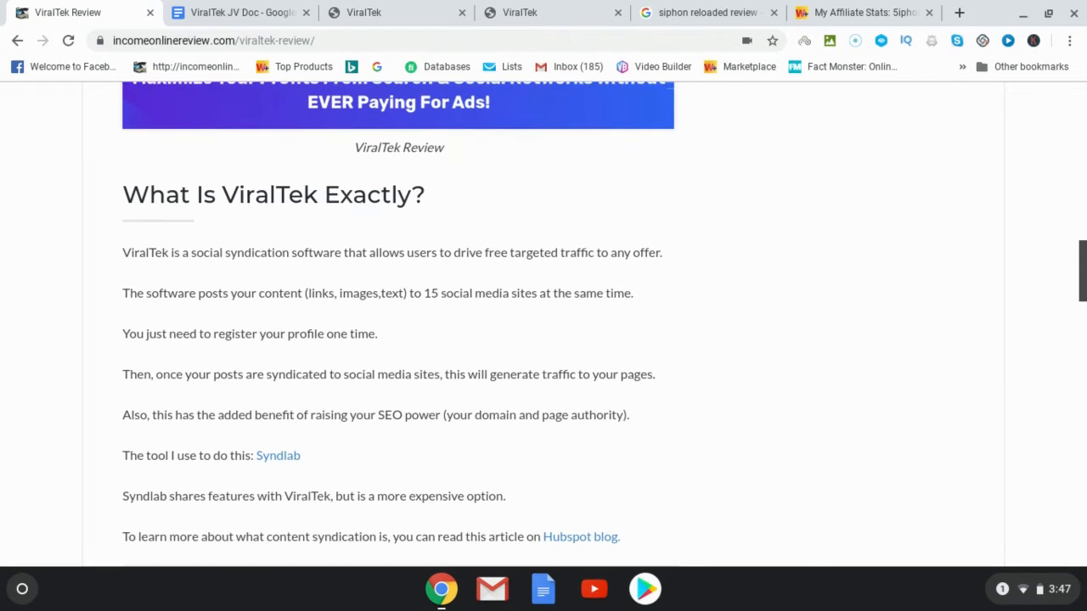
pyautogui.scroll(-3)
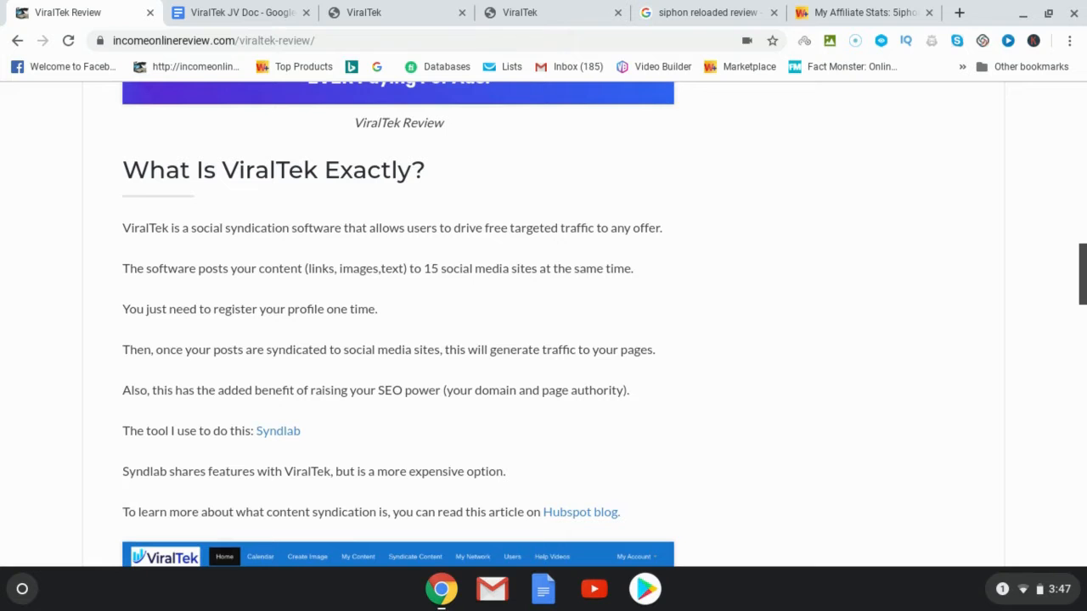
pyautogui.scroll(-3)
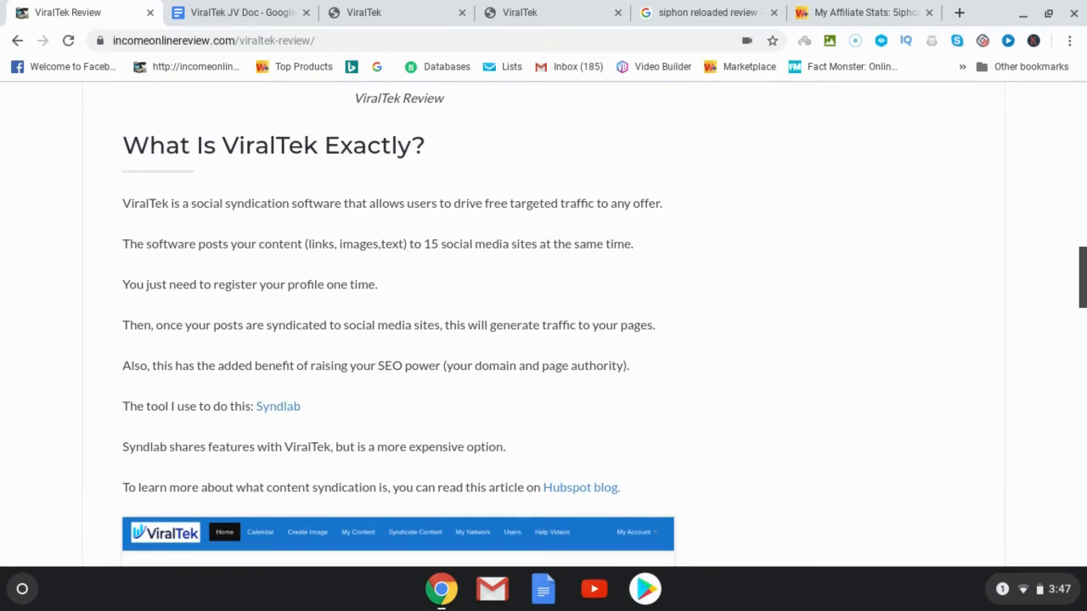
pyautogui.scroll(-3)
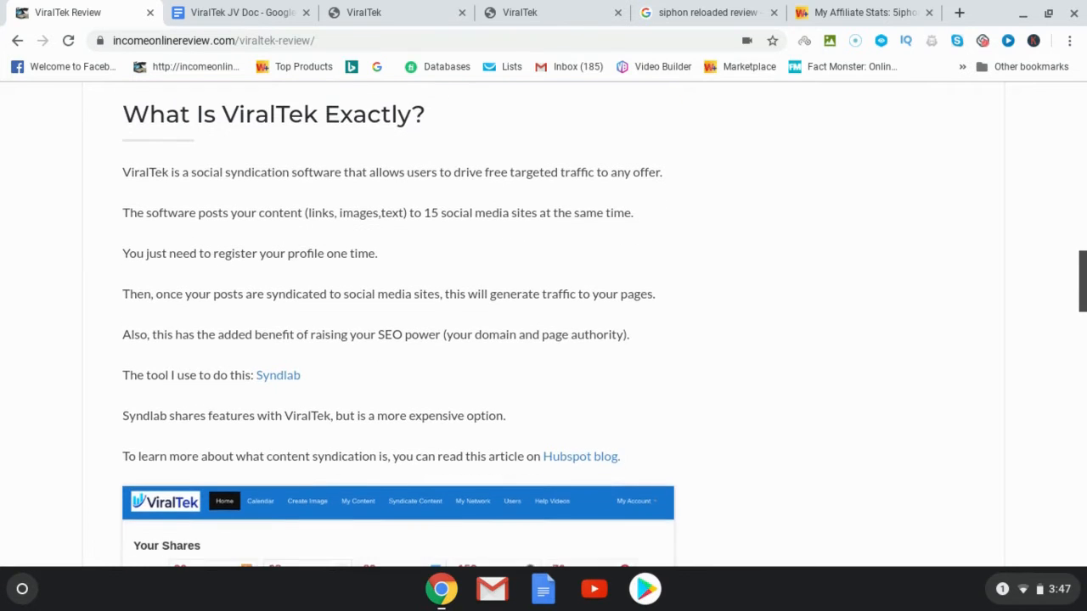
pyautogui.scroll(-3)
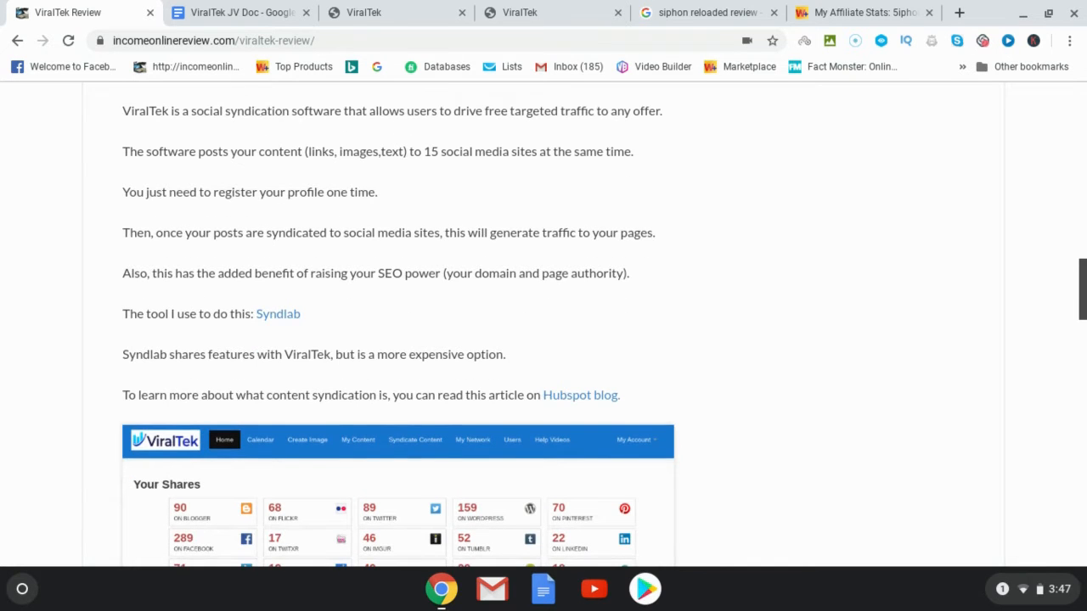
pyautogui.scroll(-3)
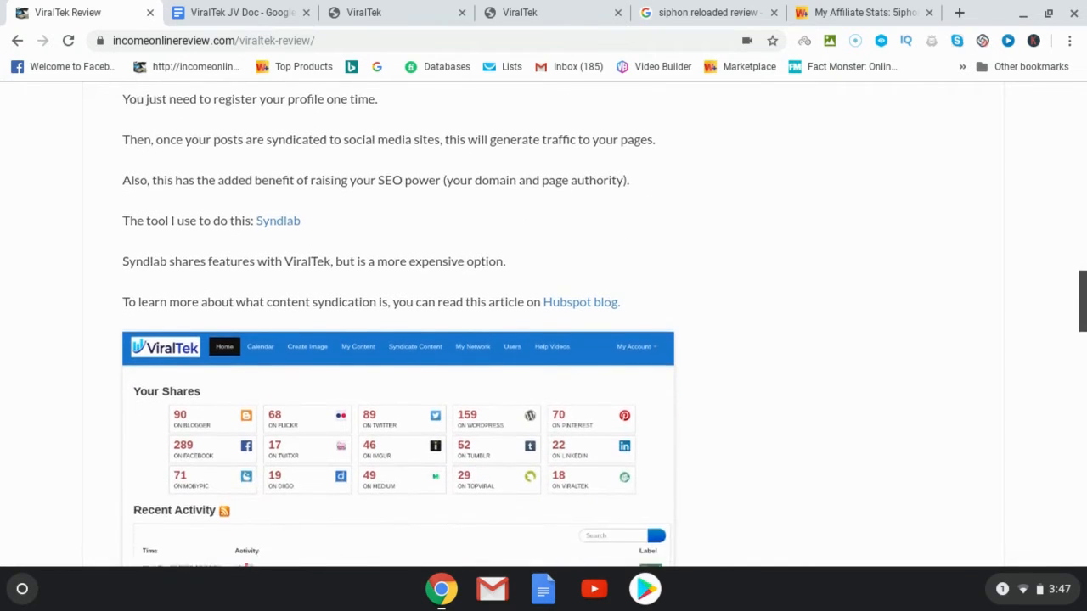
pyautogui.scroll(-3)
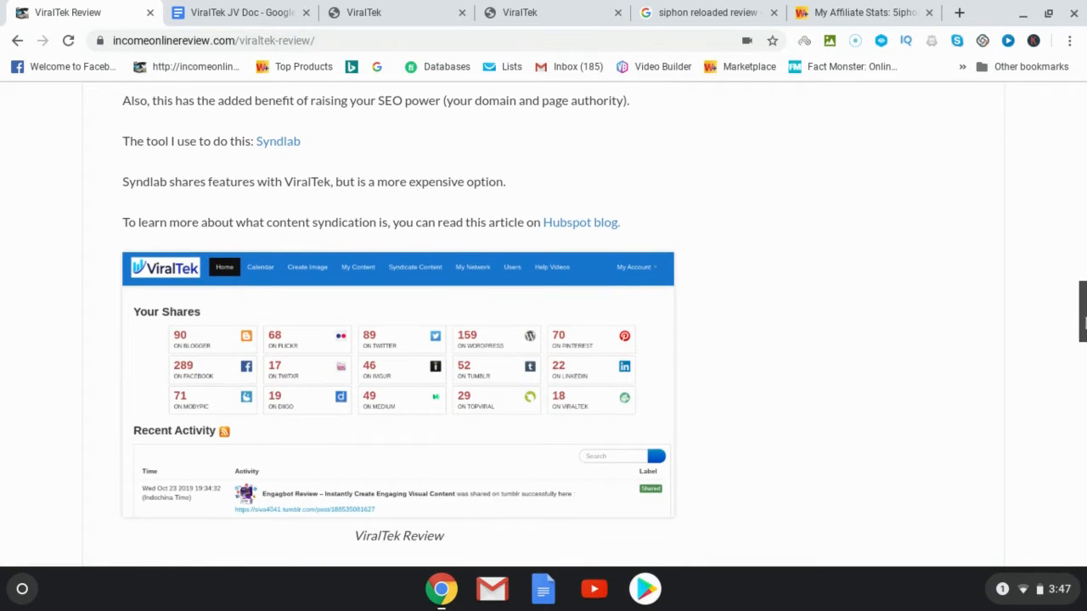
pyautogui.scroll(-3)
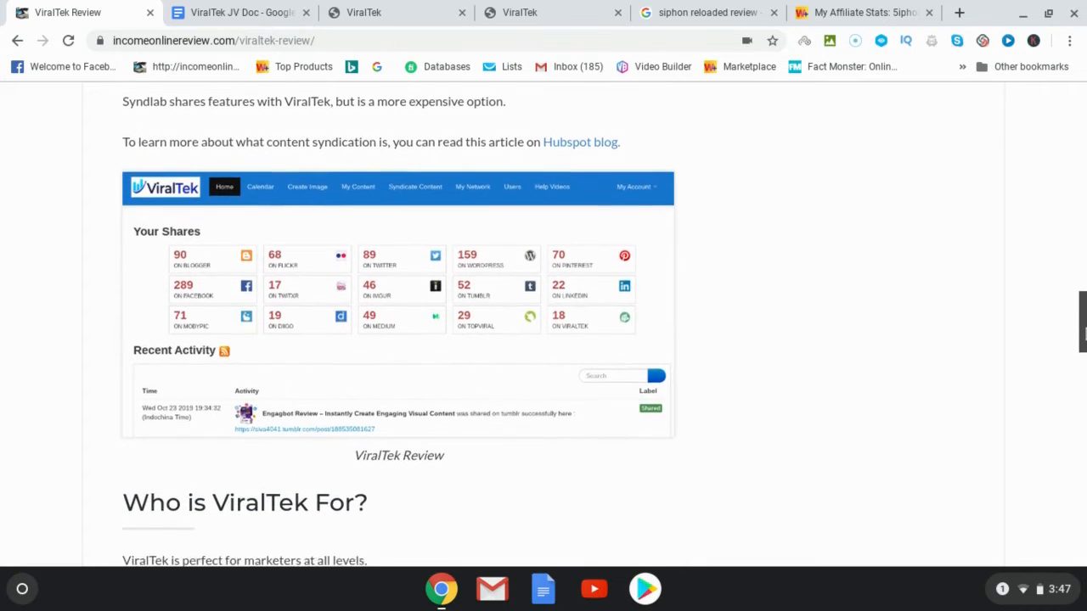
pyautogui.scroll(-3)
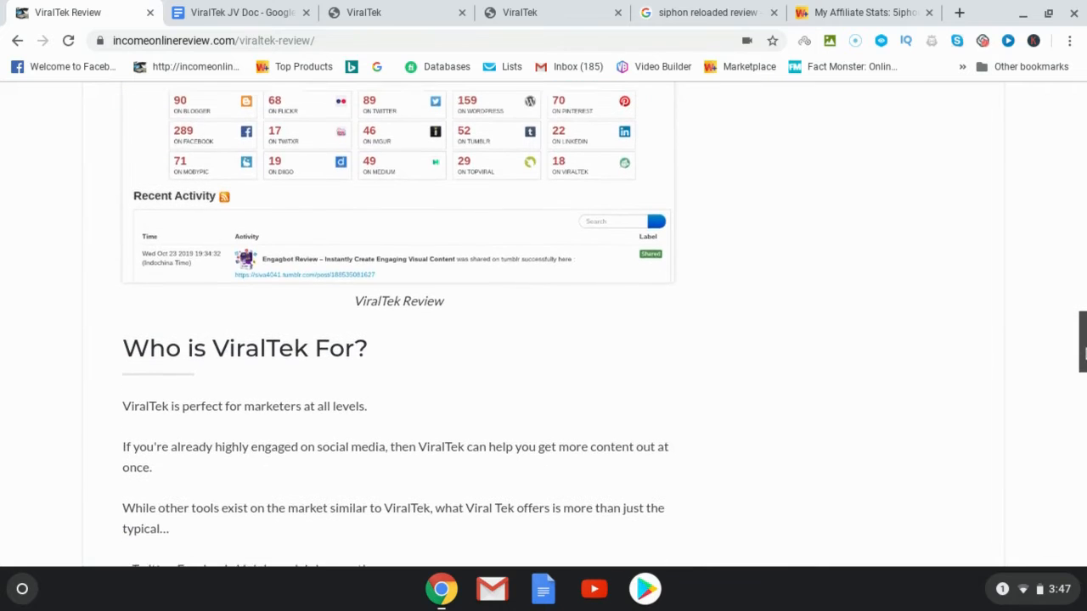
pyautogui.scroll(-3)
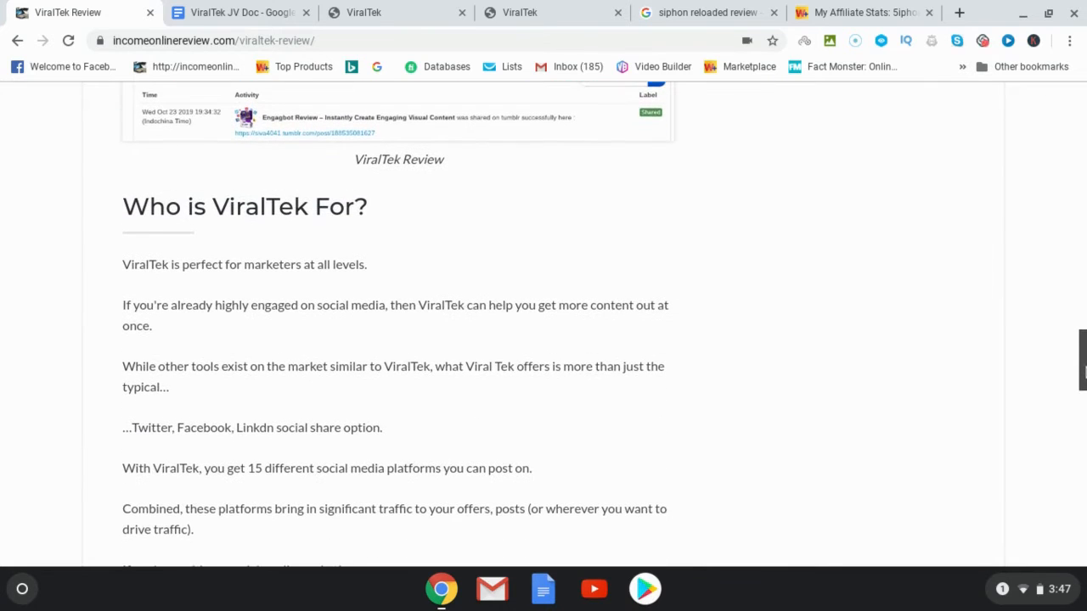
pyautogui.scroll(-3)
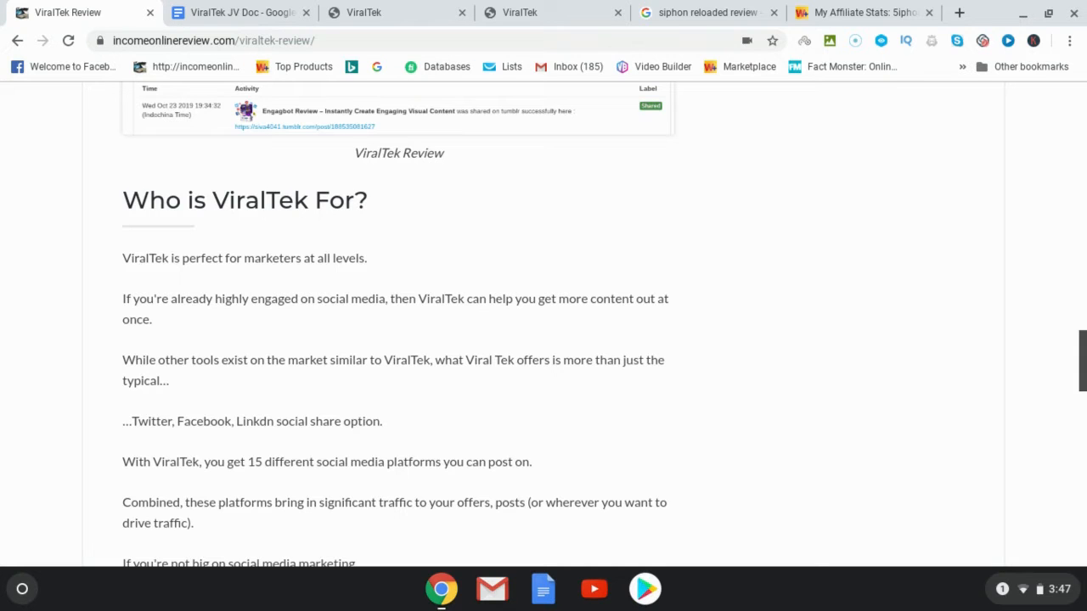
pyautogui.scroll(-3)
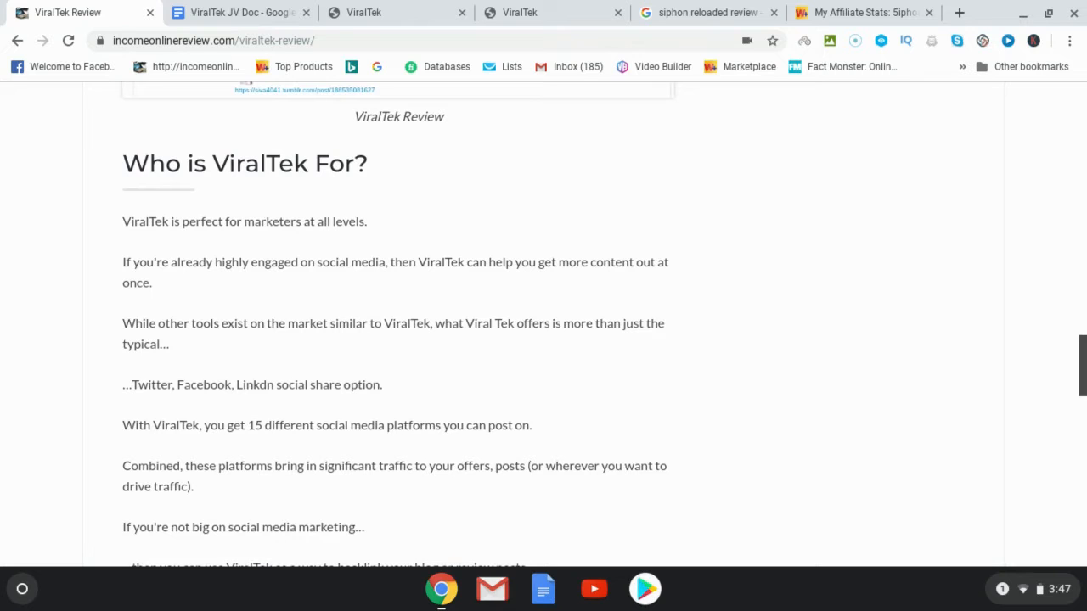
pyautogui.scroll(-3)
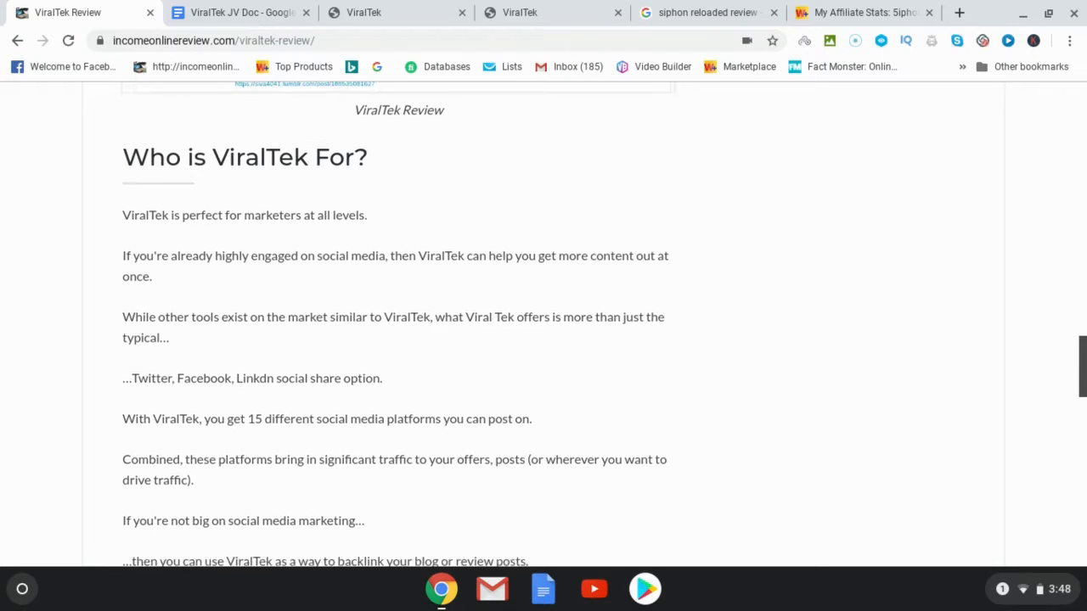
pyautogui.scroll(-3)
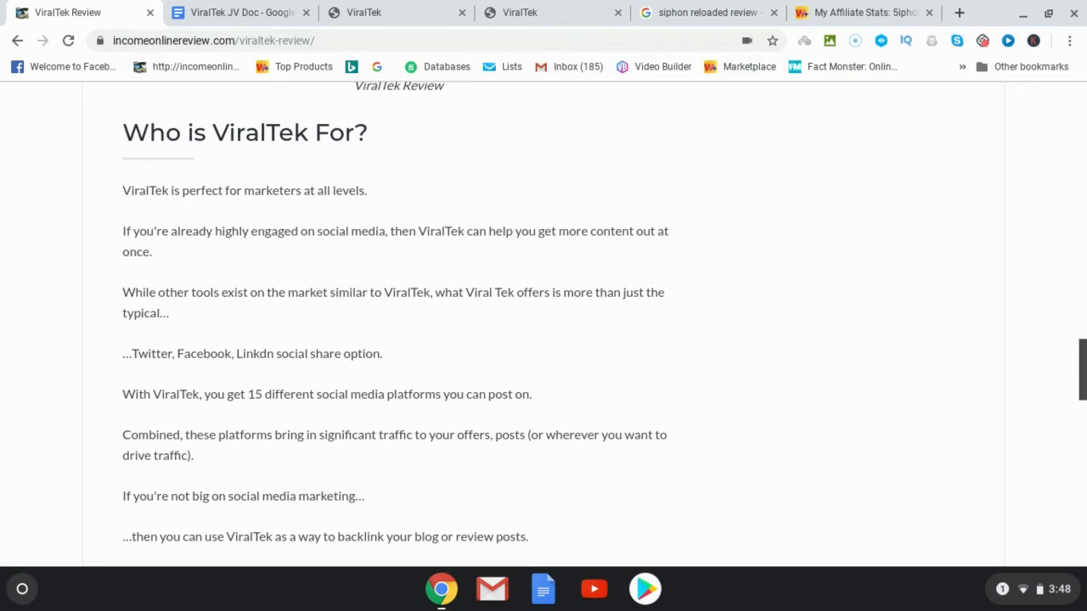
pyautogui.scroll(-3)
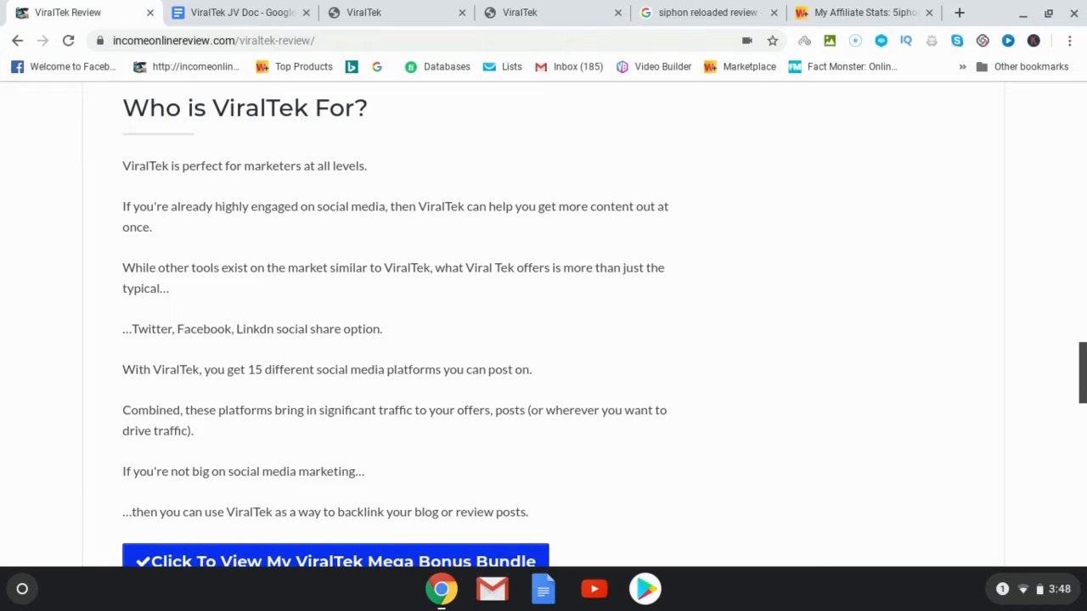
pyautogui.scroll(-3)
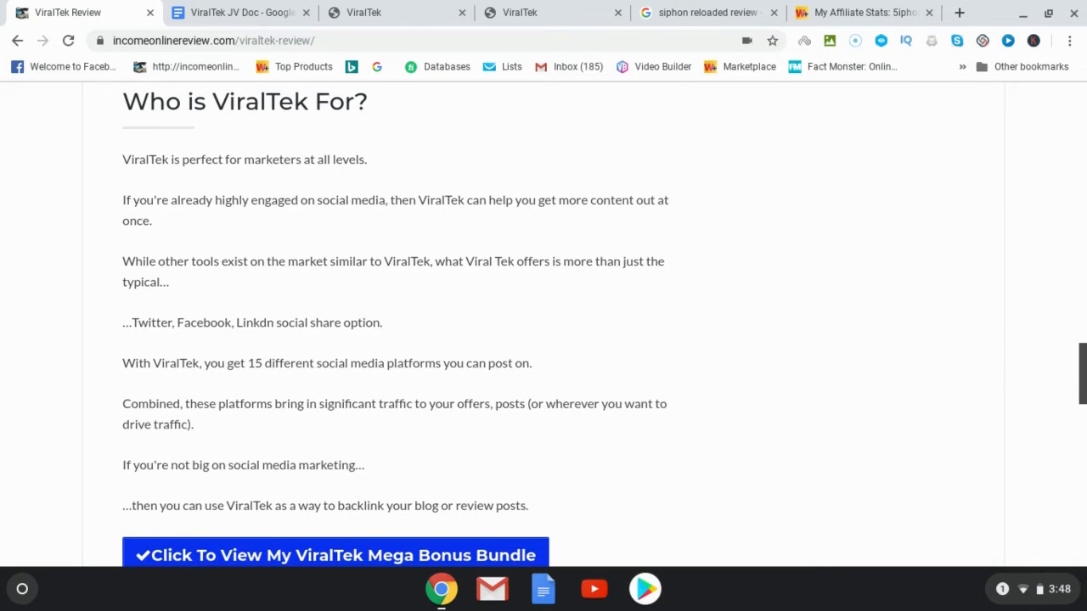
pyautogui.scroll(-3)
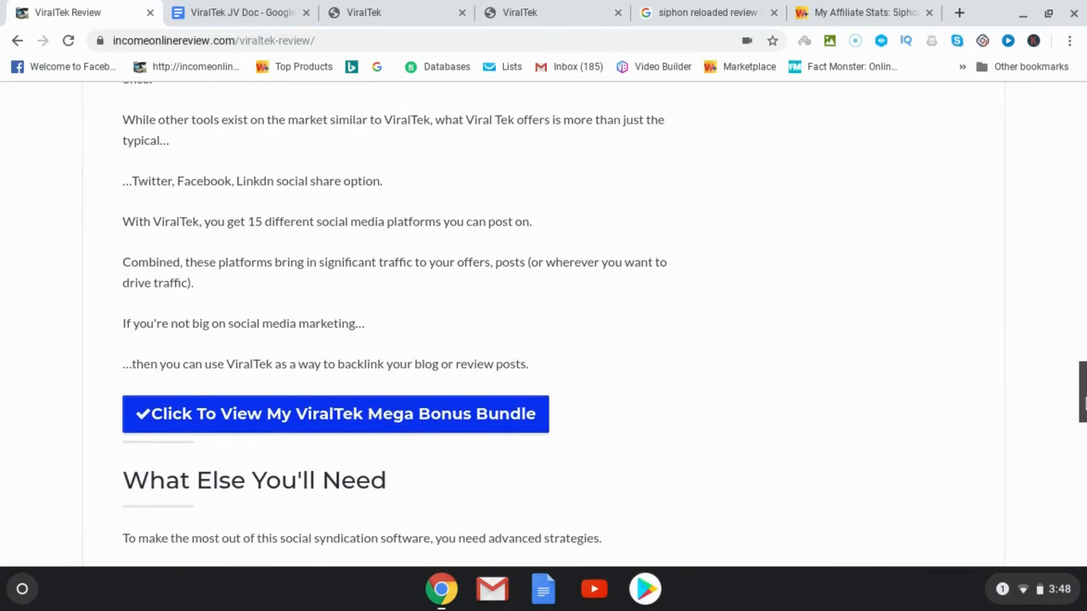
pyautogui.scroll(-3)
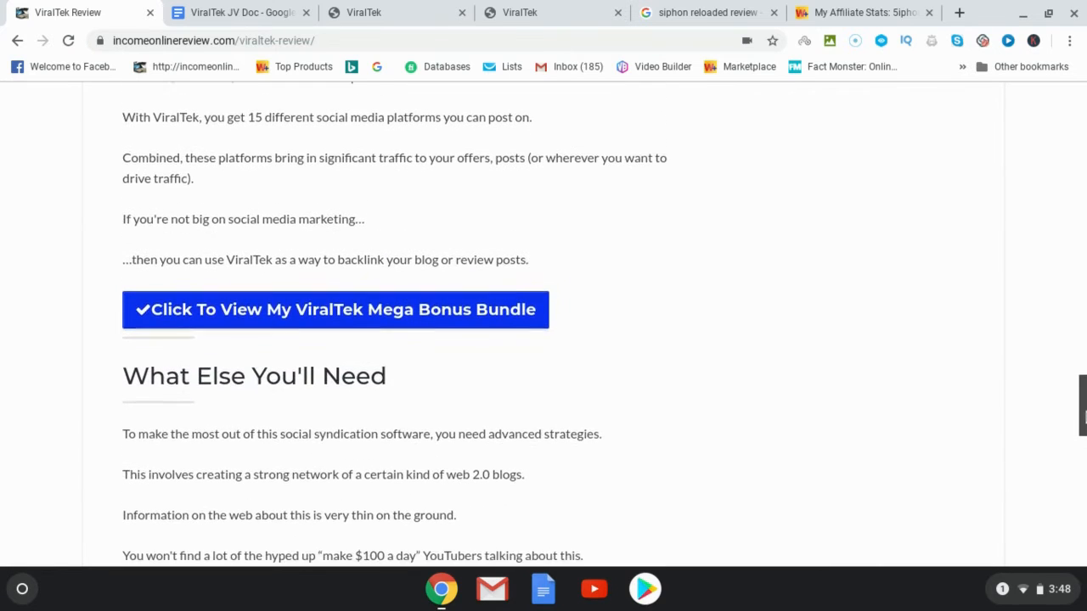
pyautogui.scroll(-3)
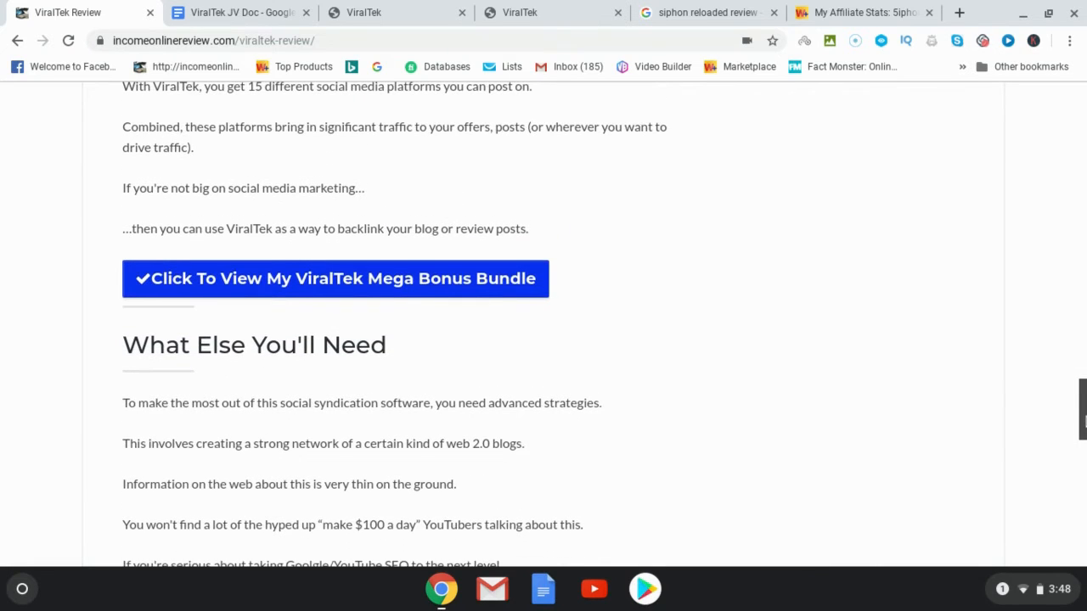
pyautogui.scroll(-3)
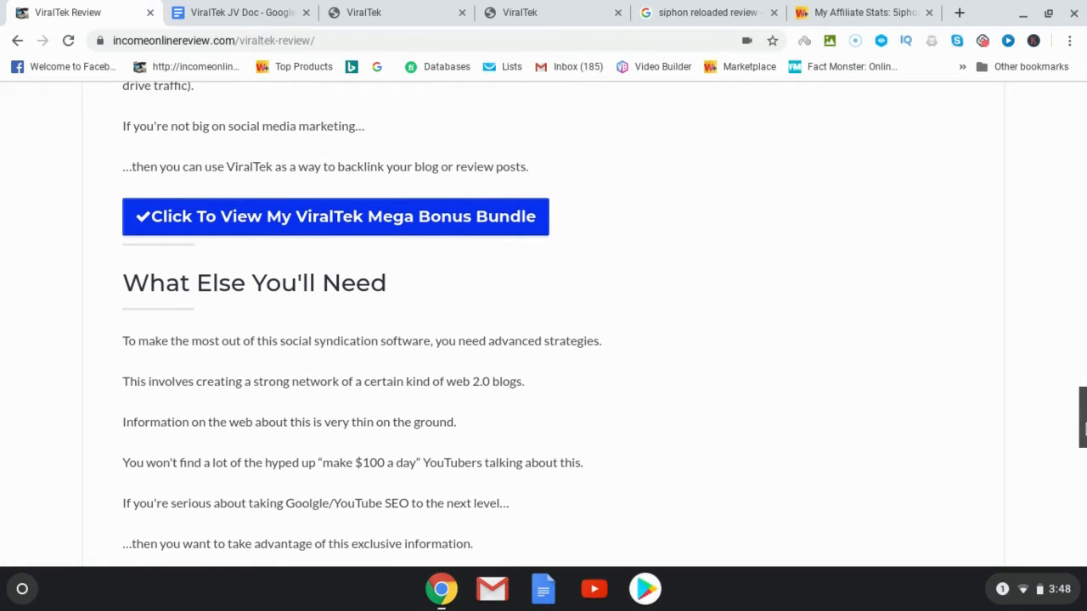
pyautogui.scroll(-3)
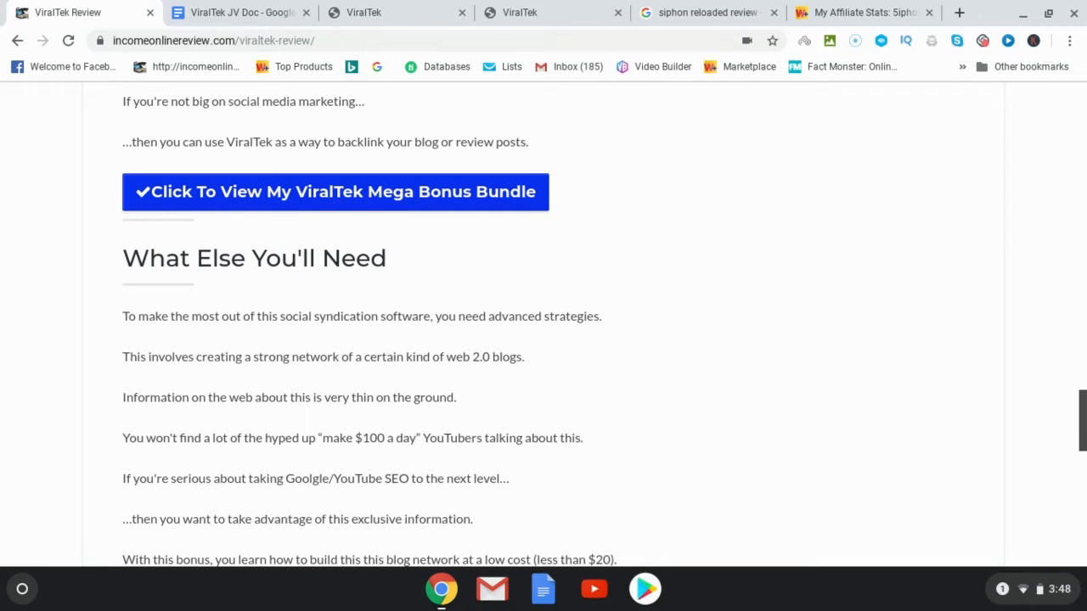
pyautogui.scroll(-3)
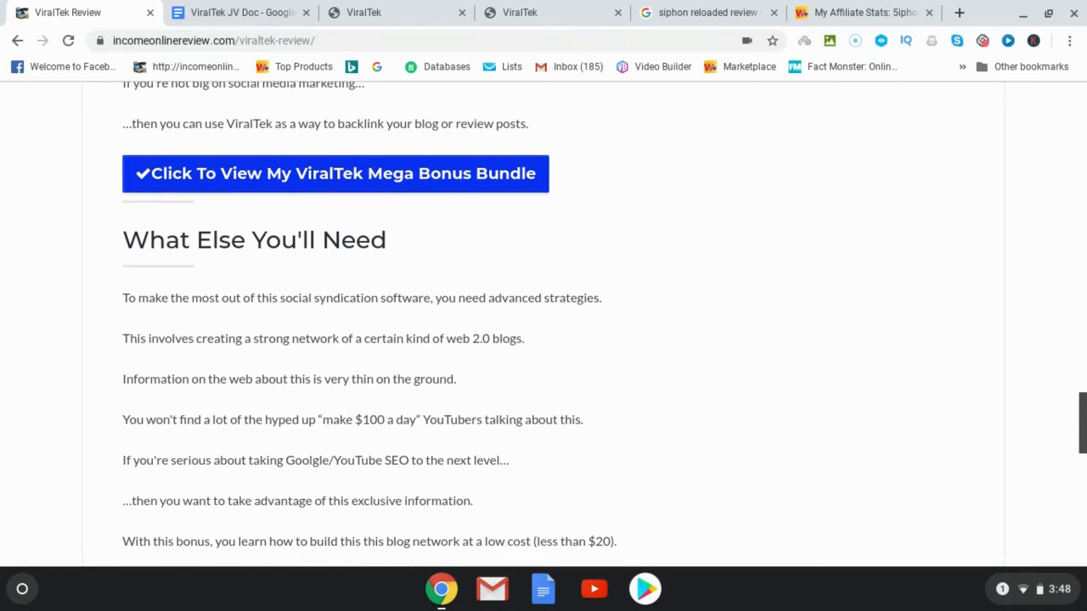
pyautogui.scroll(-3)
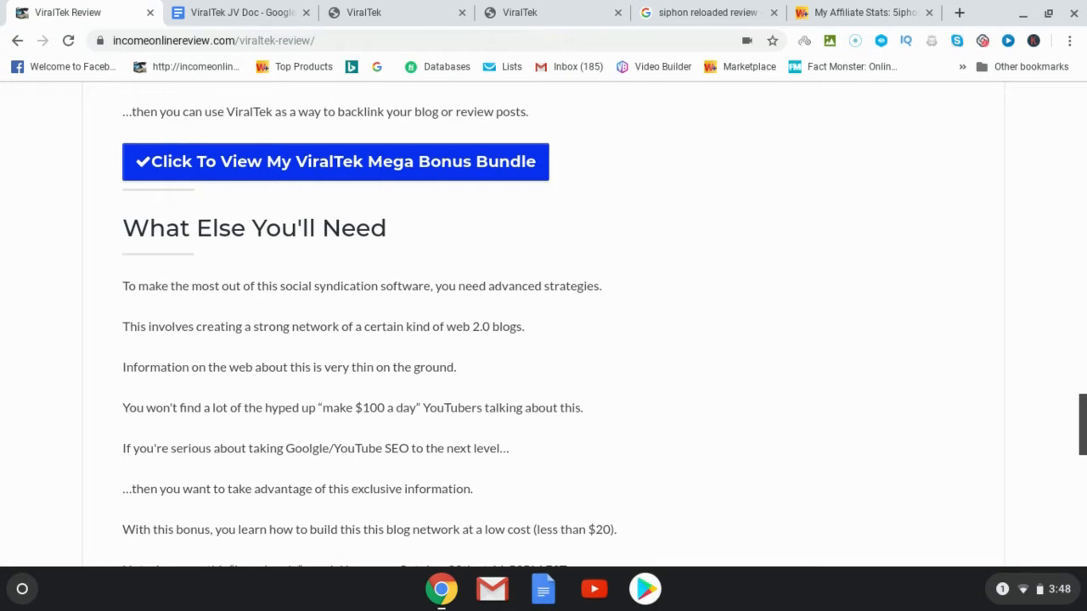
pyautogui.scroll(-3)
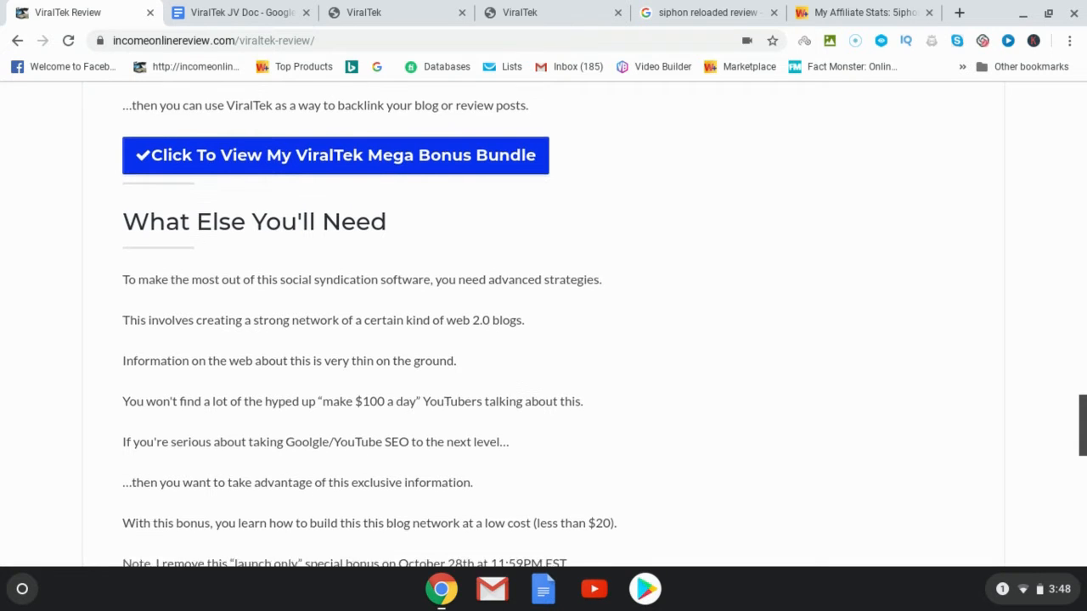
pyautogui.scroll(-3)
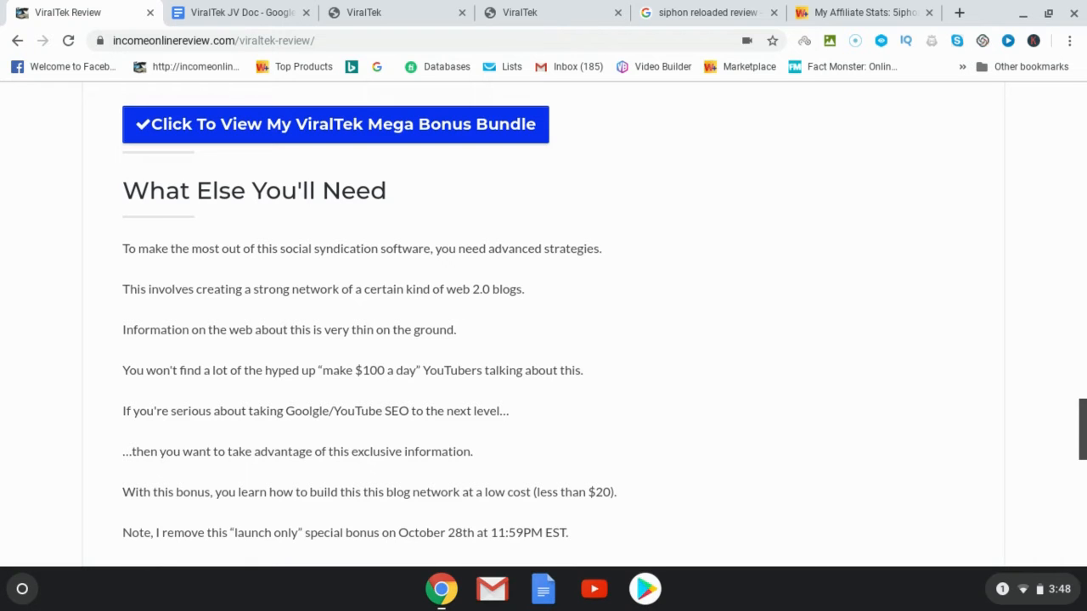
pyautogui.scroll(-3)
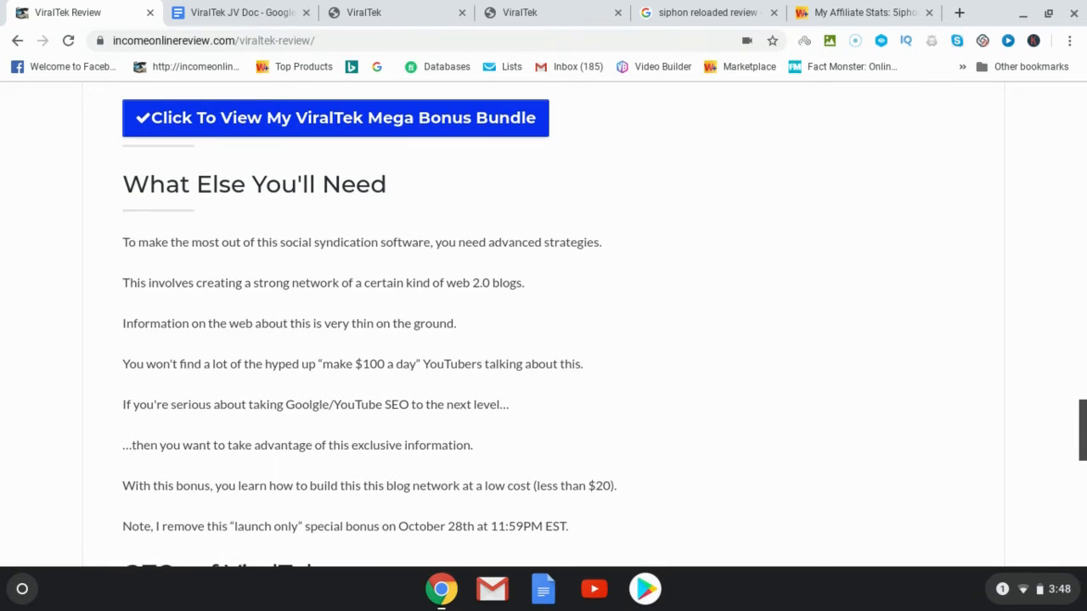
pyautogui.scroll(-3)
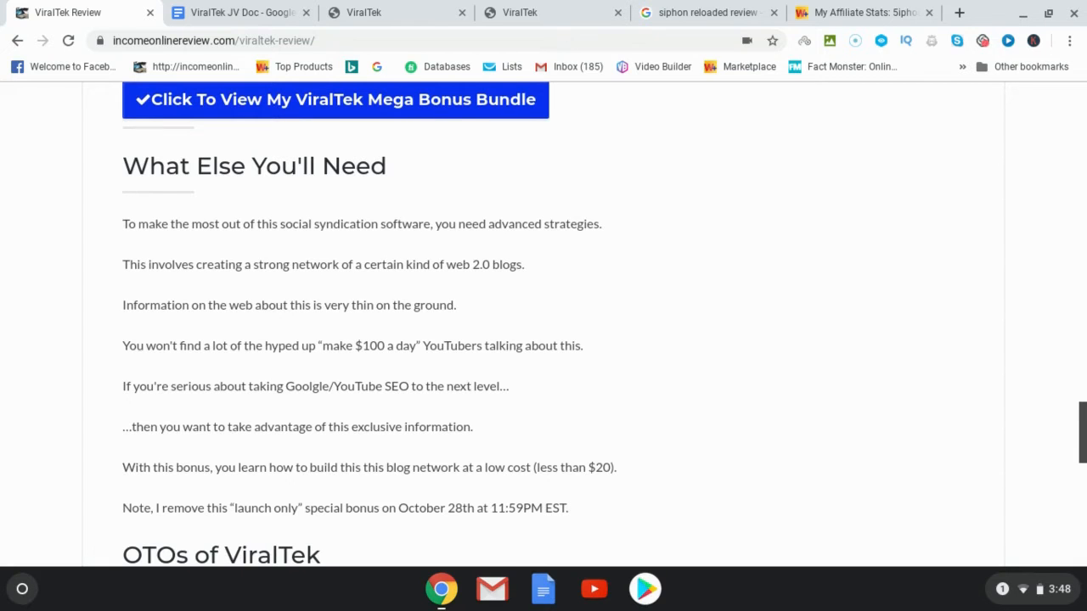
pyautogui.scroll(-3)
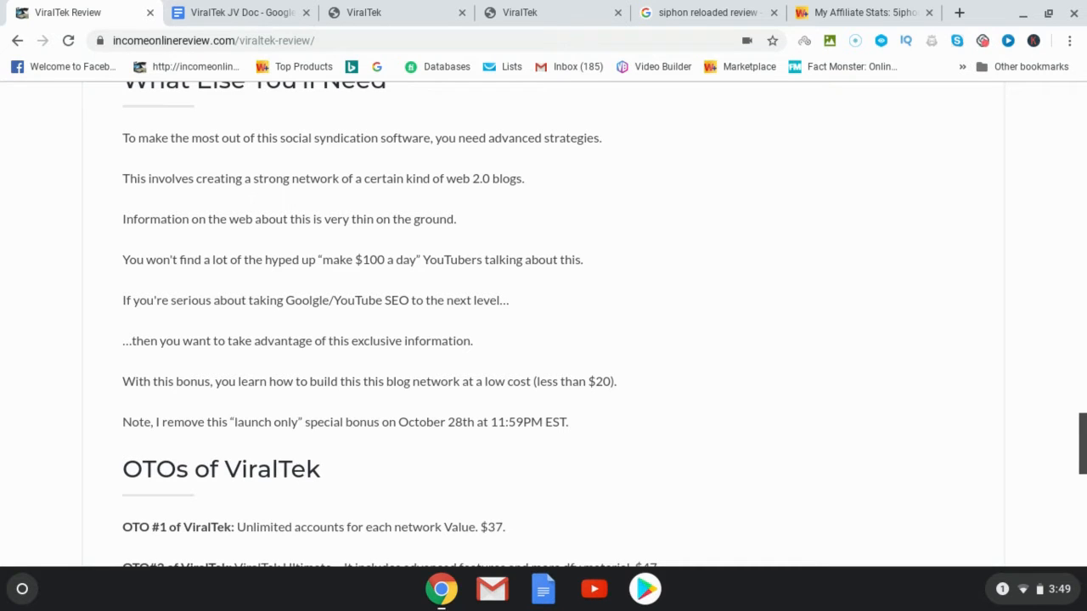
pyautogui.scroll(-3)
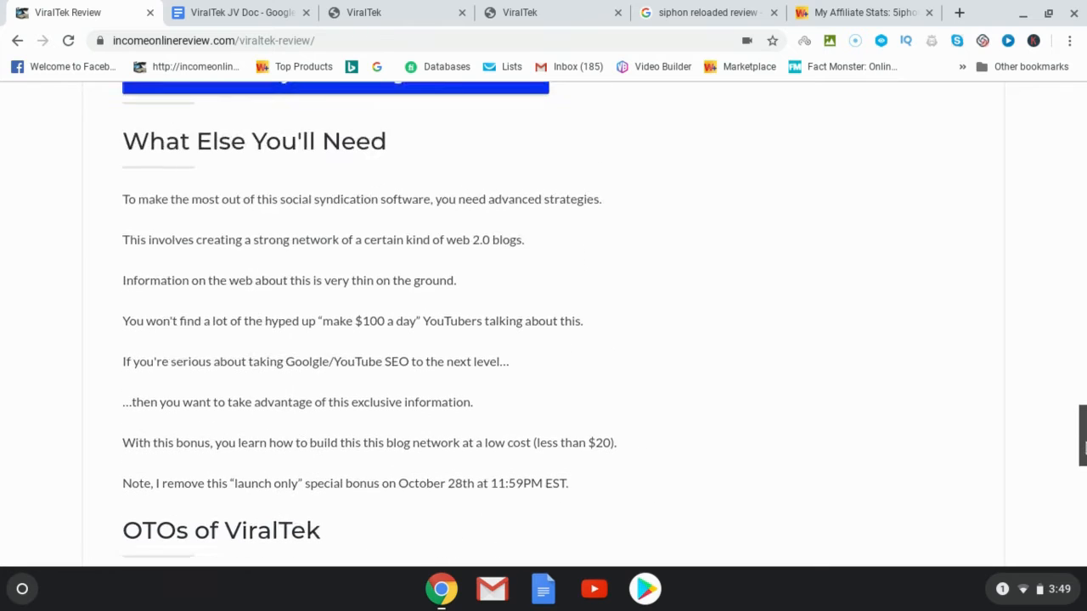
pyautogui.scroll(3)
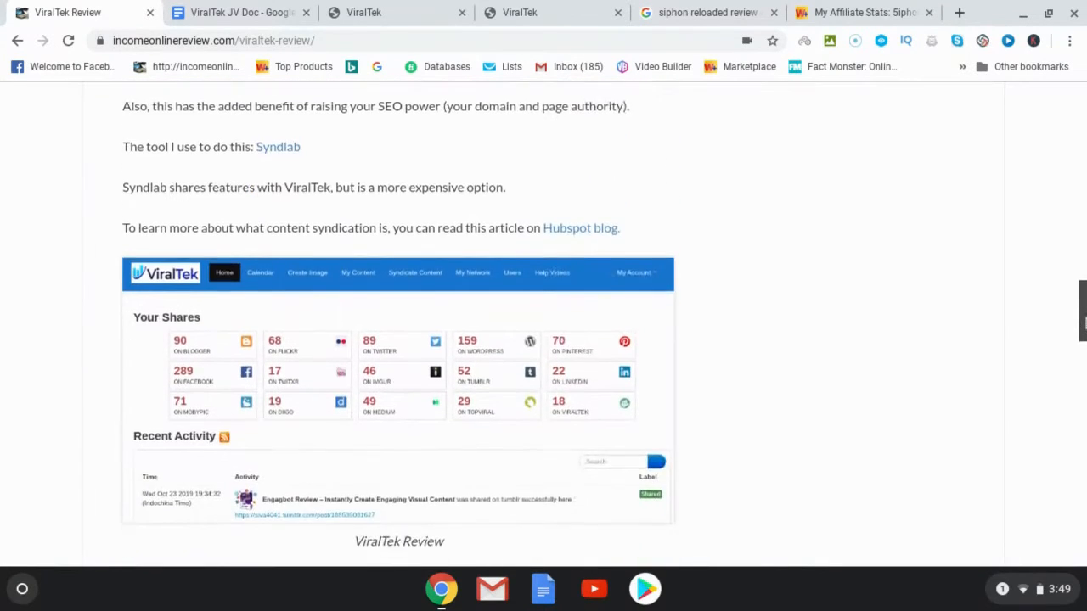
pyautogui.scroll(-3)
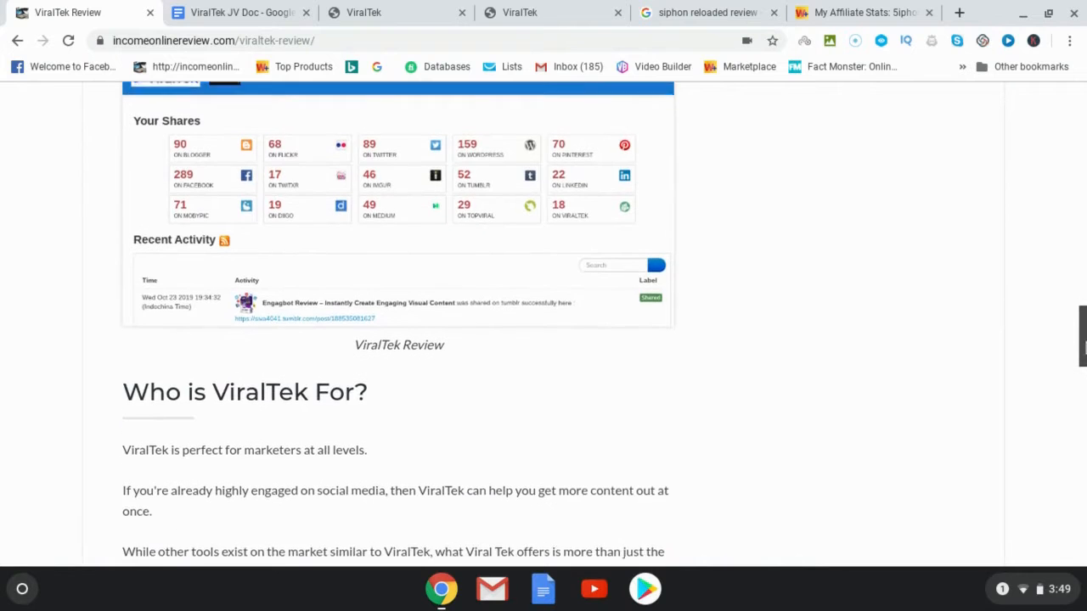
pyautogui.scroll(3)
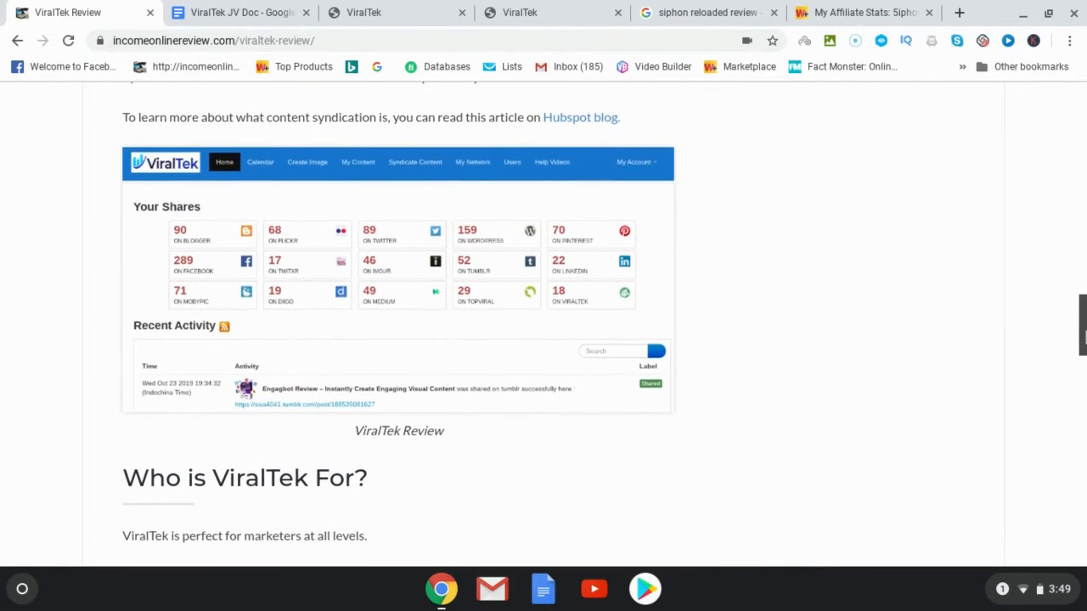
pyautogui.scroll(-3)
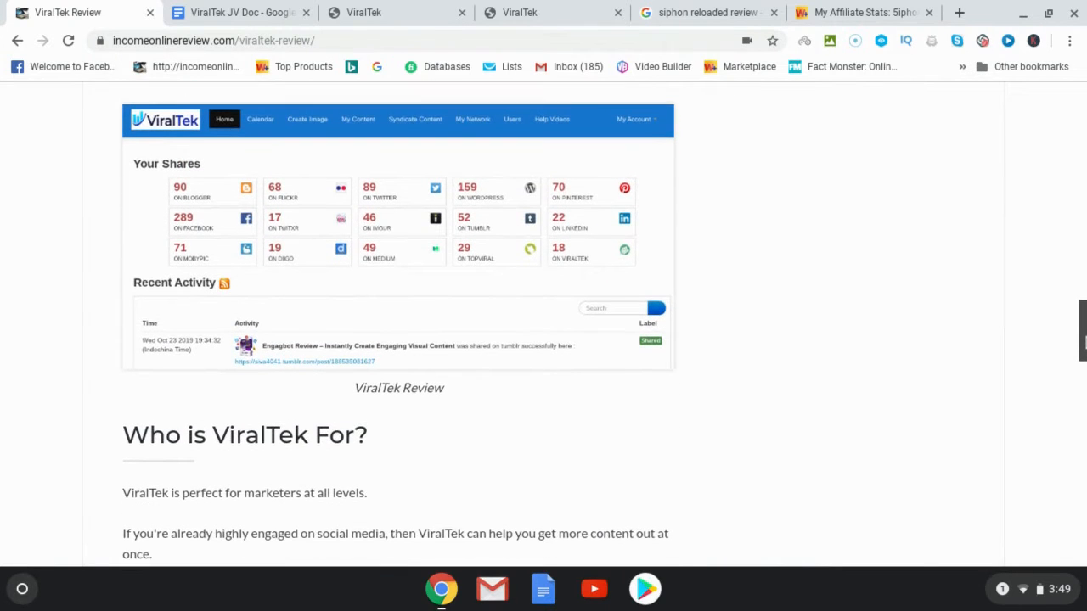
pyautogui.scroll(-3)
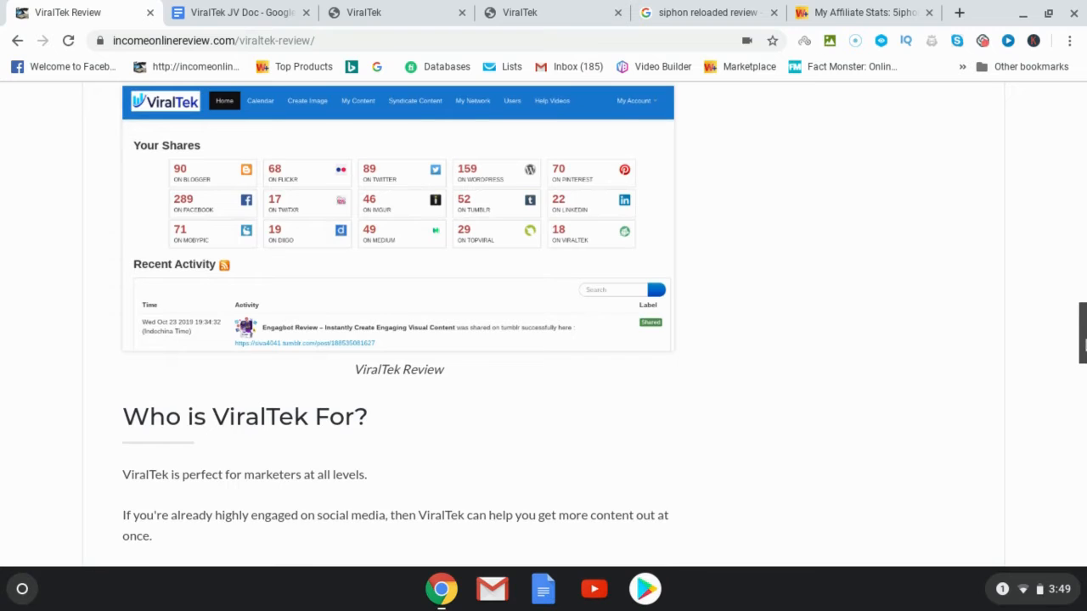
pyautogui.scroll(-3)
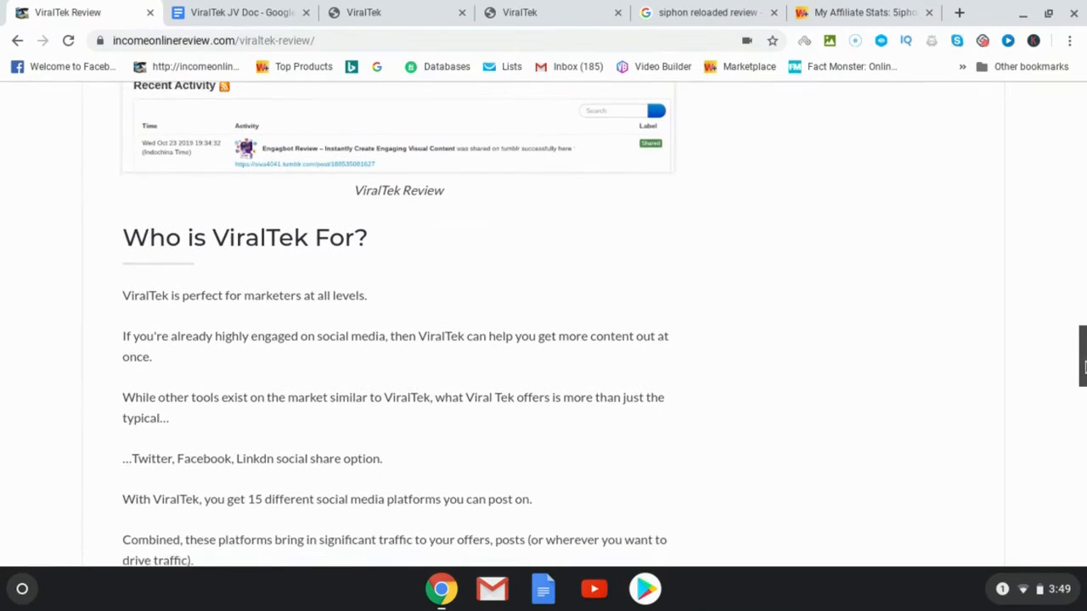
pyautogui.scroll(-3)
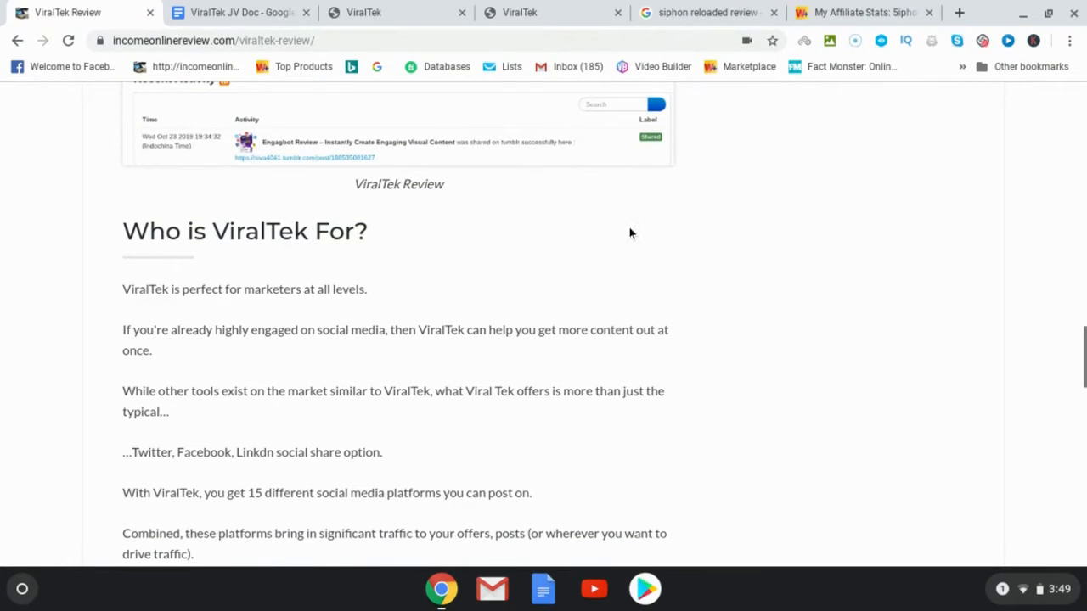
pyautogui.moveTo(692, 231)
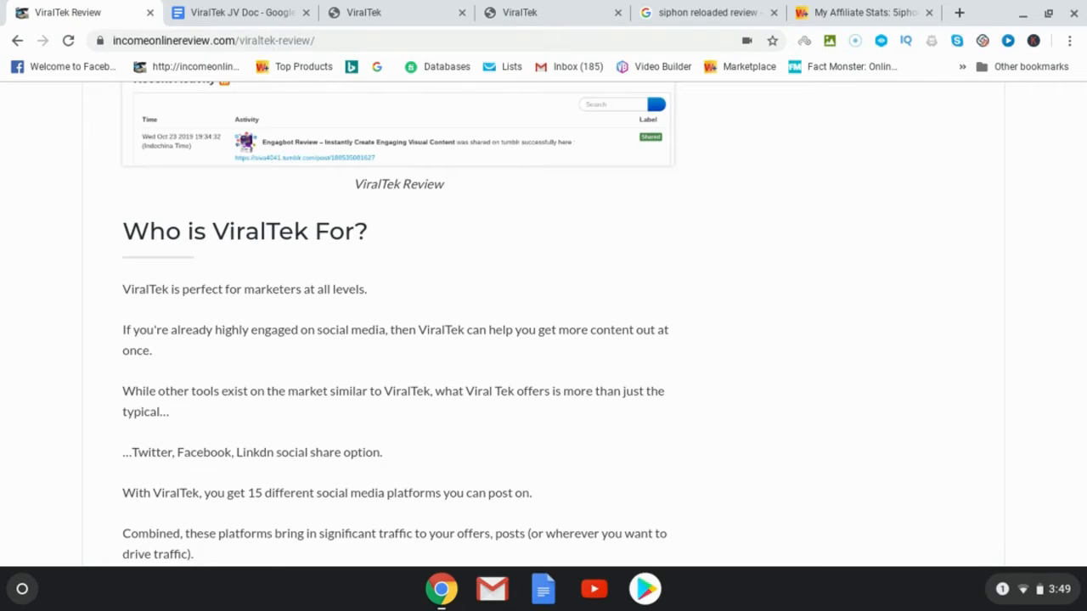
pyautogui.moveTo(733, 158)
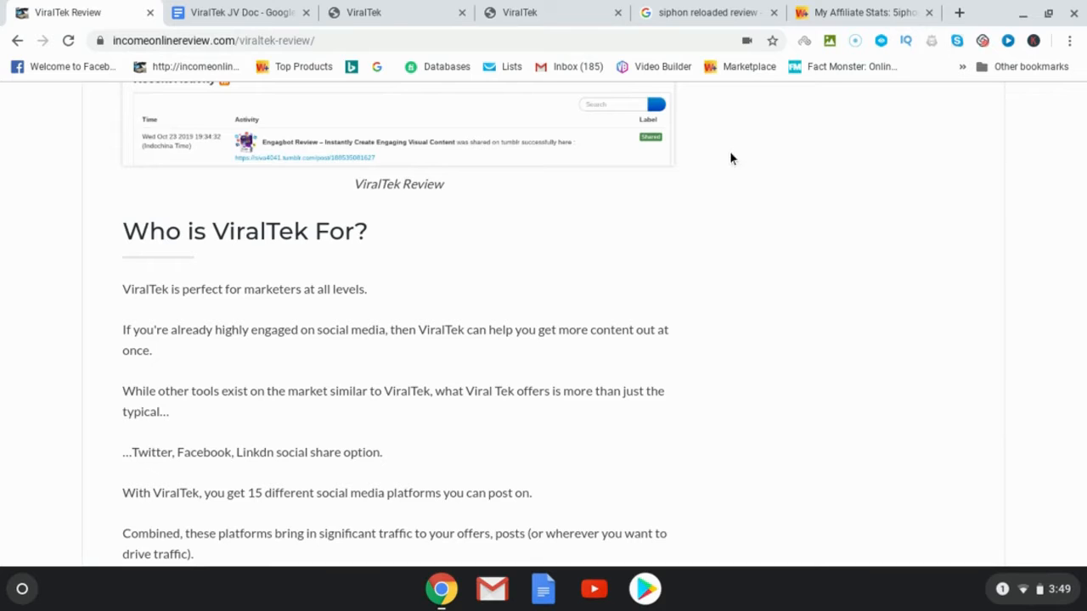
pyautogui.moveTo(709, 12)
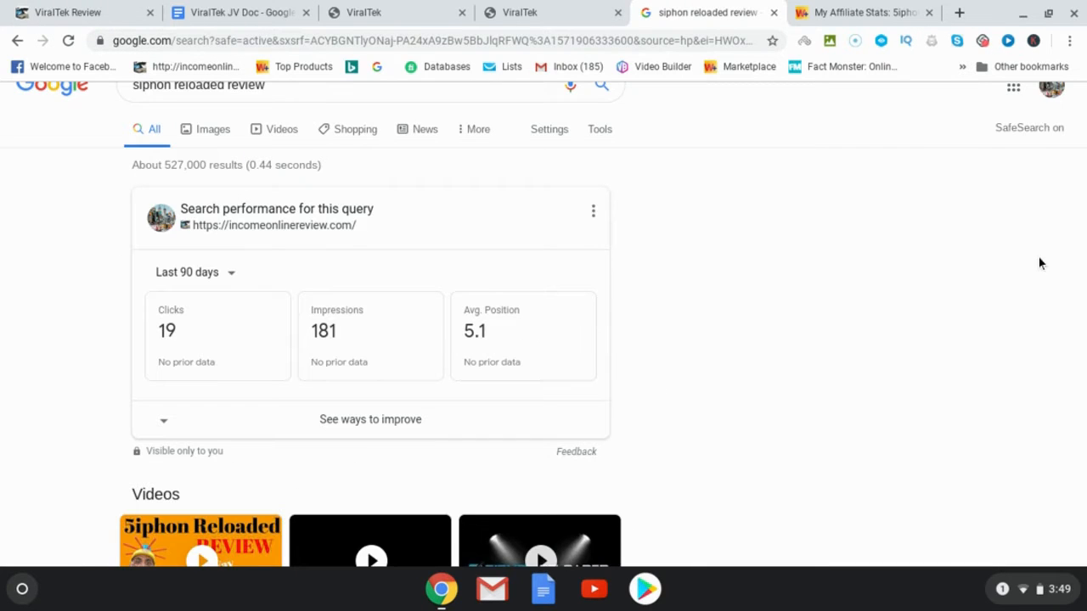
pyautogui.scroll(-3)
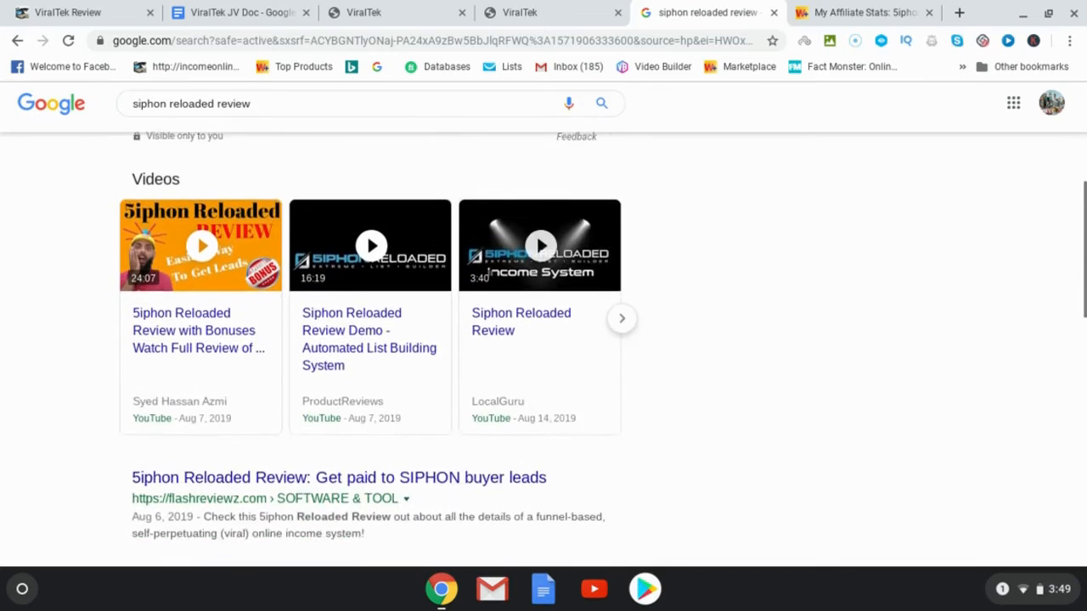
pyautogui.scroll(-3)
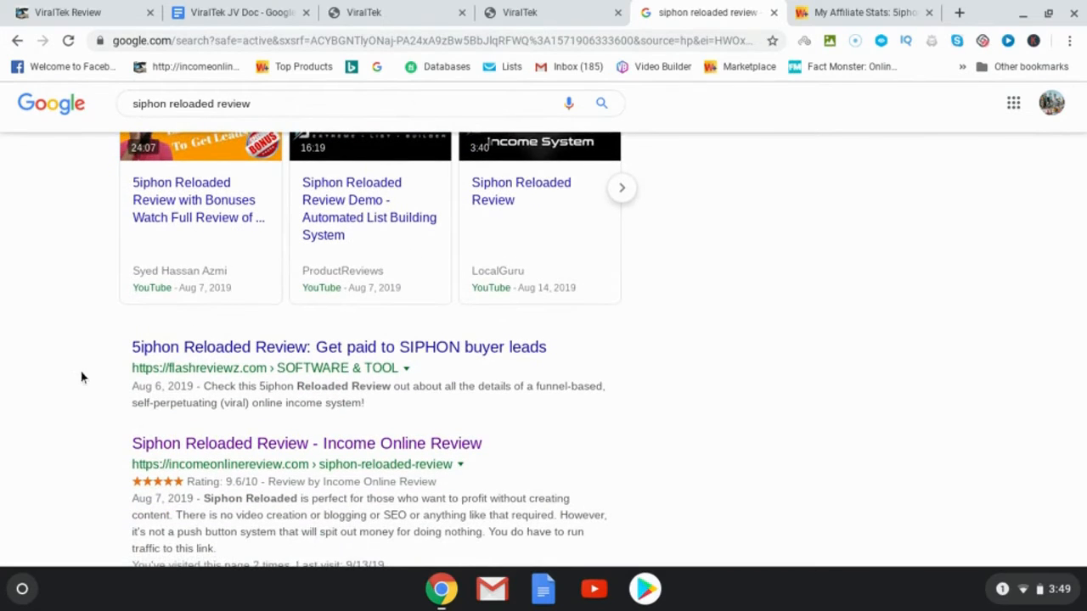
pyautogui.scroll(-3)
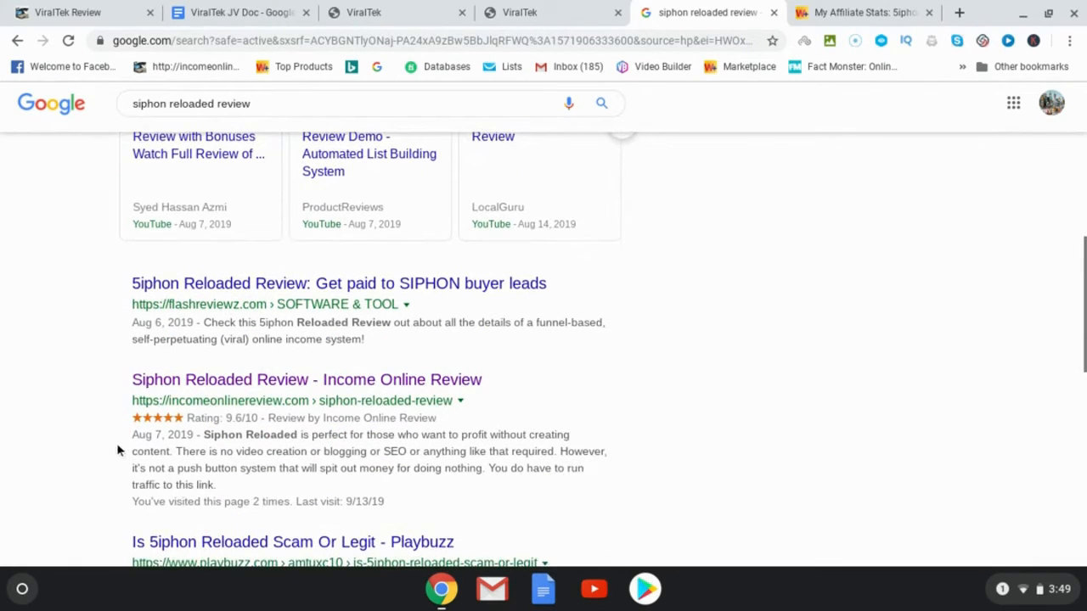
pyautogui.moveTo(93, 336)
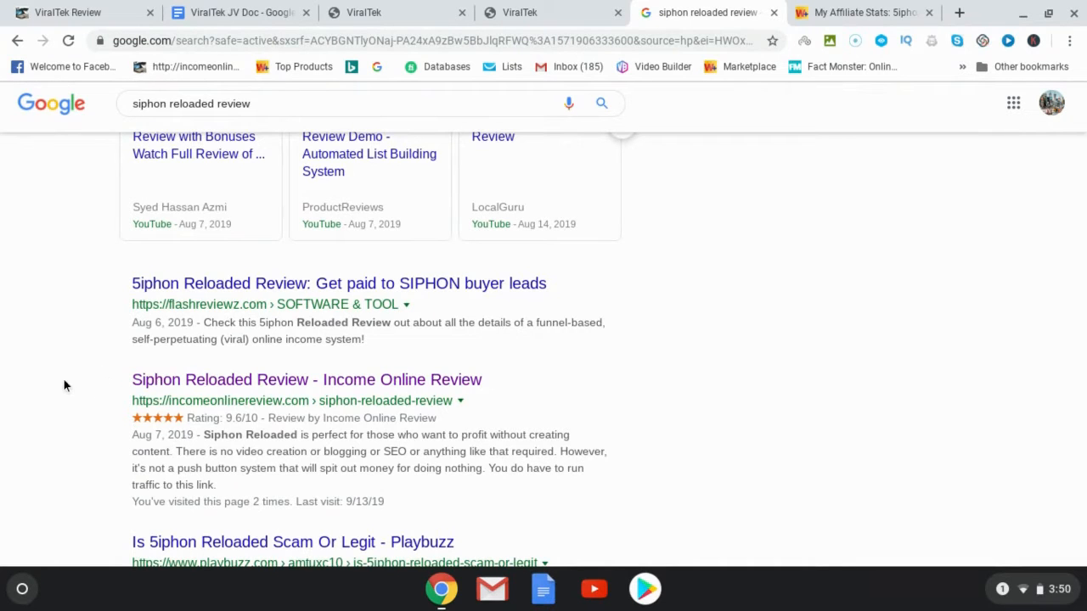
pyautogui.moveTo(38, 396)
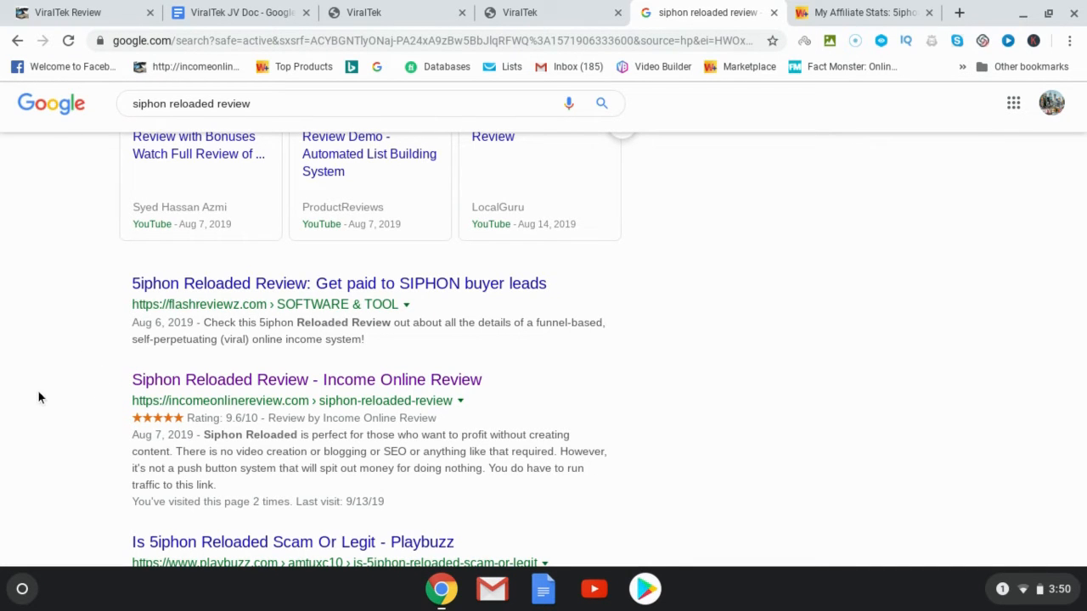
pyautogui.moveTo(61, 421)
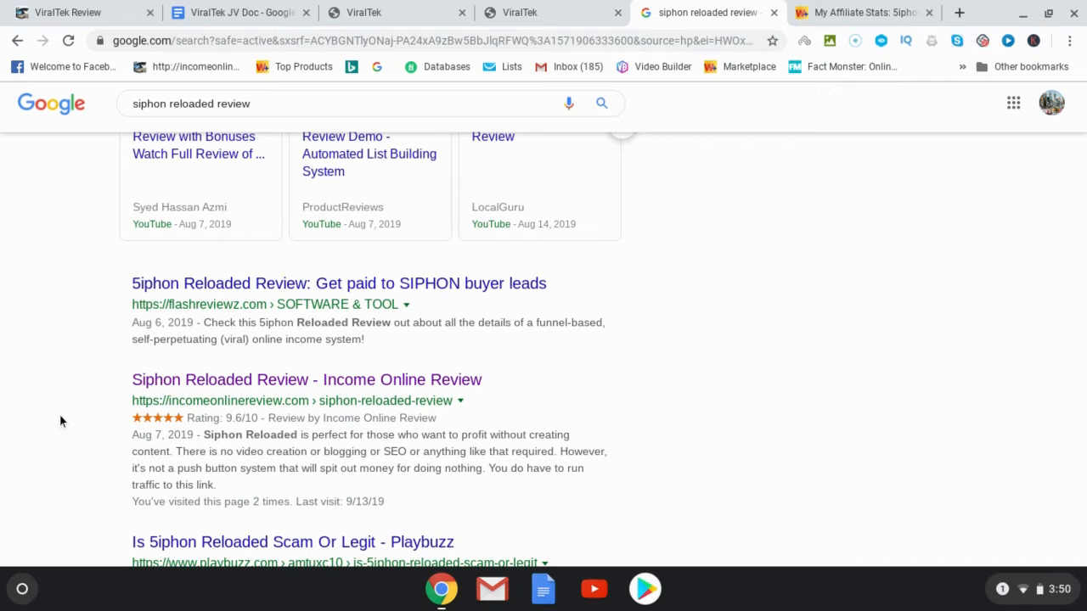
pyautogui.moveTo(51, 388)
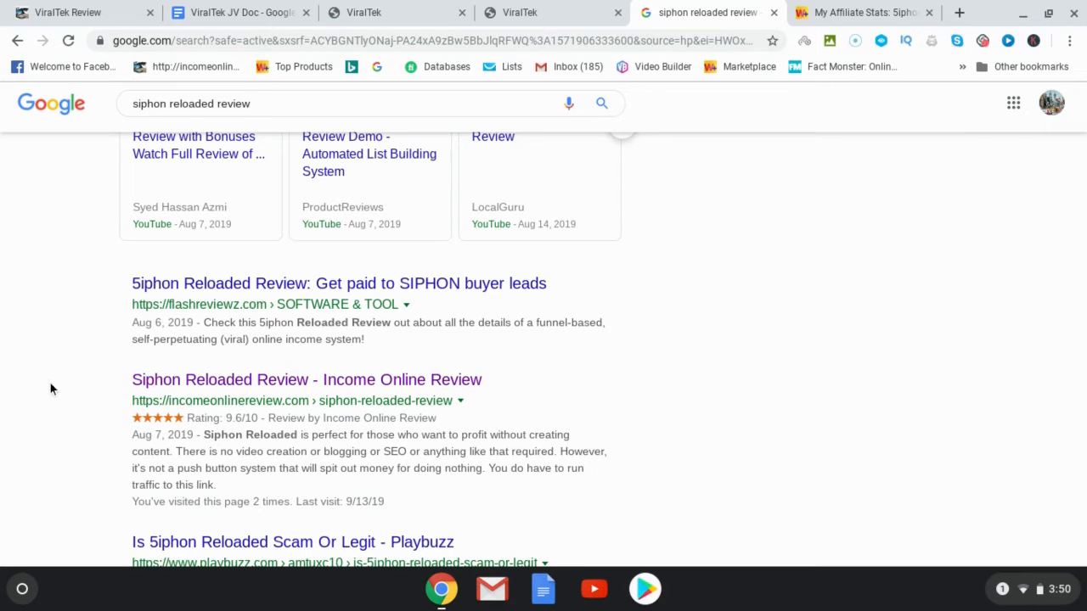
pyautogui.scroll(-3)
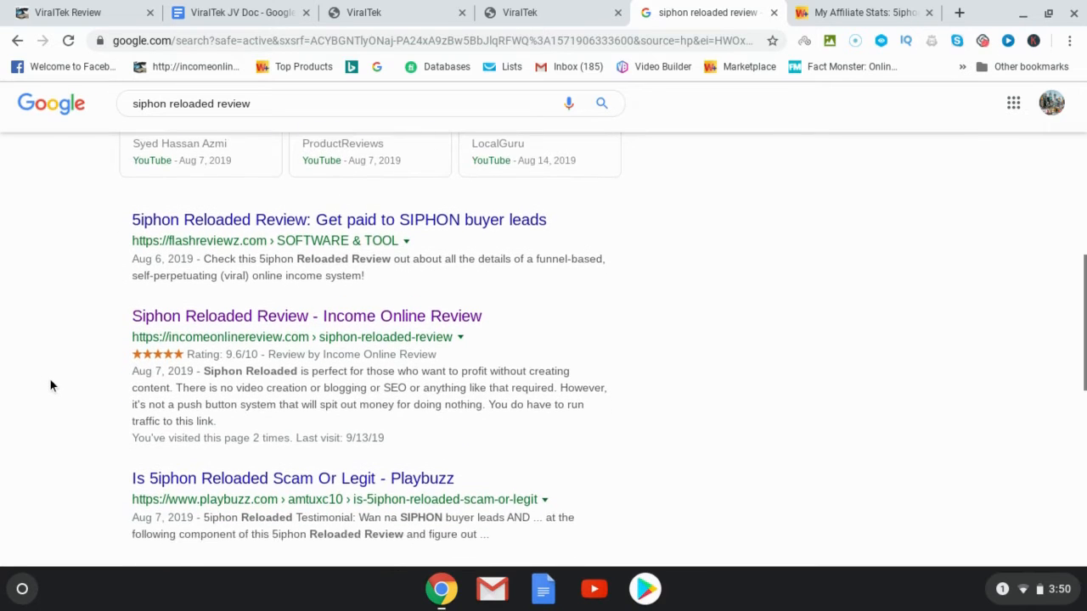
pyautogui.scroll(-3)
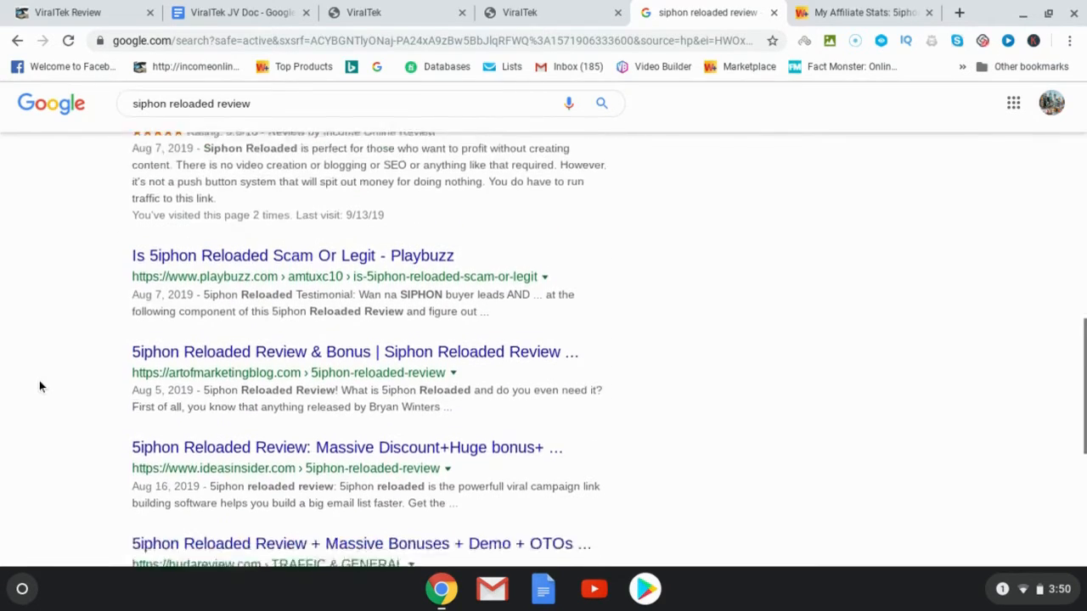
pyautogui.scroll(-3)
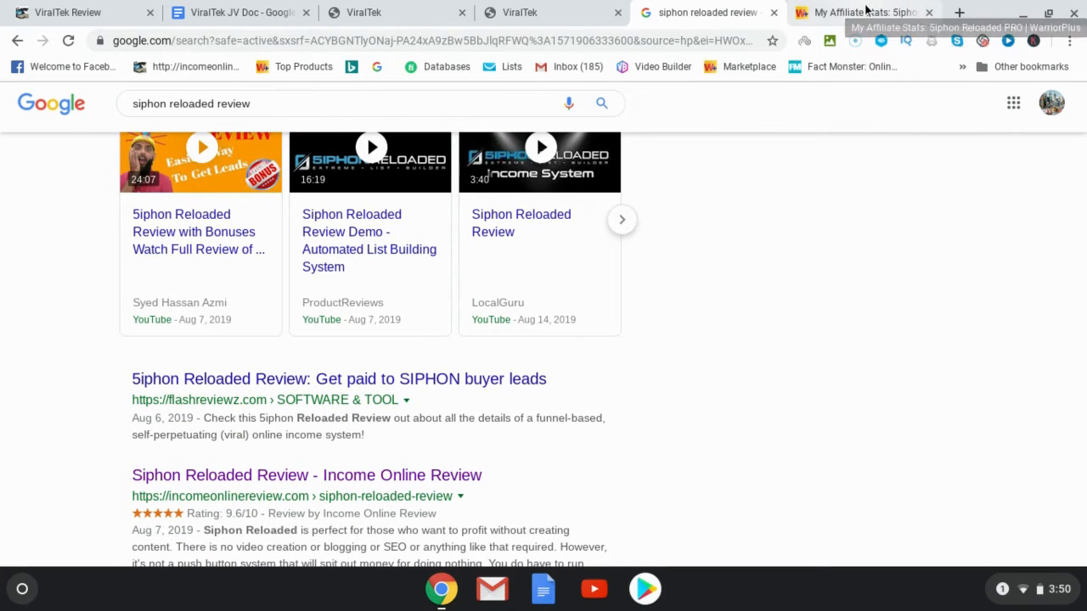
# Review the 5iphon Reloaded PRO affiliate stats: 91 hops, 20 sales, $666.36 across six tracking codes.
pyautogui.click(862, 12)
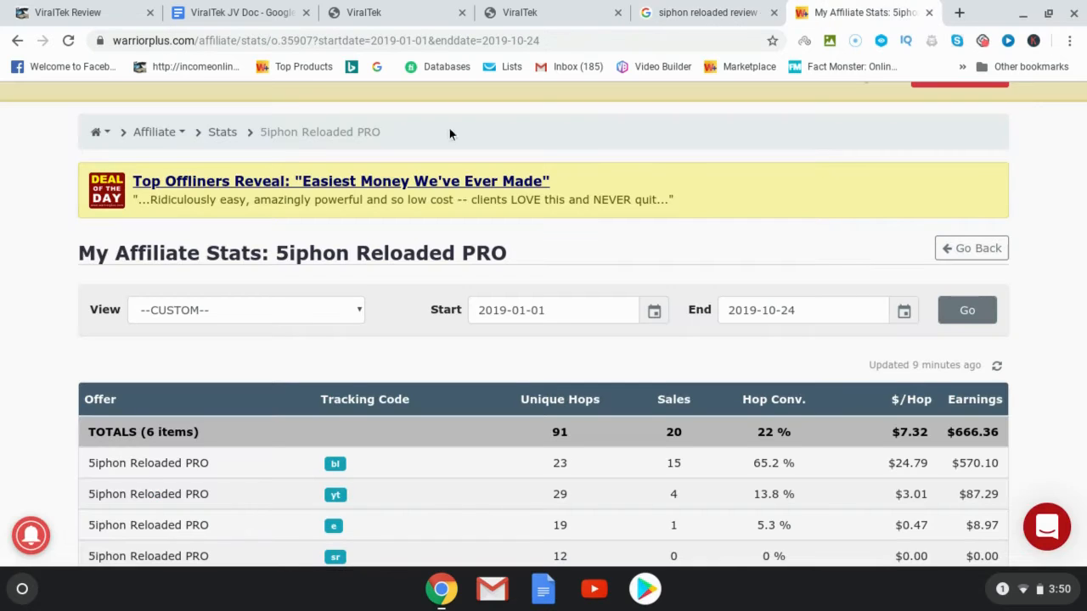
pyautogui.scroll(-3)
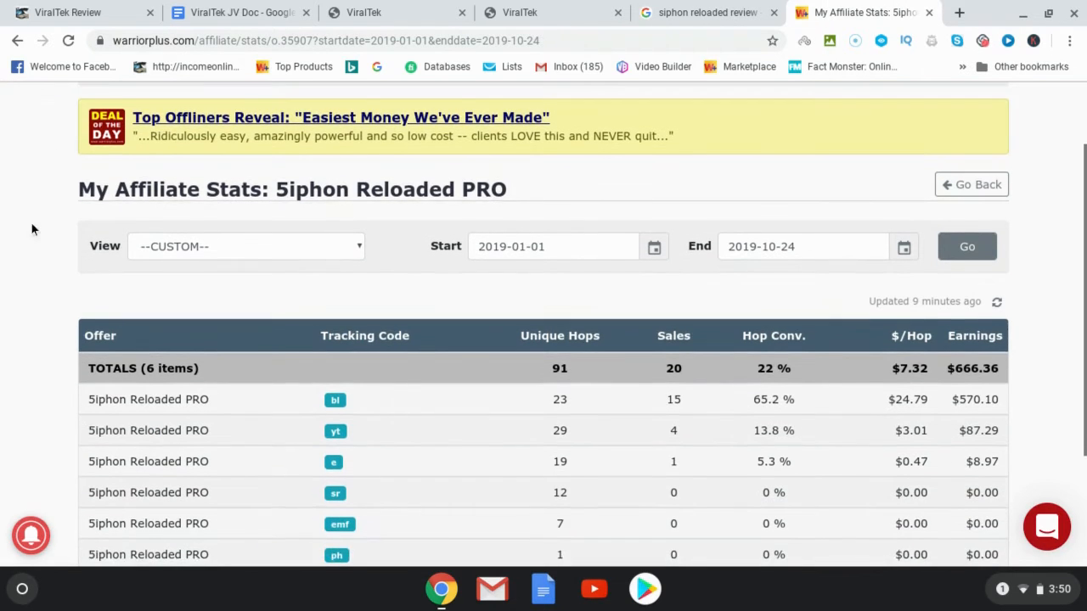
pyautogui.scroll(-3)
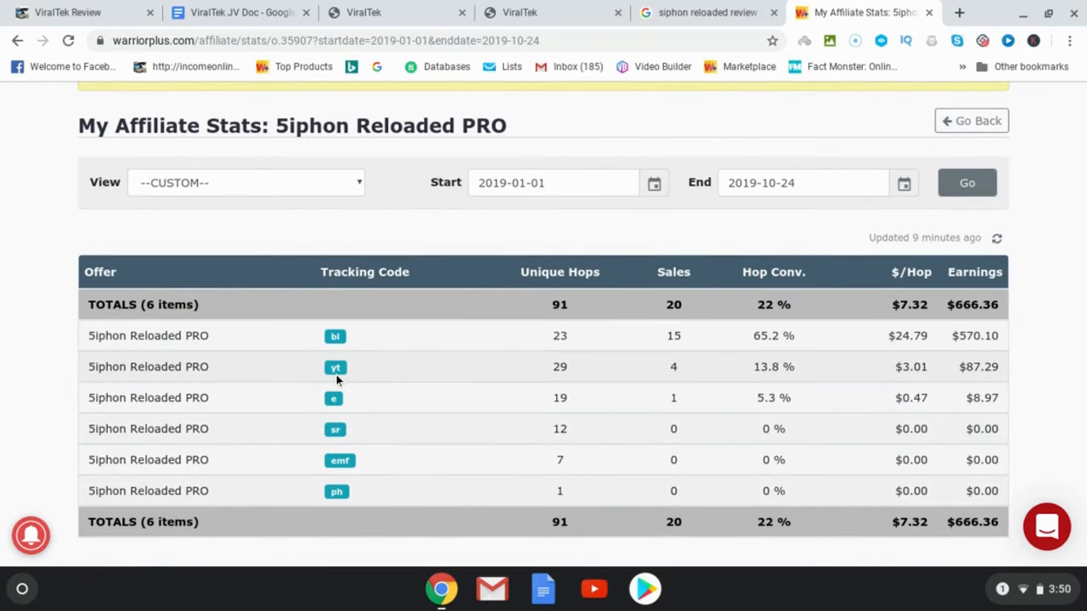
pyautogui.moveTo(310, 414)
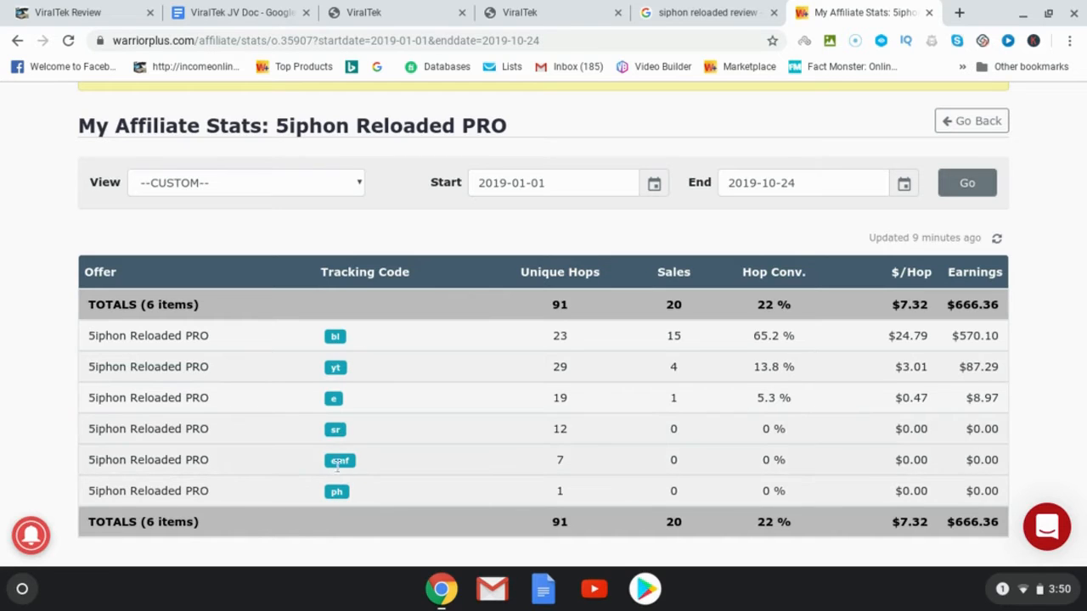
pyautogui.moveTo(333, 459)
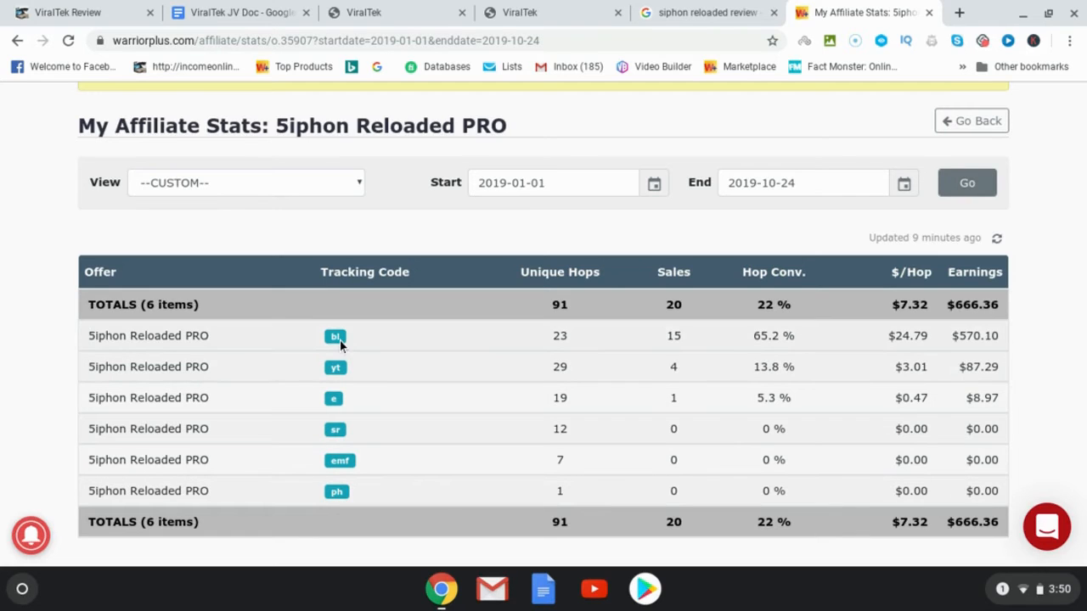
pyautogui.moveTo(238, 341)
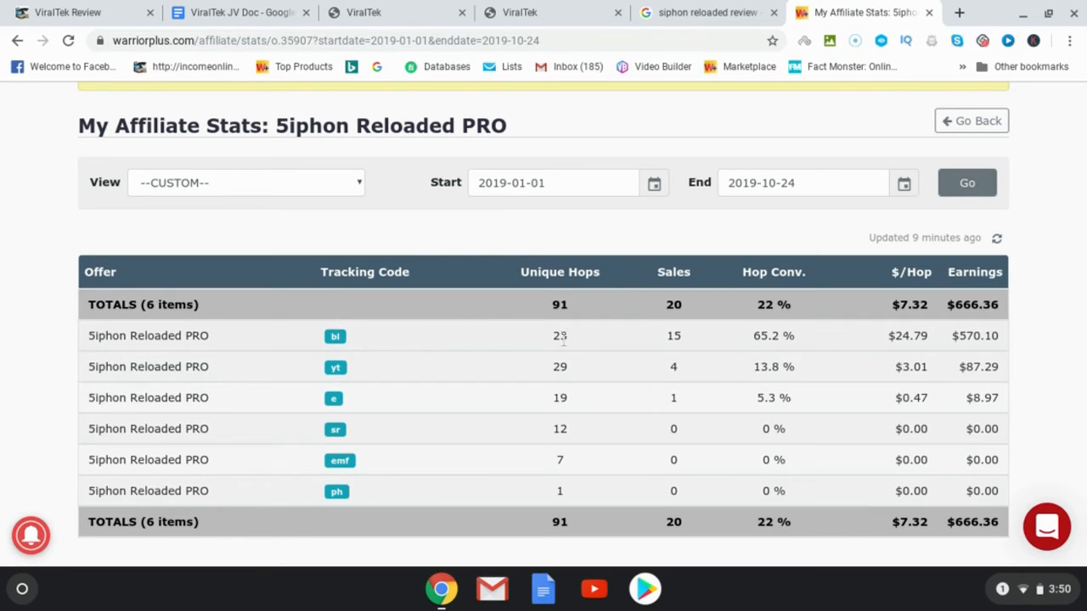
pyautogui.moveTo(662, 339)
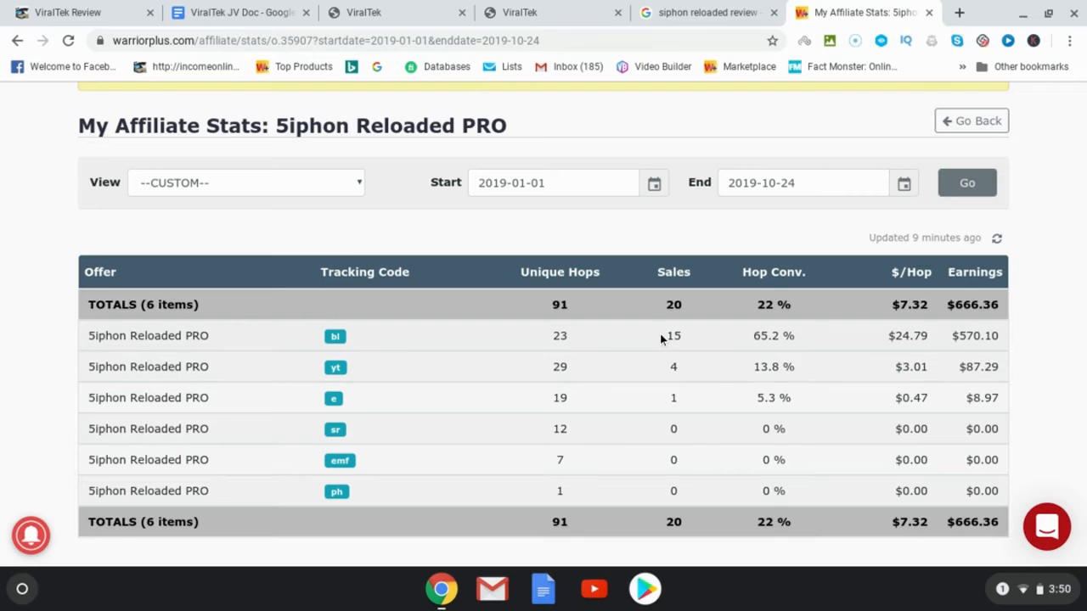
pyautogui.moveTo(766, 348)
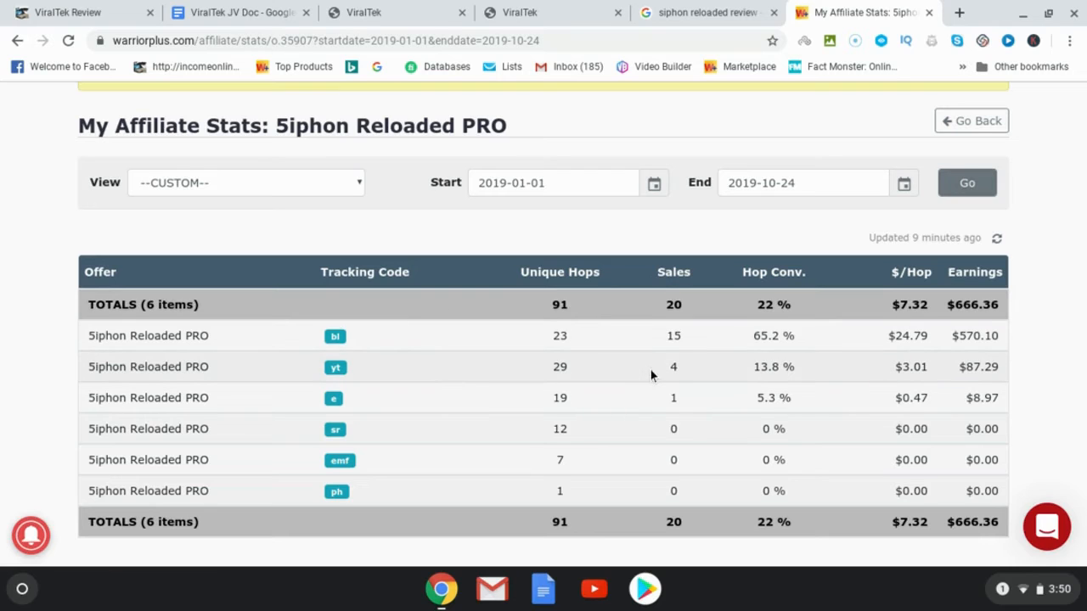
pyautogui.moveTo(953, 372)
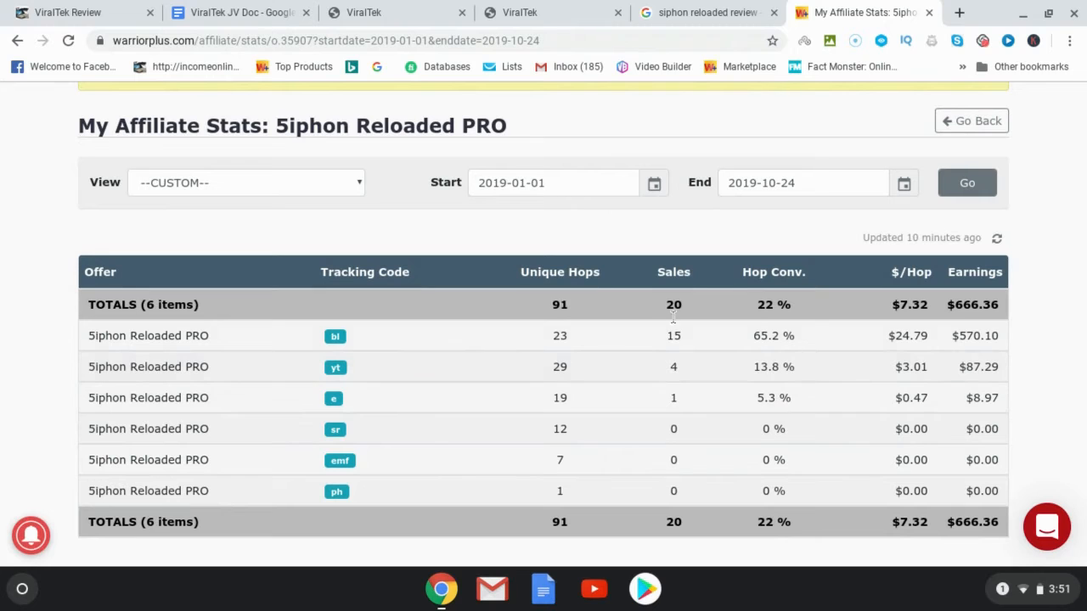
pyautogui.moveTo(115, 187)
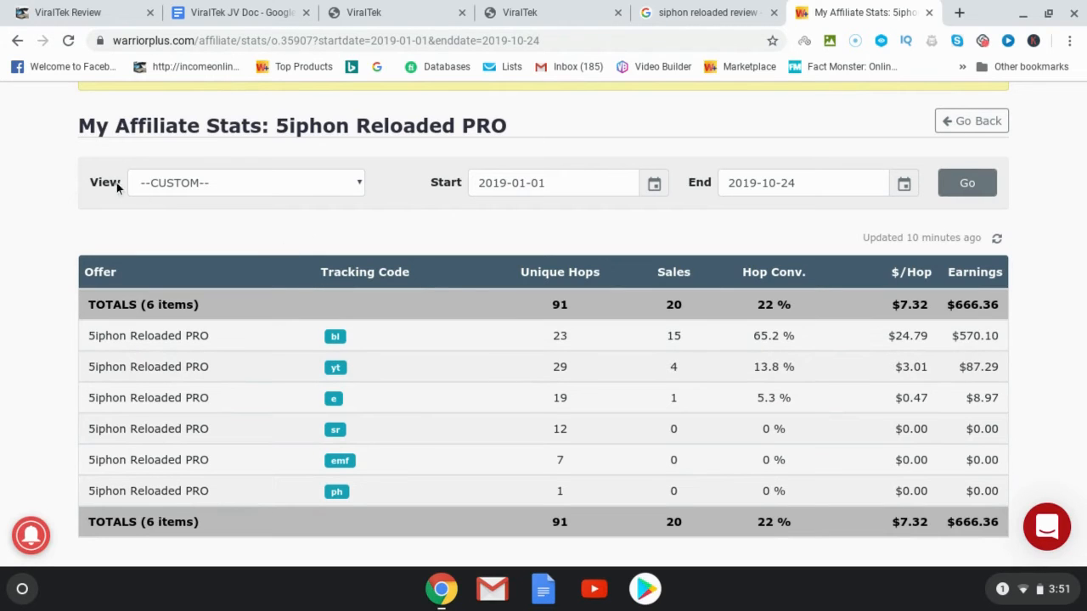
pyautogui.scroll(-3)
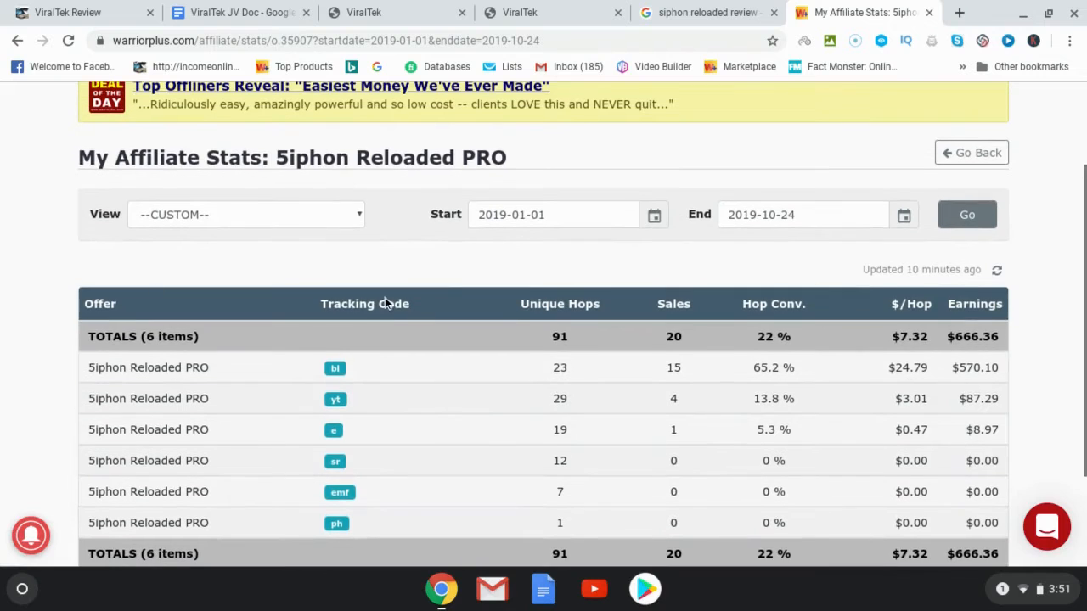
pyautogui.moveTo(259, 312)
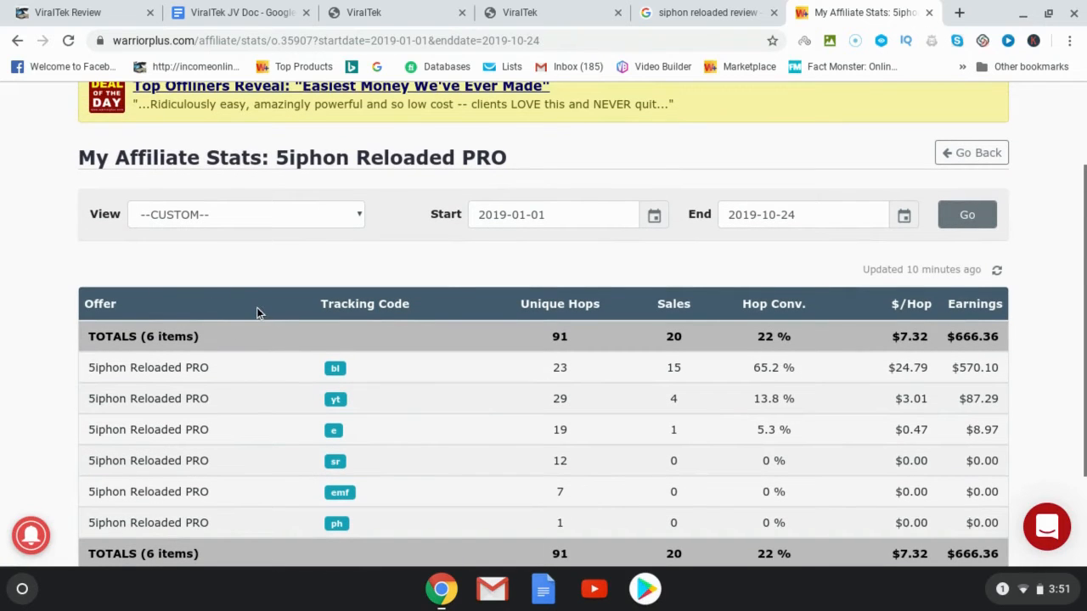
pyautogui.moveTo(506, 379)
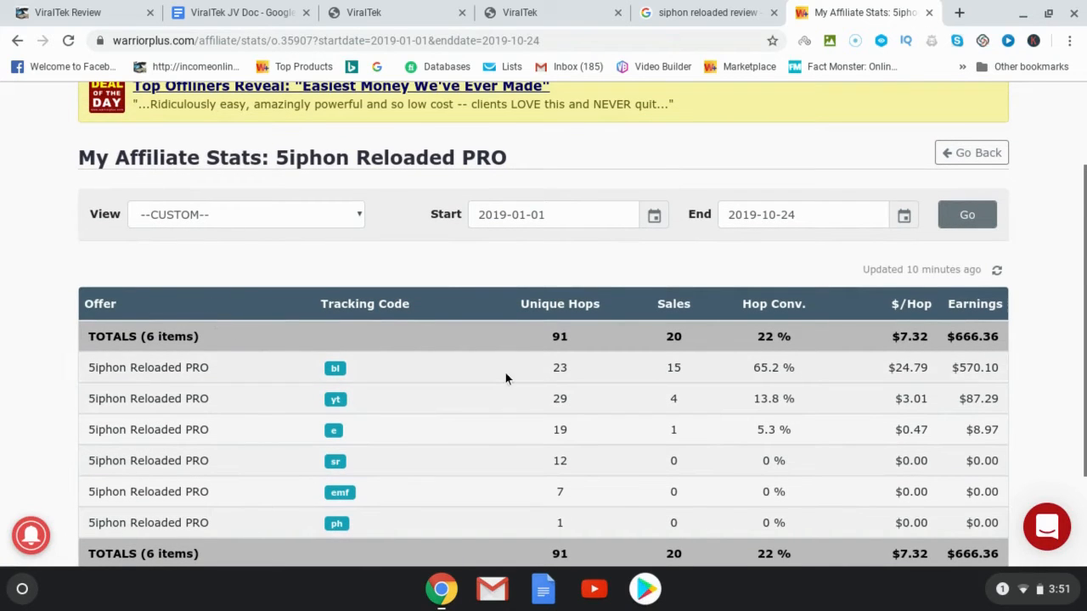
pyautogui.moveTo(586, 429)
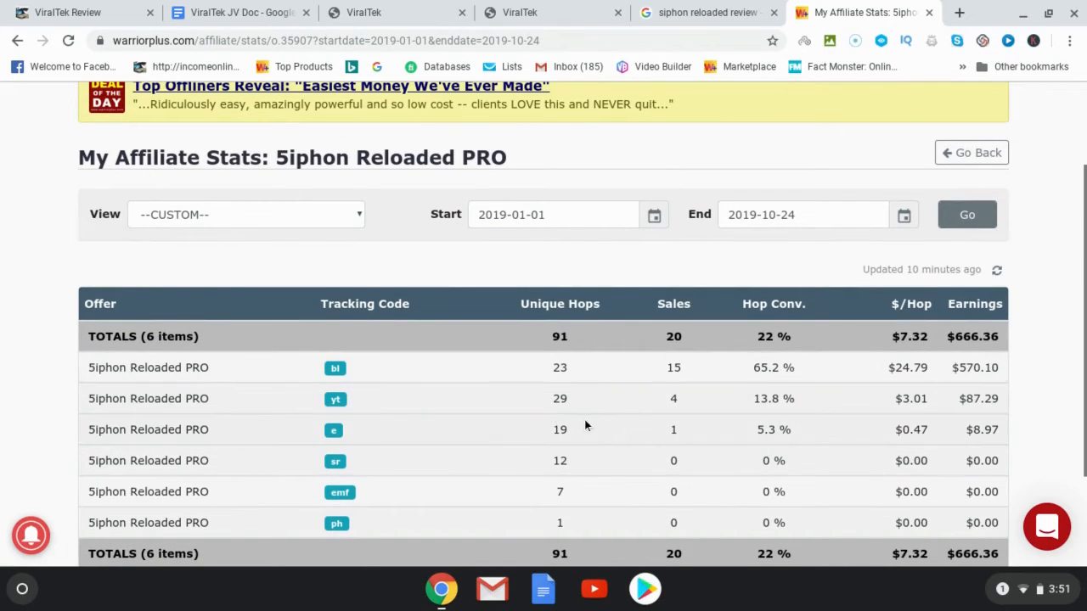
pyautogui.moveTo(306, 425)
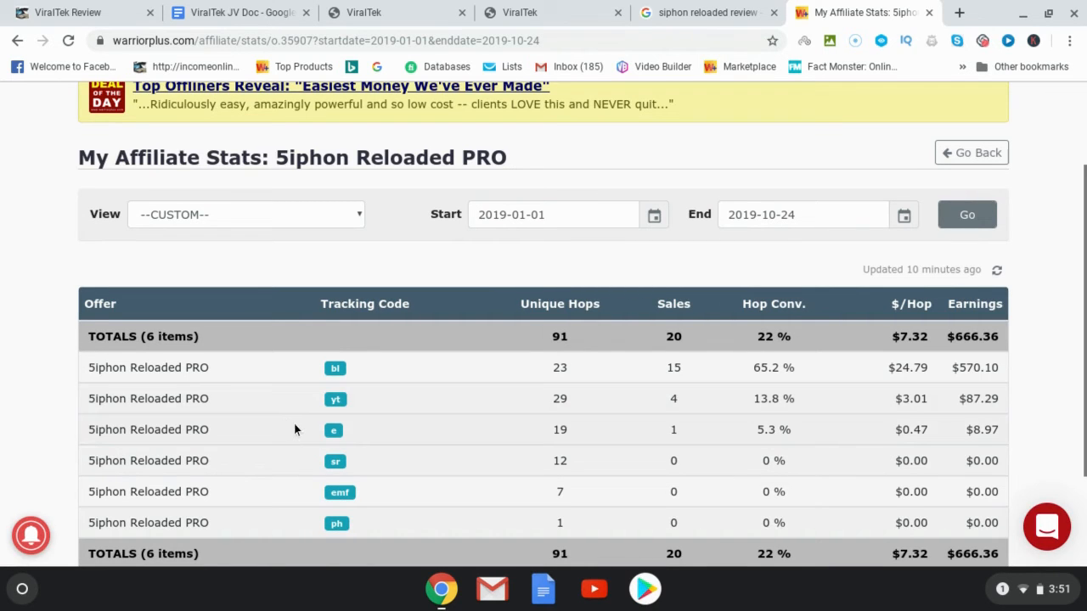
pyautogui.moveTo(298, 414)
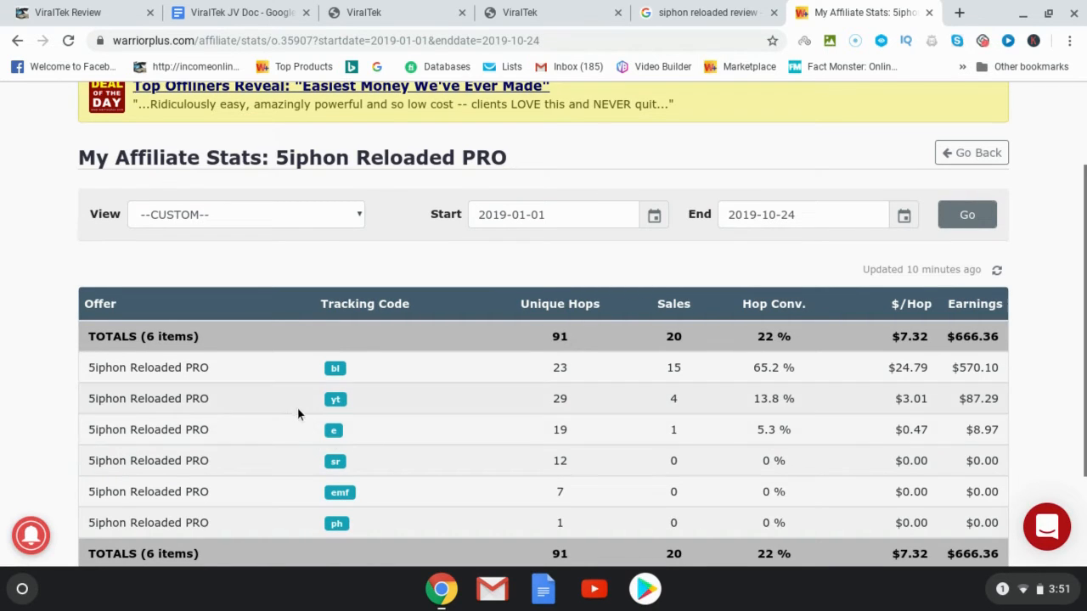
pyautogui.moveTo(329, 448)
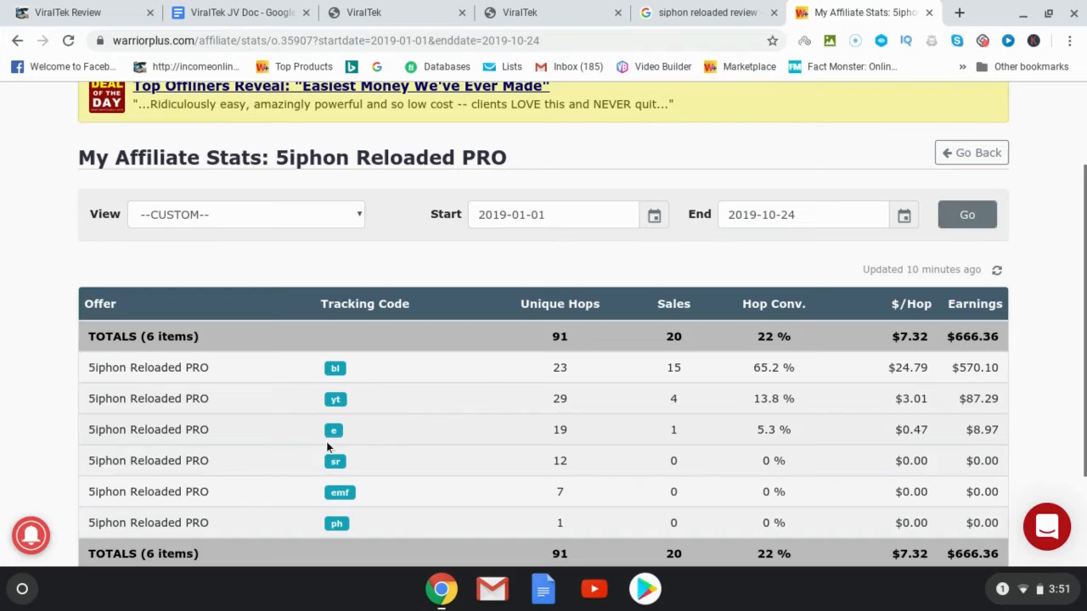
pyautogui.moveTo(374, 454)
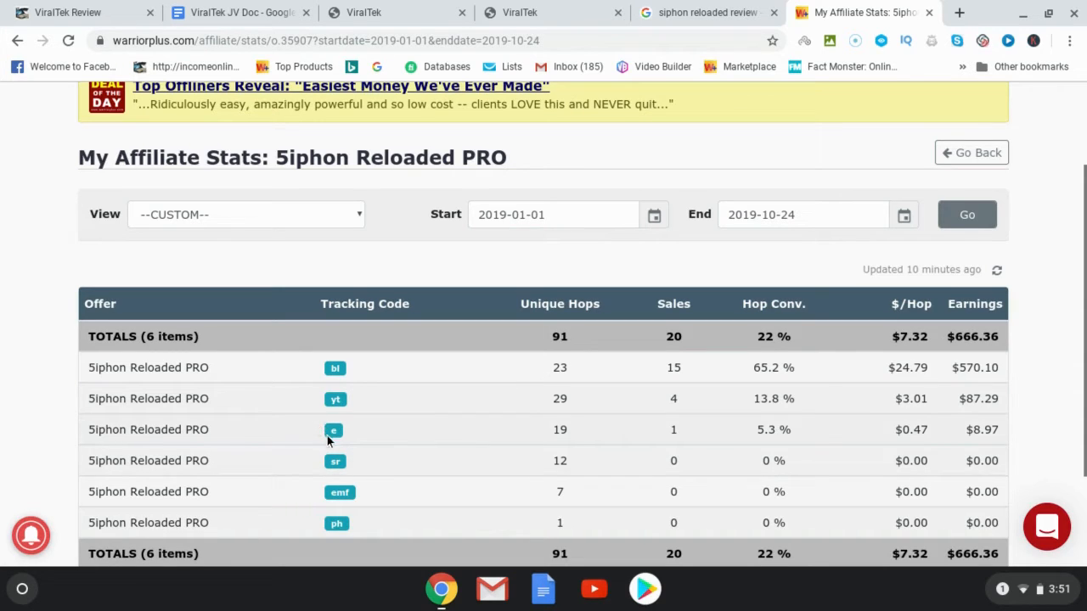
pyautogui.moveTo(330, 425)
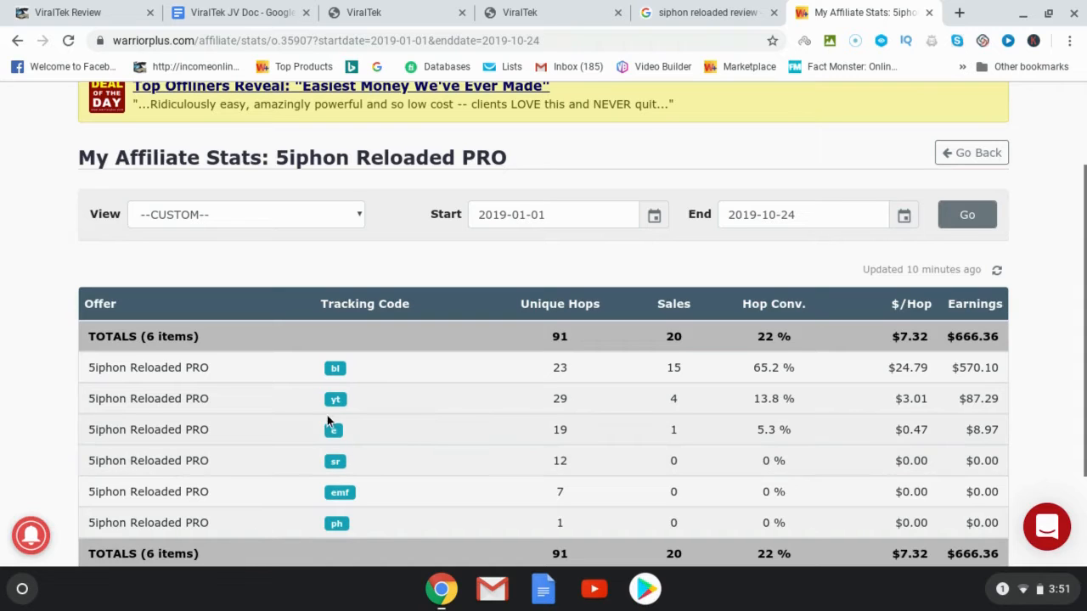
pyautogui.moveTo(321, 425)
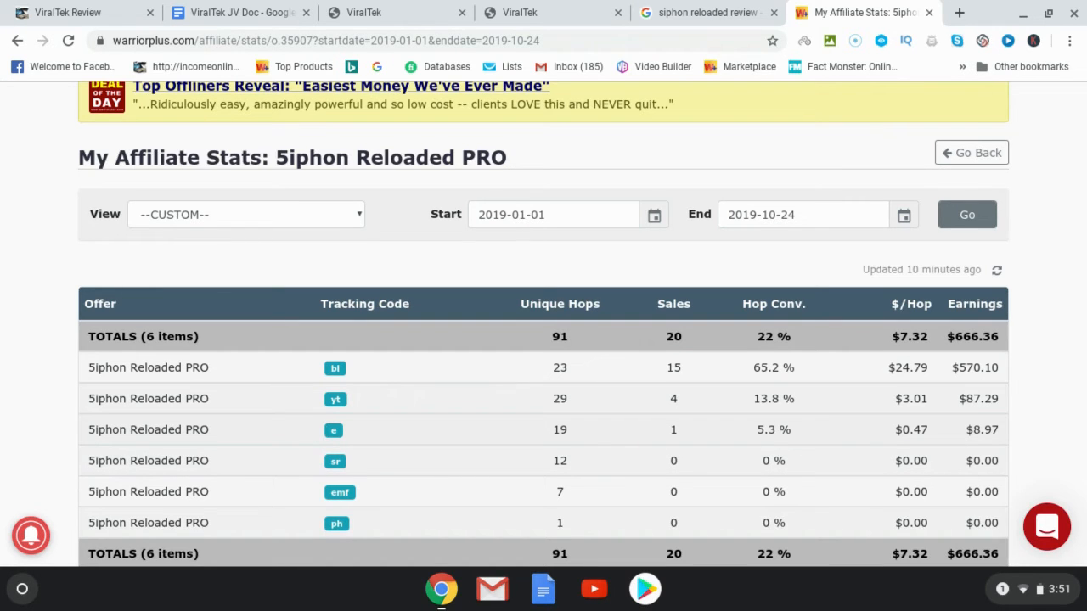
# Return to the 'siphon reloaded review' results and browse them down to the Search Console performance card.
pyautogui.click(705, 12)
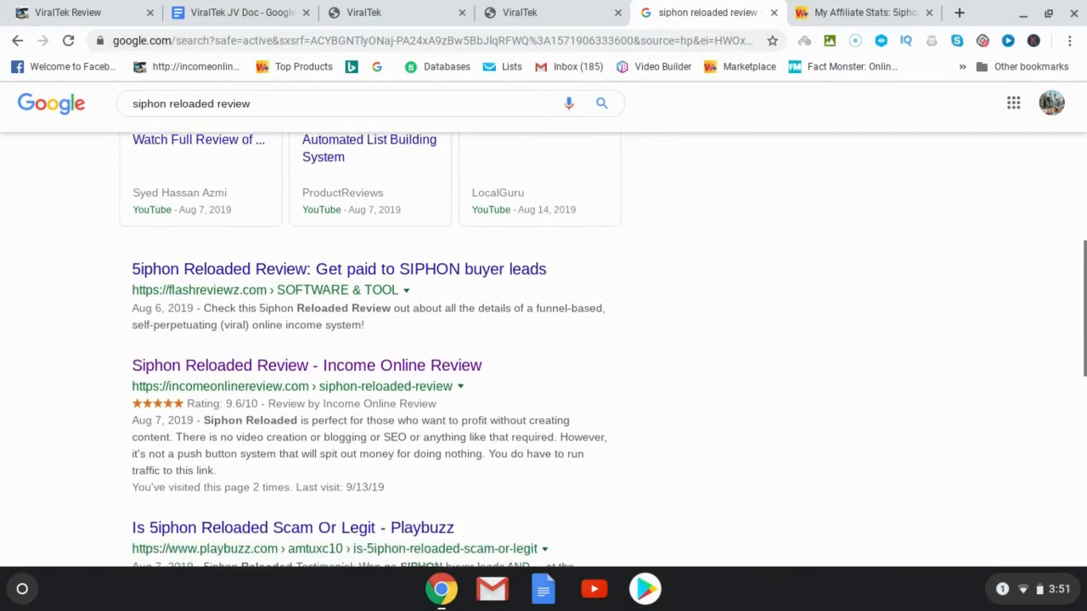
pyautogui.scroll(-3)
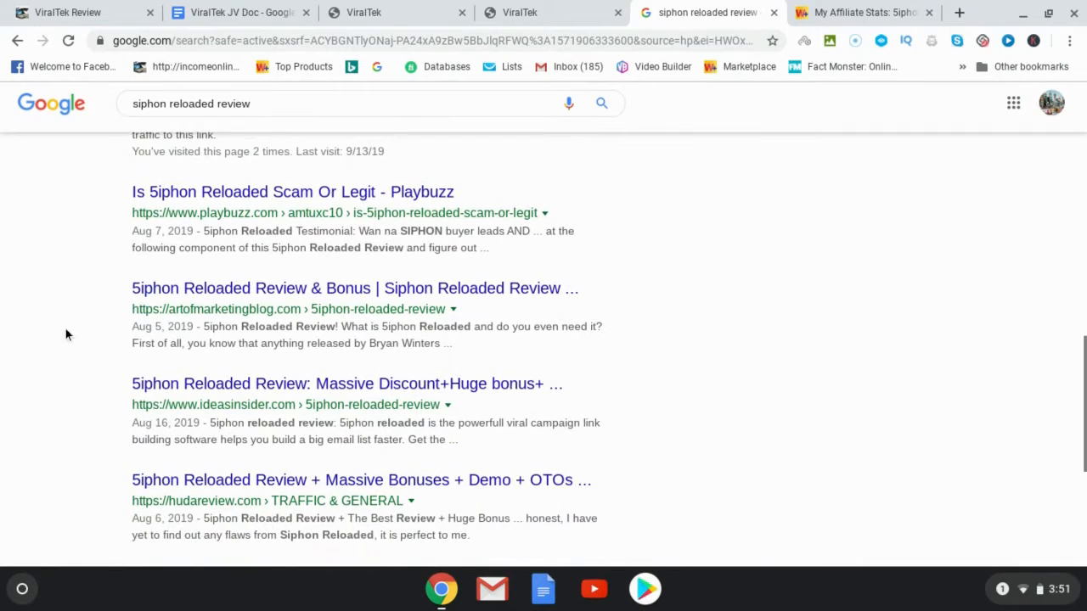
pyautogui.scroll(-3)
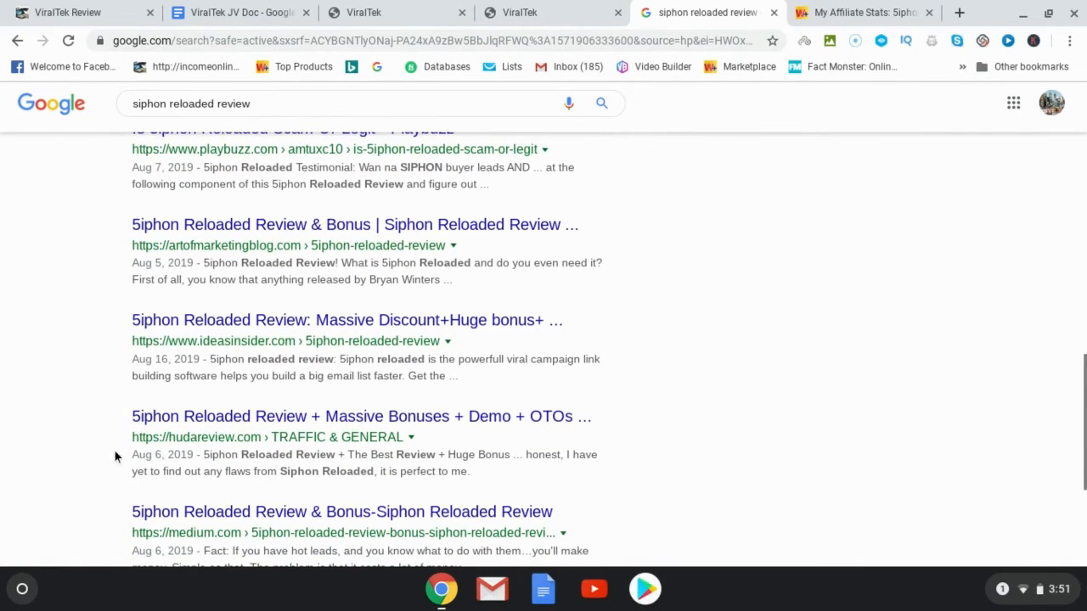
pyautogui.moveTo(132, 427)
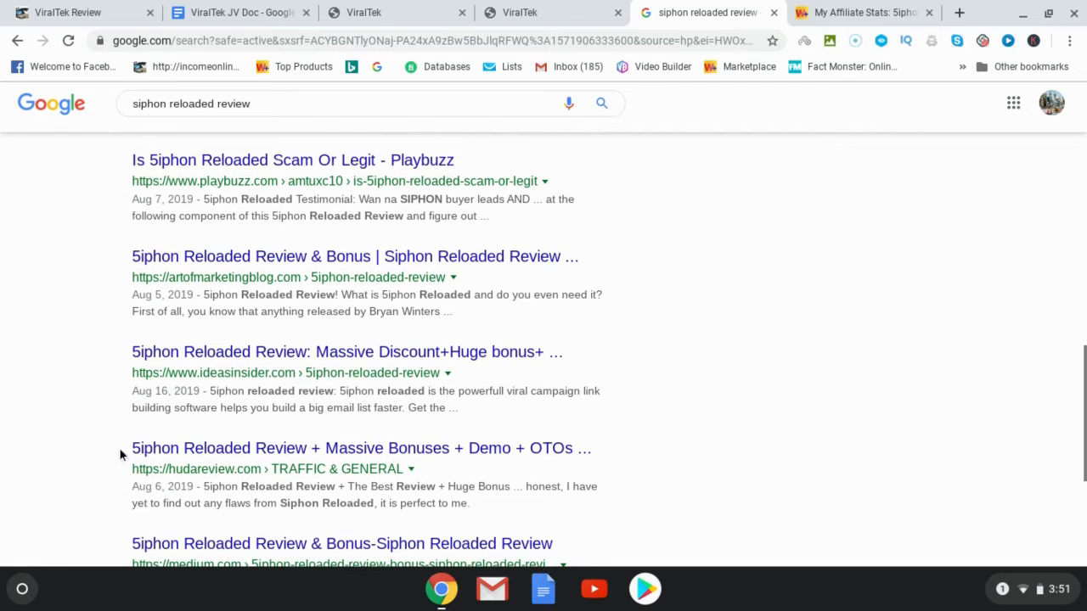
pyautogui.moveTo(113, 469)
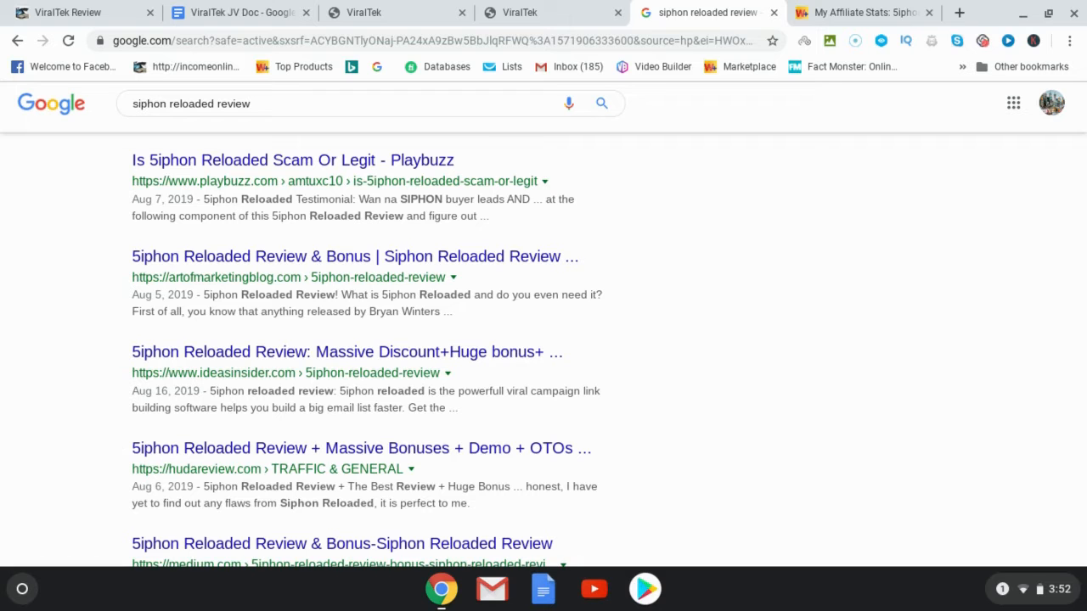
pyautogui.scroll(-3)
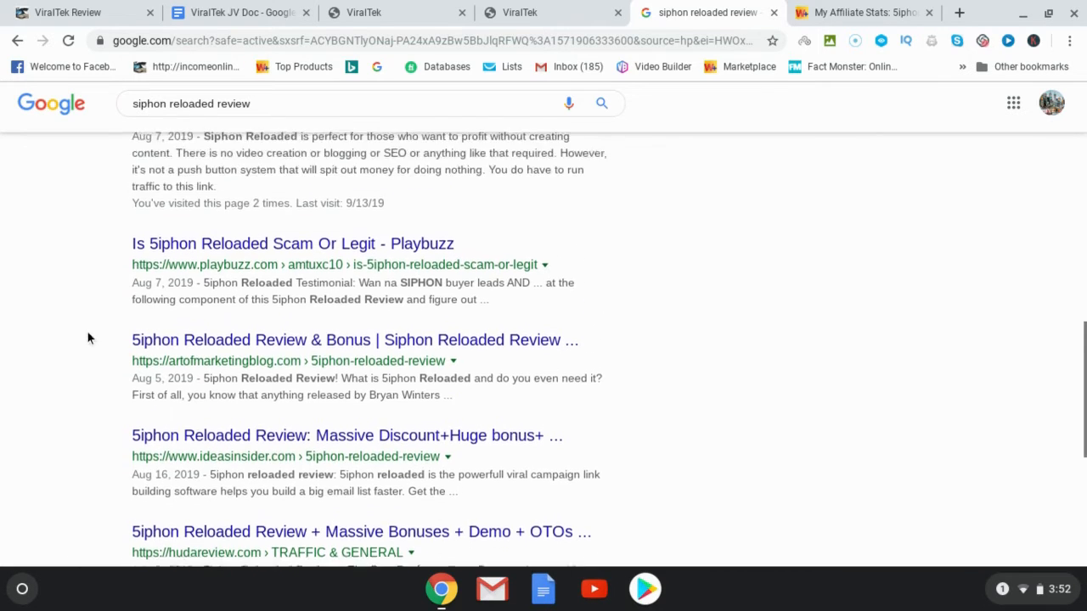
pyautogui.scroll(3)
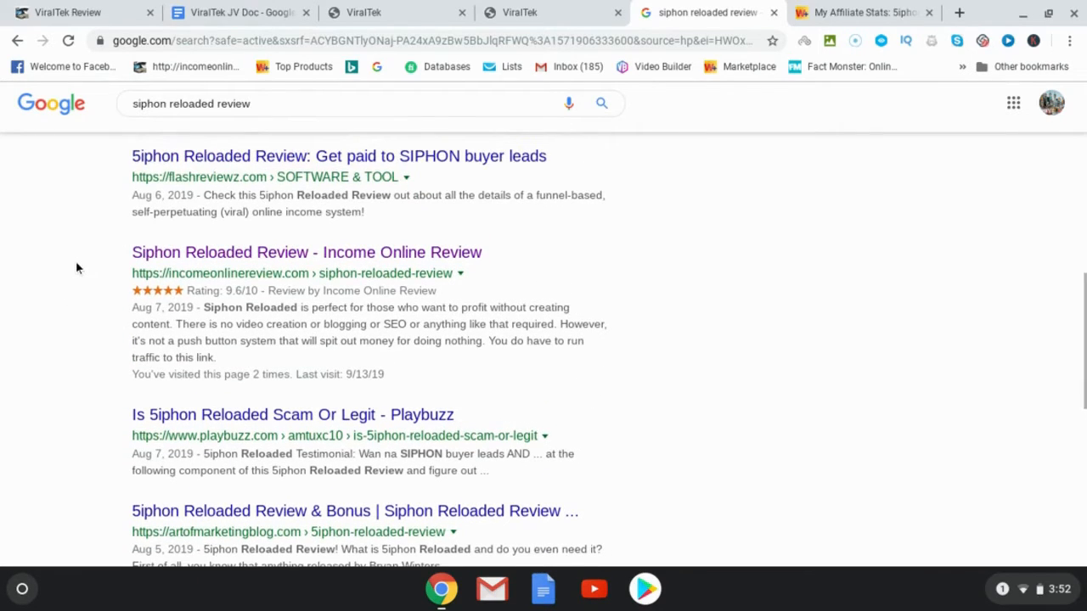
pyautogui.scroll(-3)
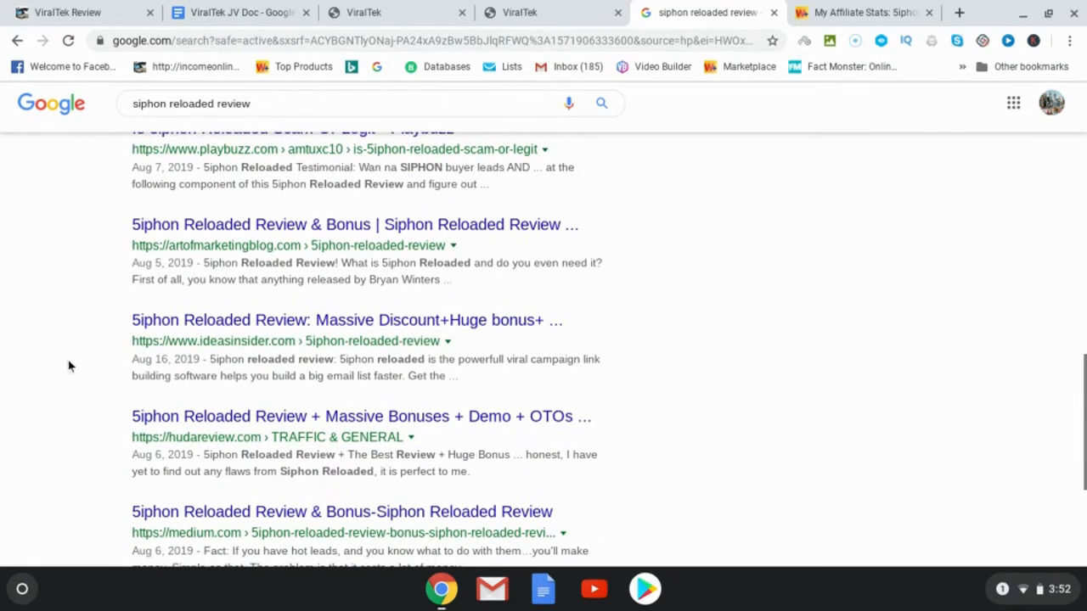
pyautogui.moveTo(115, 465)
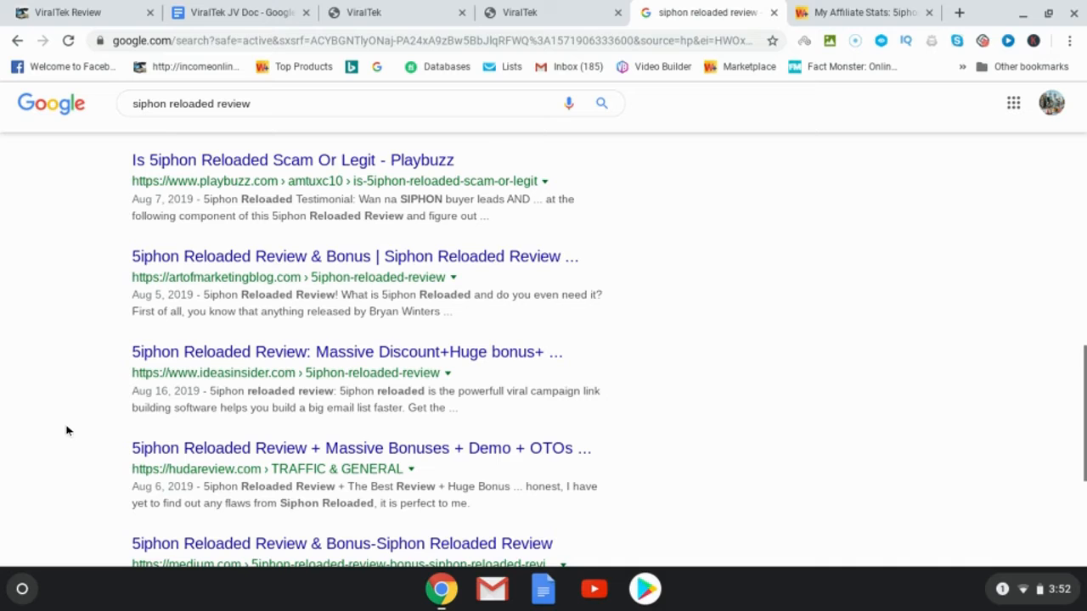
pyautogui.moveTo(47, 416)
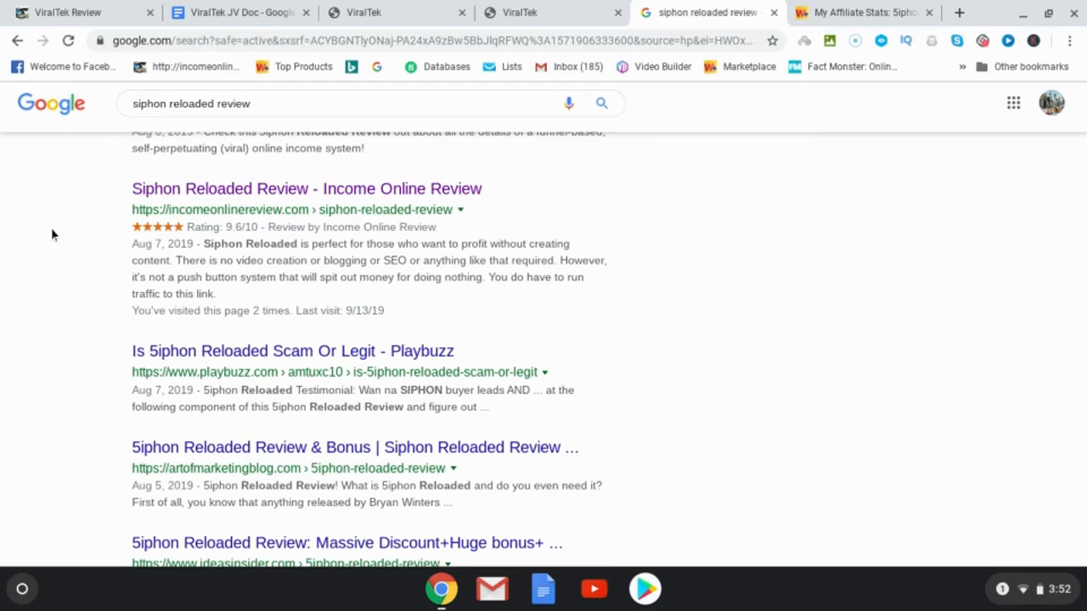
pyautogui.moveTo(61, 258)
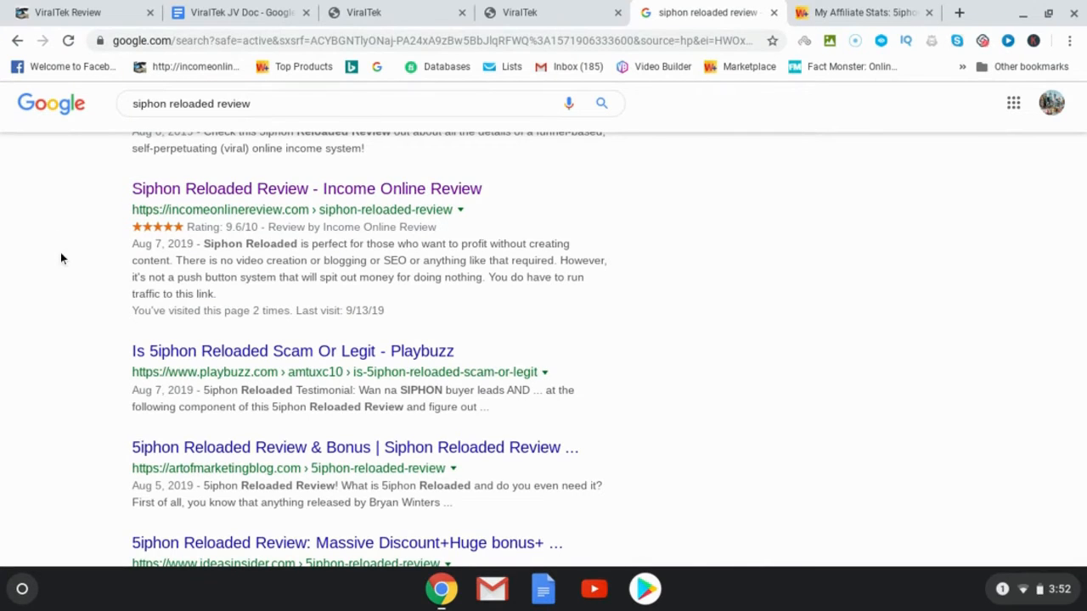
pyautogui.moveTo(73, 260)
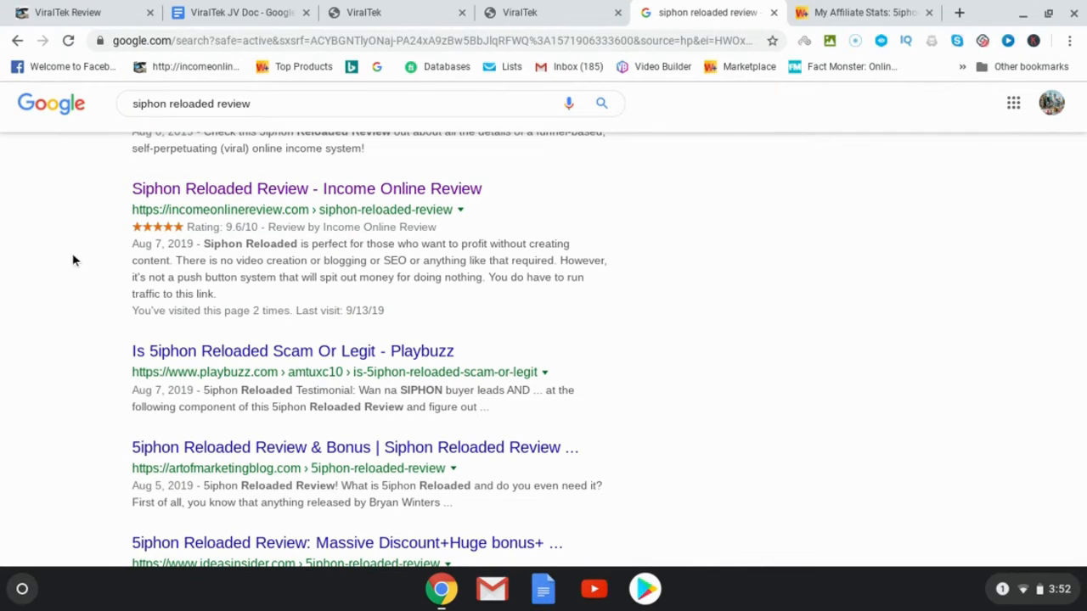
pyautogui.scroll(-3)
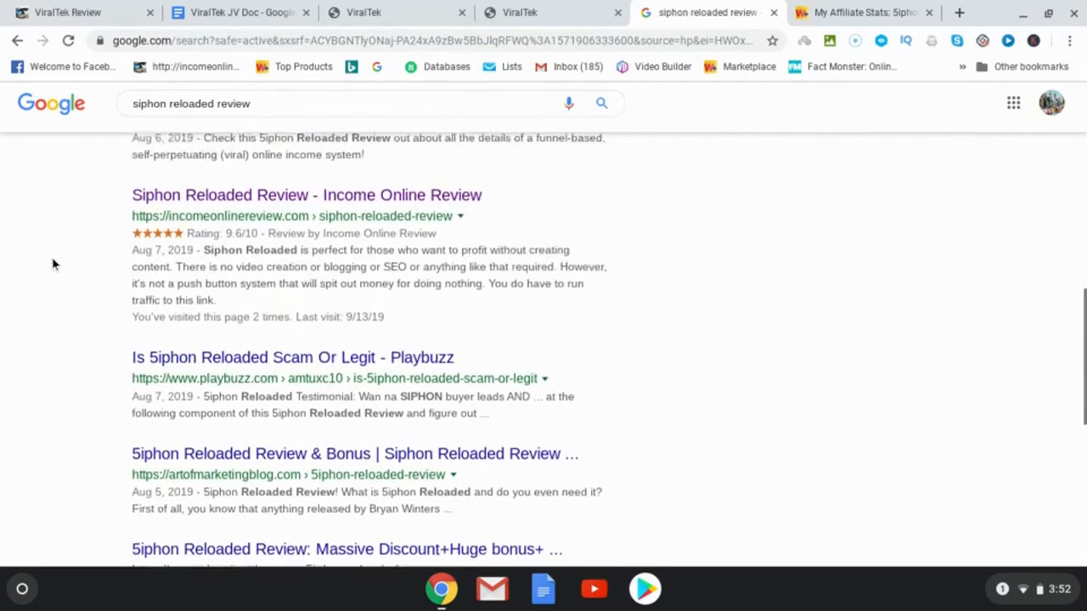
pyautogui.scroll(-3)
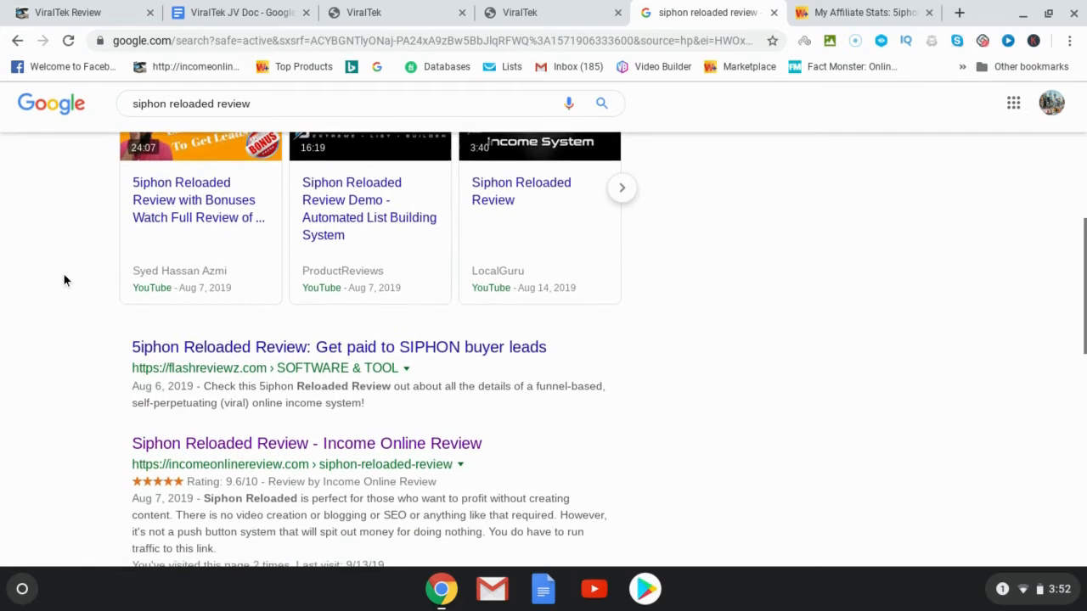
pyautogui.scroll(-3)
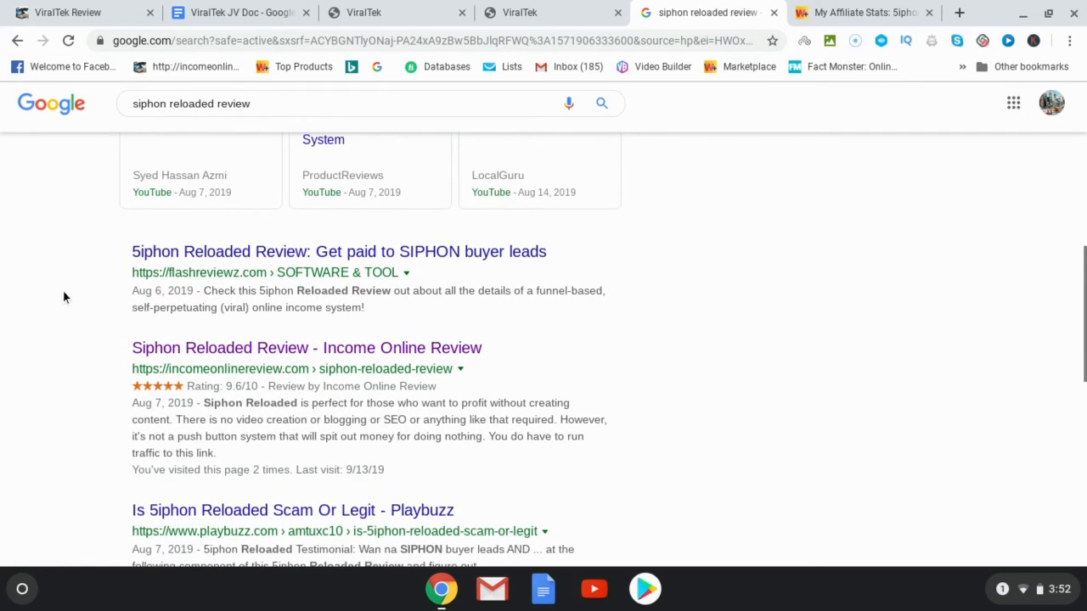
pyautogui.moveTo(68, 354)
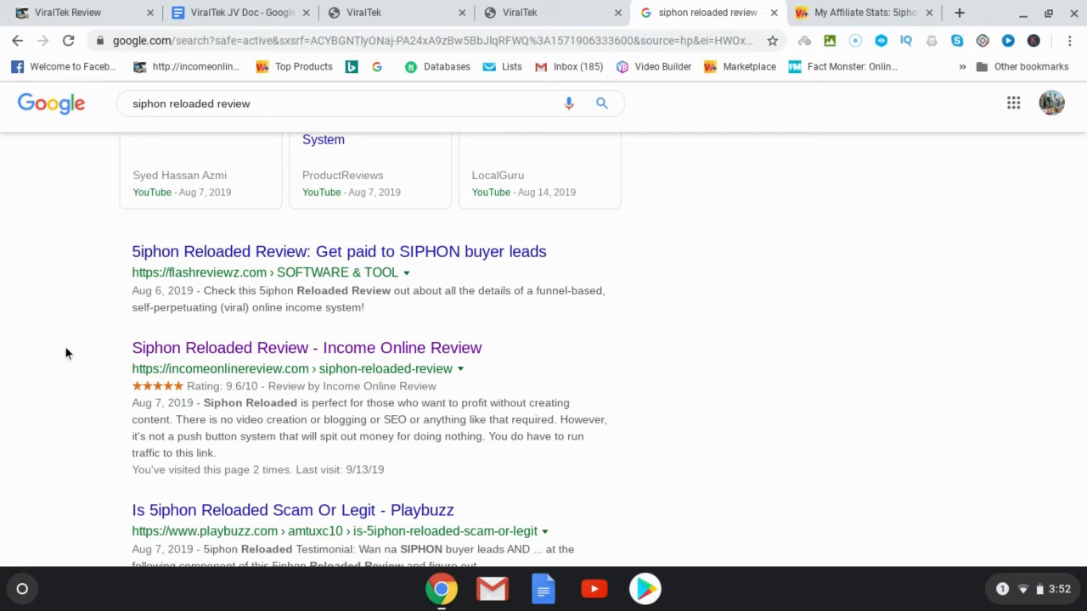
pyautogui.moveTo(53, 348)
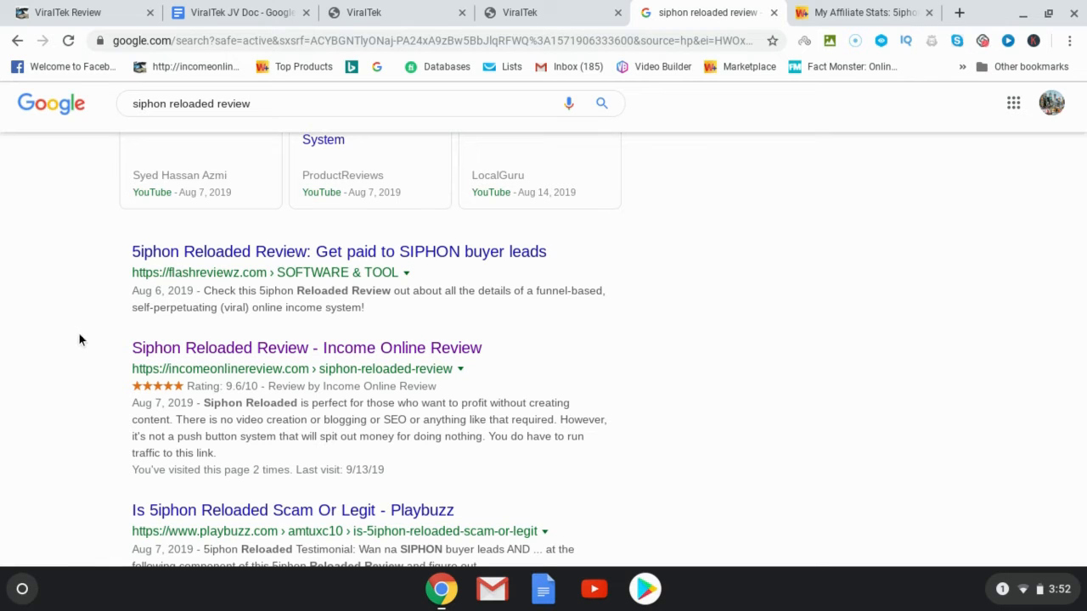
pyautogui.scroll(-3)
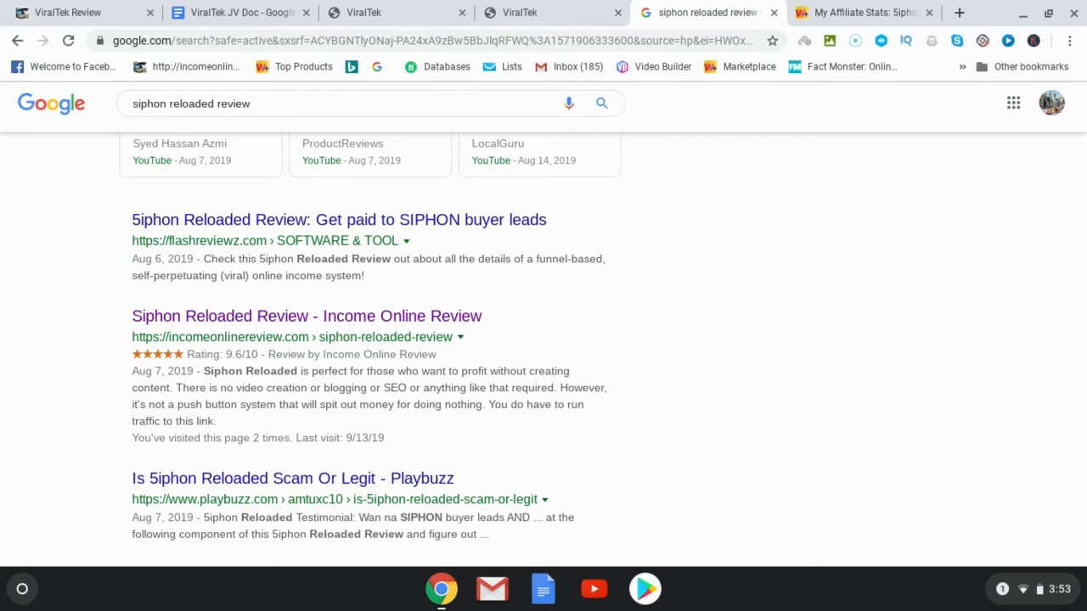
pyautogui.scroll(3)
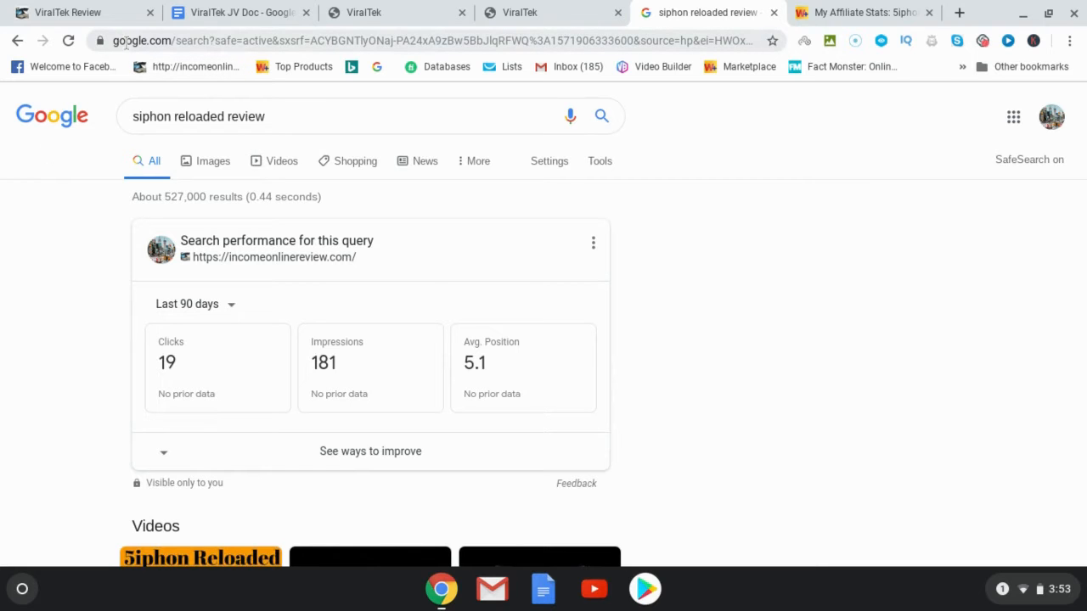
# Read down the ViralTek sales page past its unlimited free traffic claims to the introductory story.
pyautogui.click(395, 12)
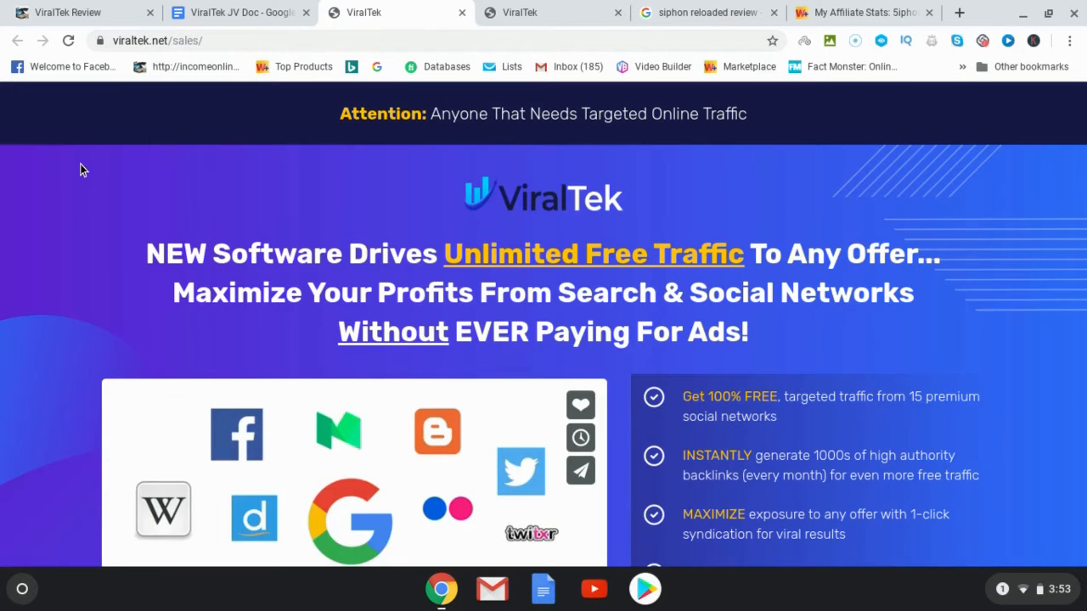
pyautogui.scroll(-3)
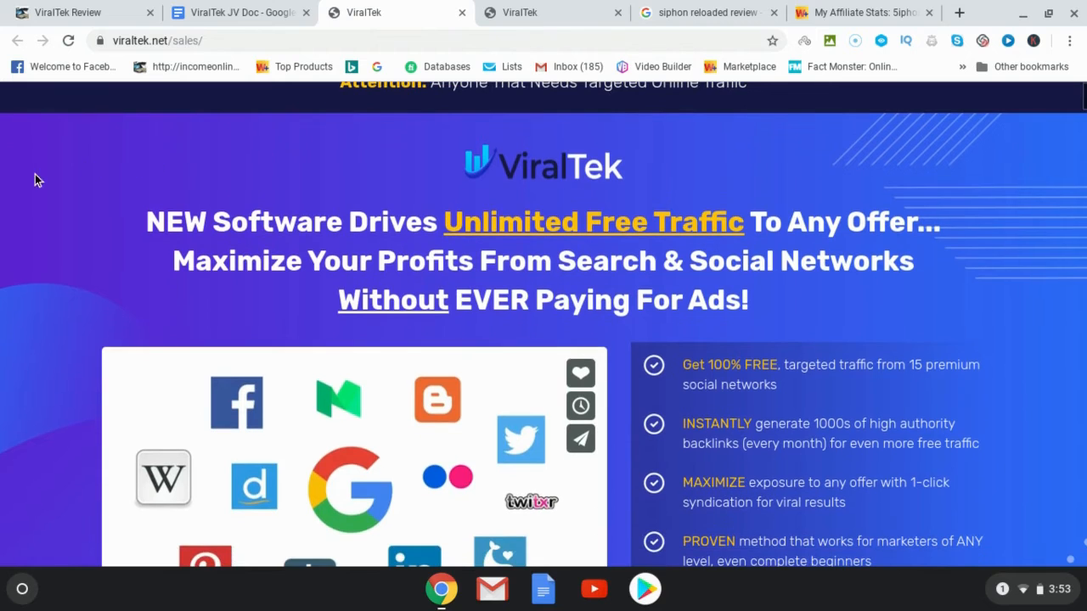
pyautogui.scroll(-3)
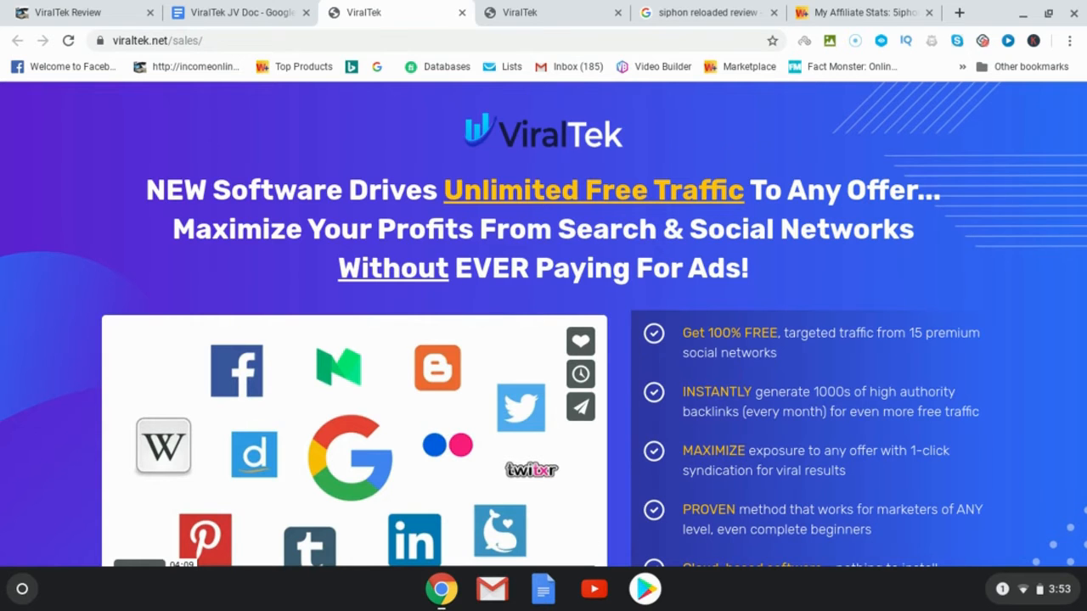
pyautogui.scroll(-3)
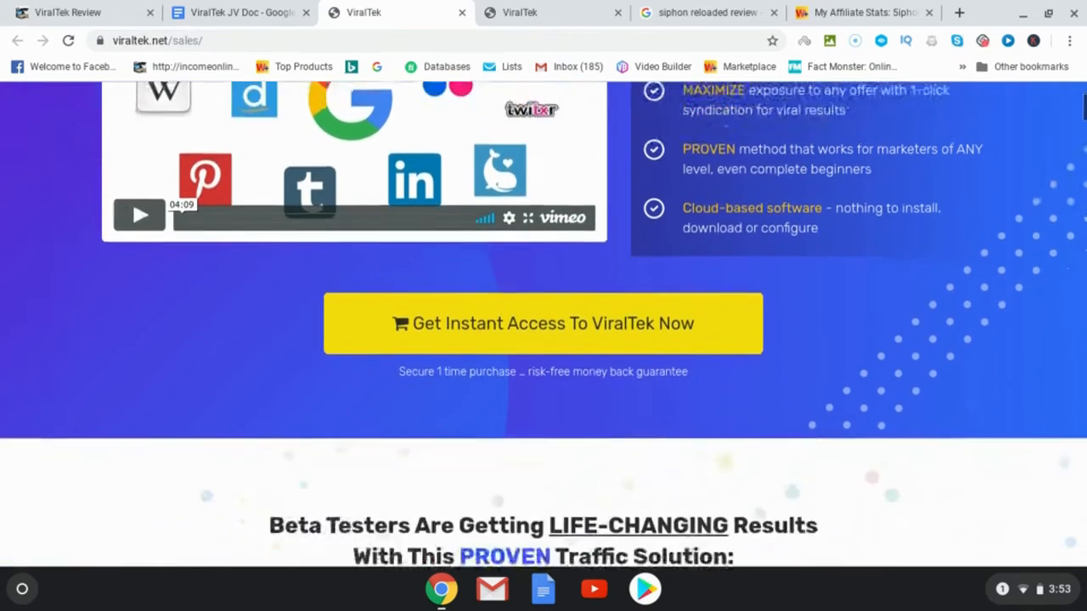
pyautogui.scroll(3)
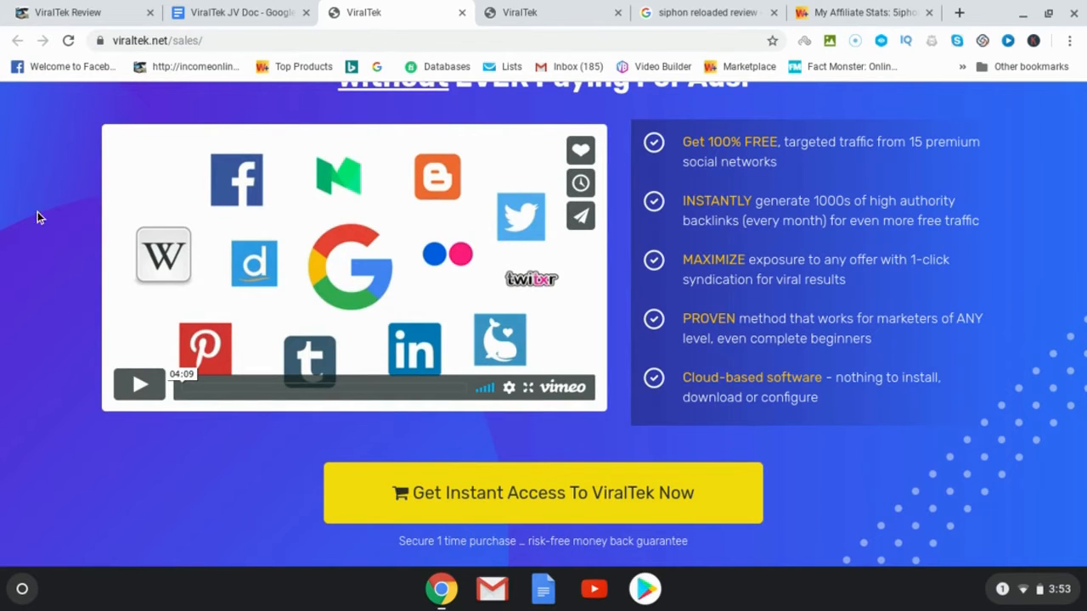
pyautogui.scroll(-3)
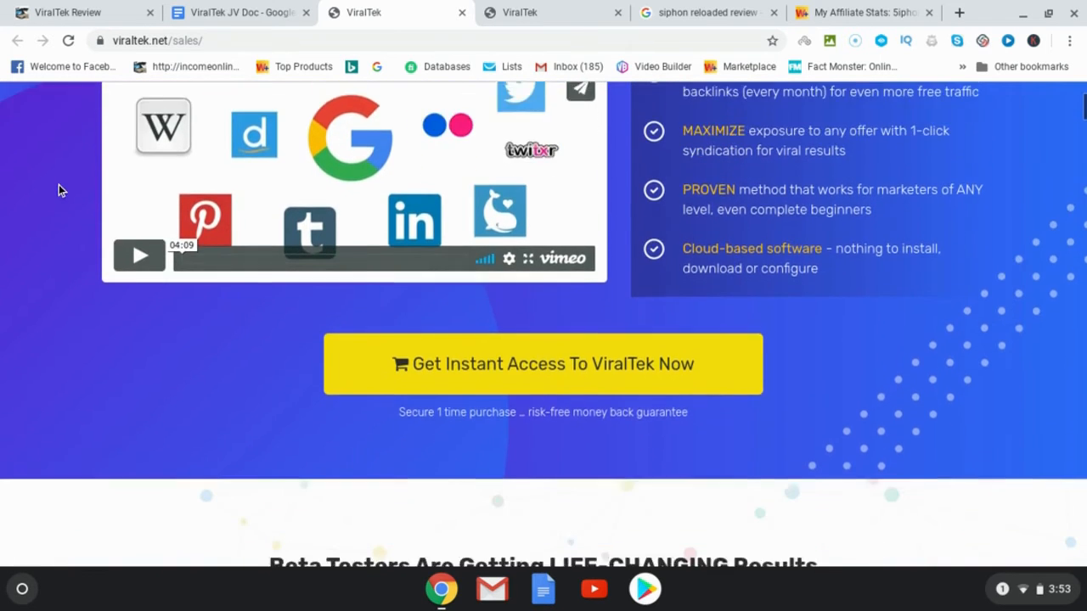
pyautogui.scroll(-3)
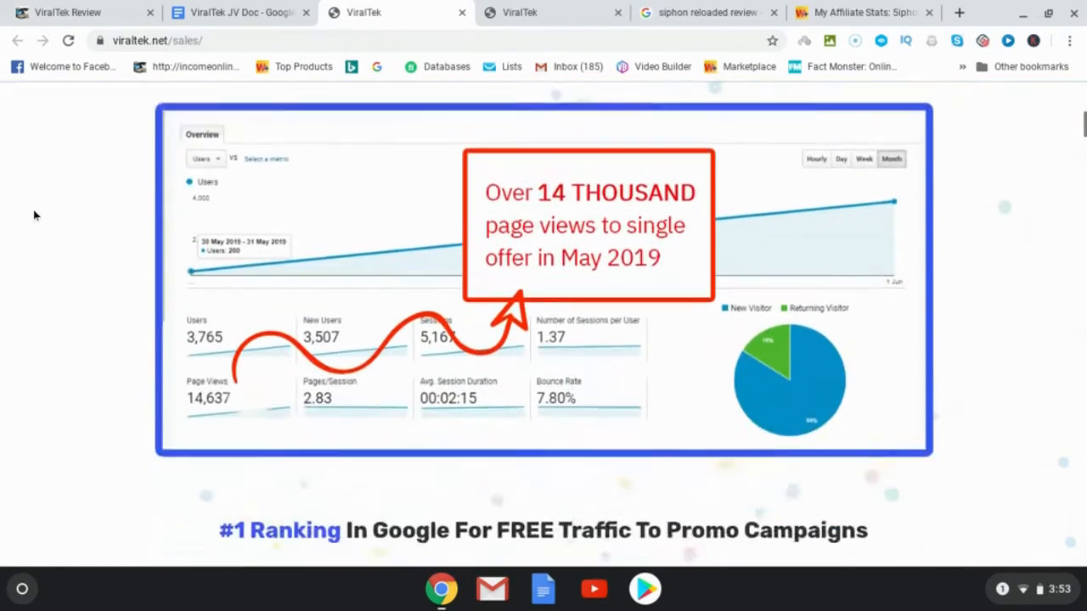
pyautogui.scroll(-3)
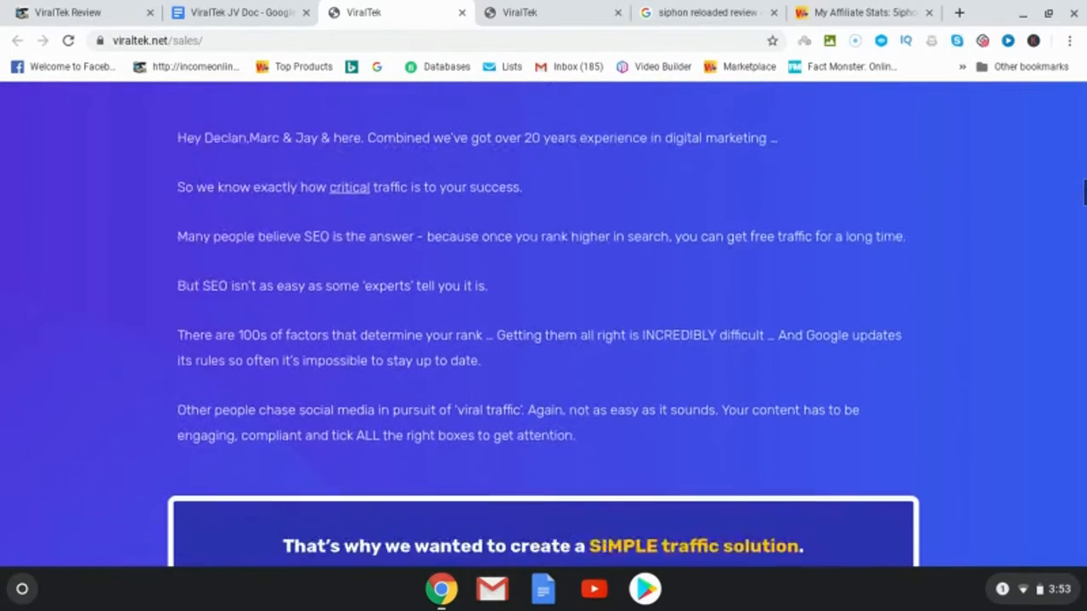
pyautogui.scroll(-3)
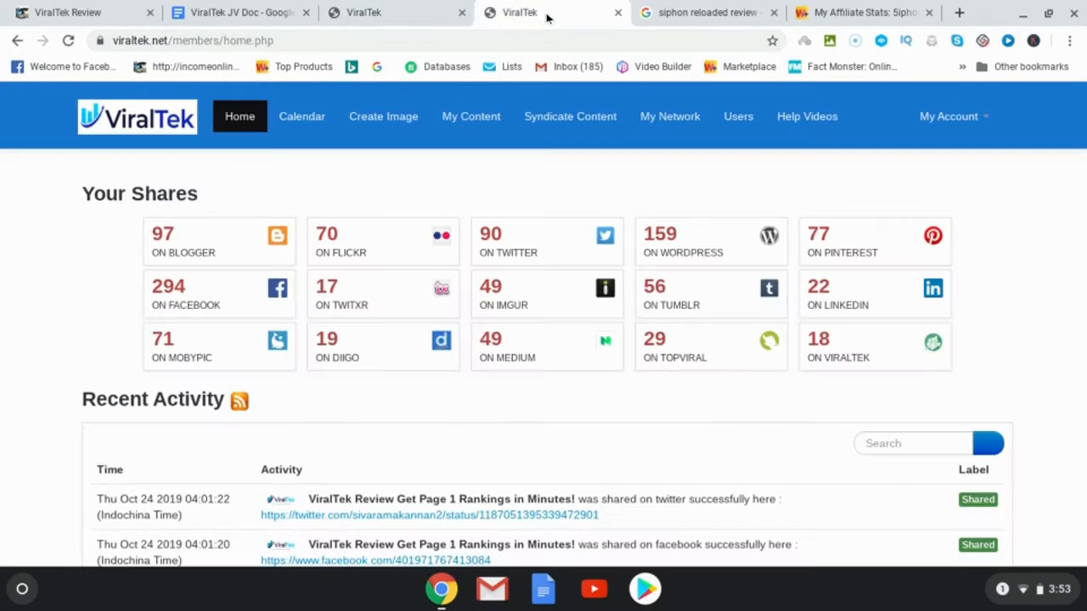
pyautogui.moveTo(30, 214)
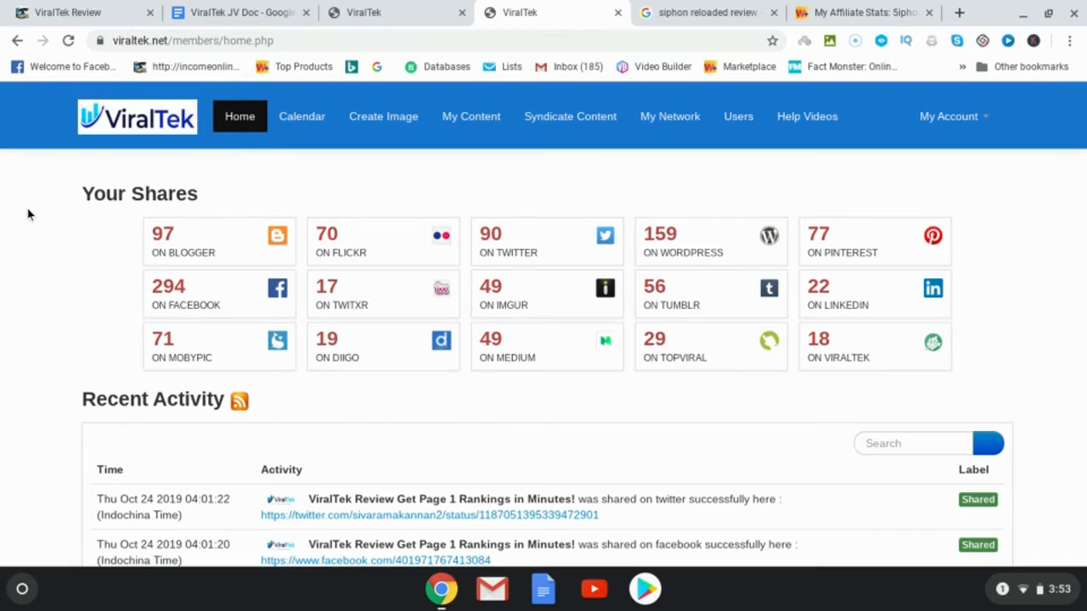
pyautogui.moveTo(759, 164)
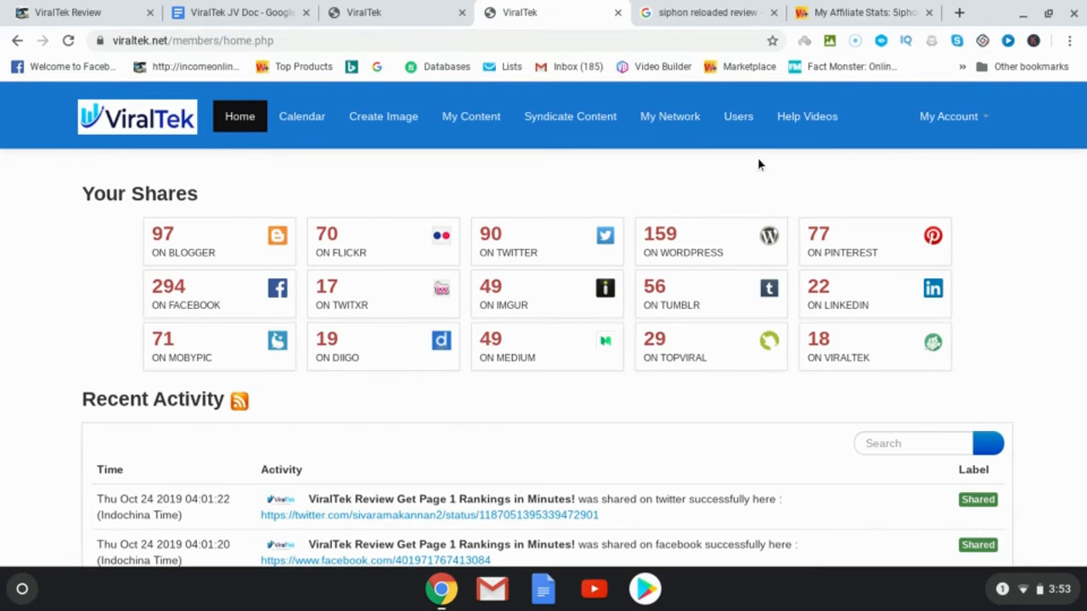
pyautogui.moveTo(748, 201)
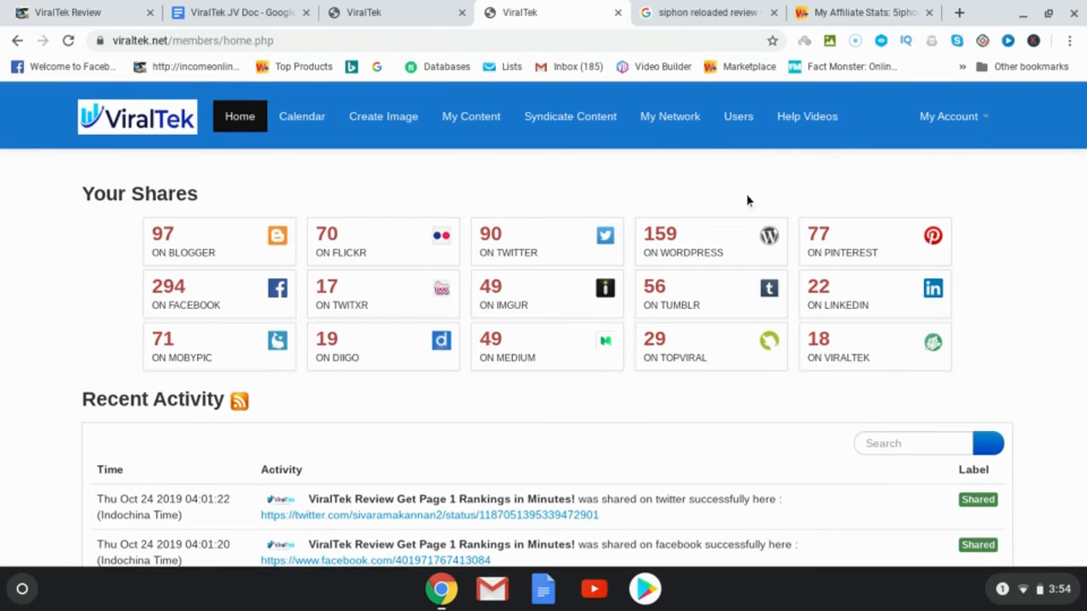
pyautogui.moveTo(670, 117)
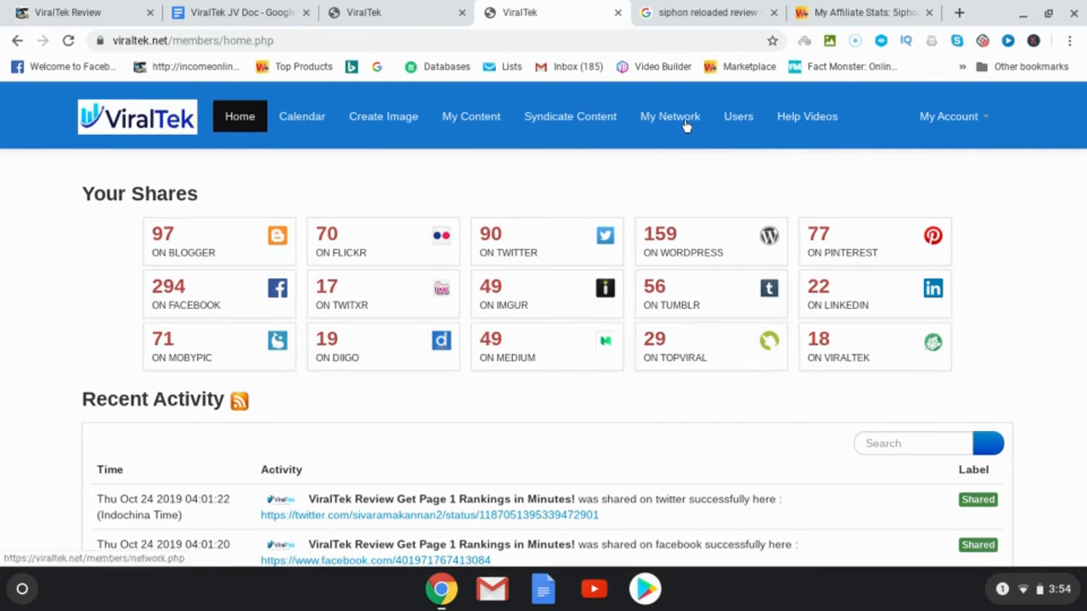
pyautogui.click(670, 117)
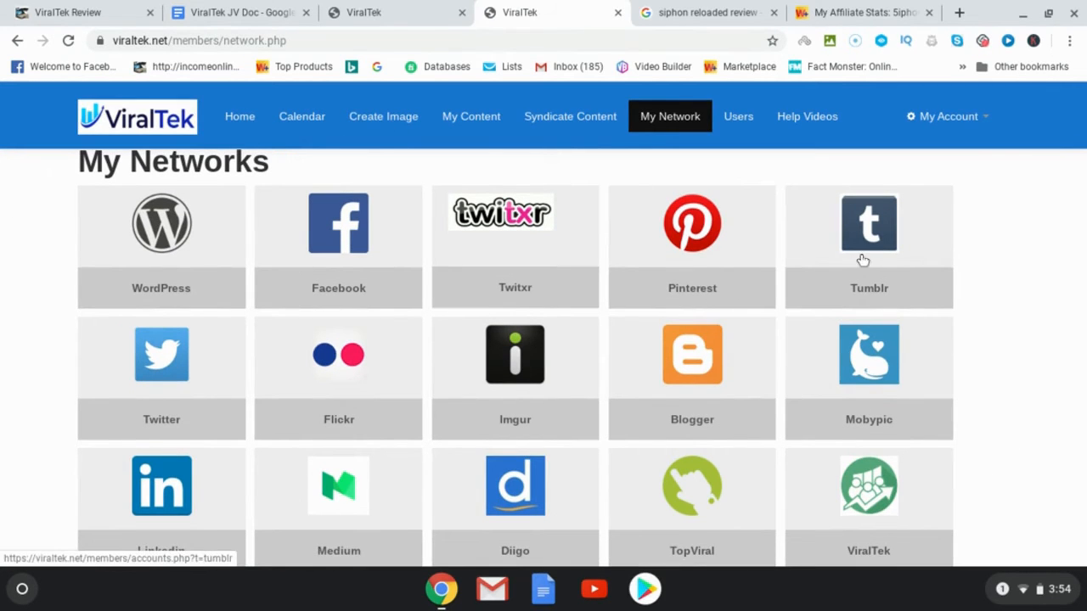
pyautogui.moveTo(936, 266)
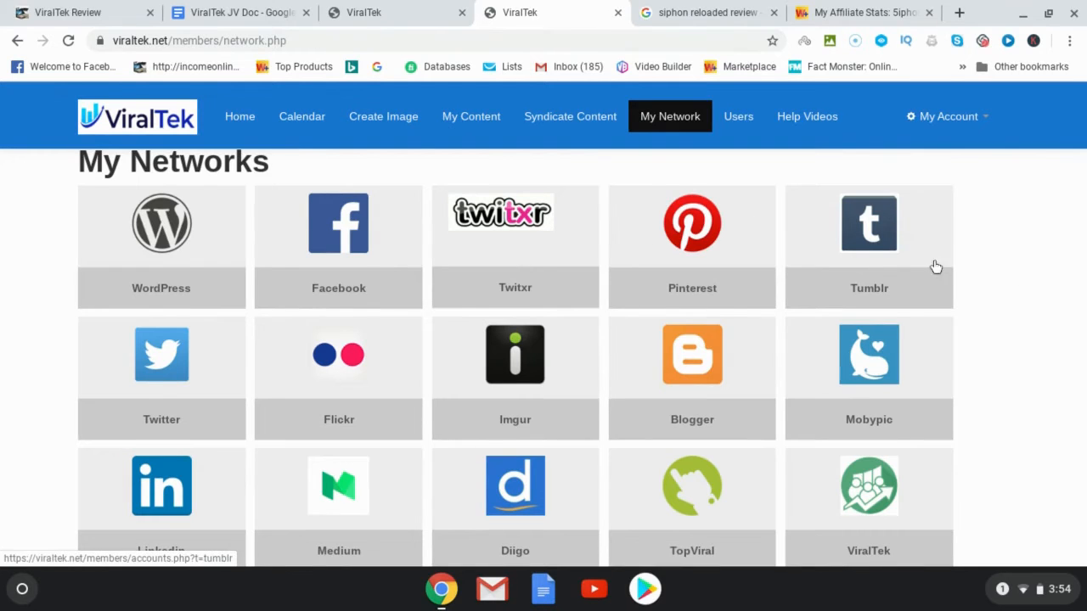
pyautogui.scroll(-3)
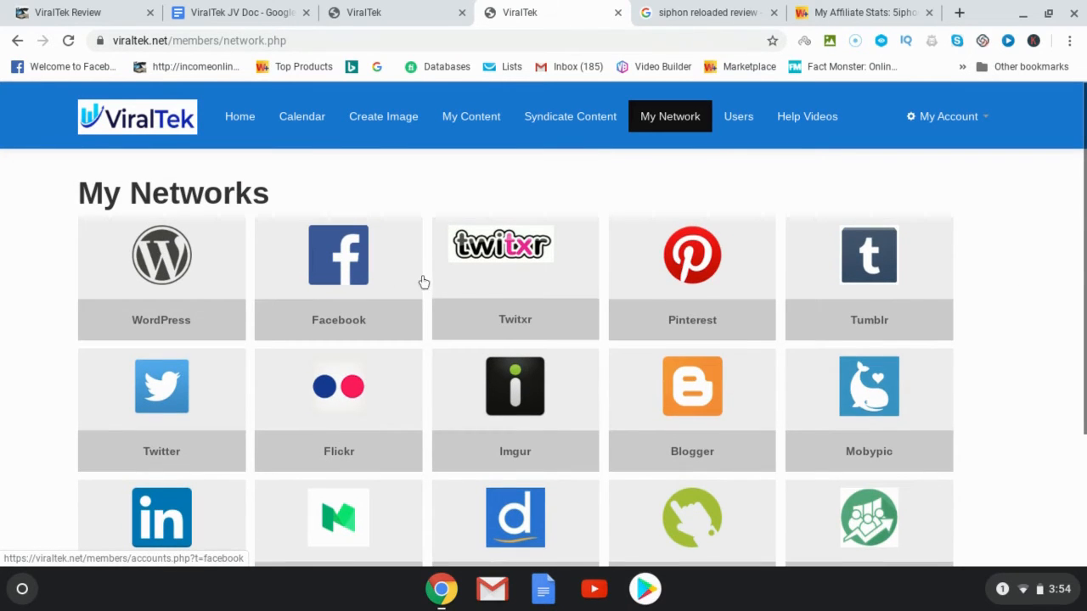
pyautogui.moveTo(572, 287)
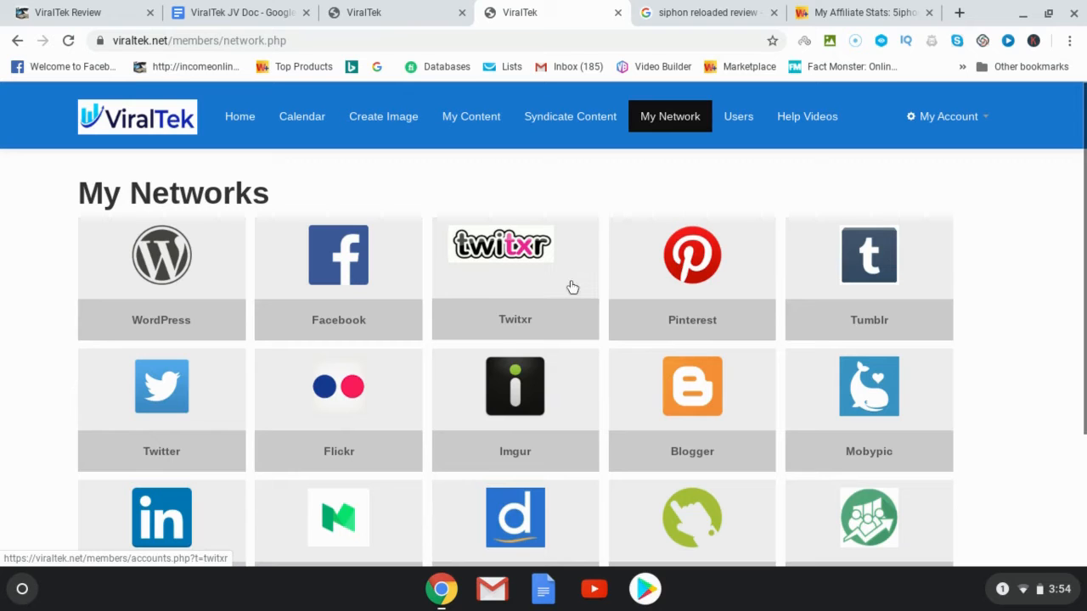
pyautogui.scroll(-3)
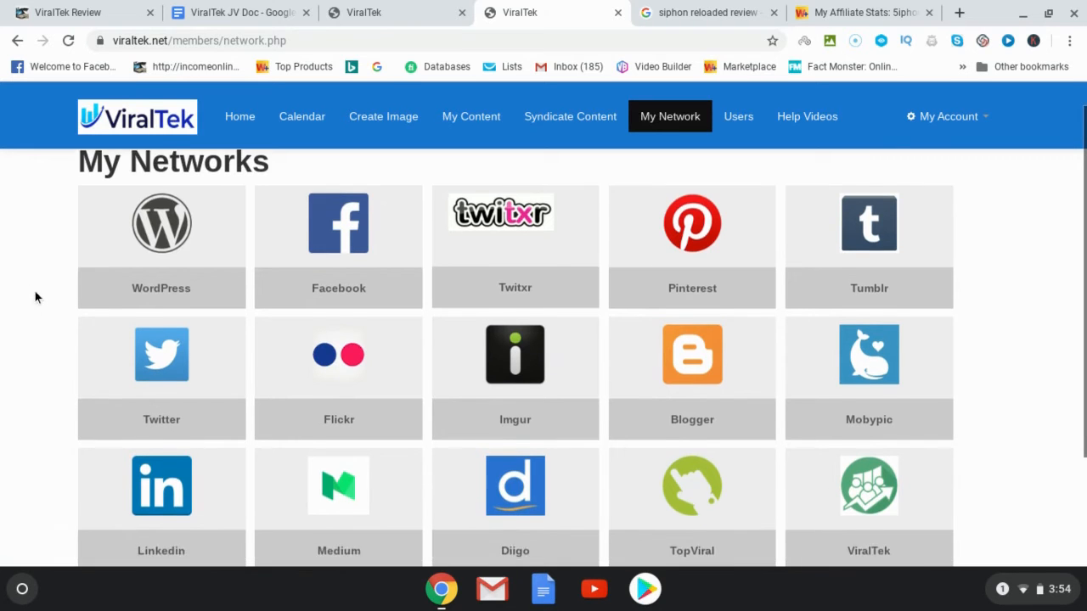
pyautogui.scroll(-3)
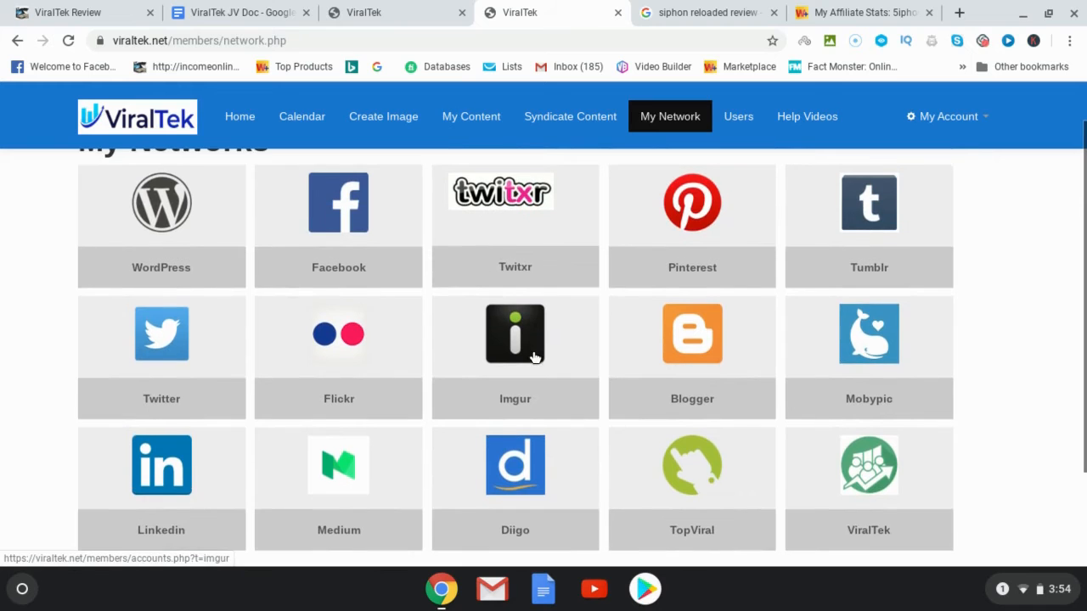
pyautogui.moveTo(489, 333)
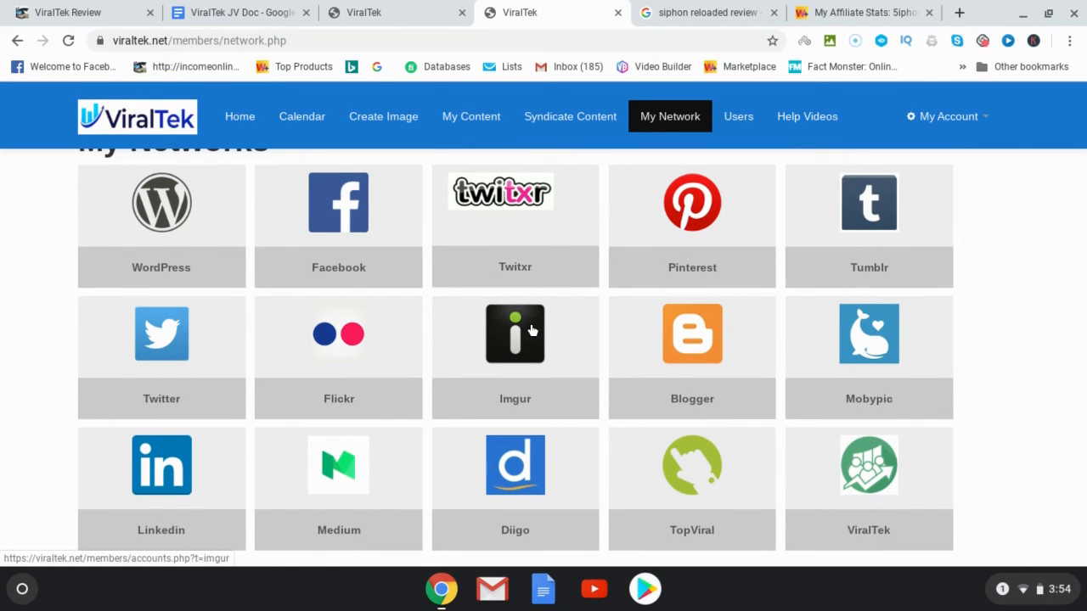
pyautogui.moveTo(560, 351)
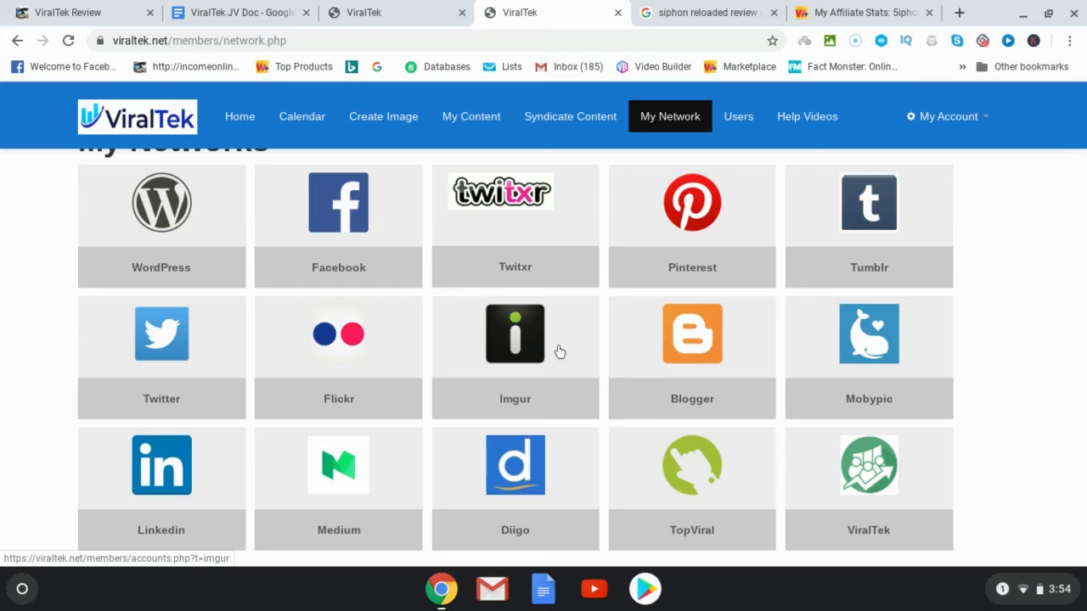
pyautogui.moveTo(607, 319)
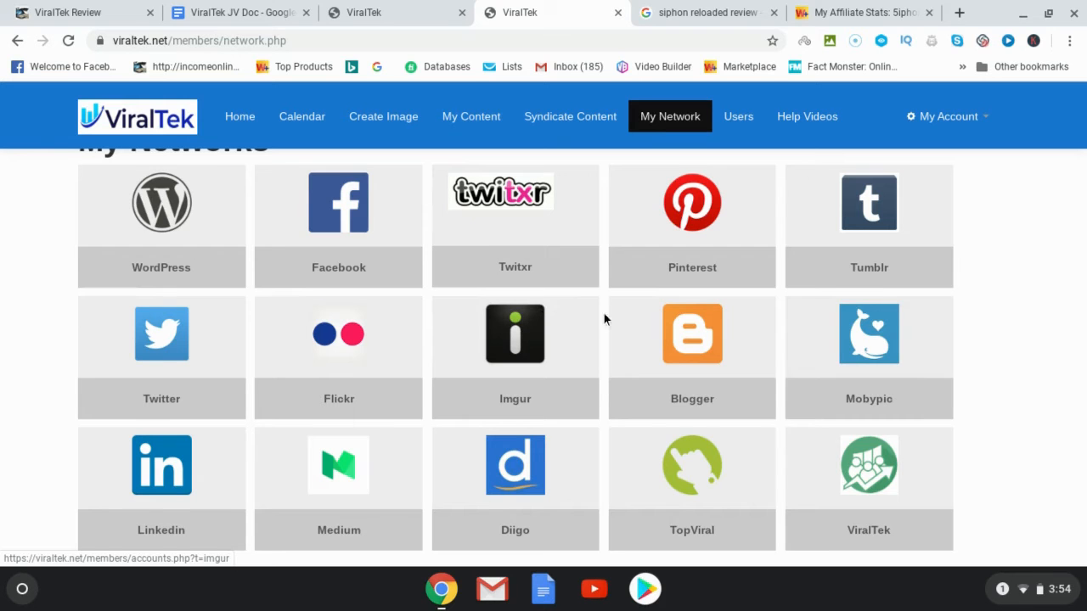
pyautogui.moveTo(771, 153)
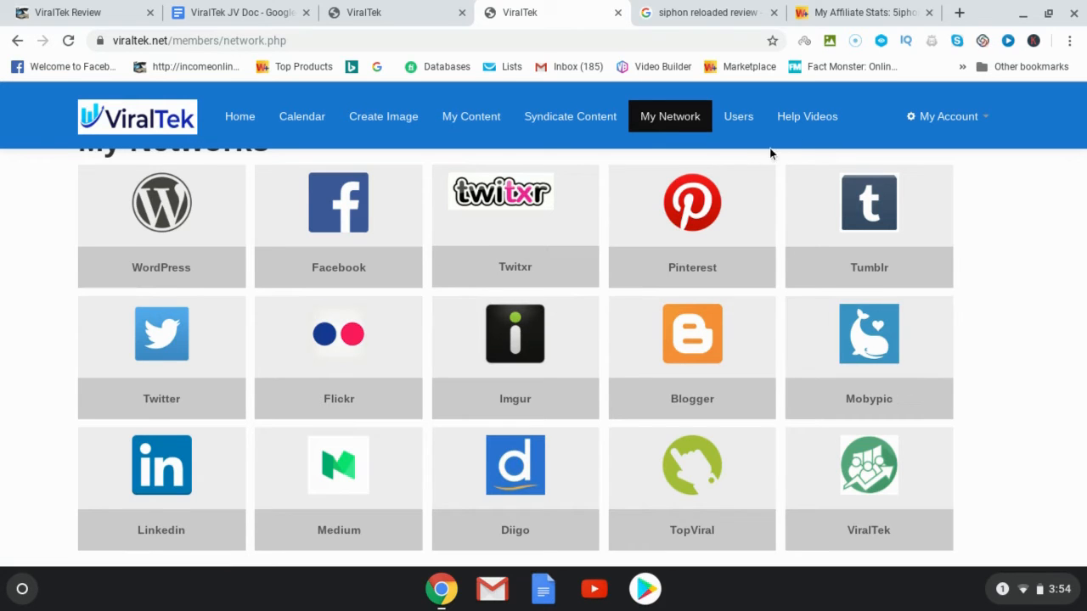
# View ViralTek's Help Videos page with the PDF Help Guide and numbered network tutorials.
pyautogui.click(806, 116)
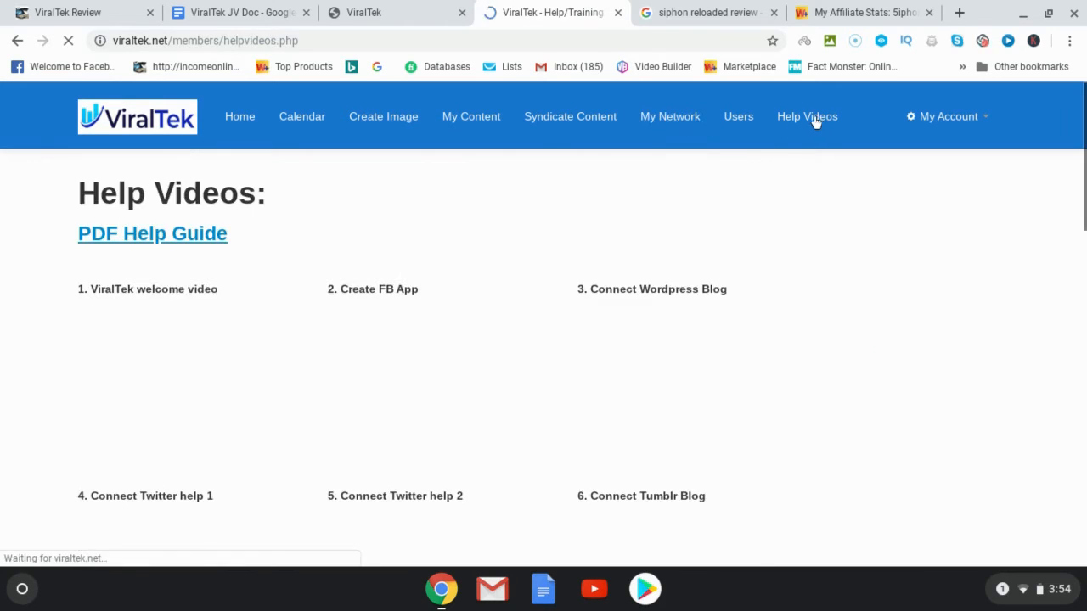
pyautogui.scroll(-3)
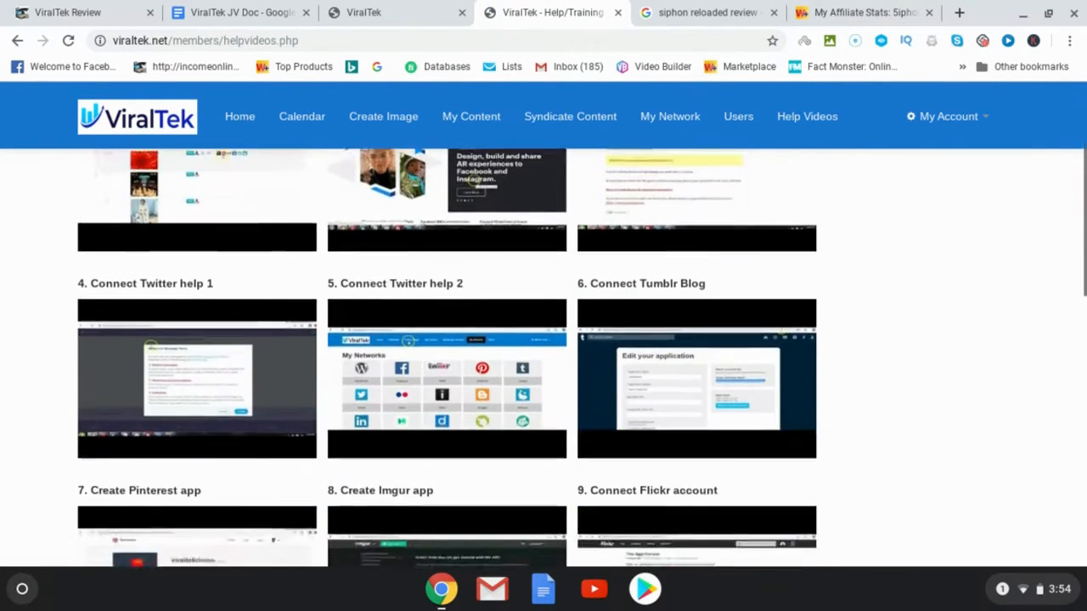
pyautogui.scroll(-3)
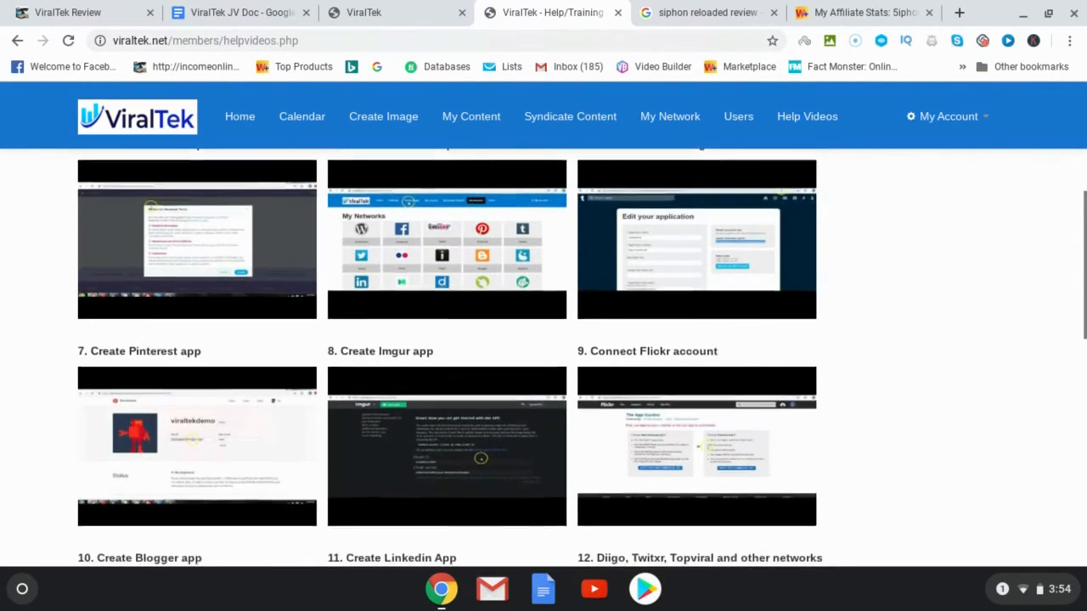
pyautogui.scroll(-3)
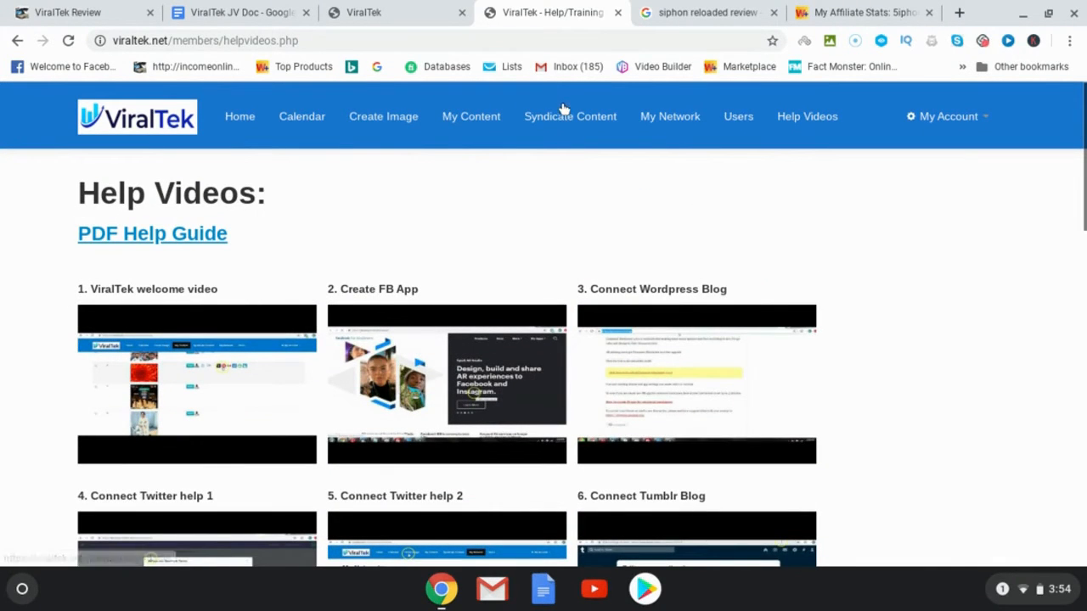
pyautogui.moveTo(582, 127)
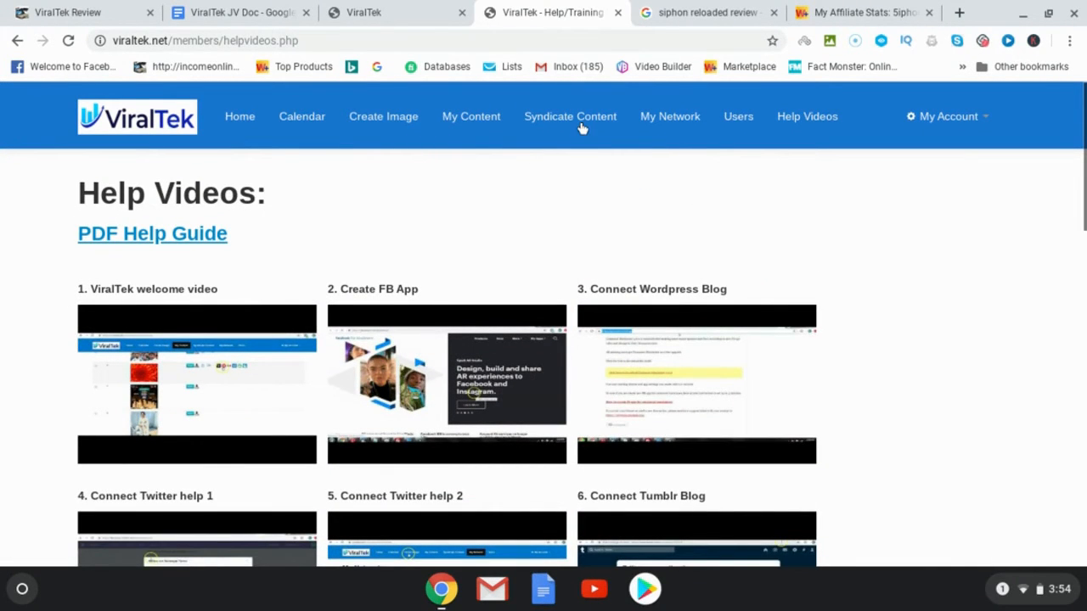
# View the Syndicate Content posting form with title, description, URL fields and network list.
pyautogui.click(569, 117)
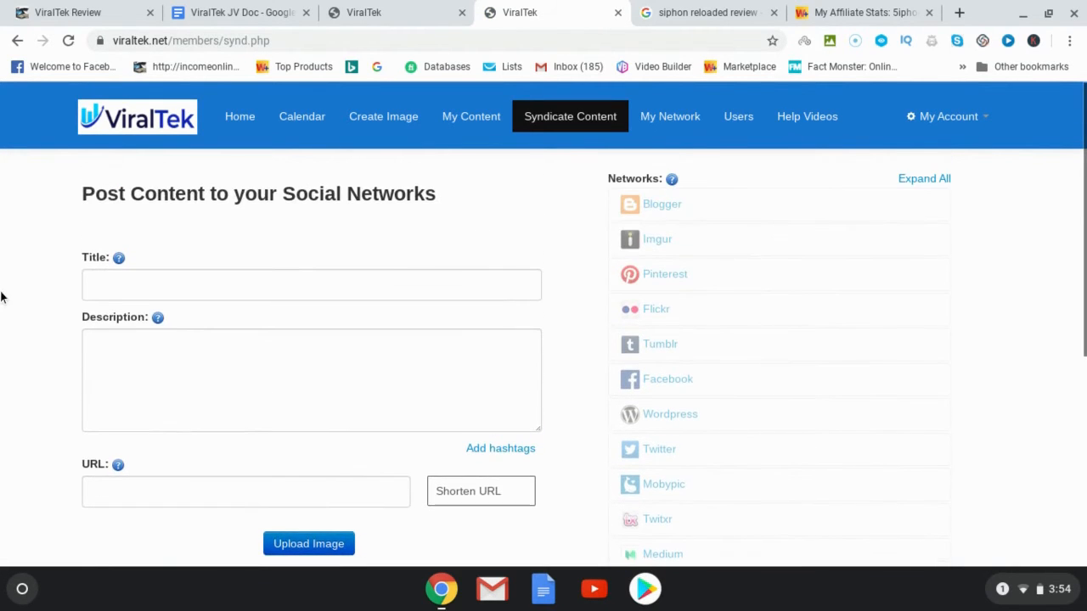
pyautogui.moveTo(615, 245)
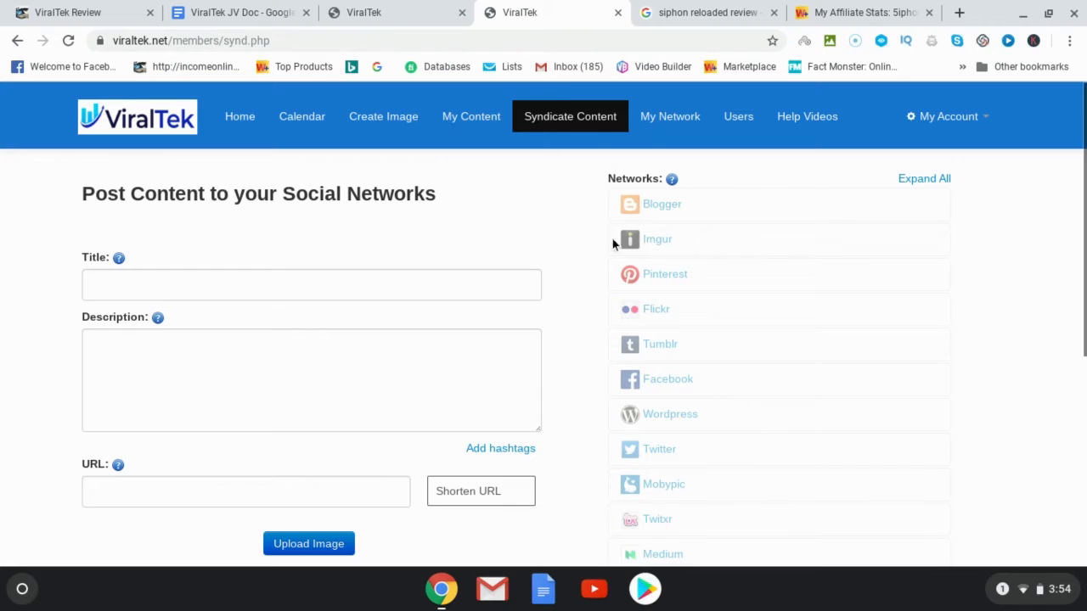
pyautogui.scroll(-3)
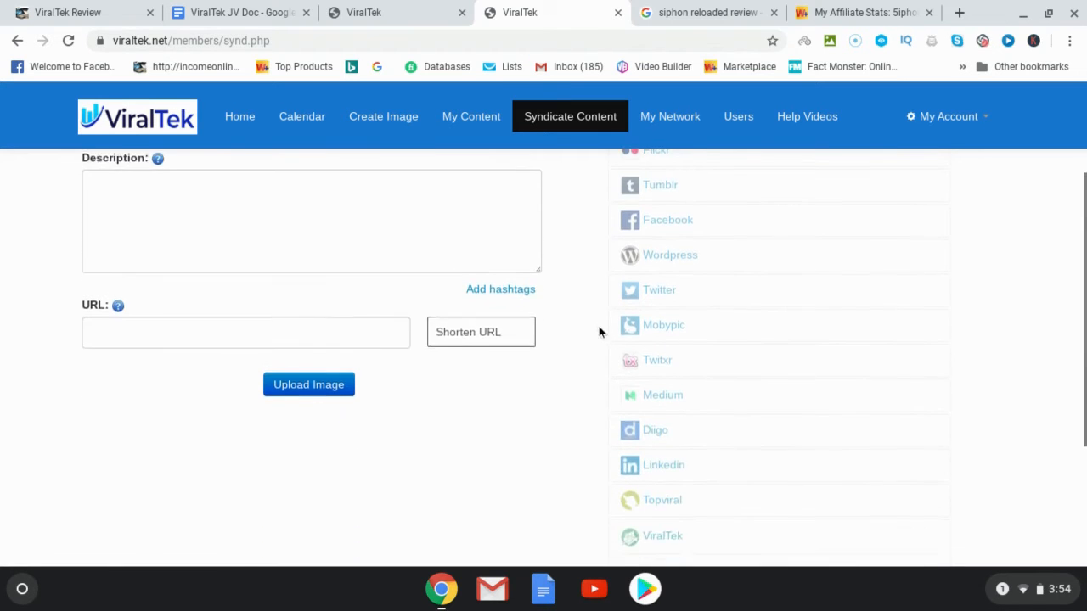
pyautogui.scroll(-3)
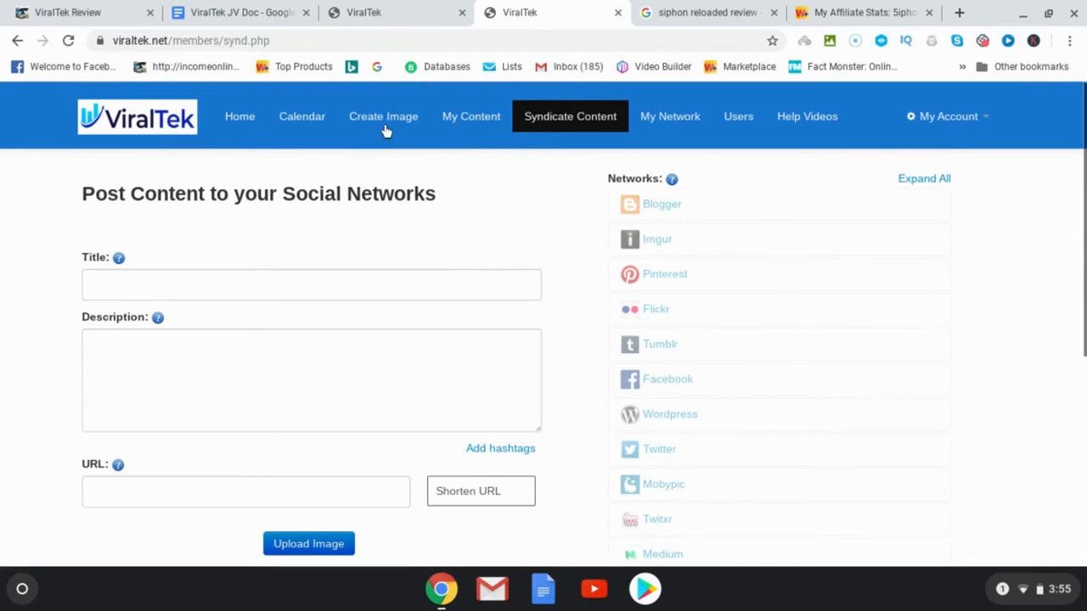
pyautogui.moveTo(471, 117)
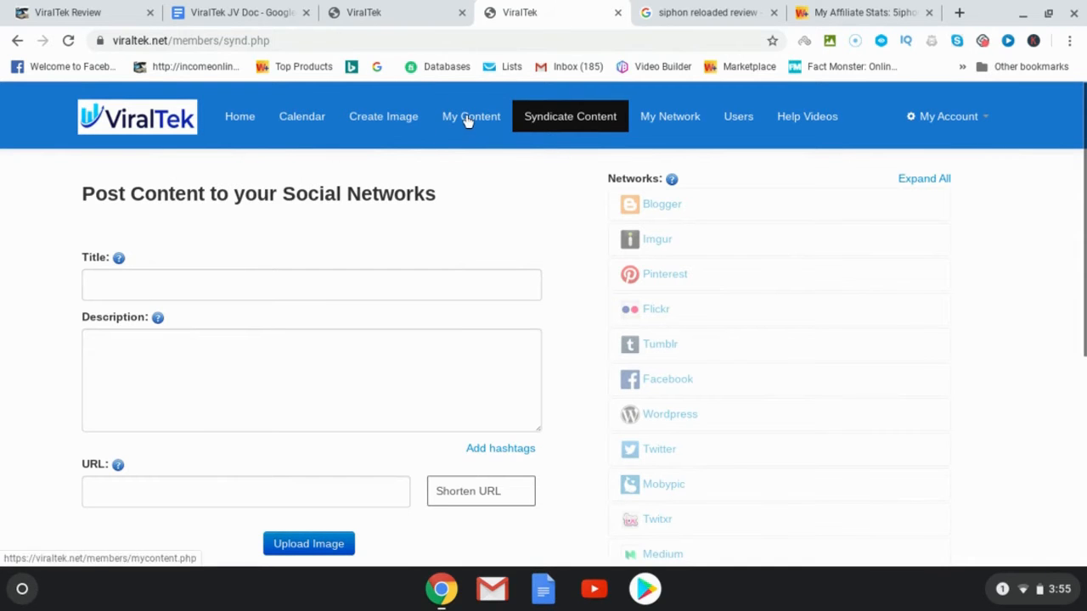
# Browse the My Content library of saved images and reveal the Create Image options.
pyautogui.click(471, 116)
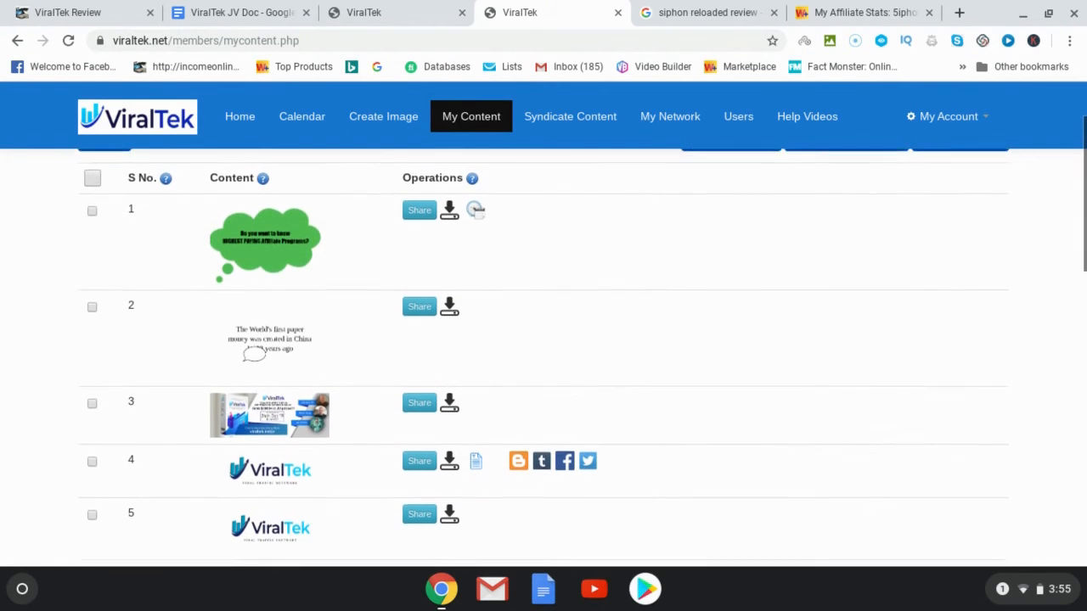
pyautogui.scroll(-3)
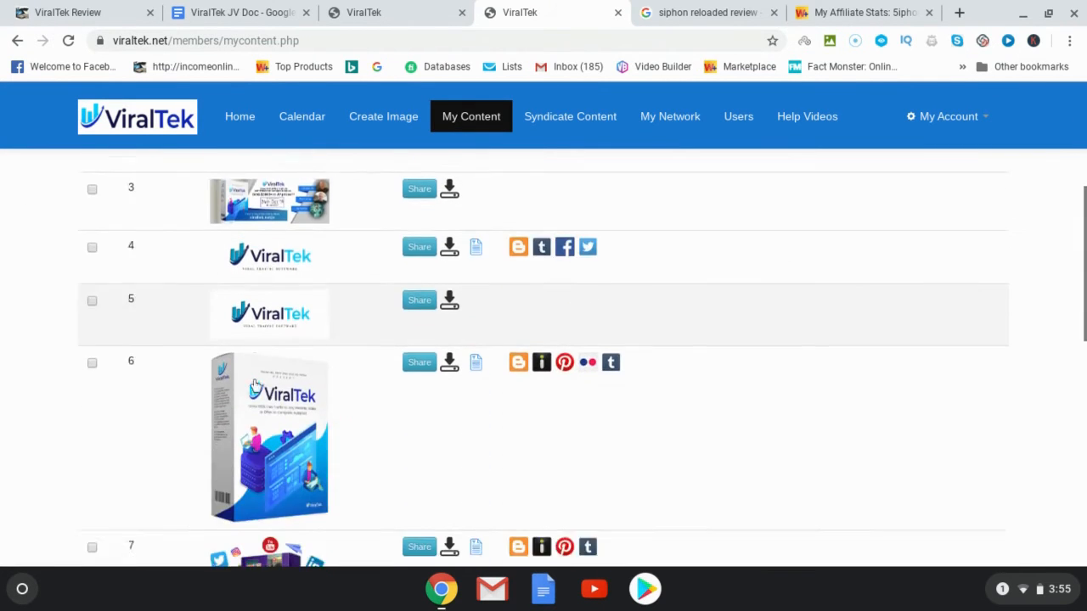
pyautogui.scroll(-3)
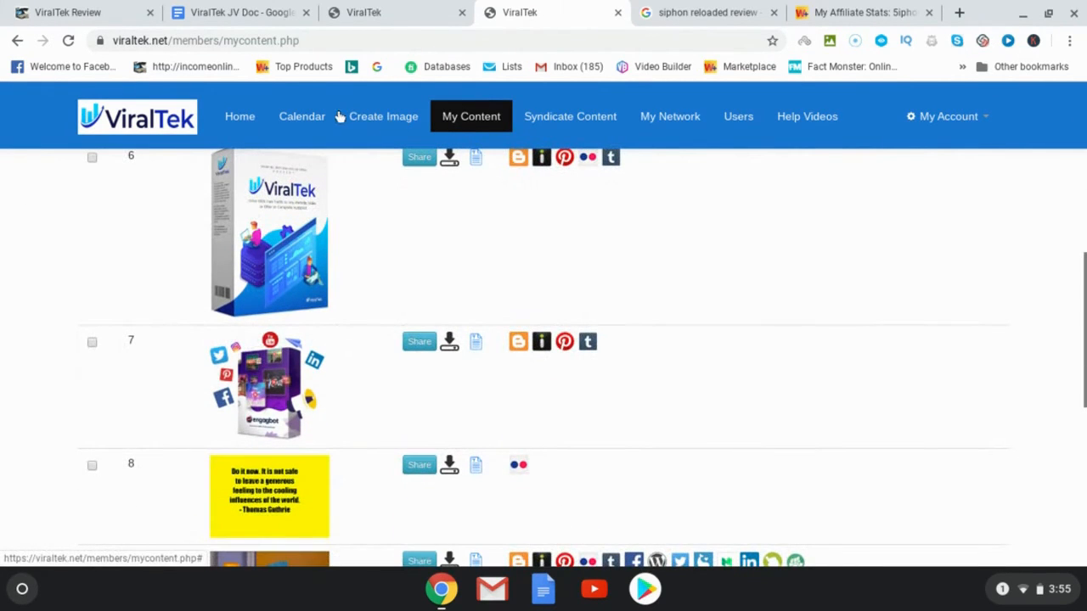
pyautogui.click(383, 116)
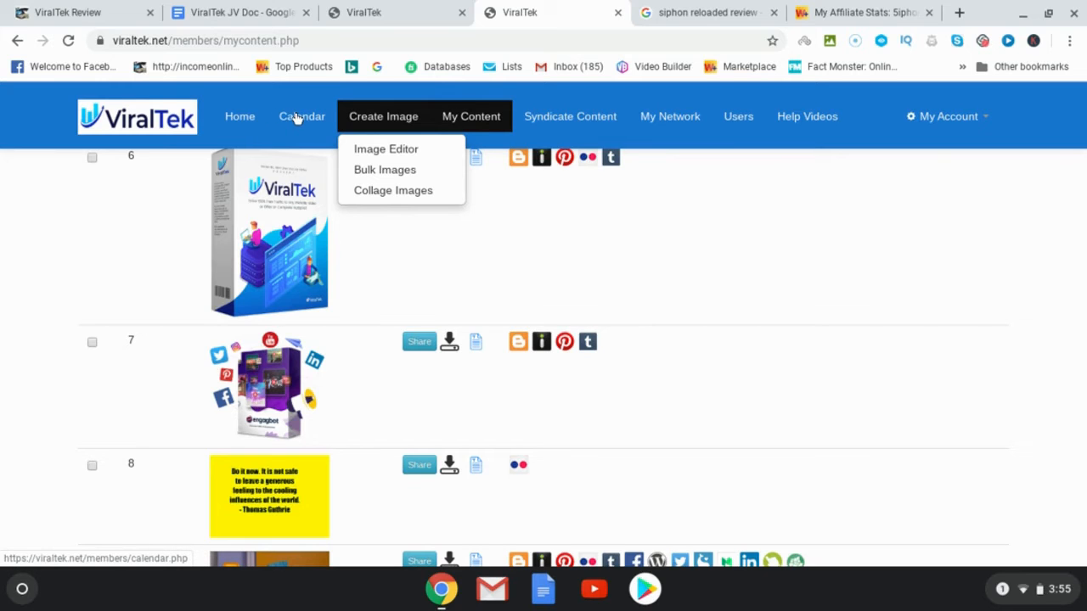
# View the Calendar's weekly post counts per network for 10/20/2019 to 10/26/2019.
pyautogui.click(301, 117)
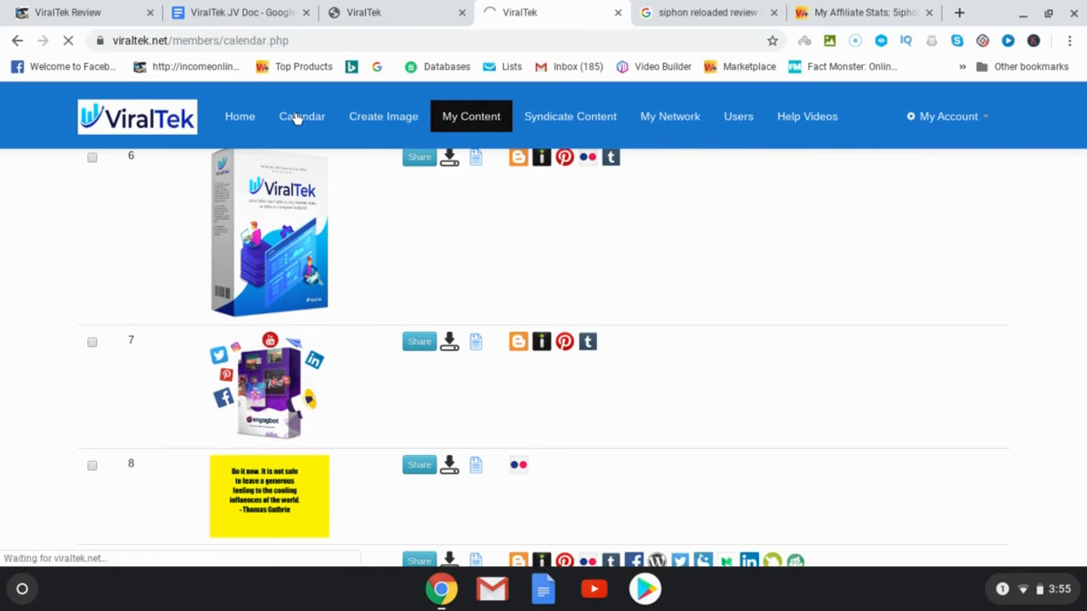
pyautogui.click(301, 117)
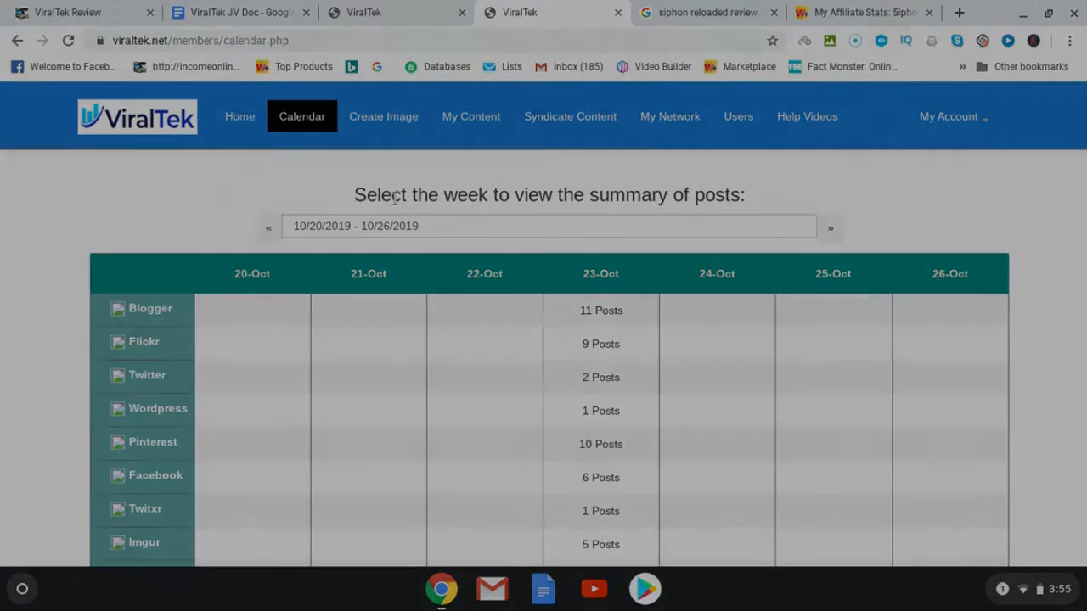
pyautogui.scroll(-3)
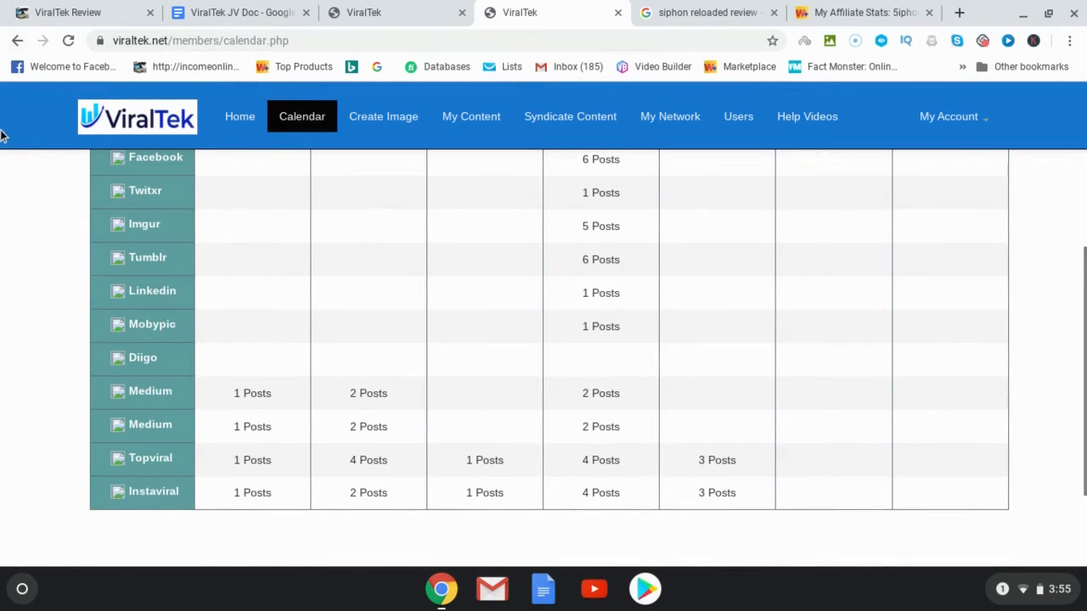
pyautogui.moveTo(68, 12)
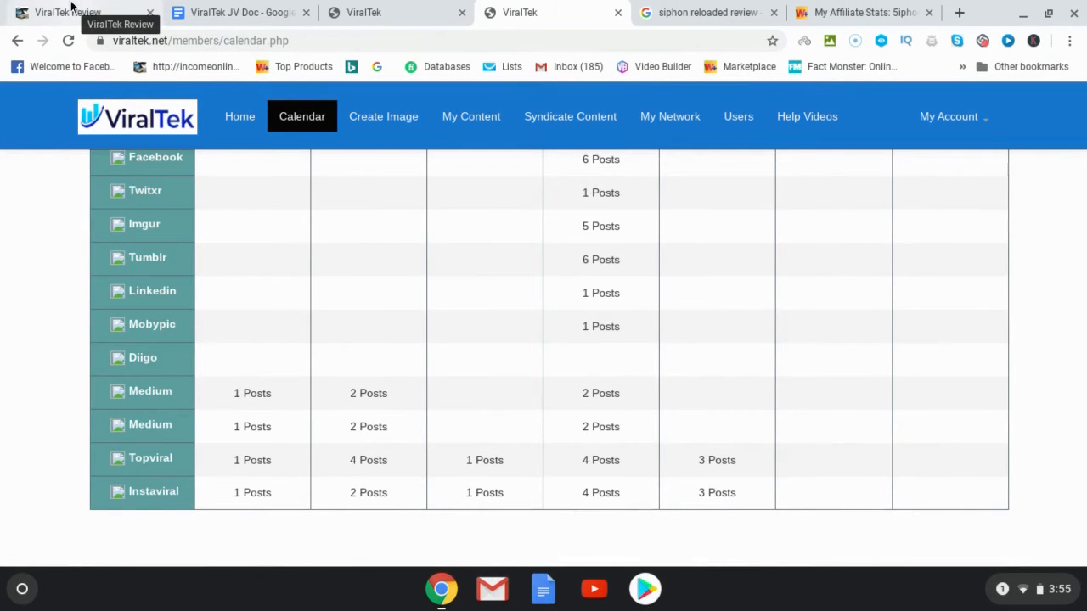
pyautogui.click(76, 11)
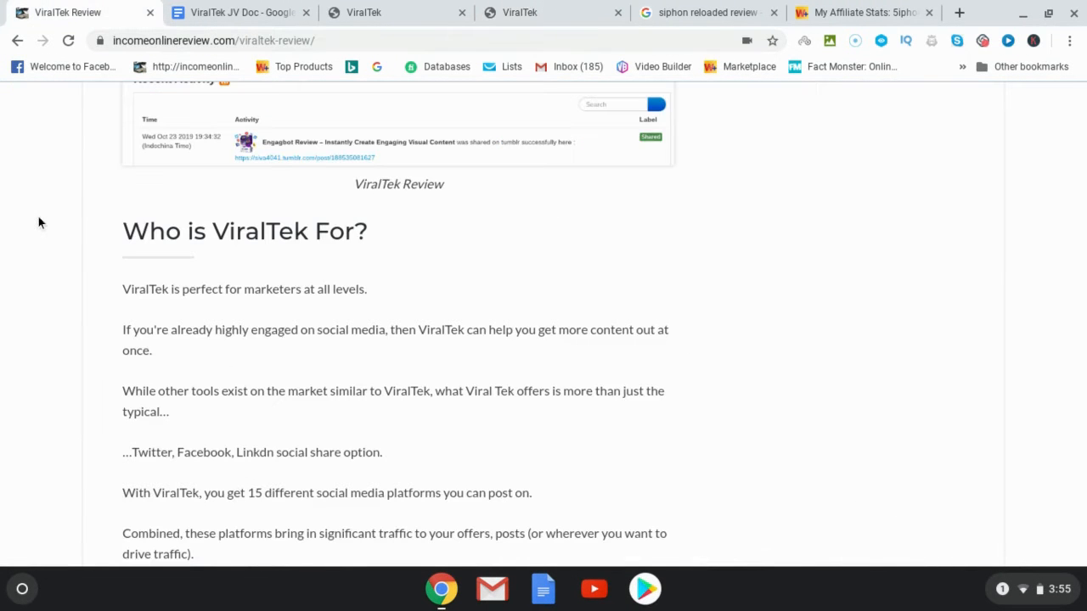
pyautogui.scroll(-3)
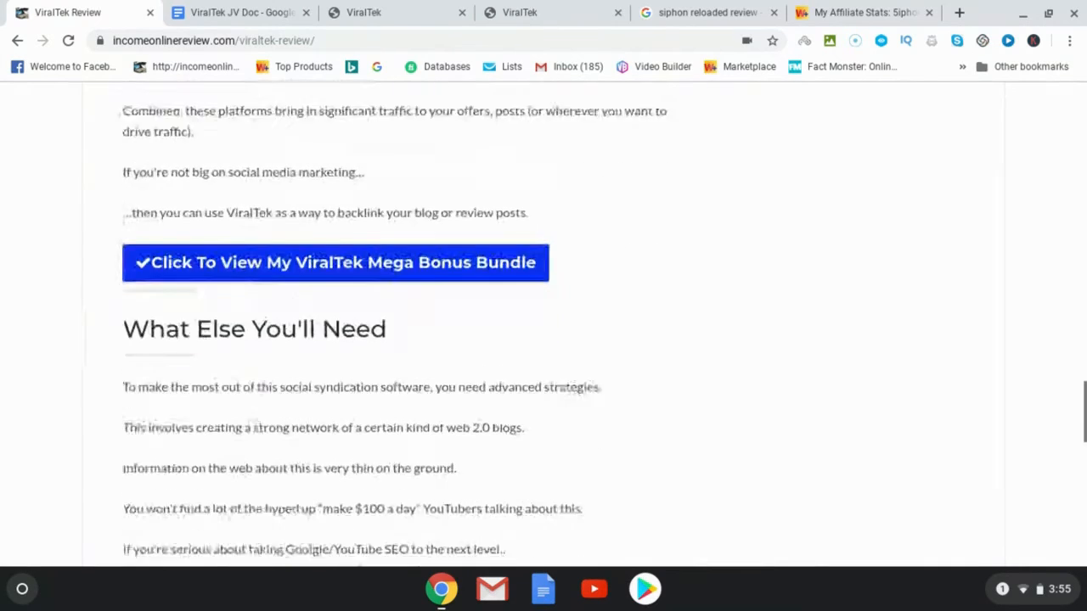
pyautogui.scroll(-3)
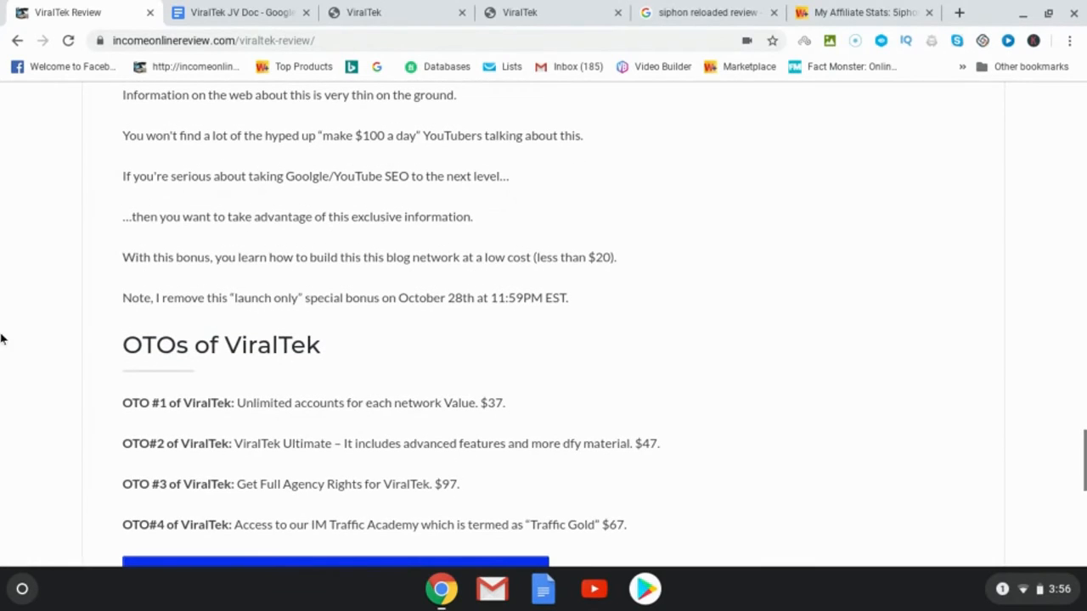
pyautogui.moveTo(14, 312)
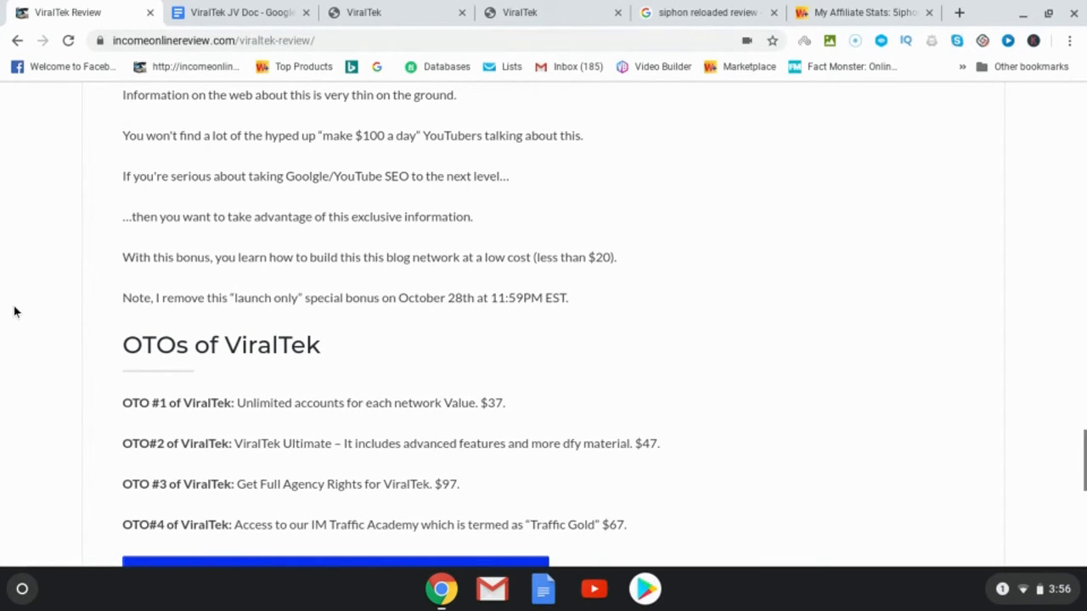
pyautogui.scroll(-3)
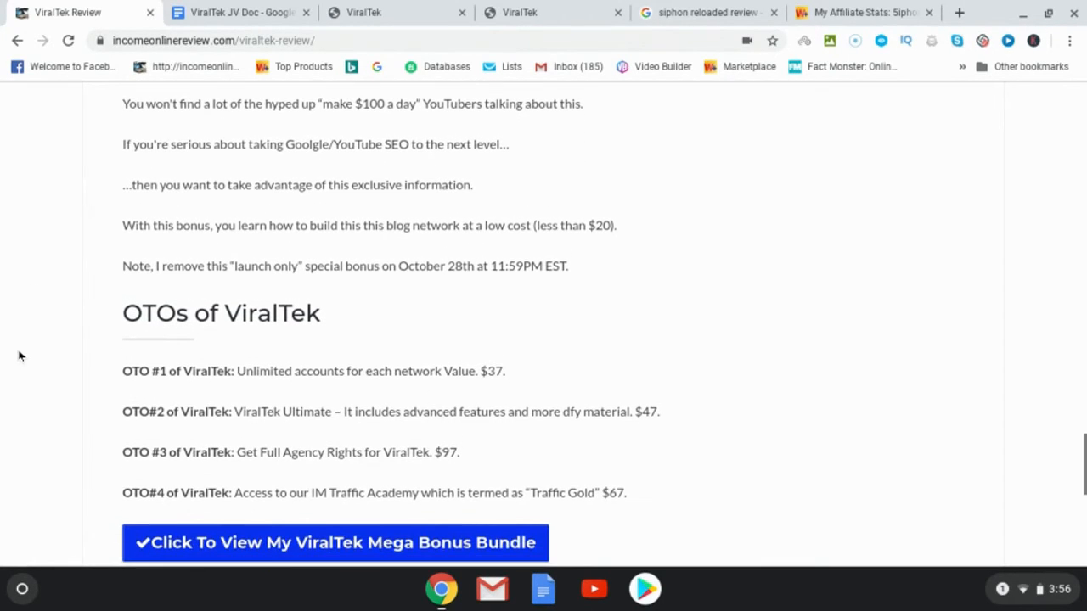
pyautogui.scroll(-3)
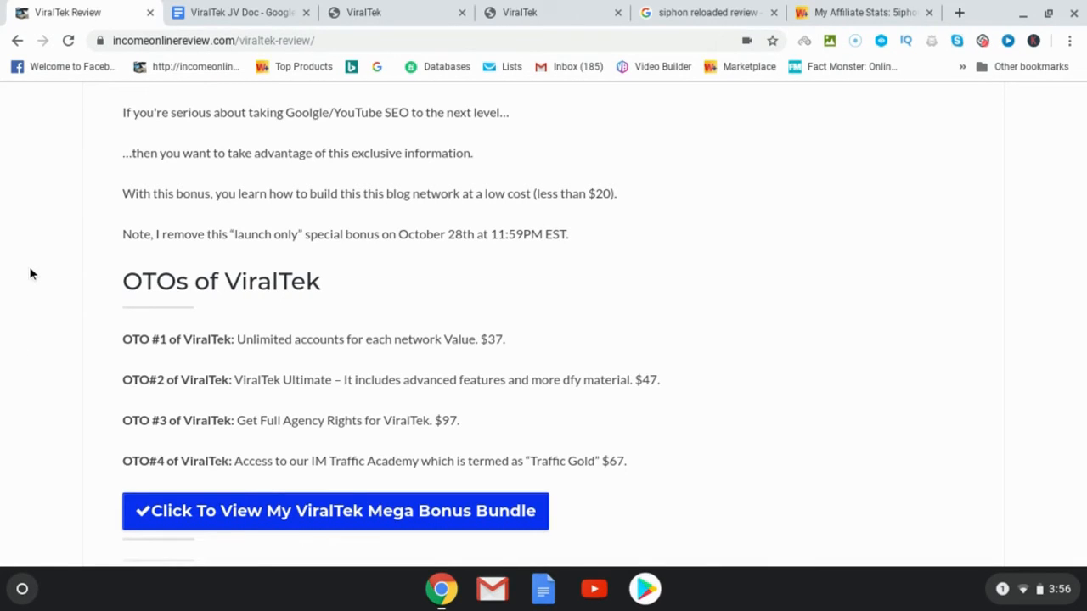
pyautogui.scroll(-3)
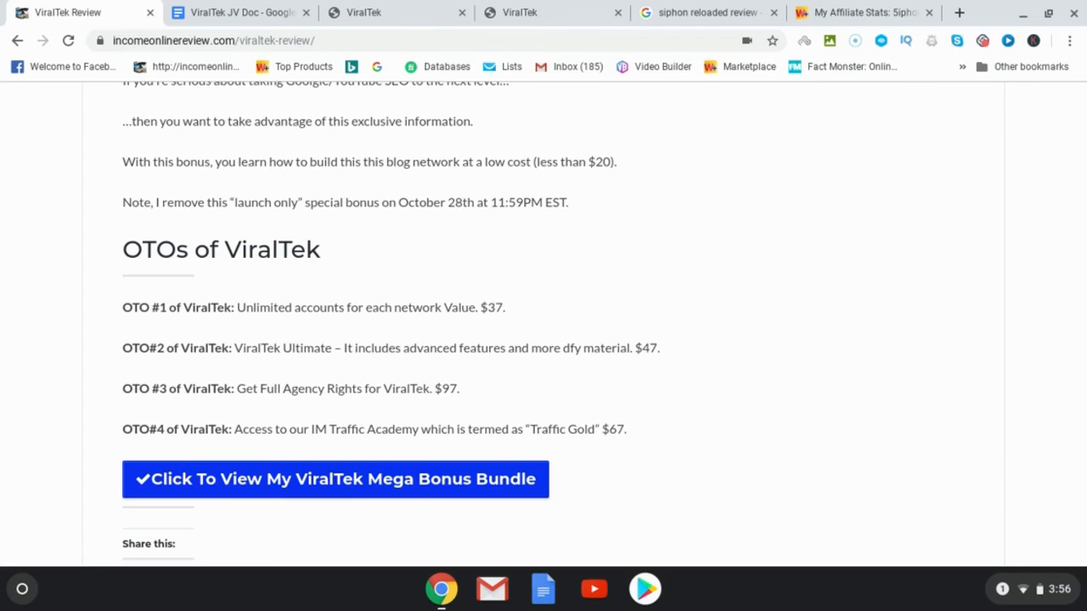
pyautogui.scroll(-3)
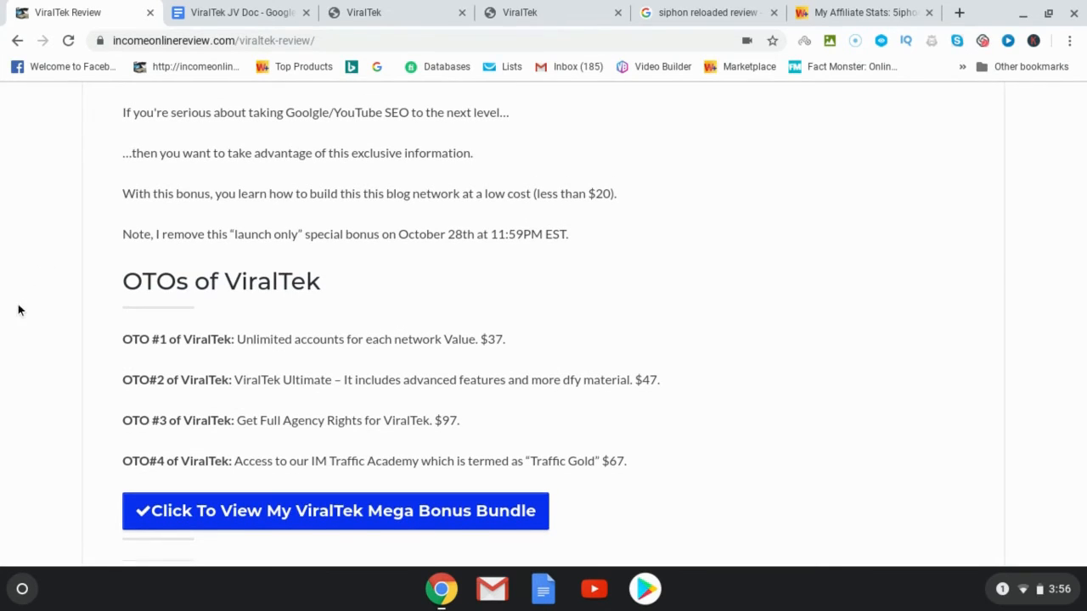
pyautogui.moveTo(258, 355)
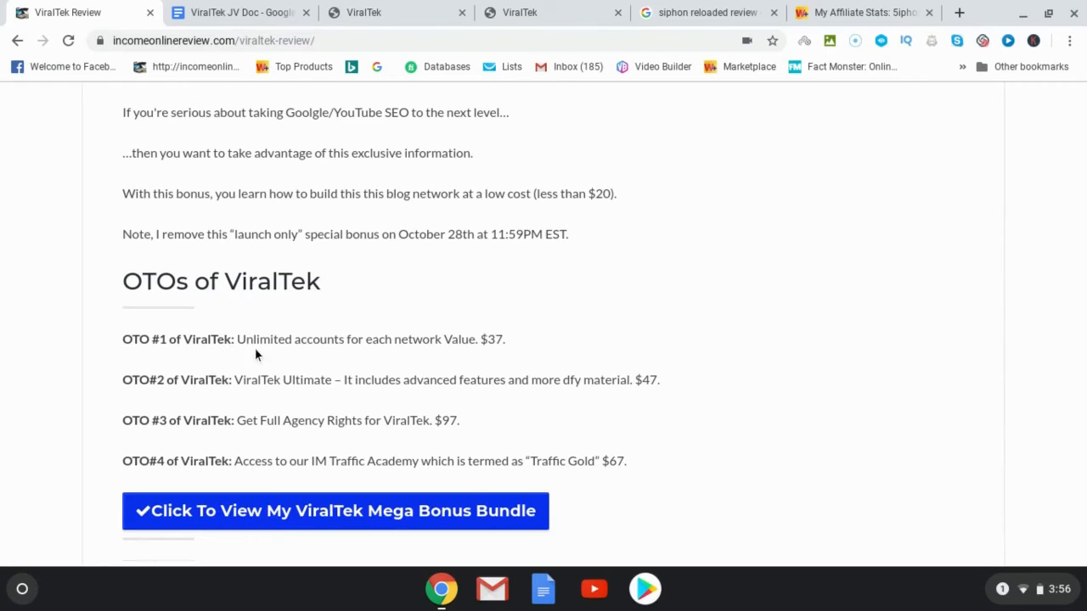
pyautogui.moveTo(503, 315)
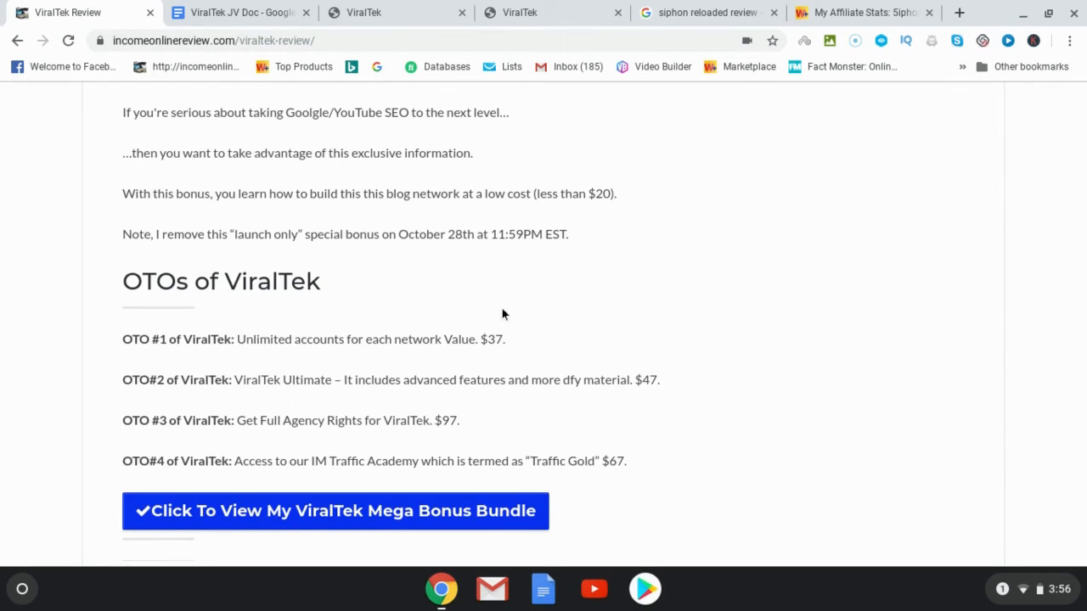
pyautogui.moveTo(389, 338)
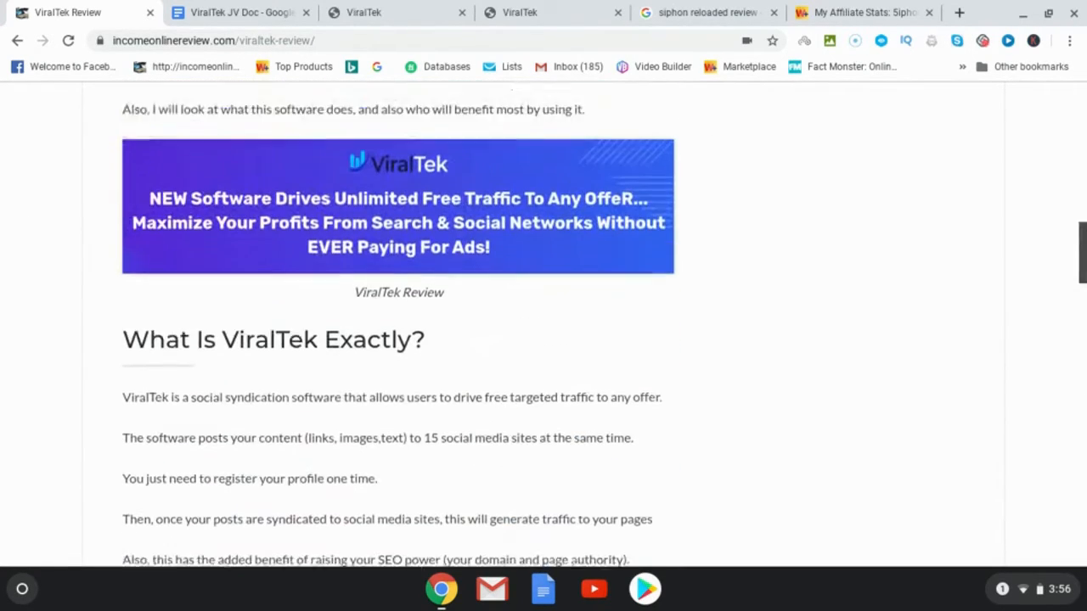
pyautogui.scroll(3)
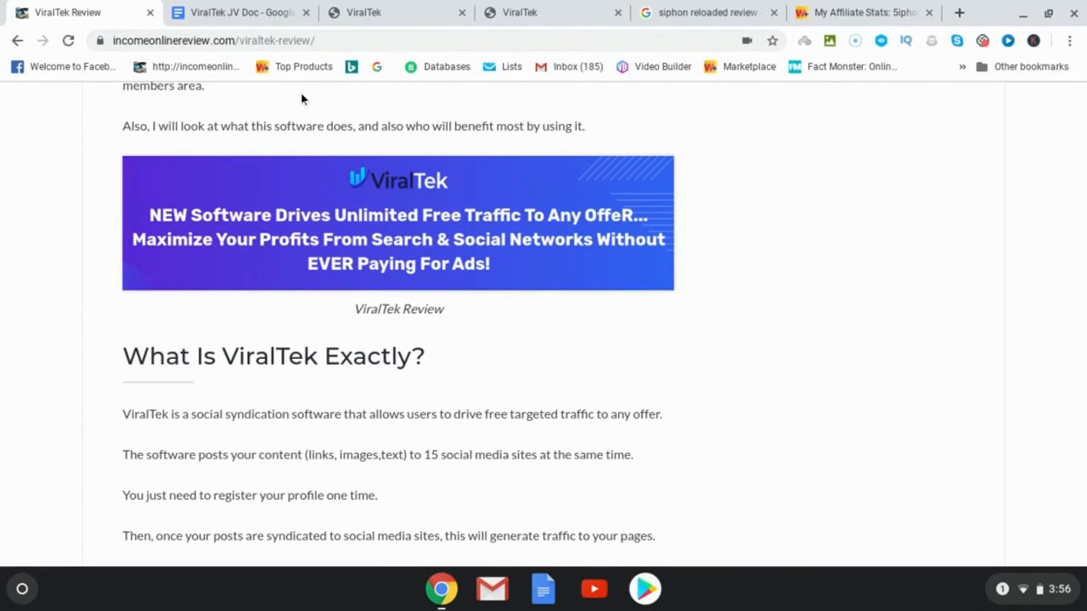
pyautogui.scroll(-3)
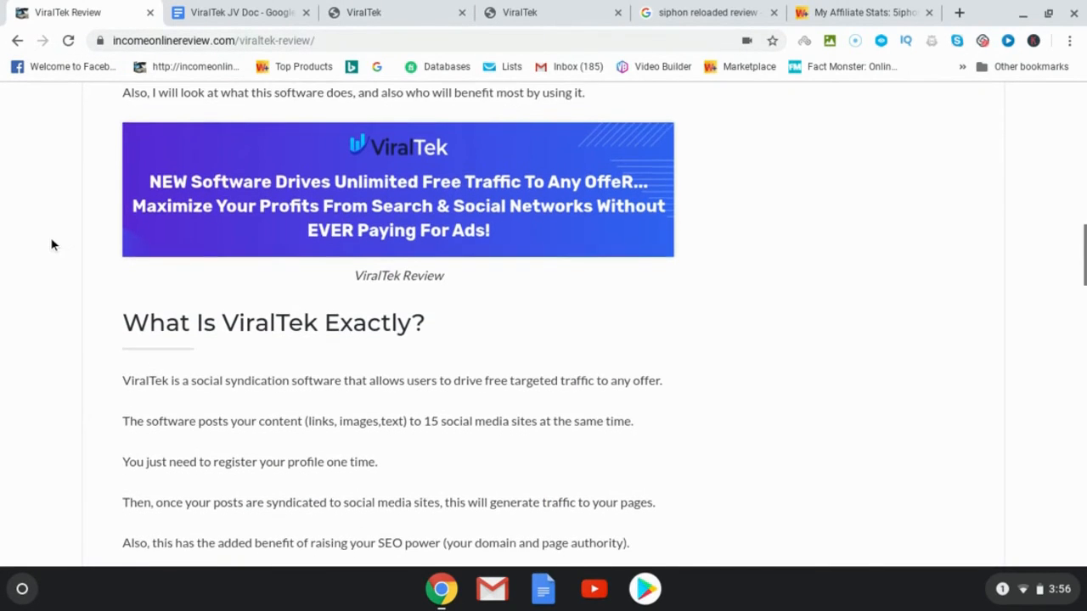
pyautogui.scroll(-3)
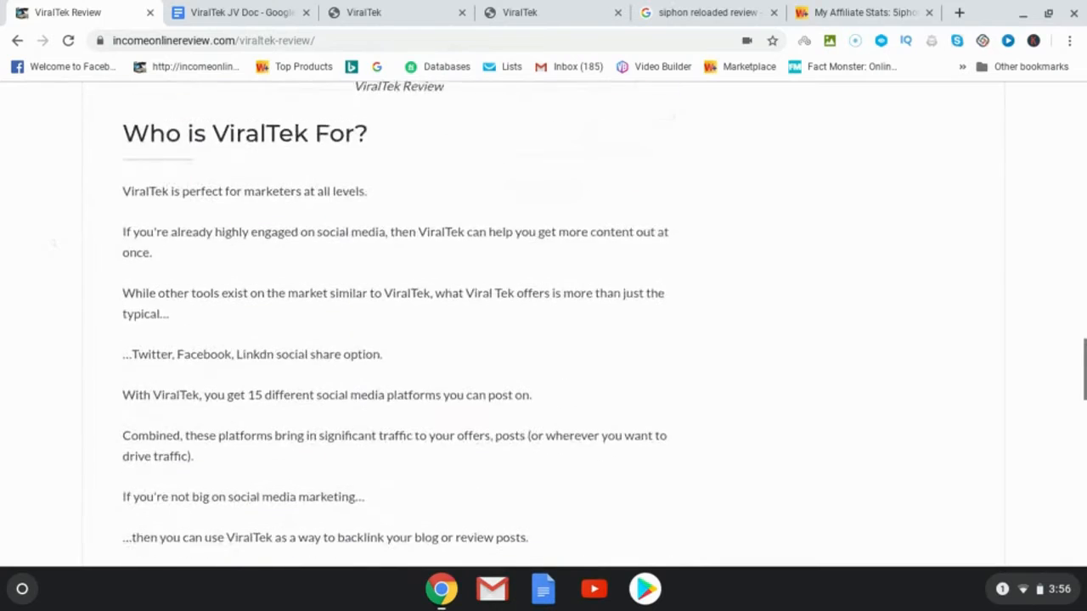
pyautogui.scroll(-3)
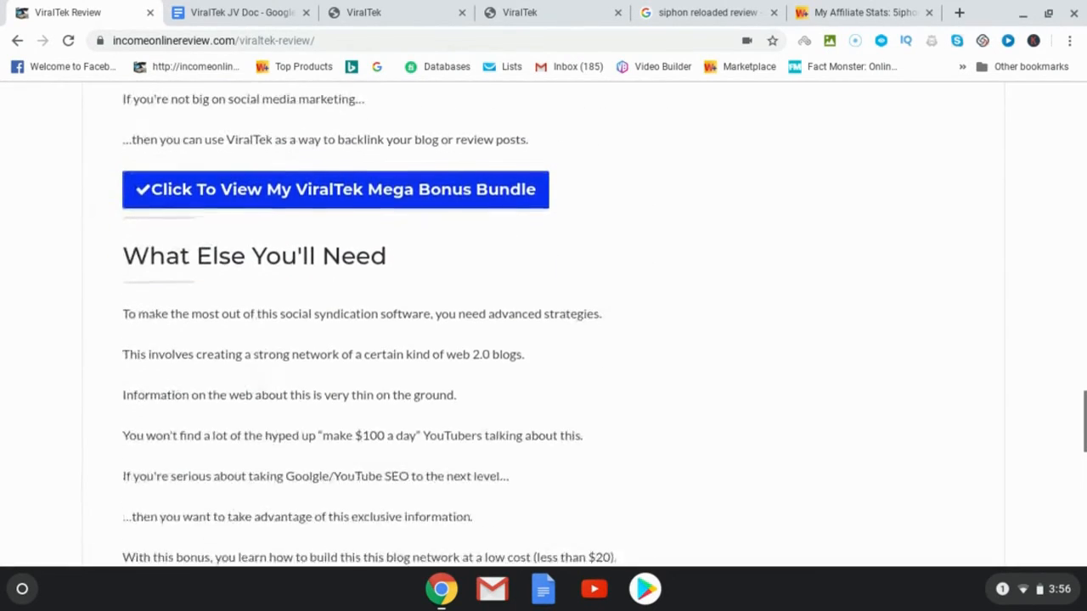
pyautogui.scroll(-3)
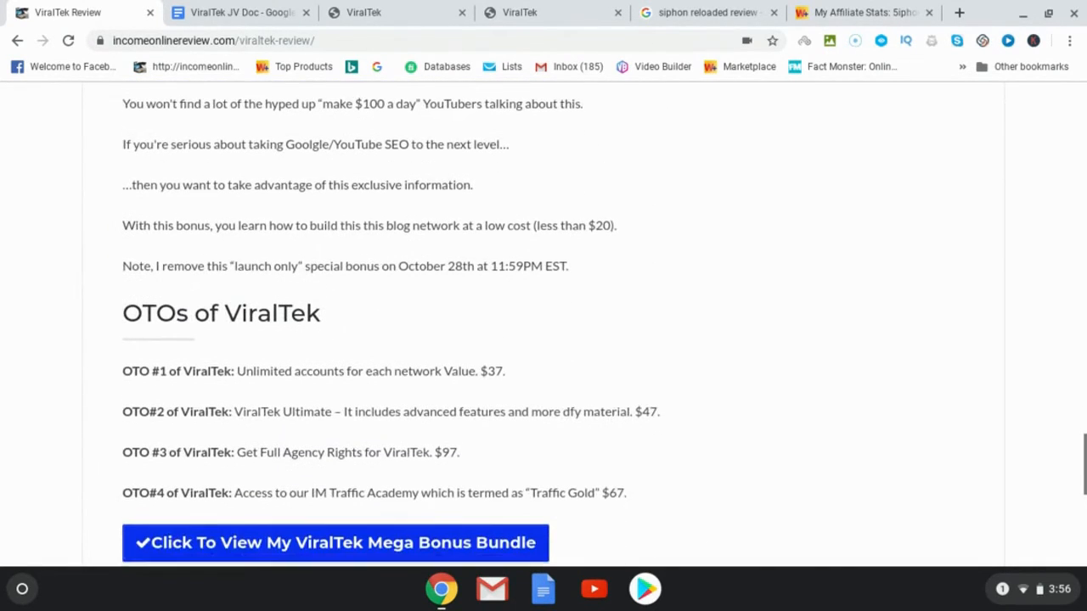
pyautogui.scroll(3)
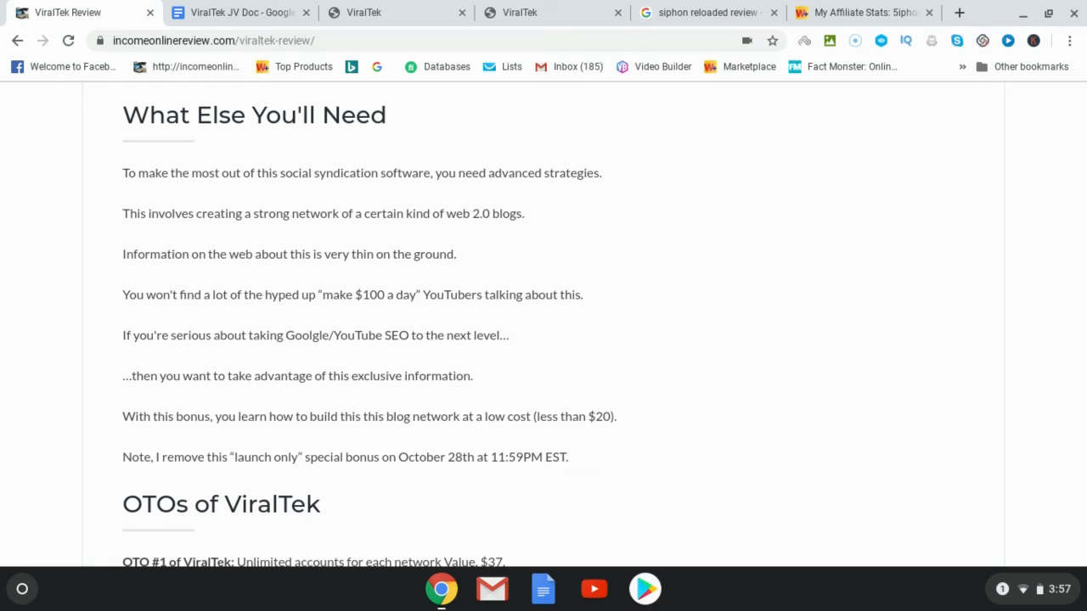
pyautogui.moveTo(59, 256)
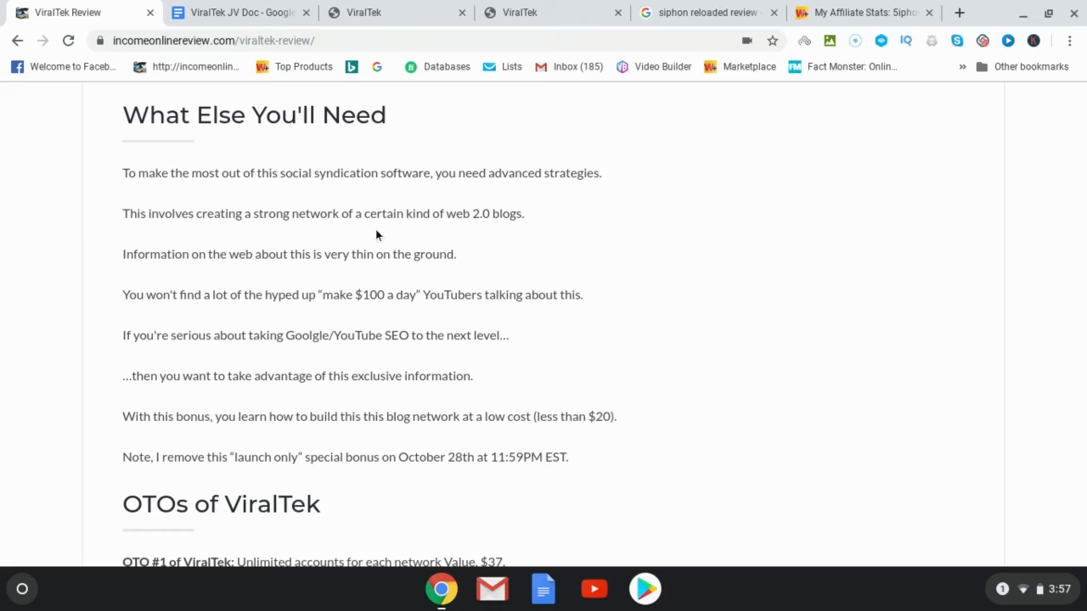
pyautogui.moveTo(272, 100)
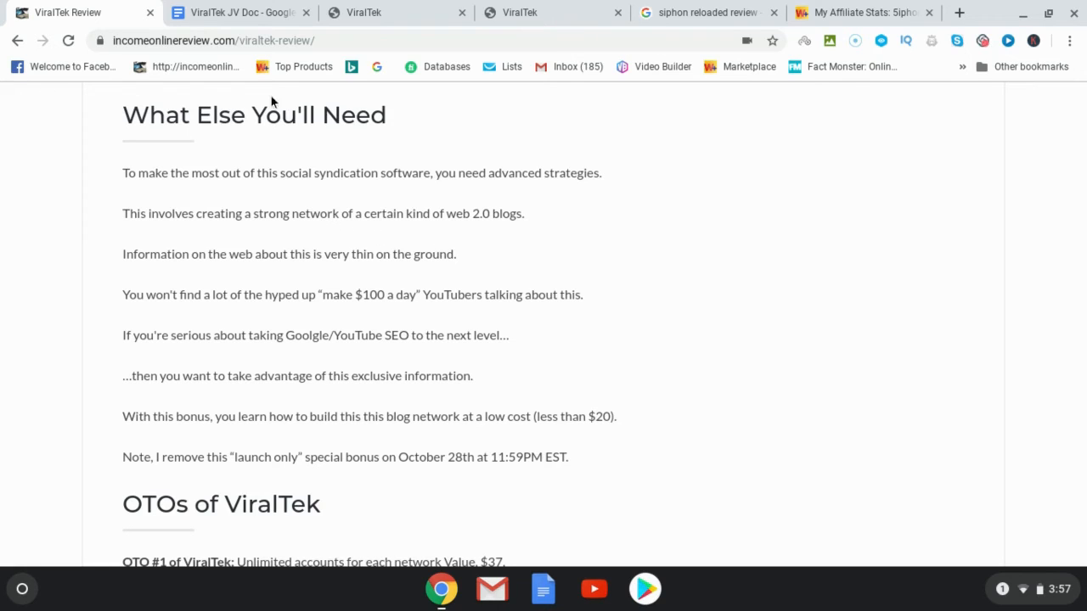
pyautogui.moveTo(473, 278)
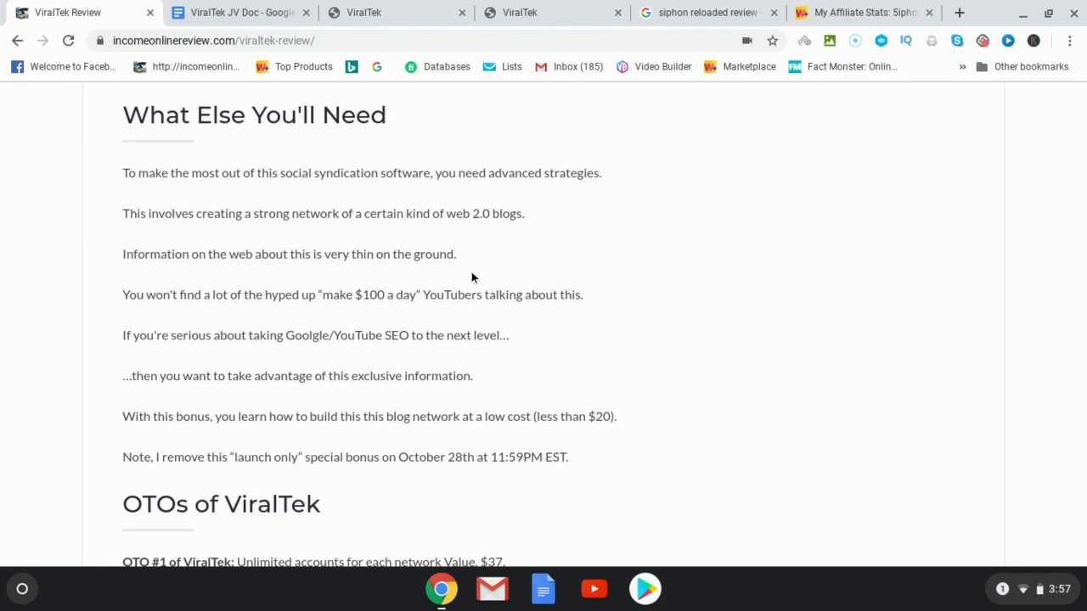
pyautogui.moveTo(357, 274)
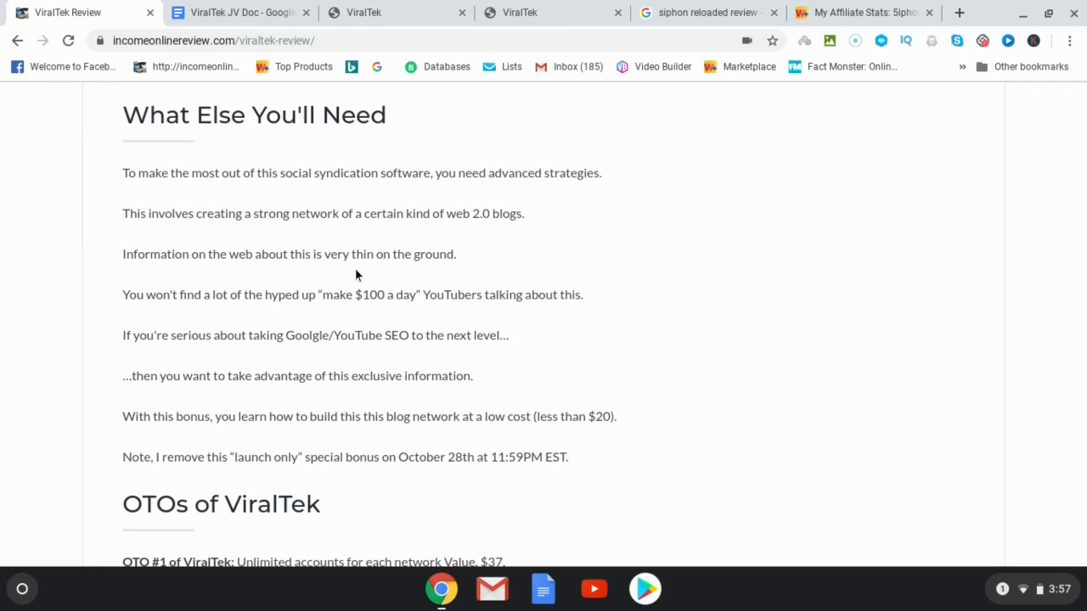
pyautogui.moveTo(273, 218)
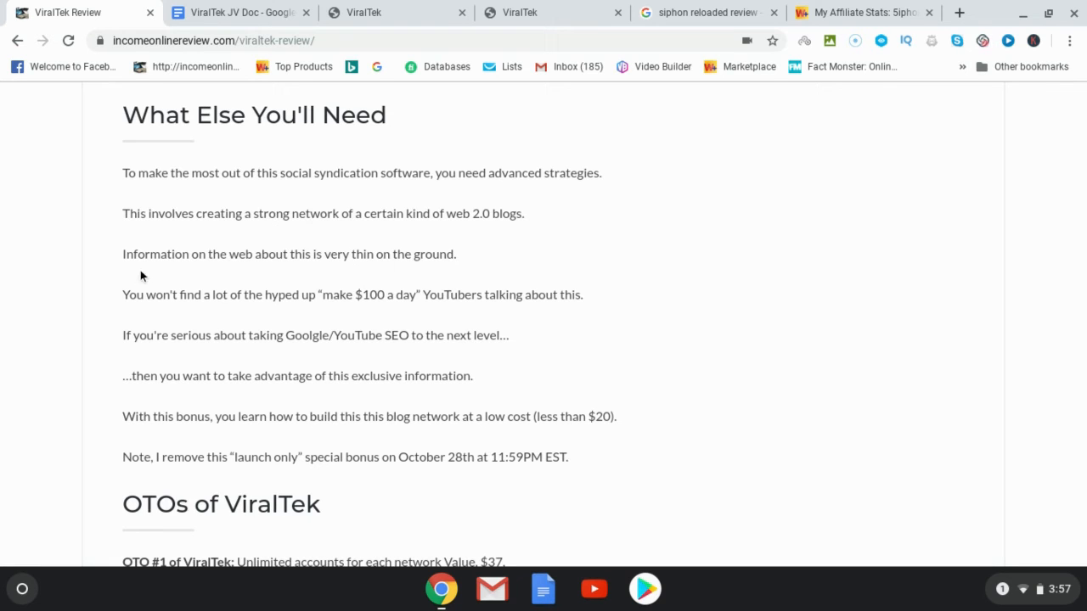
pyautogui.moveTo(348, 288)
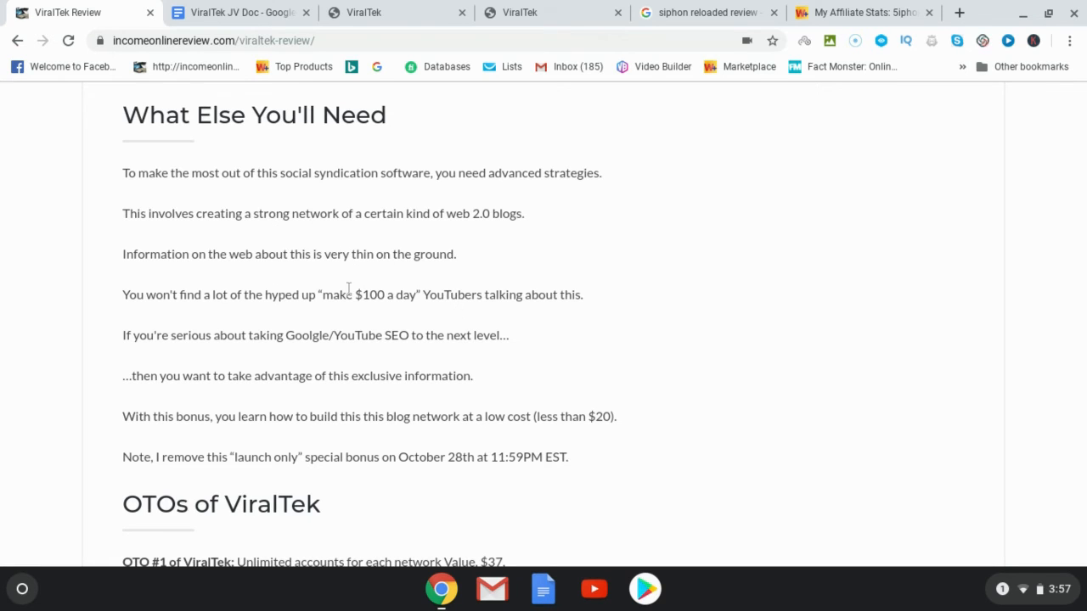
pyautogui.moveTo(259, 230)
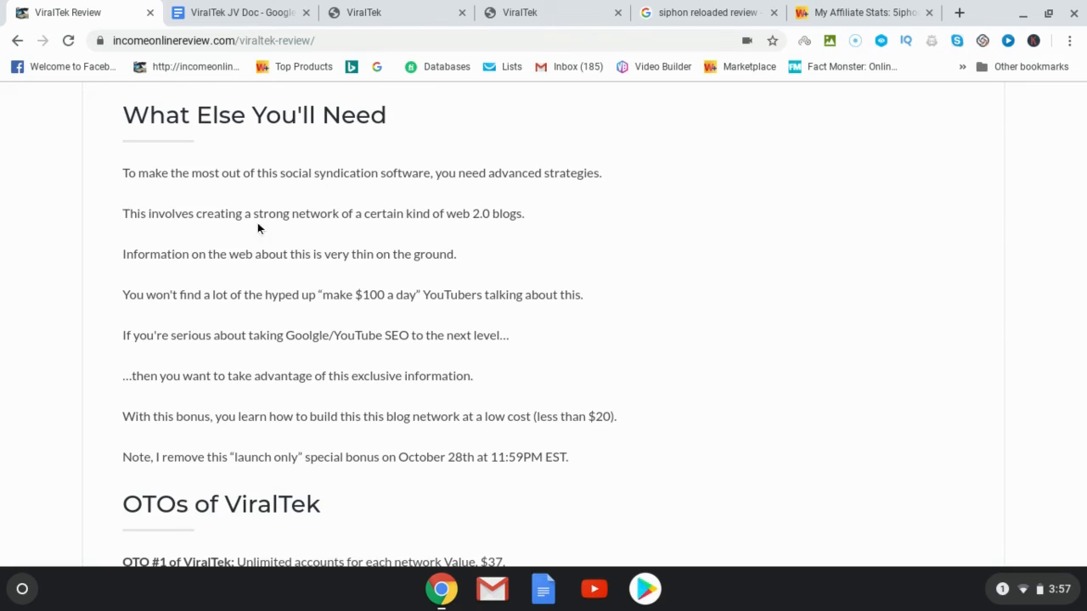
pyautogui.moveTo(488, 284)
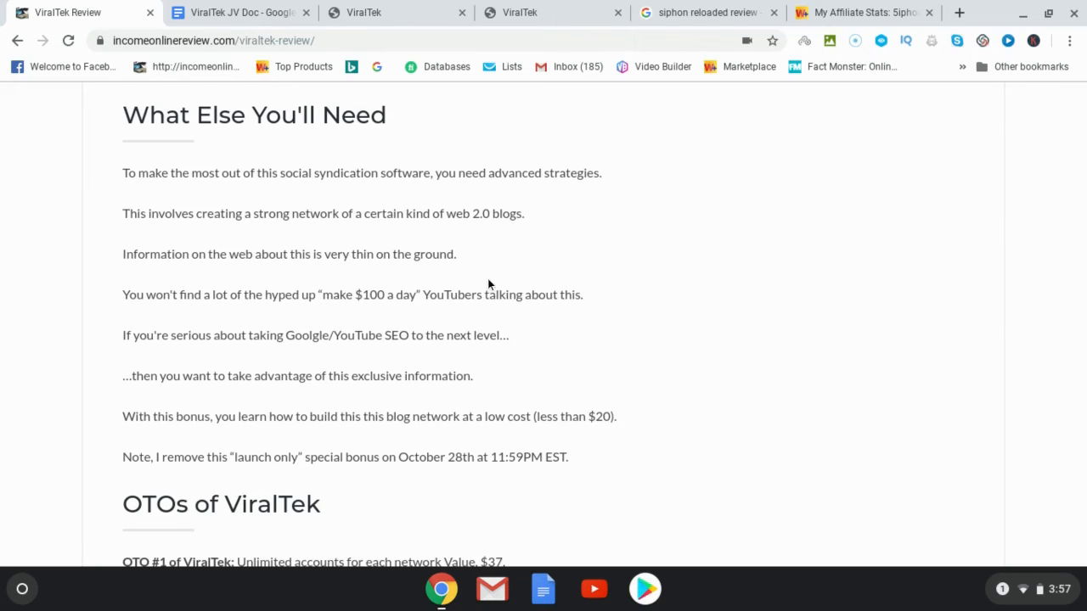
pyautogui.moveTo(502, 284)
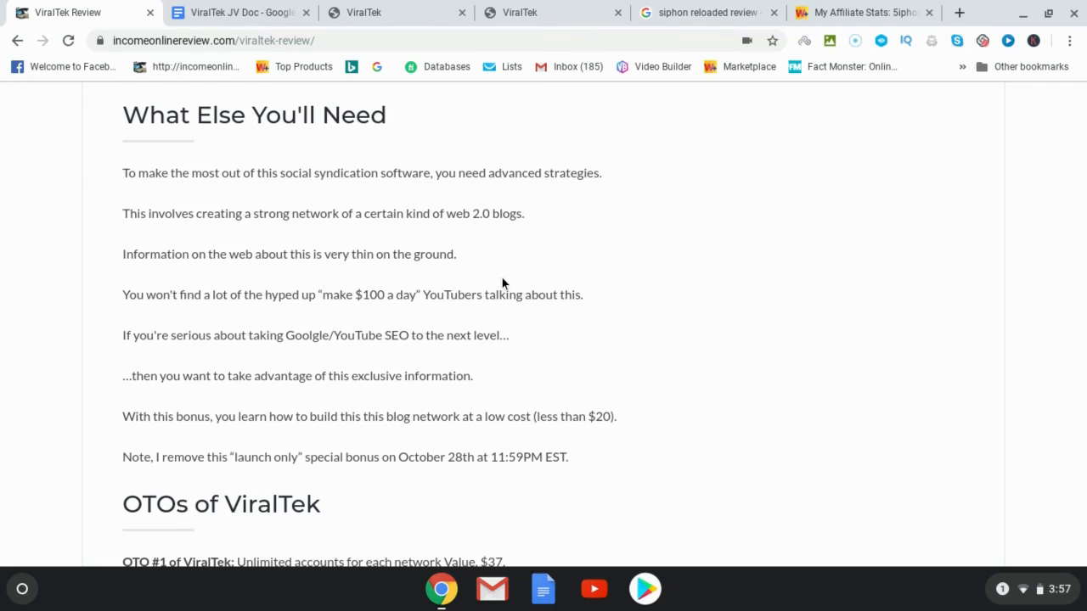
pyautogui.moveTo(524, 259)
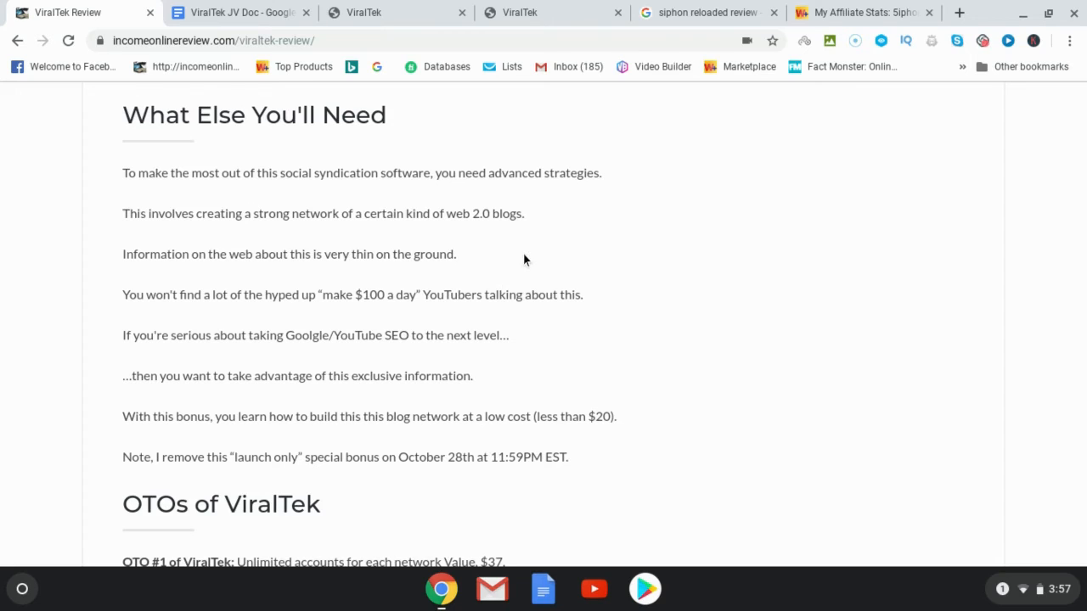
pyautogui.moveTo(414, 212)
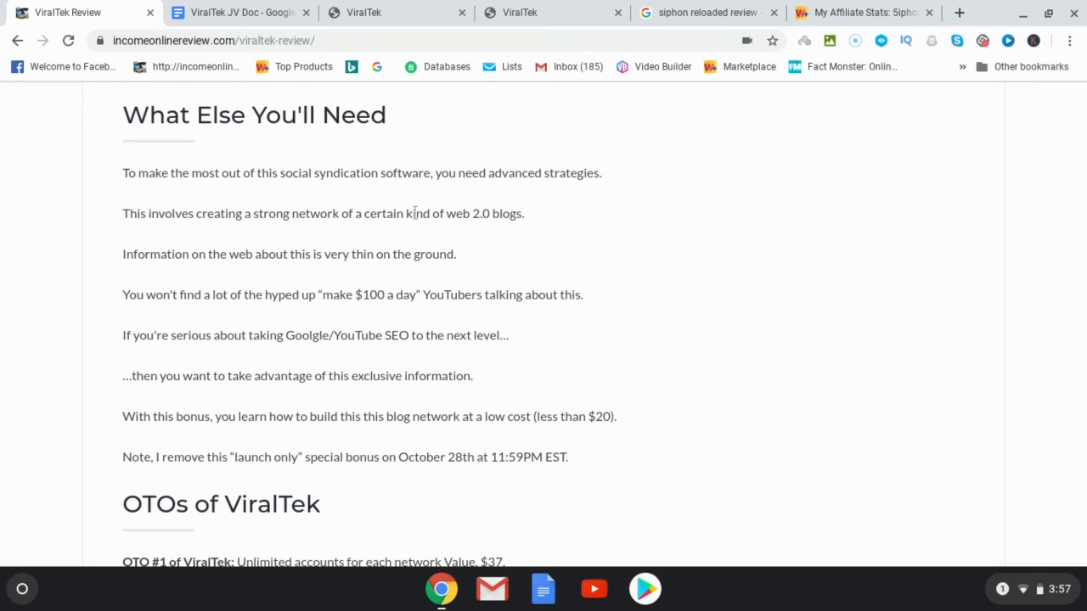
pyautogui.moveTo(162, 248)
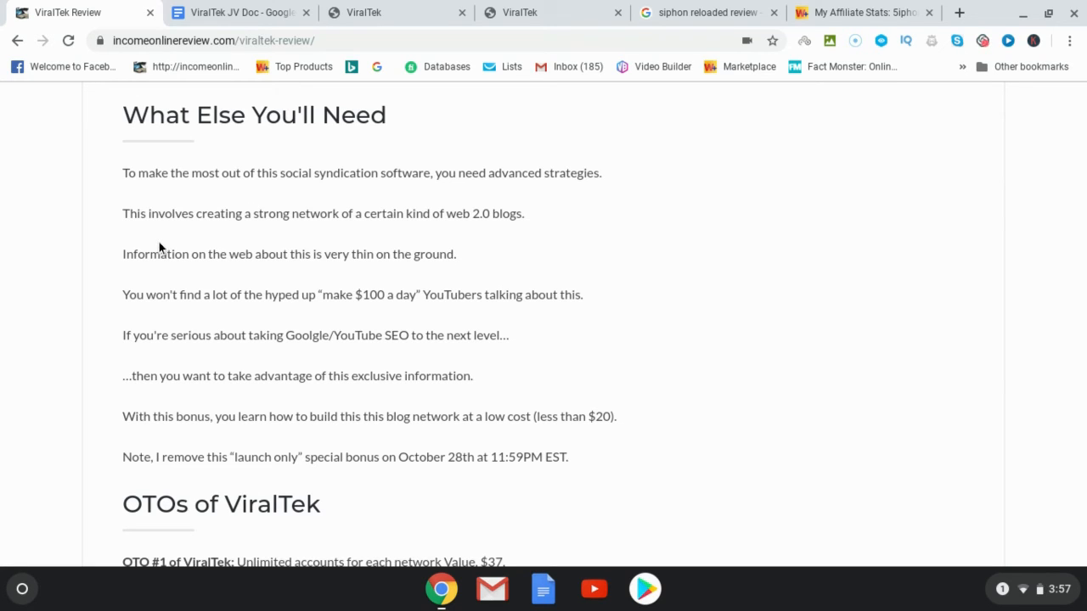
pyautogui.moveTo(176, 286)
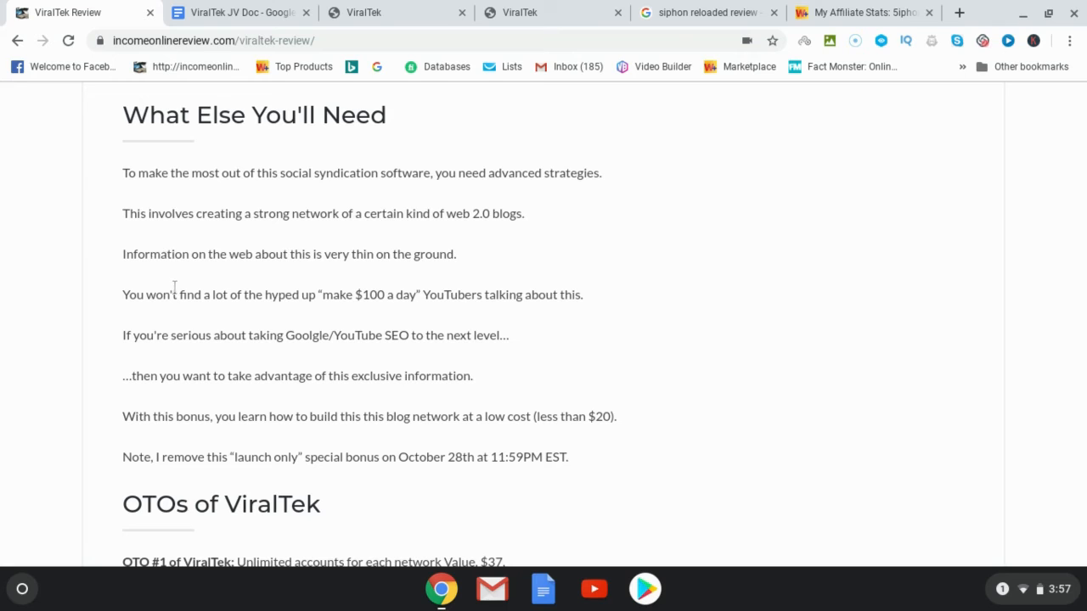
pyautogui.moveTo(214, 289)
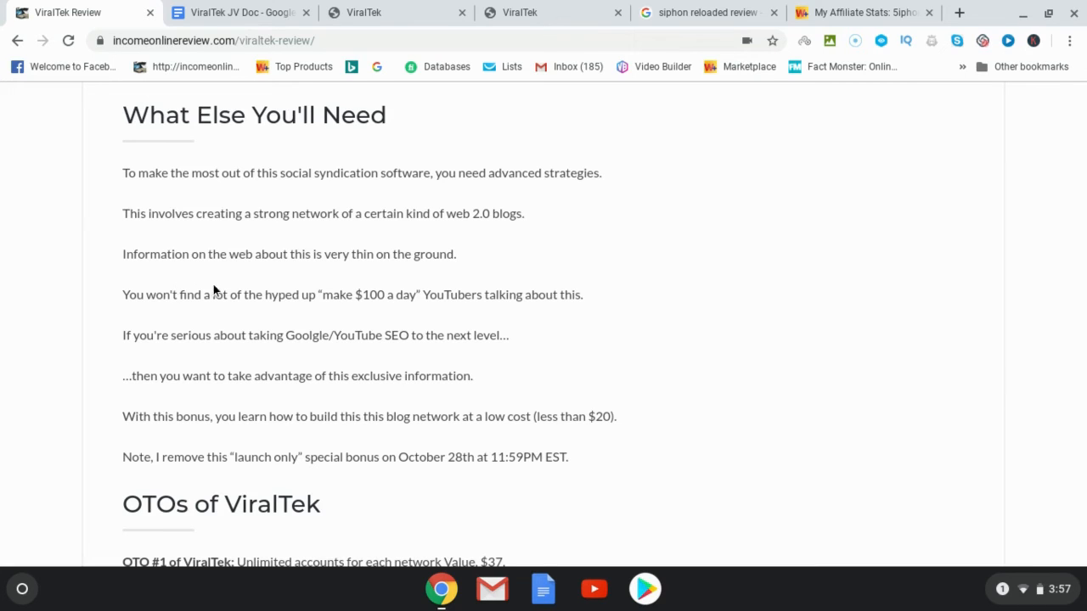
pyautogui.moveTo(212, 292)
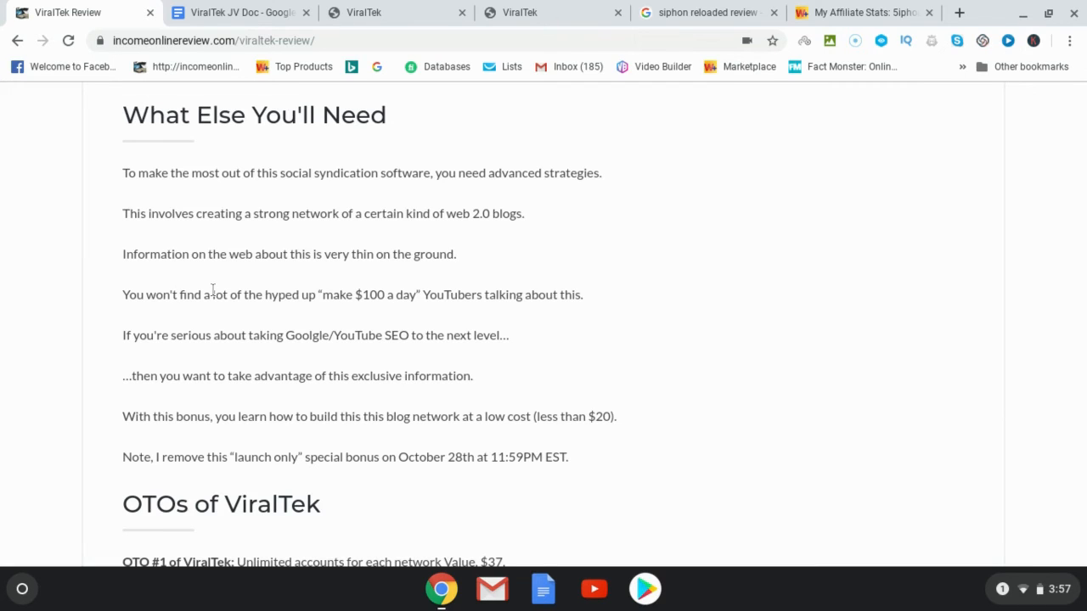
pyautogui.moveTo(213, 290)
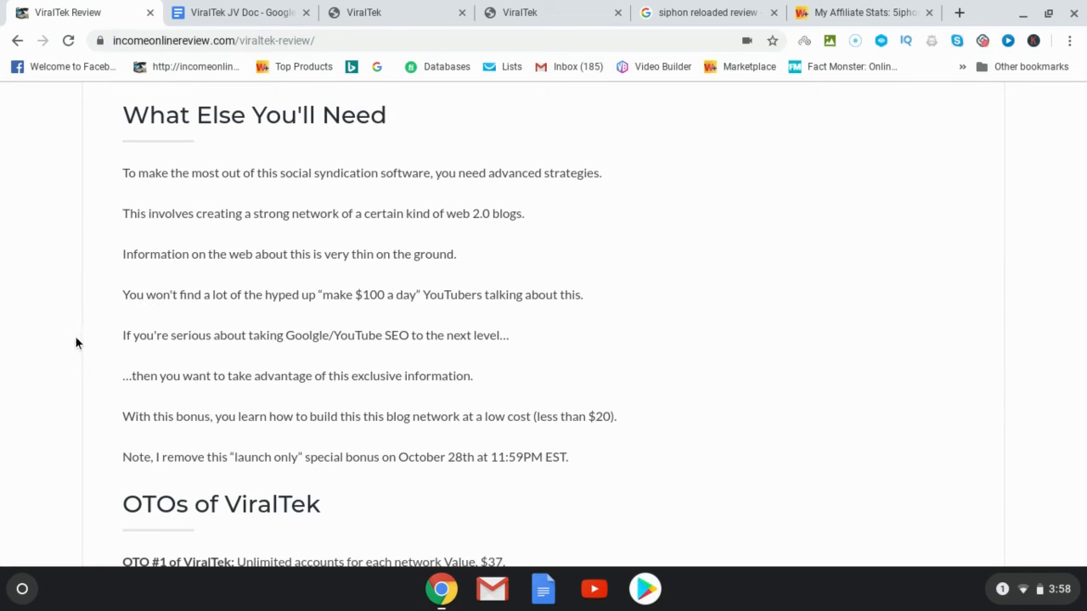
# Open the ViralTek Mega Bonus Bundle page from the review post's bonus bundle button.
pyautogui.scroll(3)
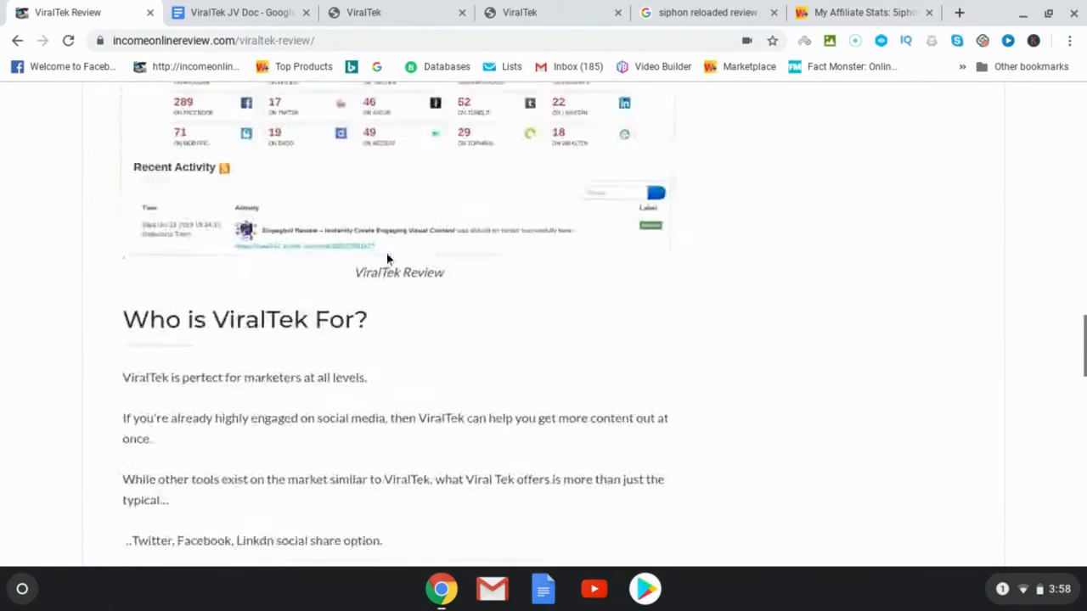
pyautogui.scroll(-3)
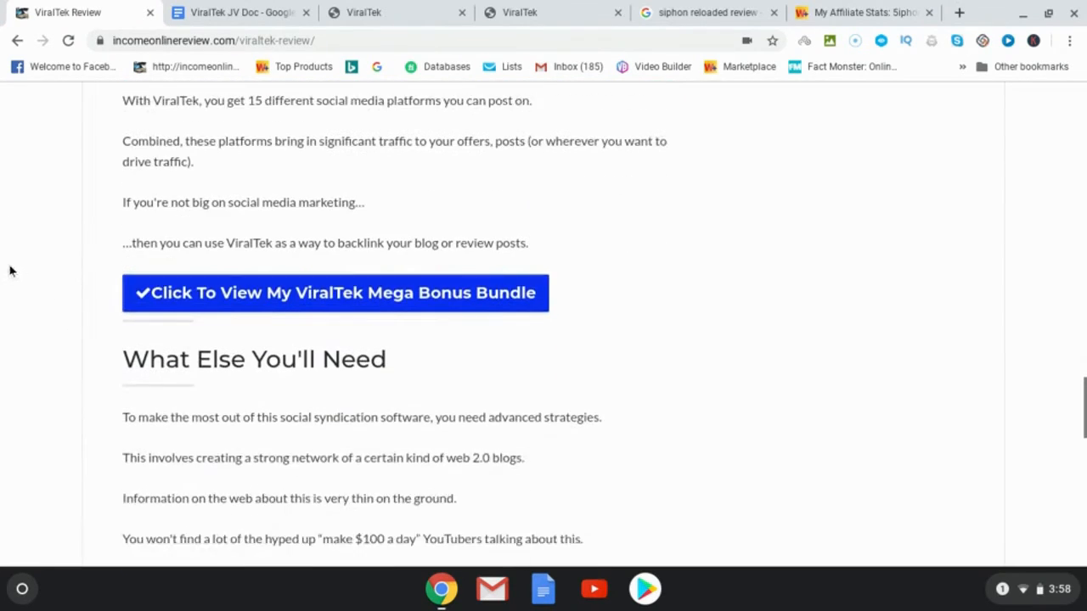
pyautogui.scroll(-3)
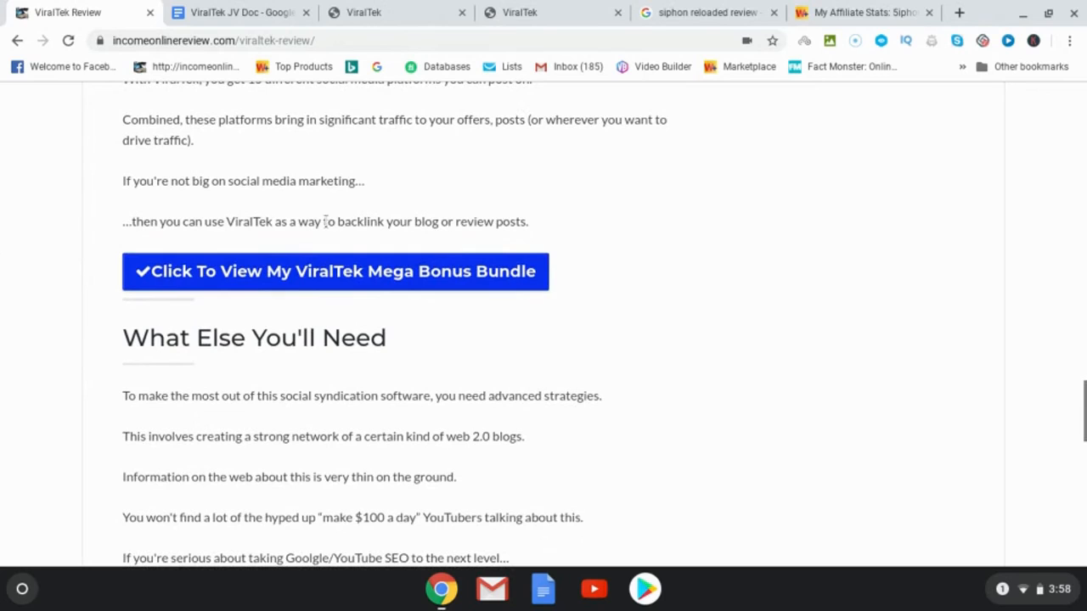
pyautogui.moveTo(179, 210)
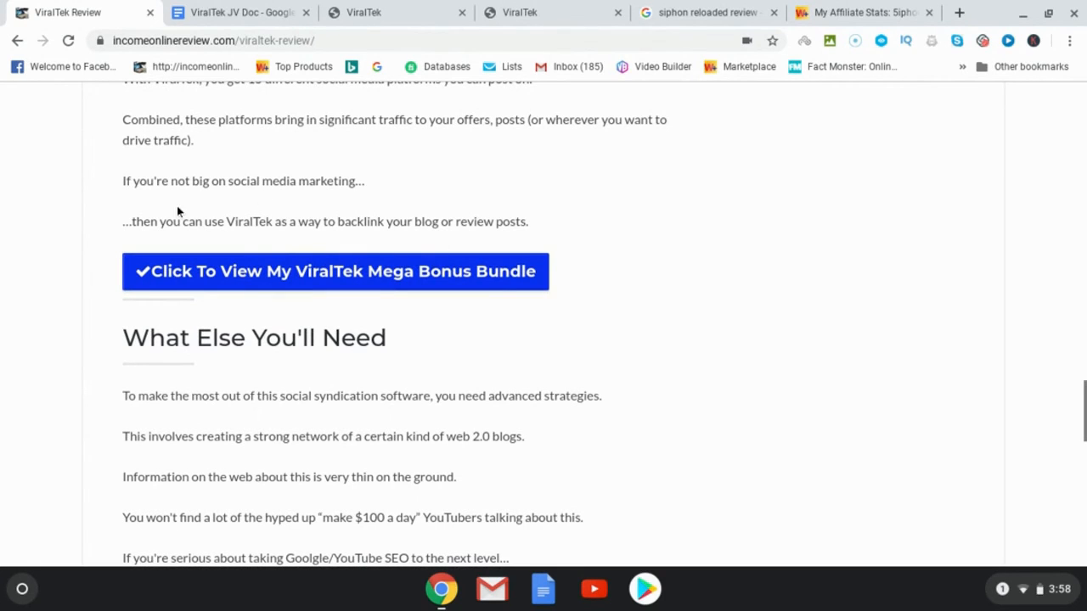
pyautogui.moveTo(285, 176)
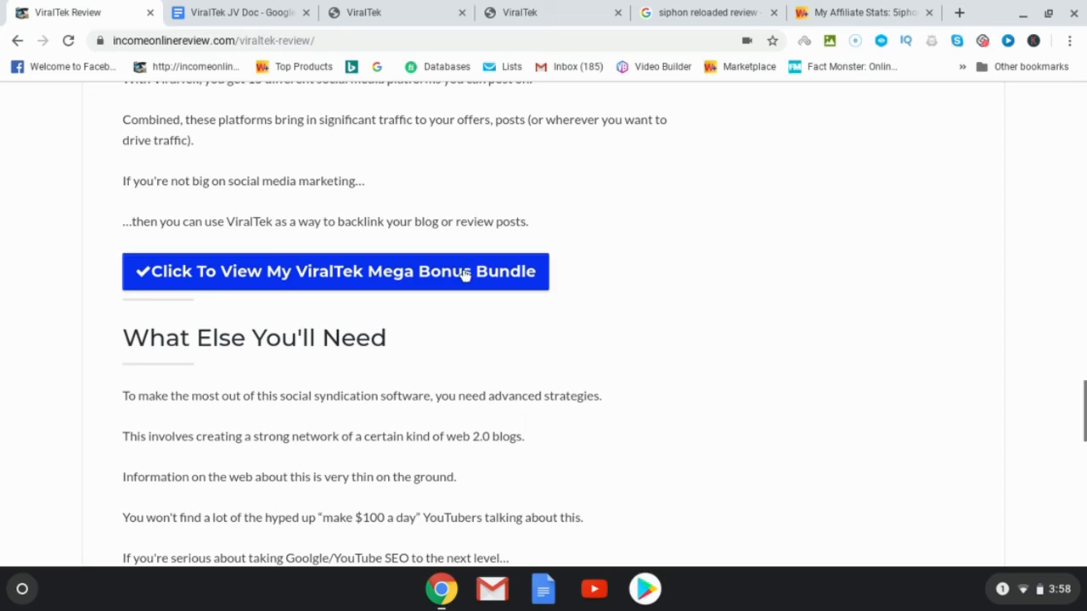
pyautogui.click(334, 272)
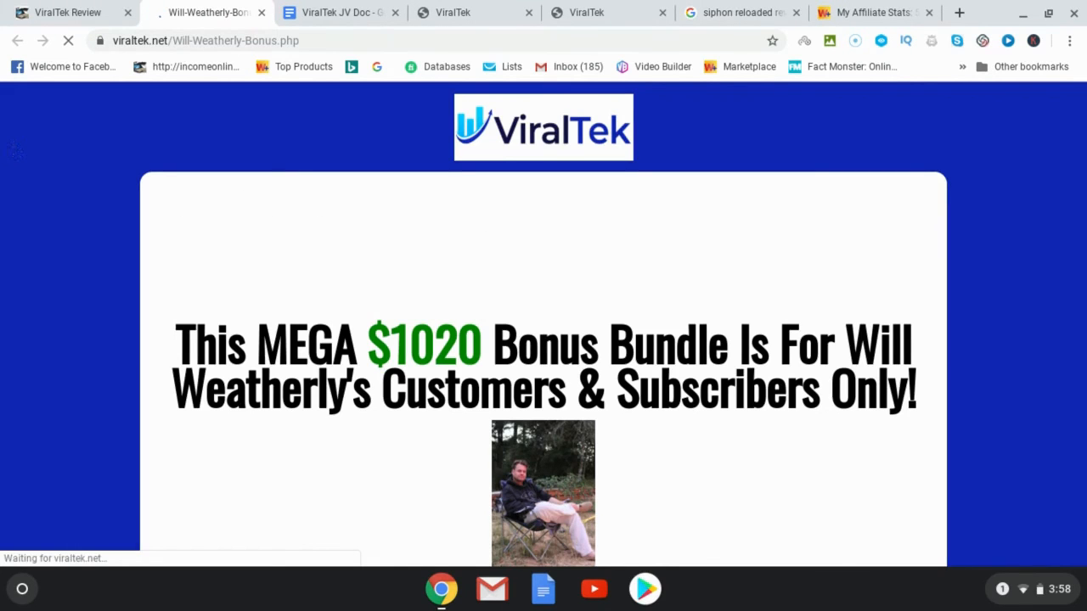
# Scroll through Will Weatherly's bonus listings past bonuses #12–14 and the $1310 total value to the purchase section.
pyautogui.scroll(-3)
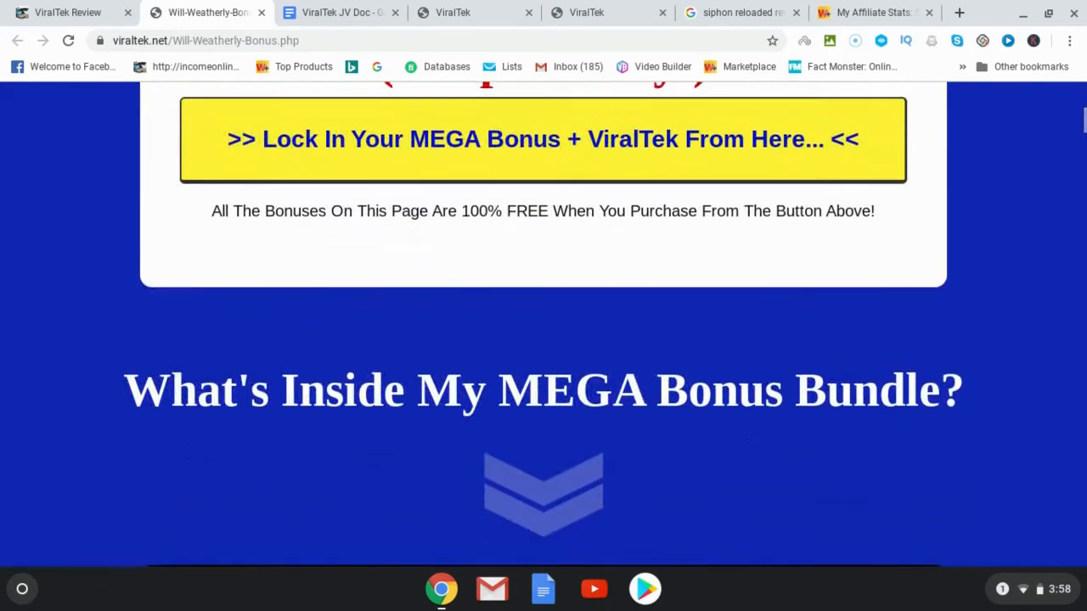
pyautogui.scroll(-3)
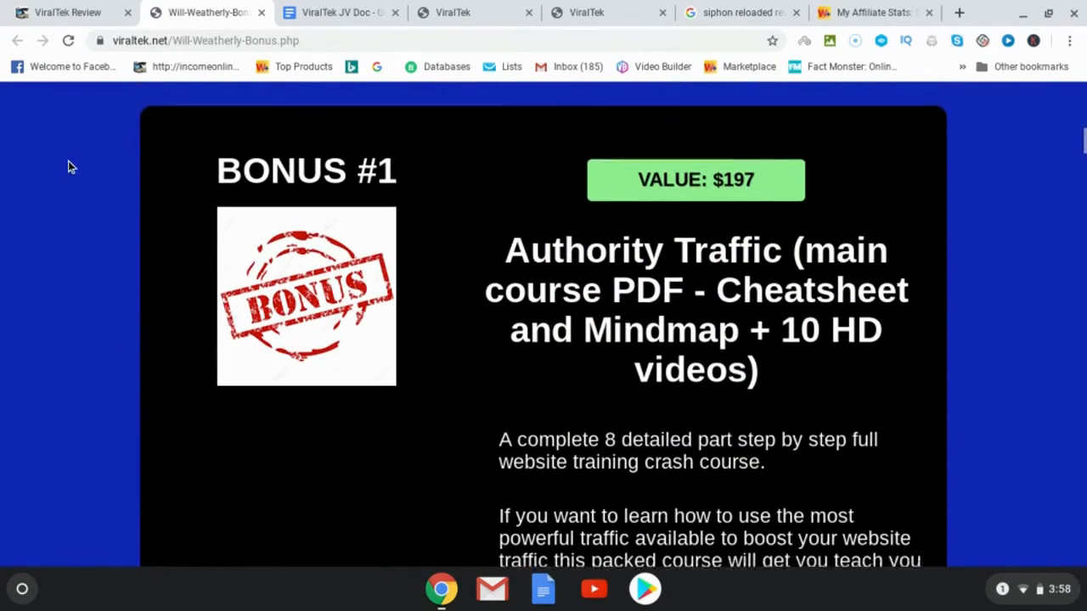
pyautogui.scroll(-3)
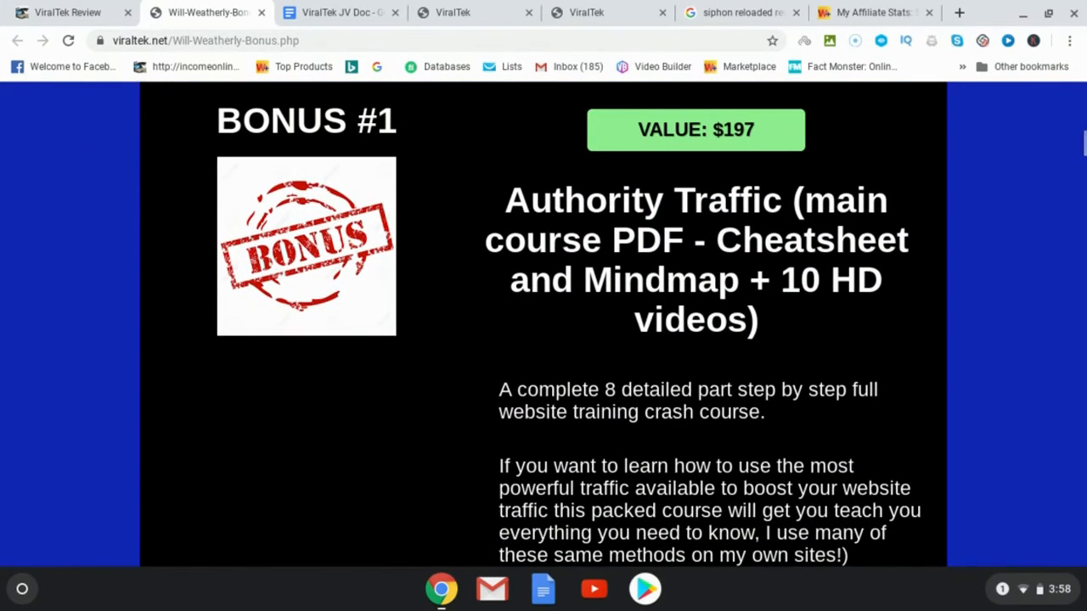
pyautogui.scroll(-3)
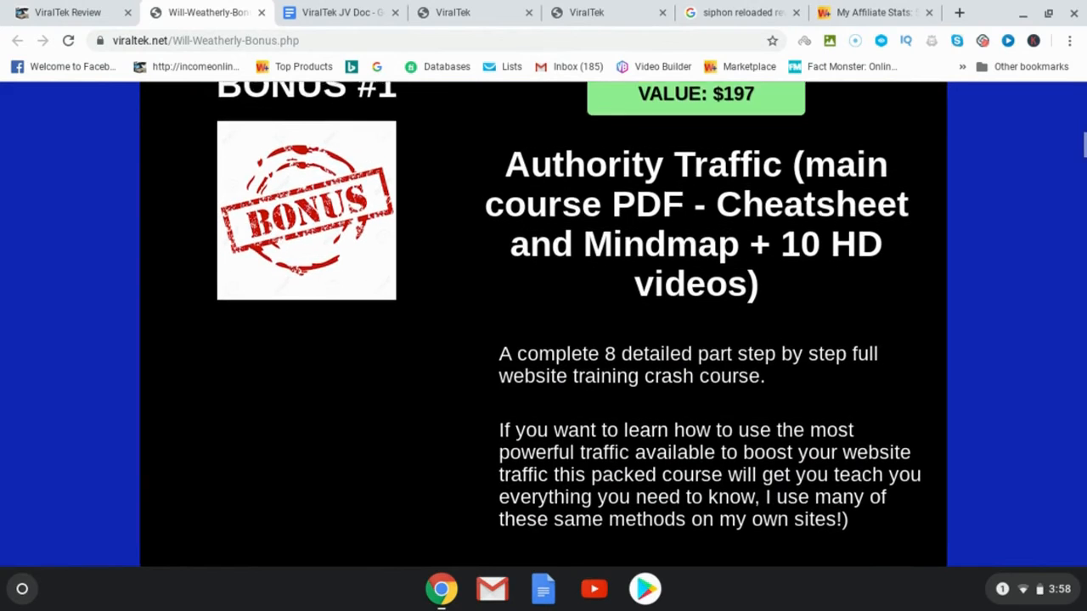
pyautogui.scroll(-3)
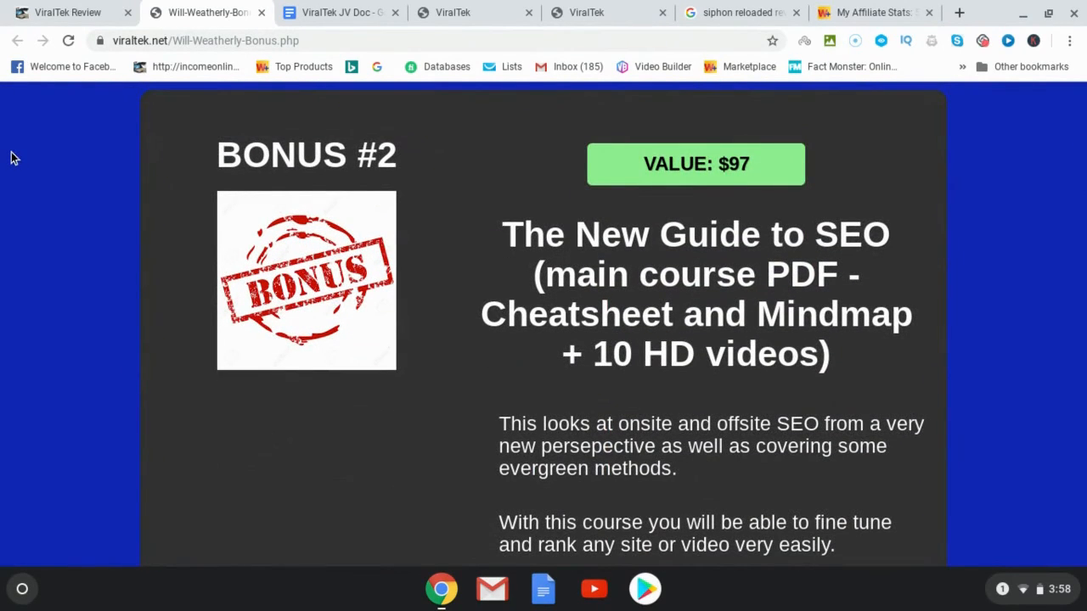
pyautogui.scroll(-3)
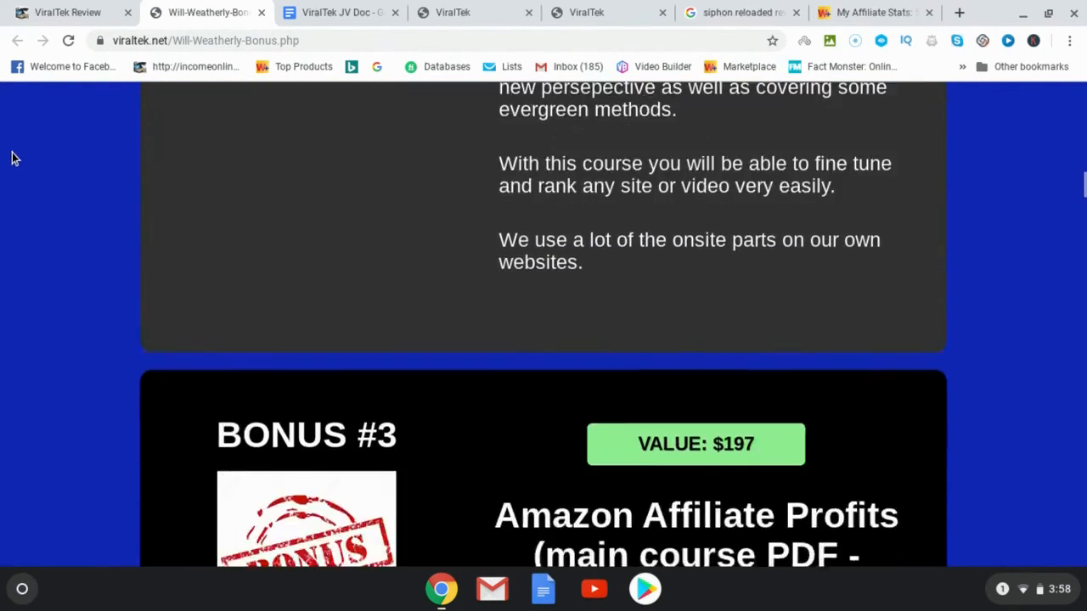
pyautogui.scroll(-3)
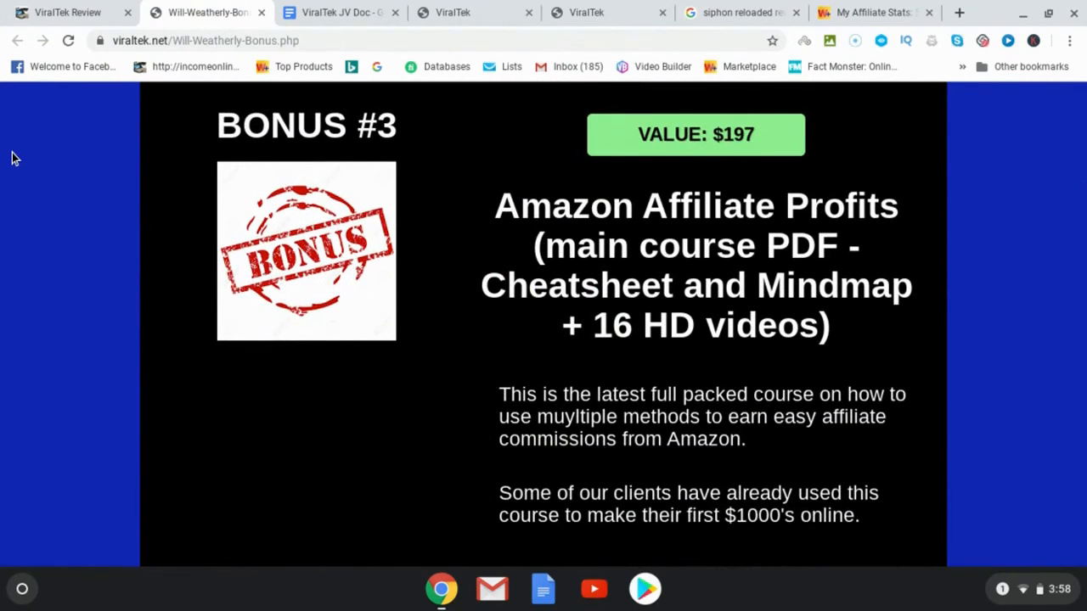
pyautogui.scroll(-3)
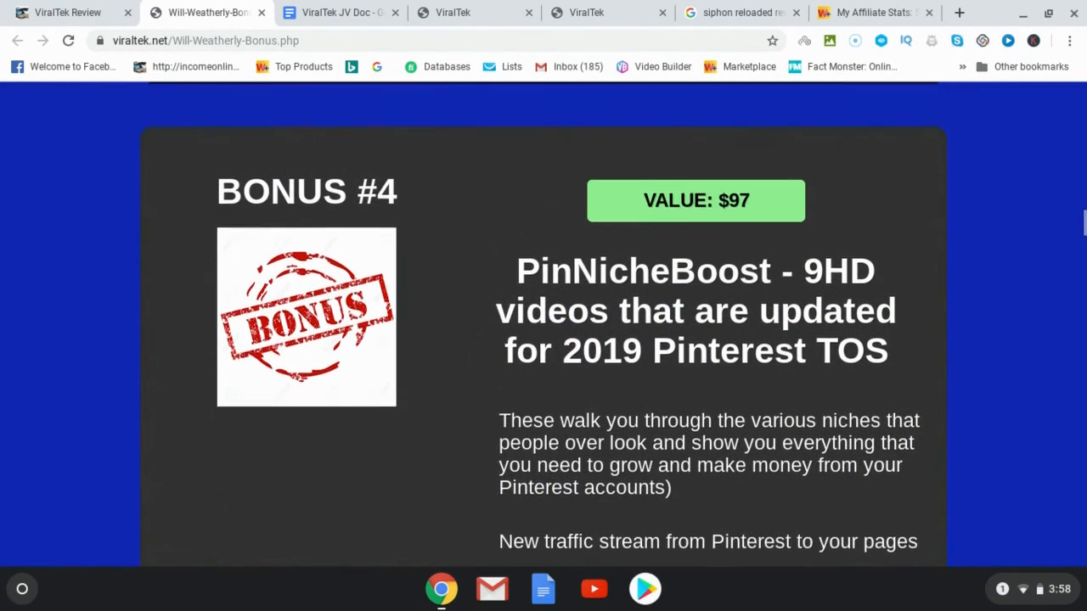
pyautogui.scroll(-3)
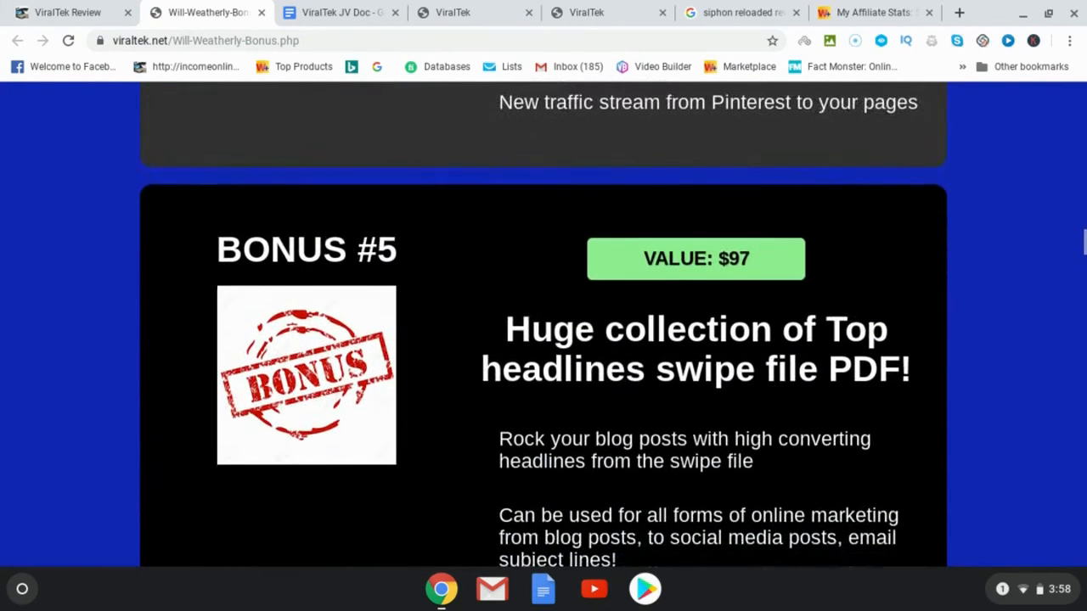
pyautogui.scroll(-3)
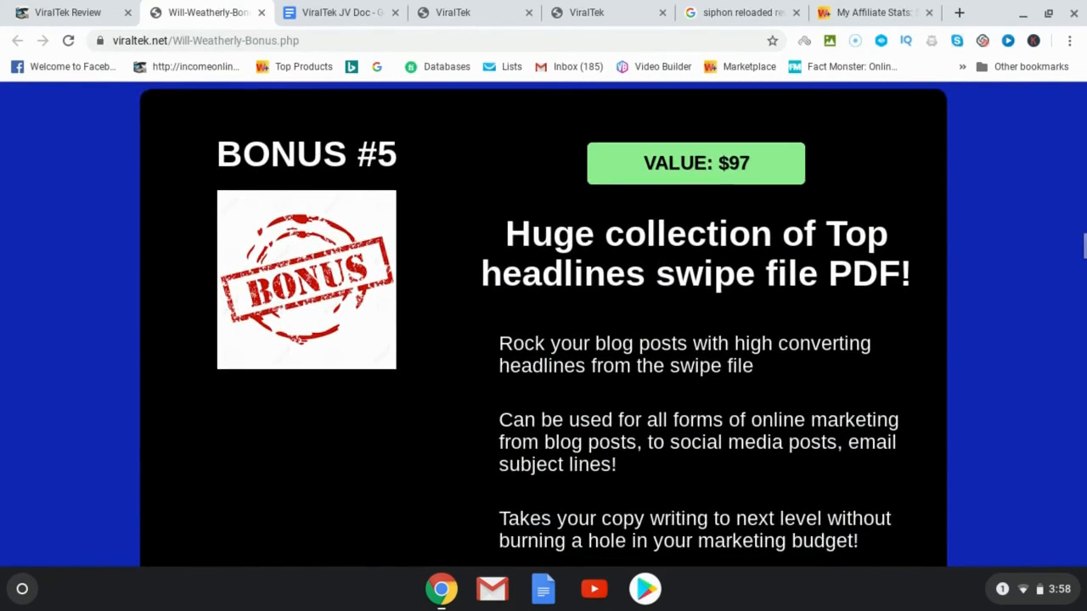
pyautogui.scroll(-3)
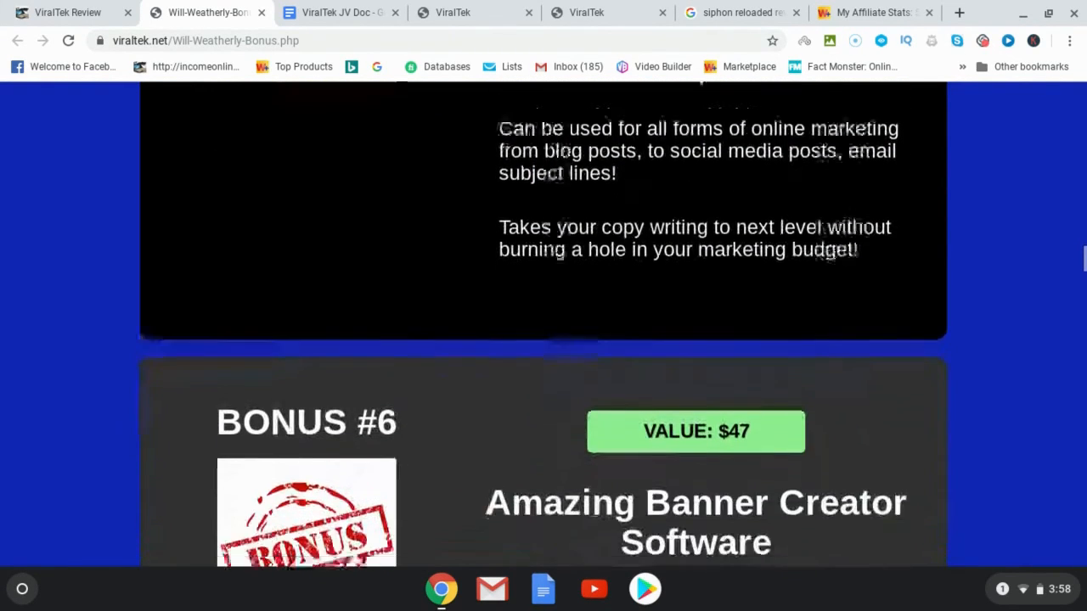
pyautogui.scroll(-3)
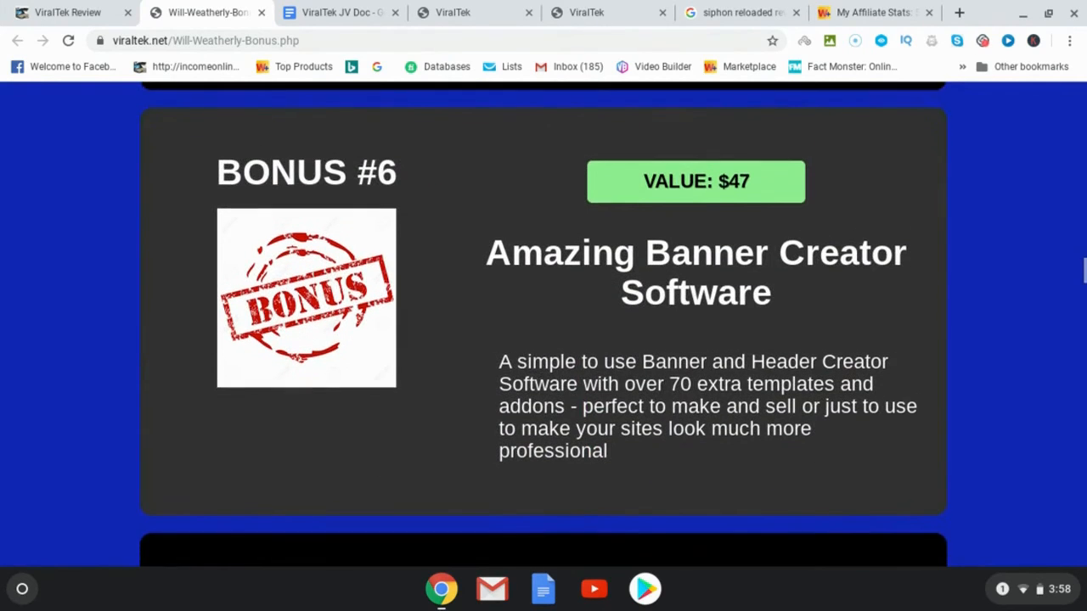
pyautogui.scroll(-3)
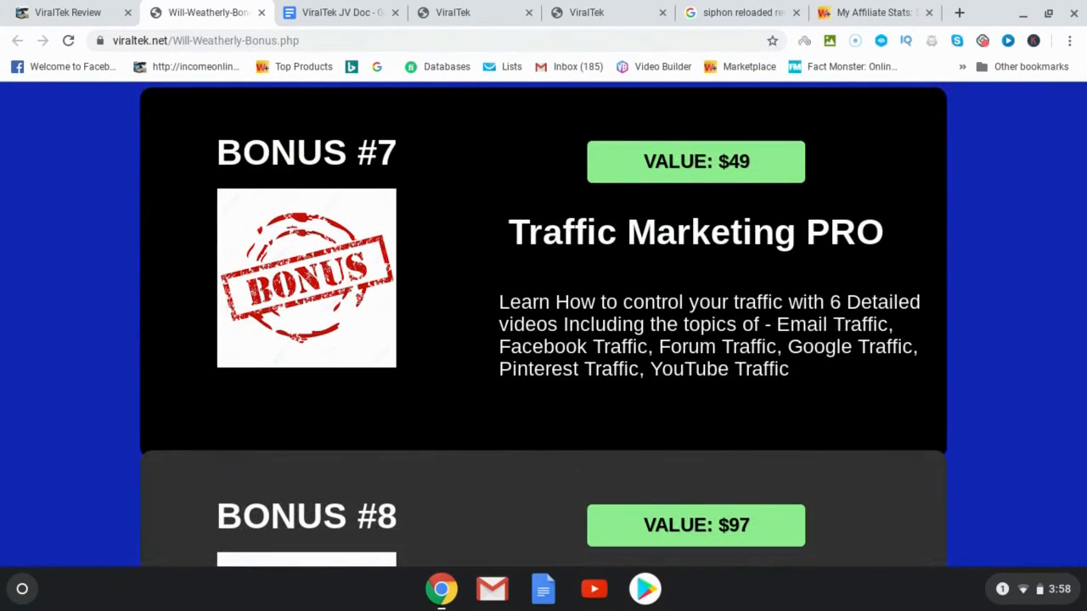
pyautogui.scroll(-3)
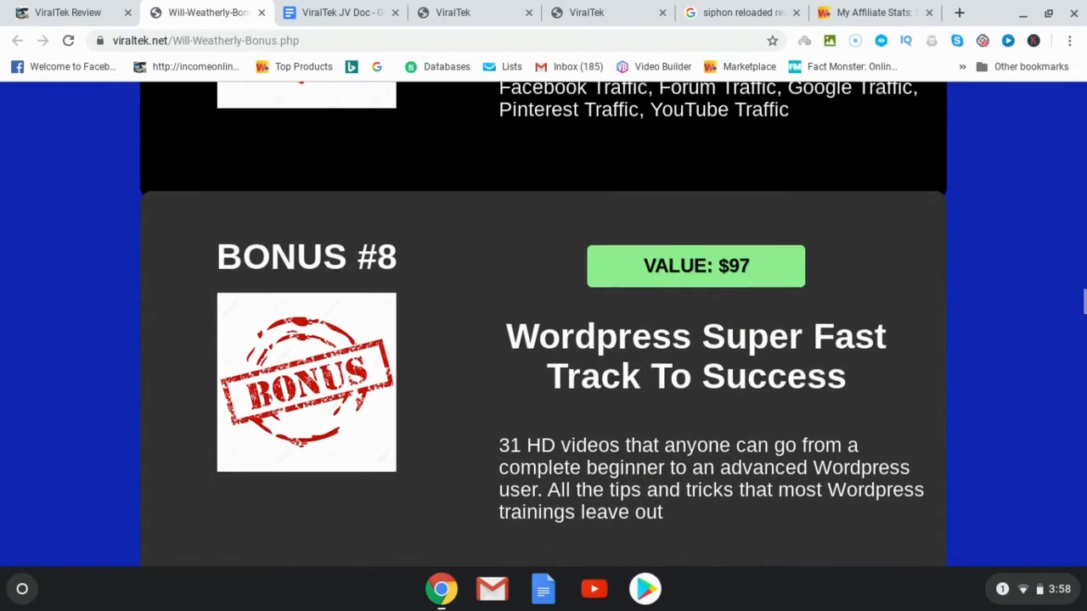
pyautogui.scroll(-3)
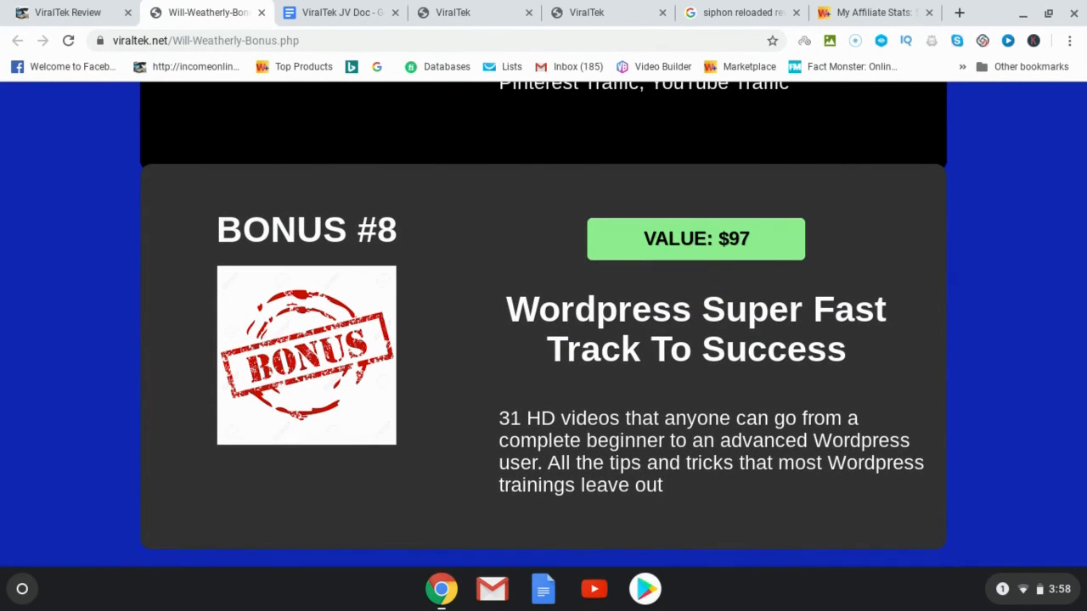
pyautogui.scroll(-3)
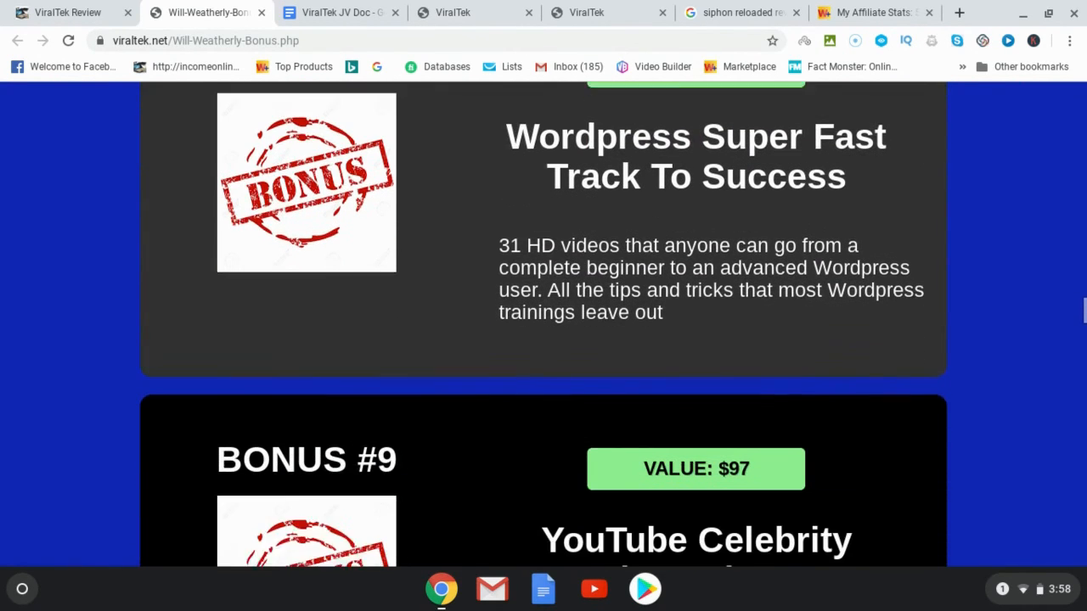
pyautogui.scroll(-3)
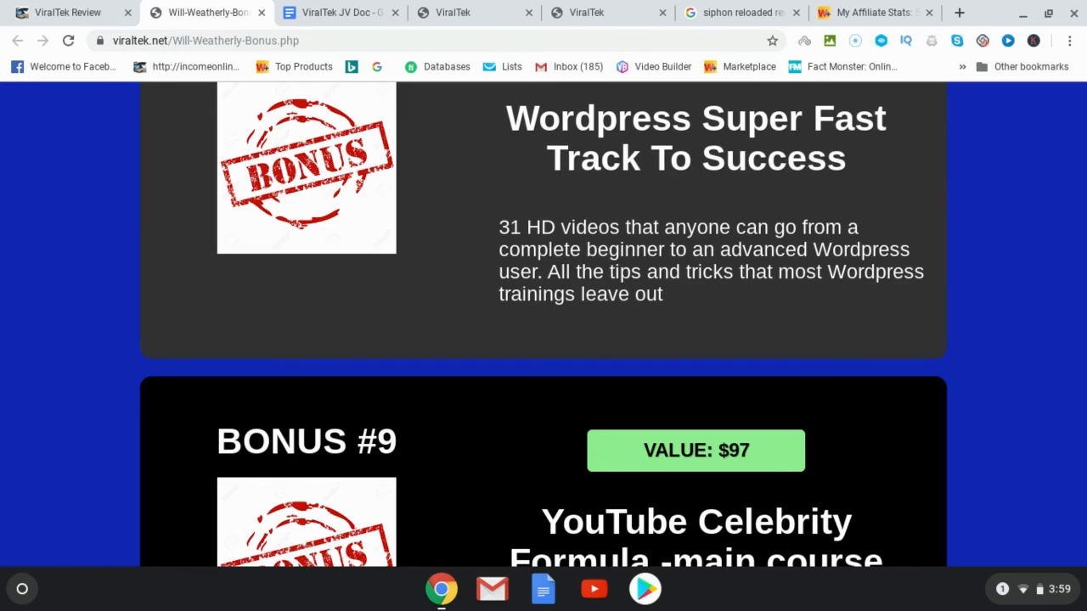
pyautogui.scroll(-3)
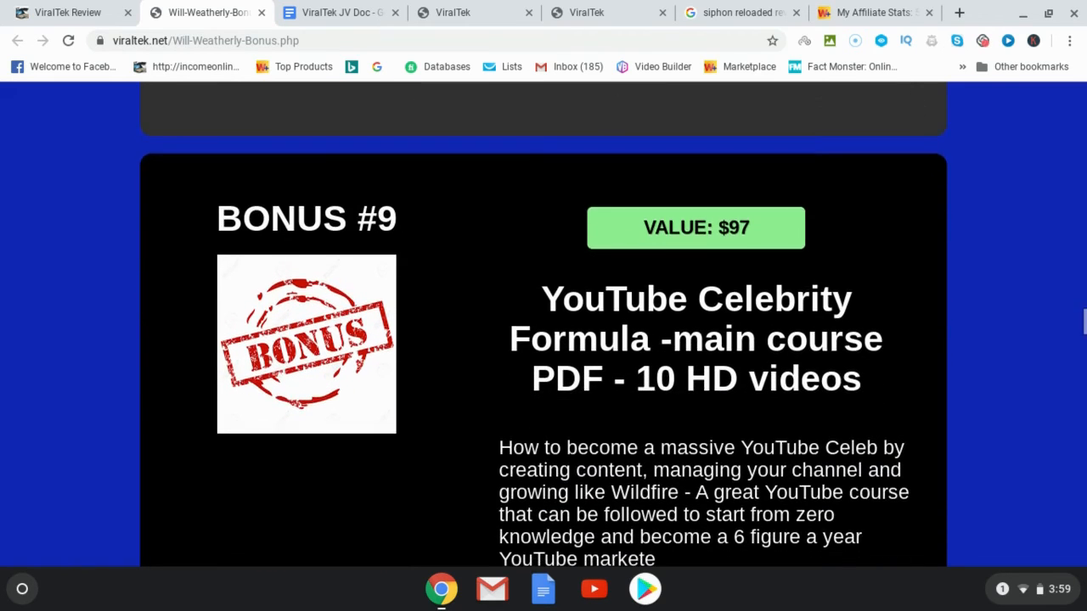
pyautogui.scroll(-3)
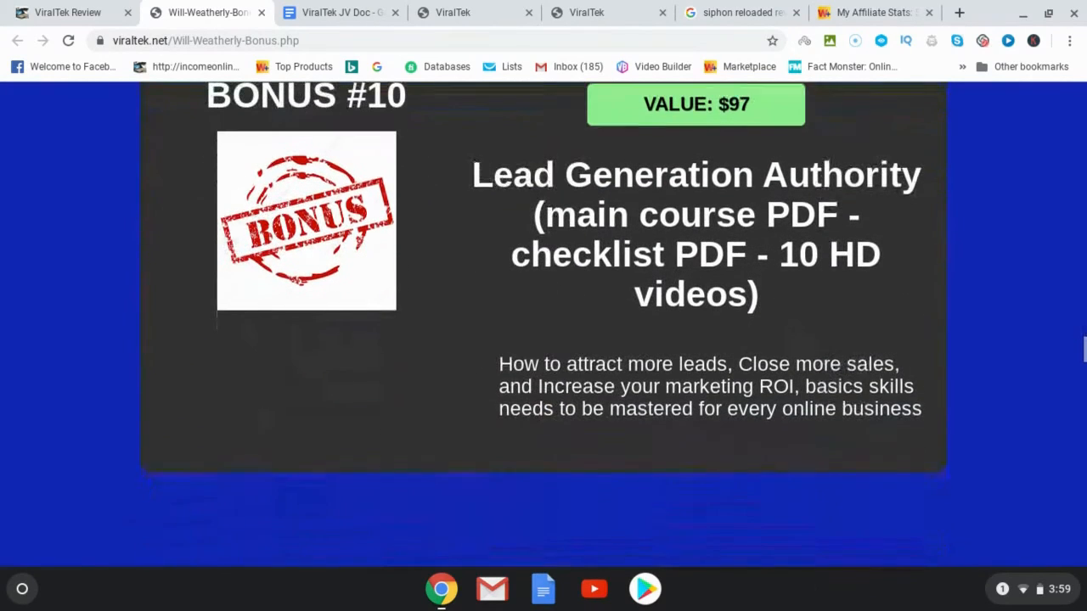
pyautogui.scroll(-3)
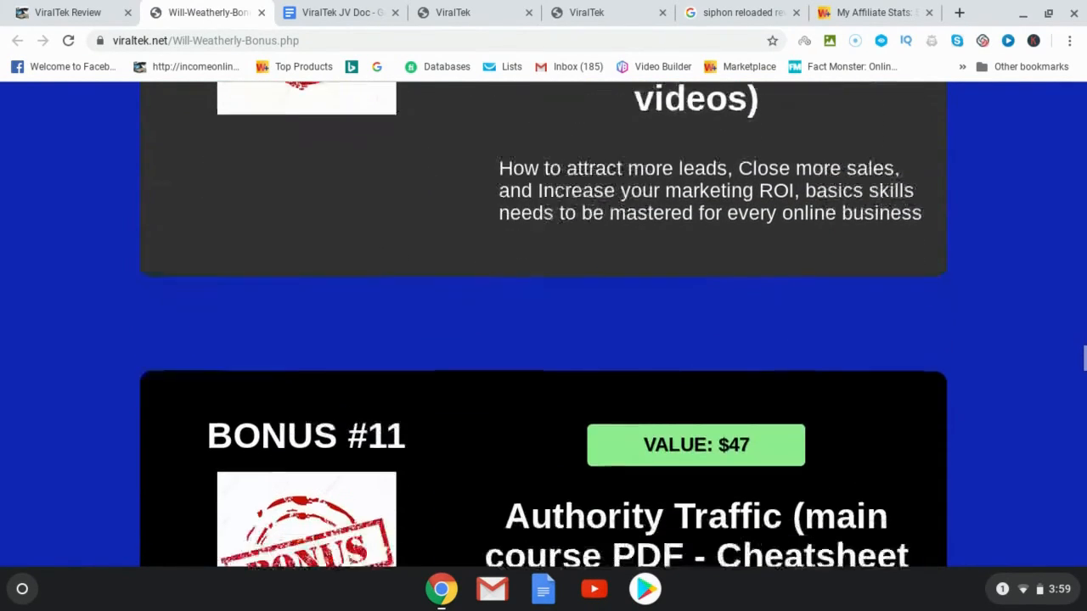
pyautogui.scroll(-3)
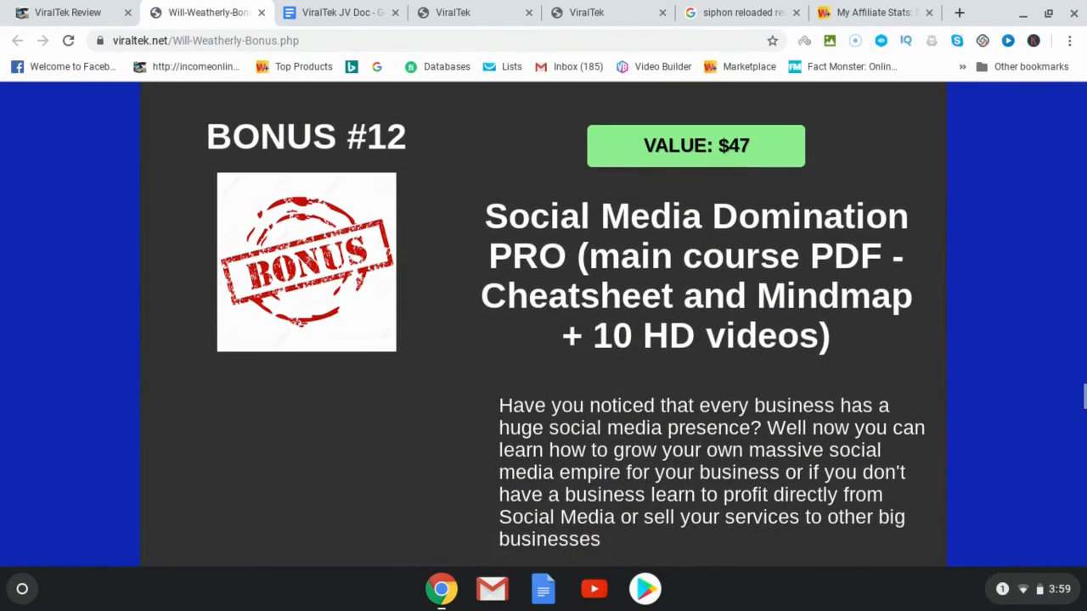
pyautogui.scroll(-3)
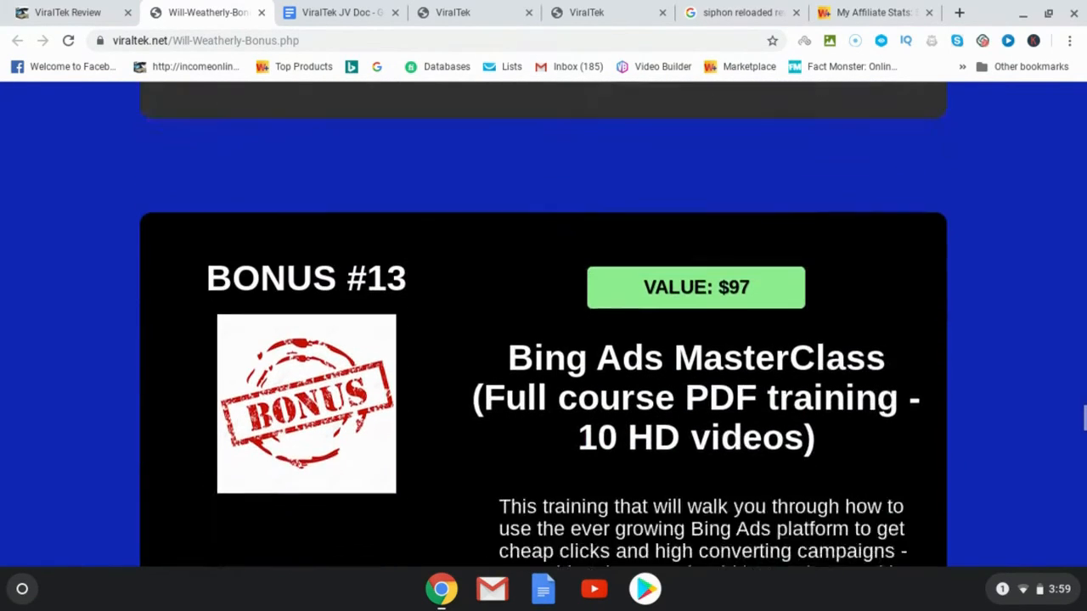
pyautogui.scroll(-3)
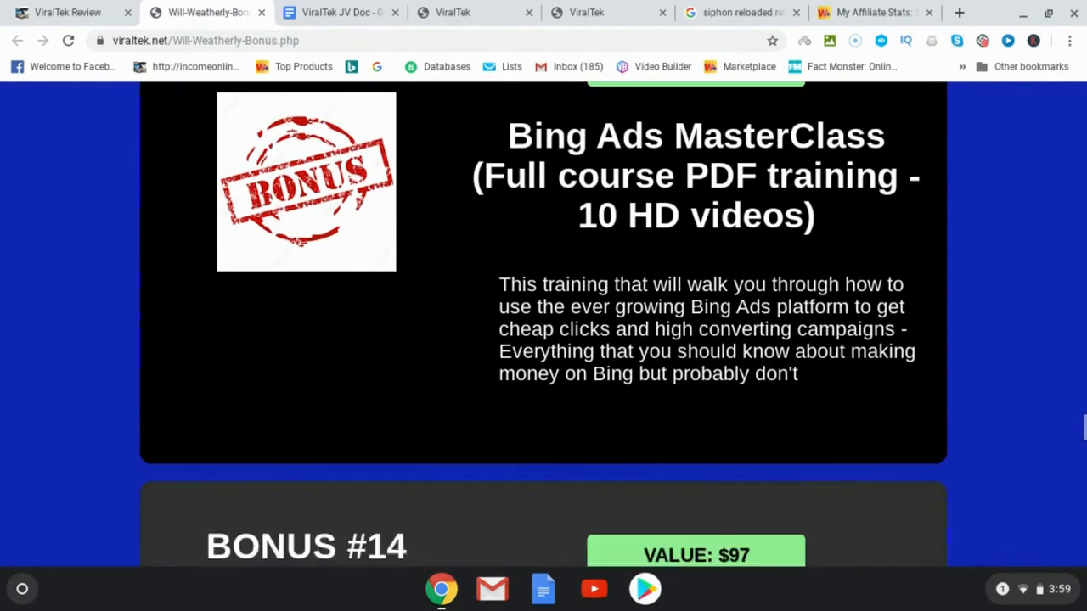
pyautogui.scroll(-3)
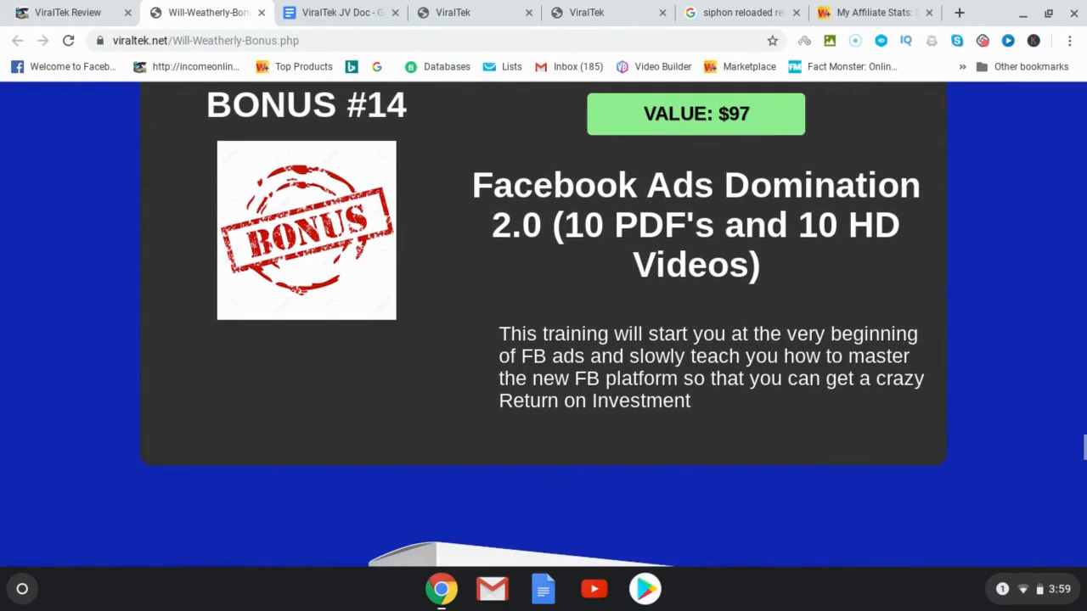
pyautogui.scroll(-3)
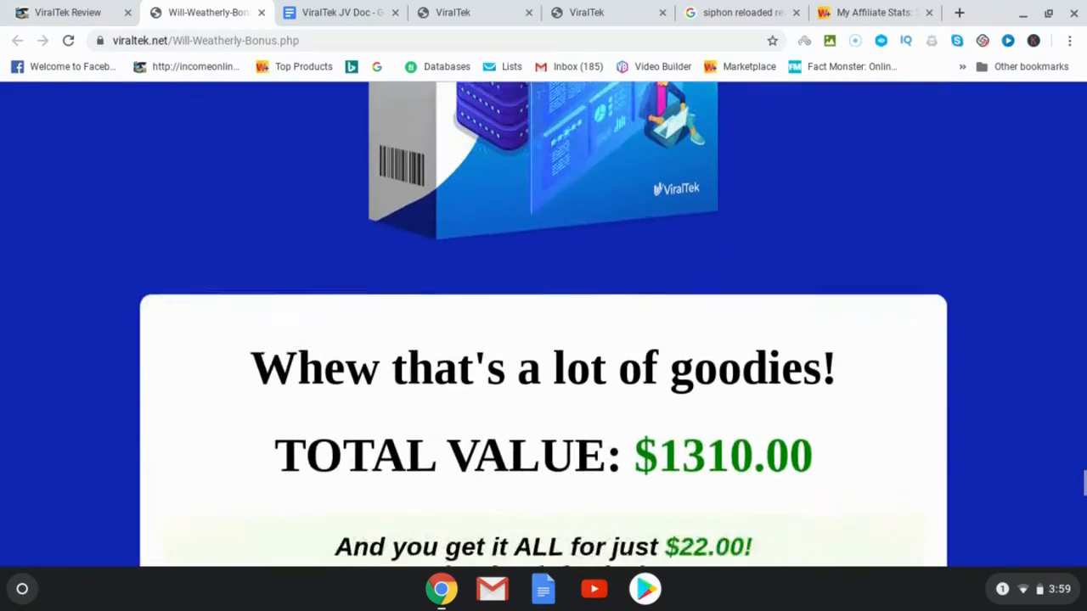
pyautogui.scroll(3)
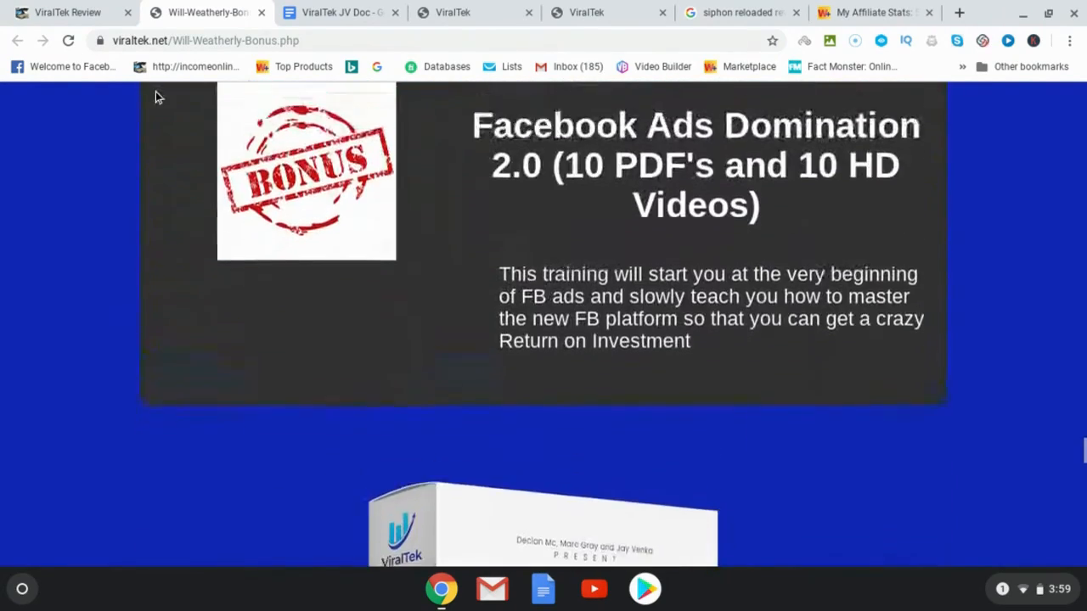
pyautogui.scroll(-3)
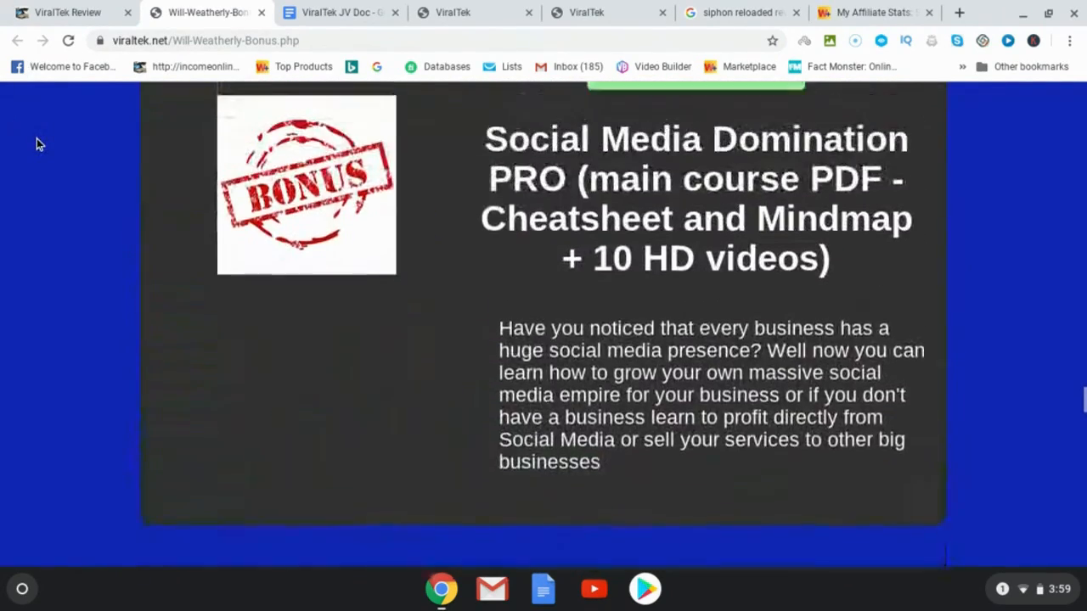
pyautogui.scroll(-3)
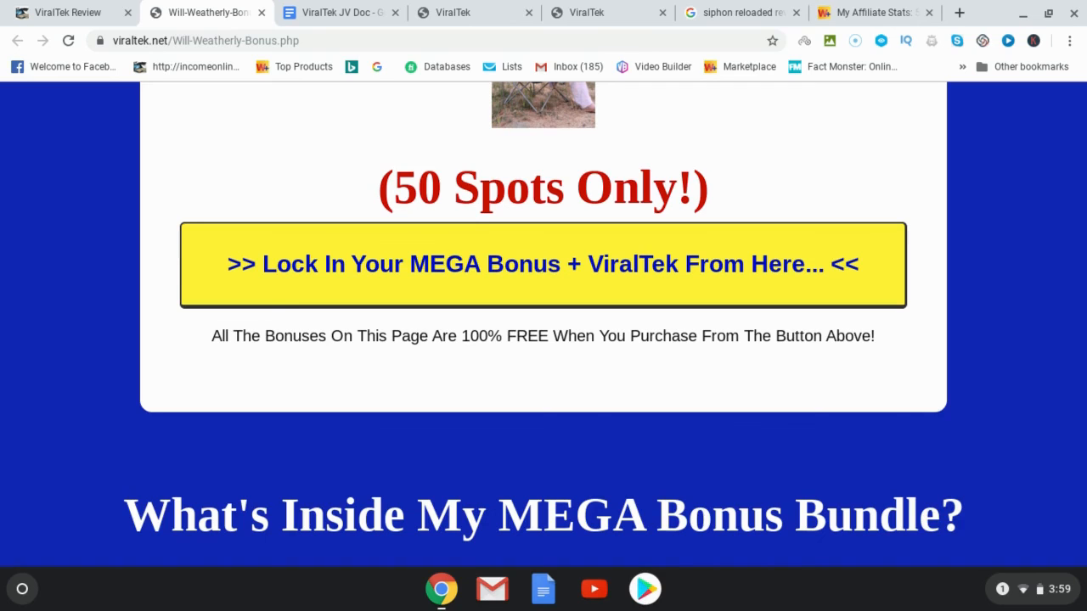
pyautogui.moveTo(82, 160)
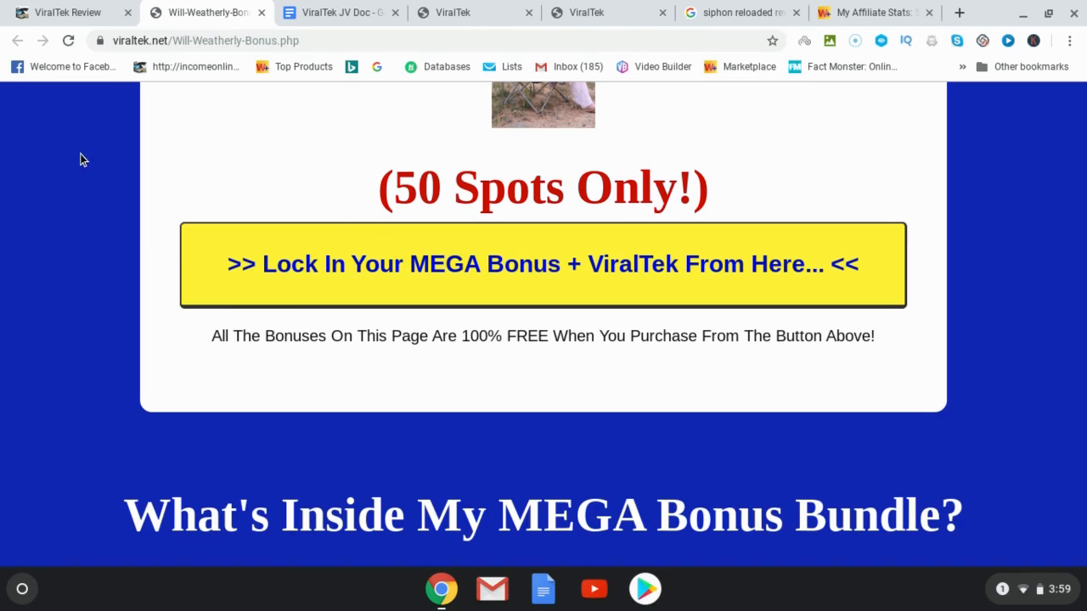
pyautogui.moveTo(61, 177)
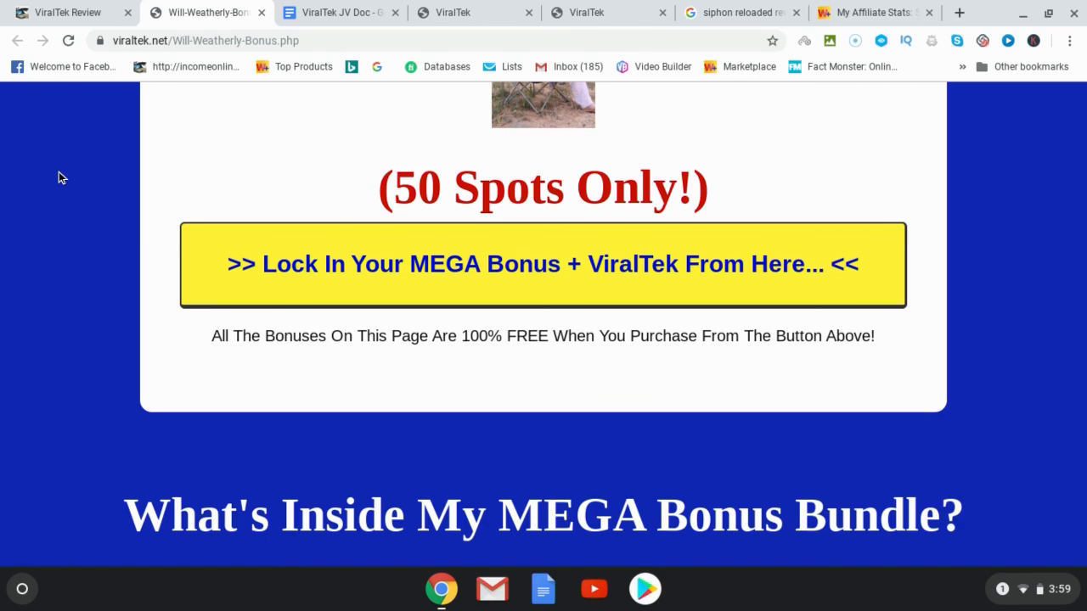
pyautogui.moveTo(50, 194)
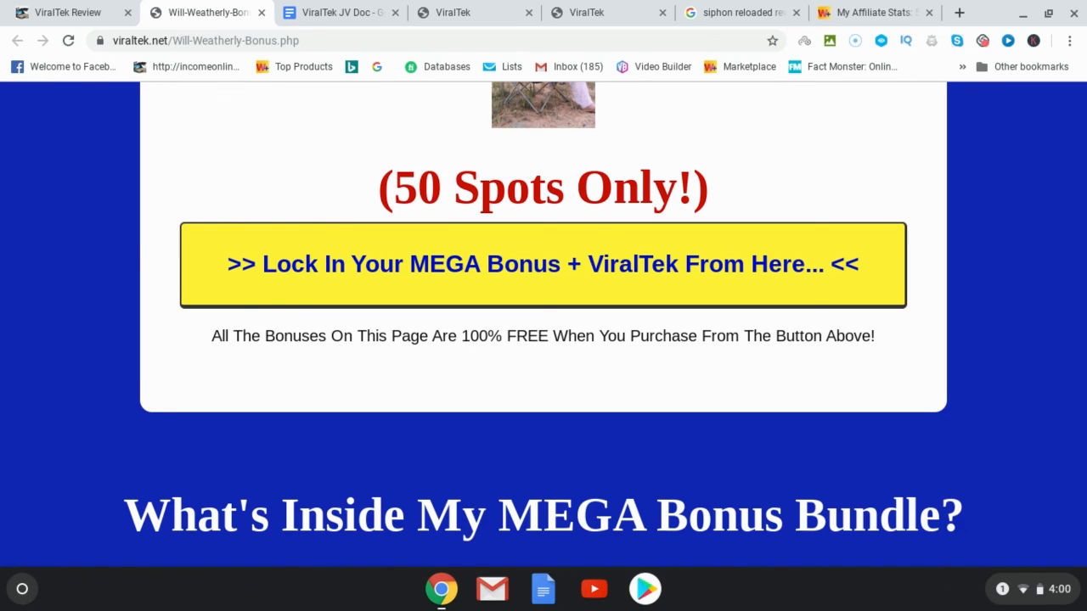
pyautogui.moveTo(62, 185)
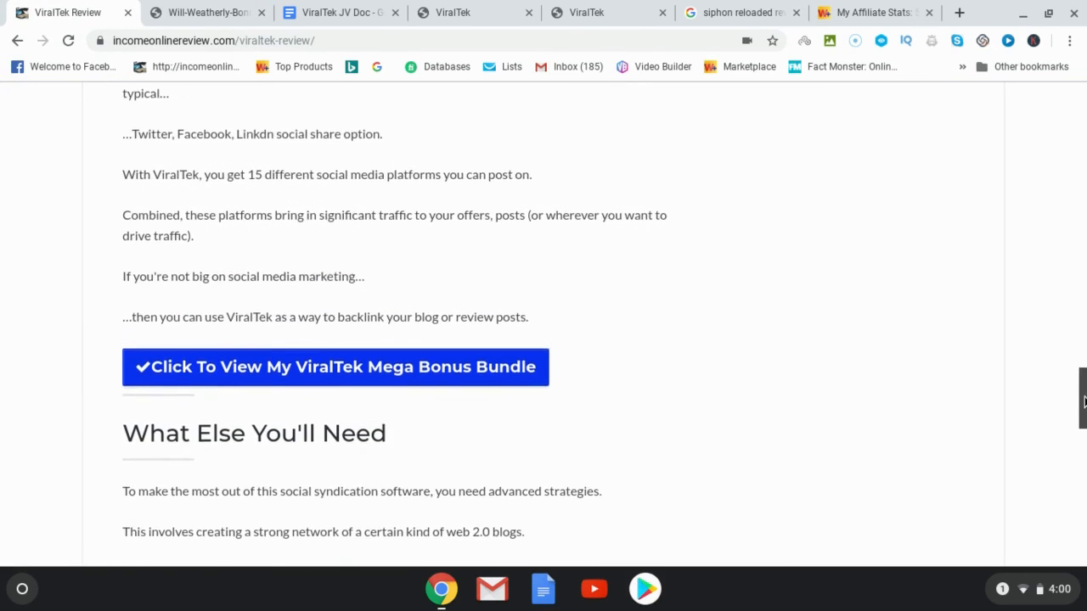
pyautogui.scroll(3)
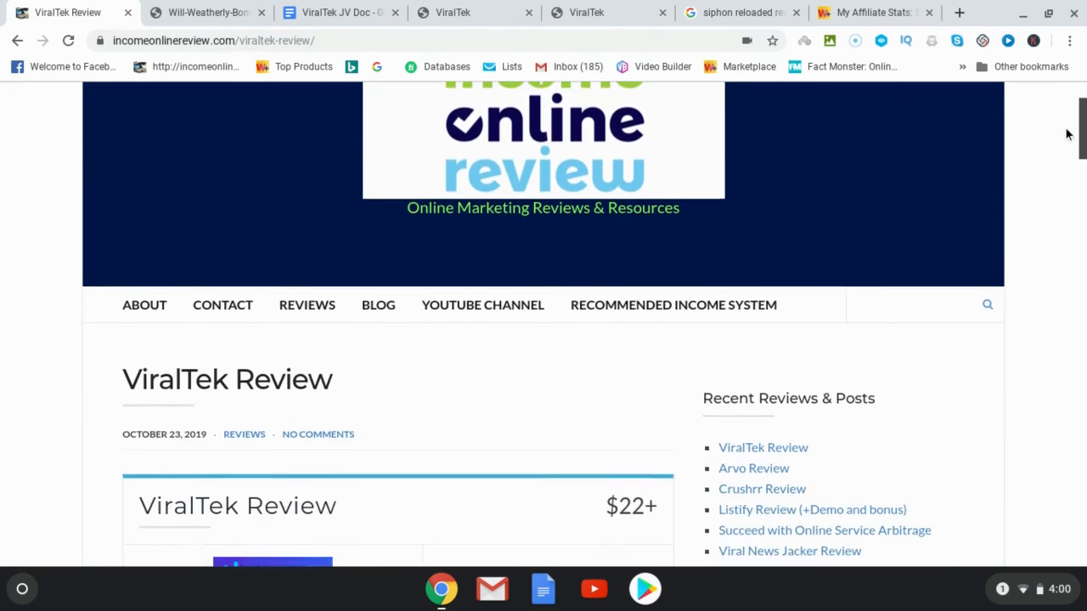
pyautogui.scroll(-3)
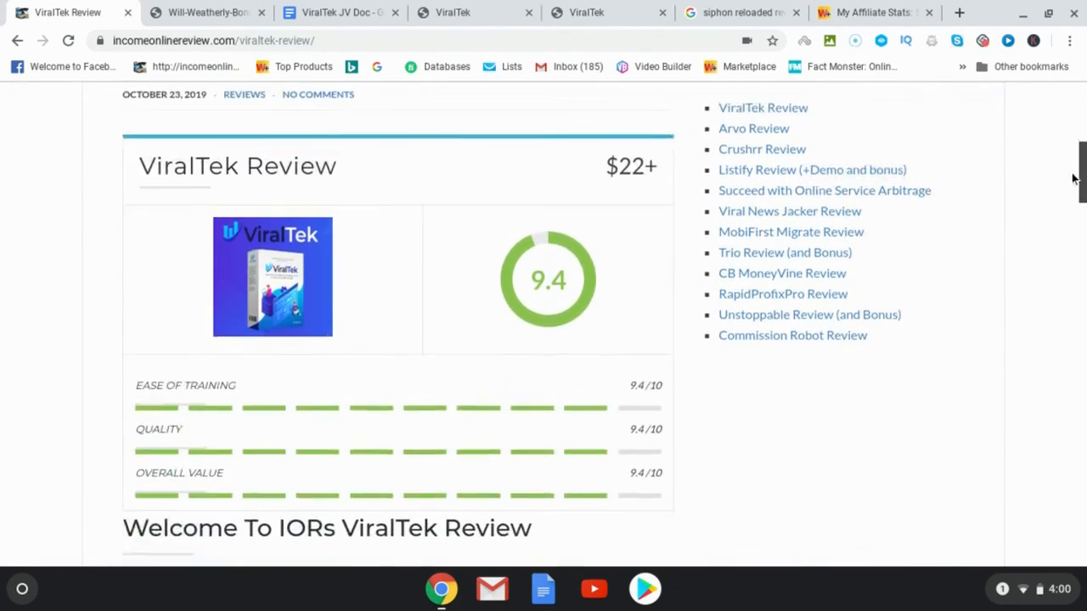
pyautogui.scroll(-3)
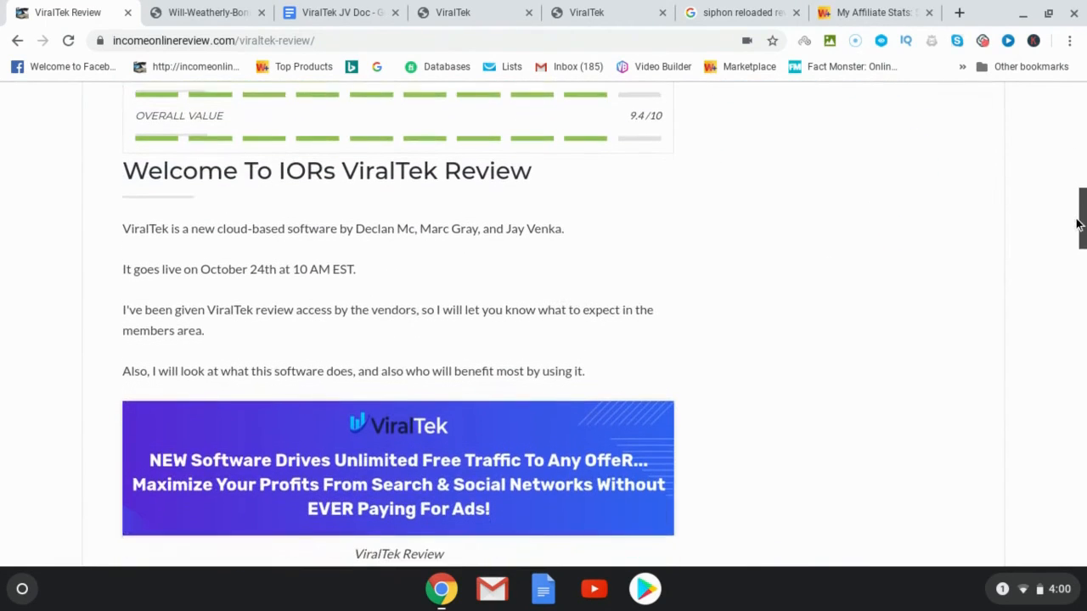
pyautogui.scroll(-3)
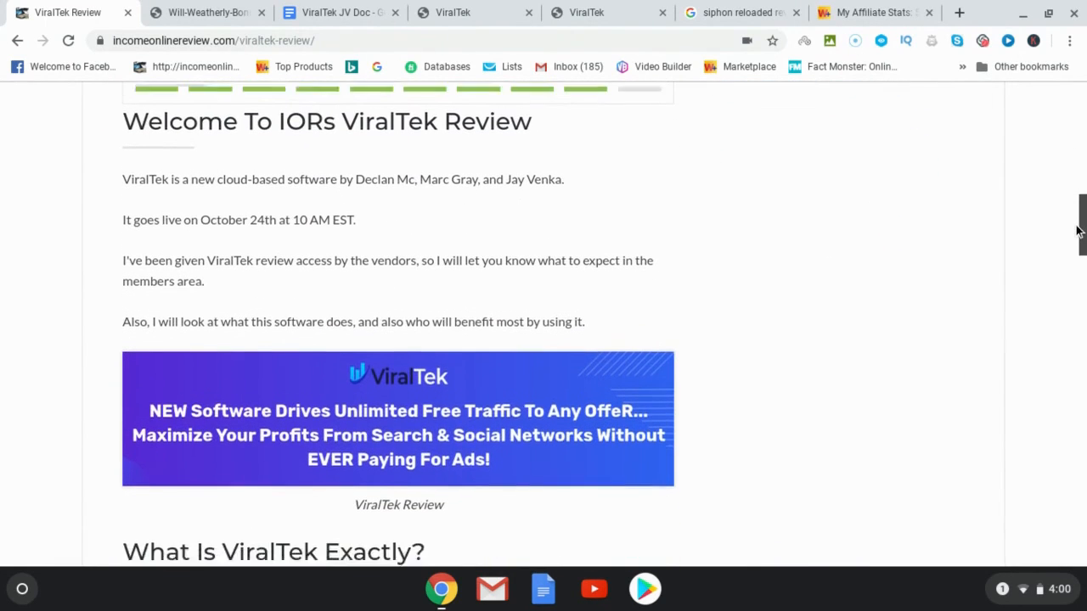
pyautogui.scroll(-3)
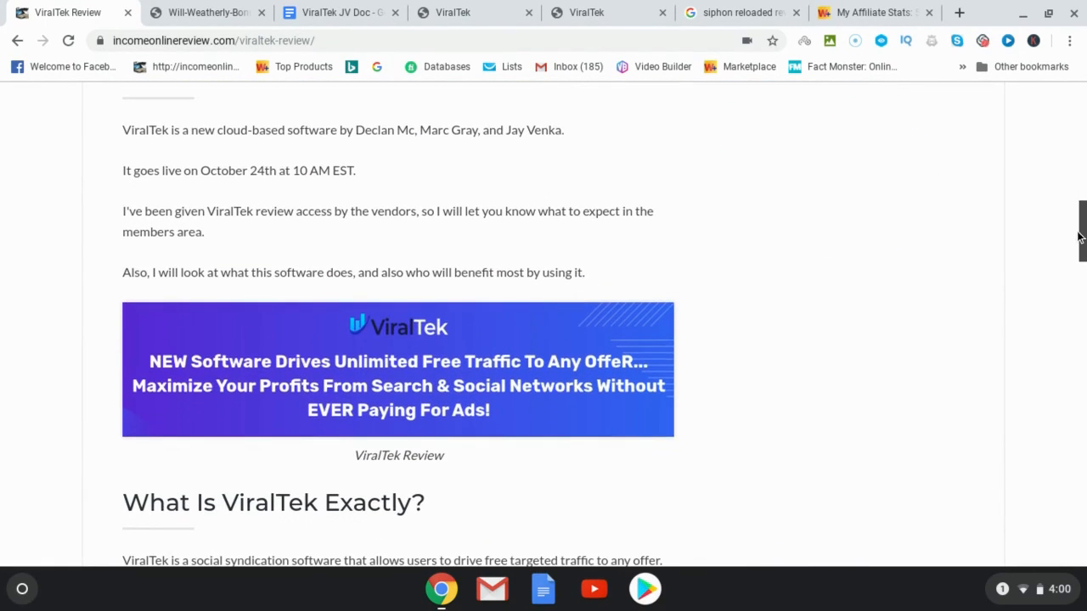
pyautogui.scroll(-3)
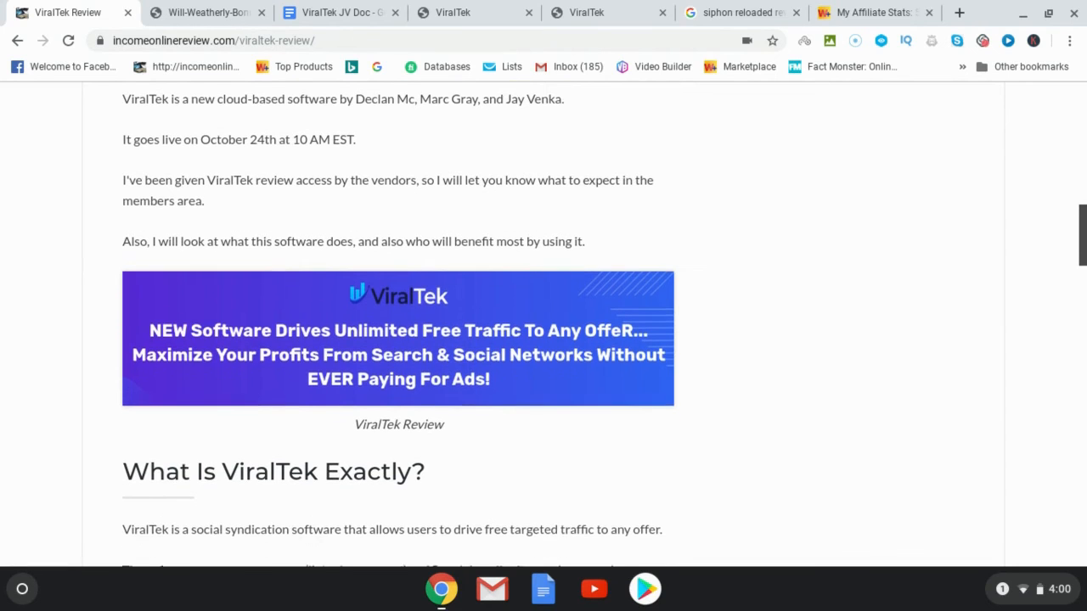
pyautogui.scroll(-3)
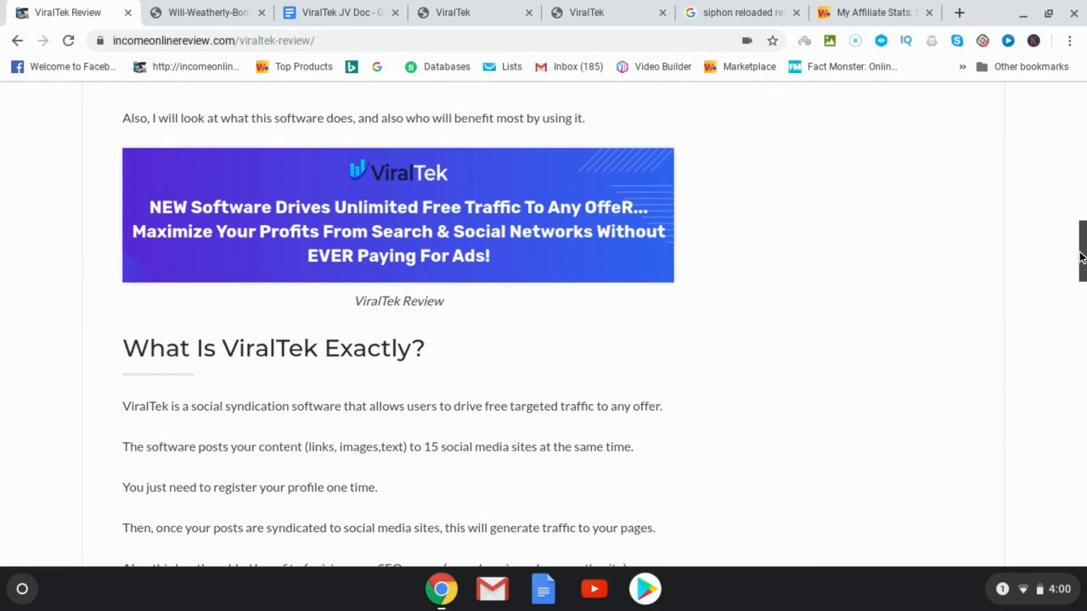
pyautogui.scroll(-3)
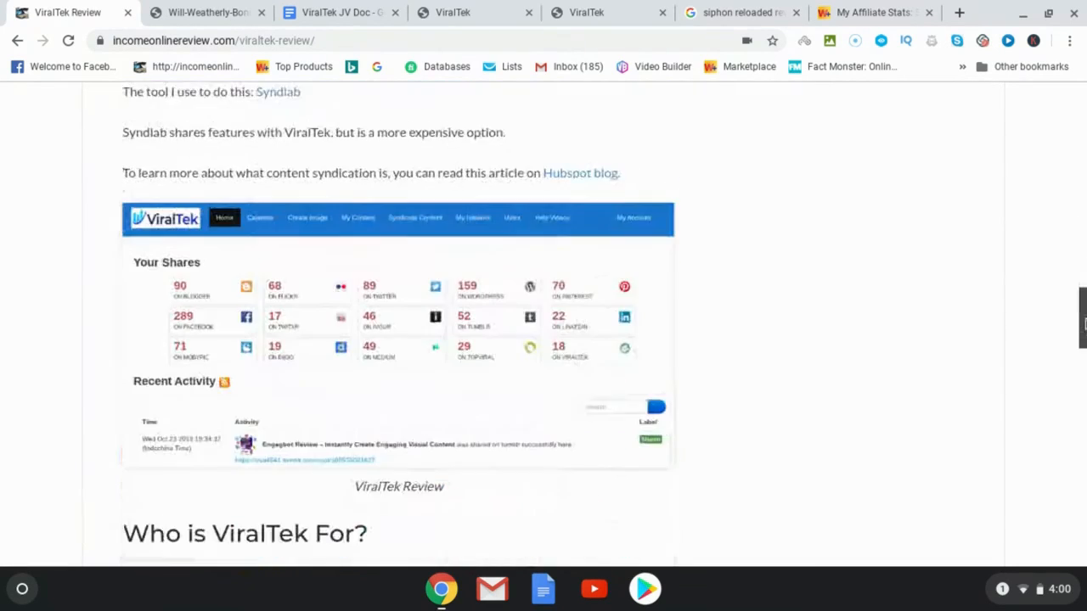
pyautogui.scroll(-3)
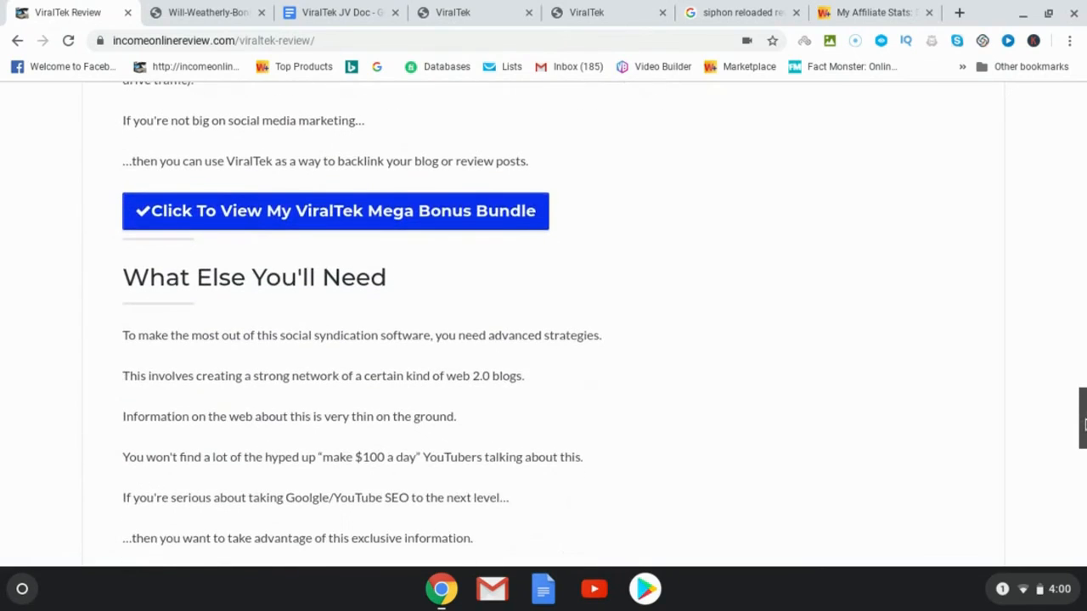
pyautogui.scroll(-3)
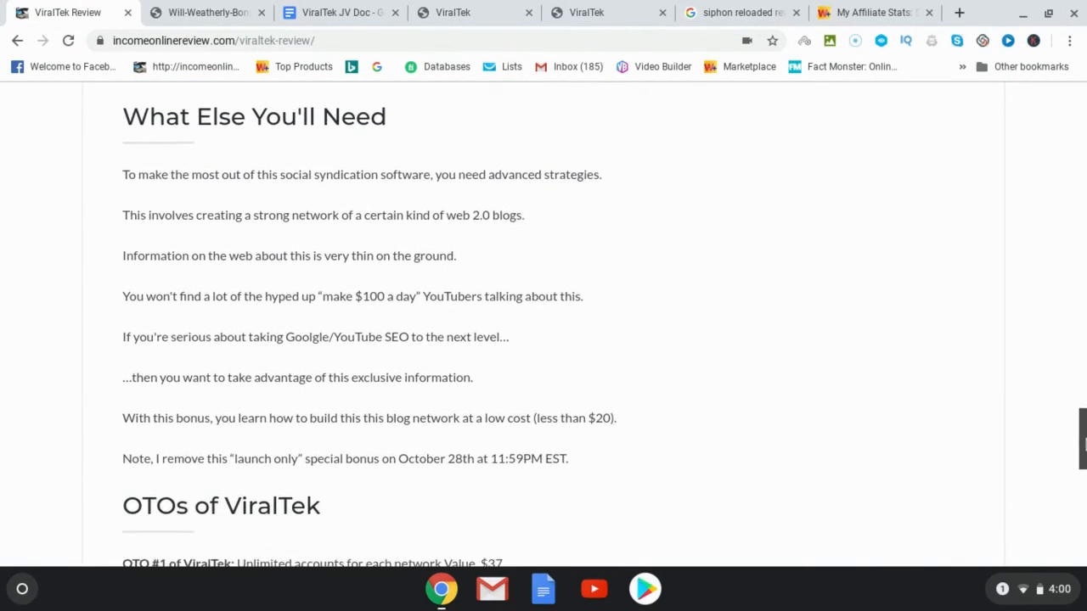
pyautogui.scroll(-3)
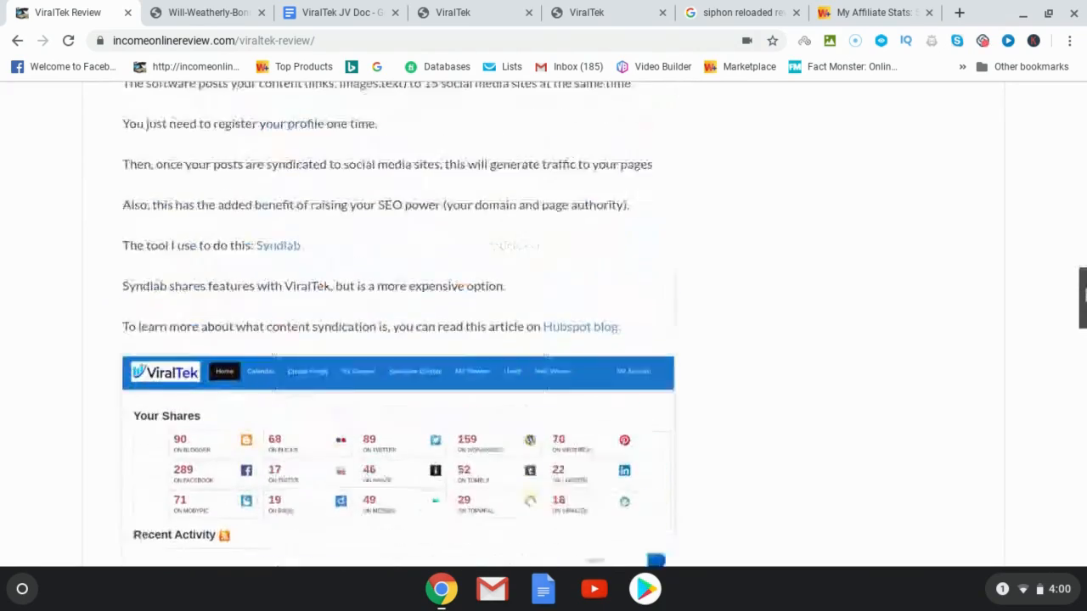
pyautogui.scroll(3)
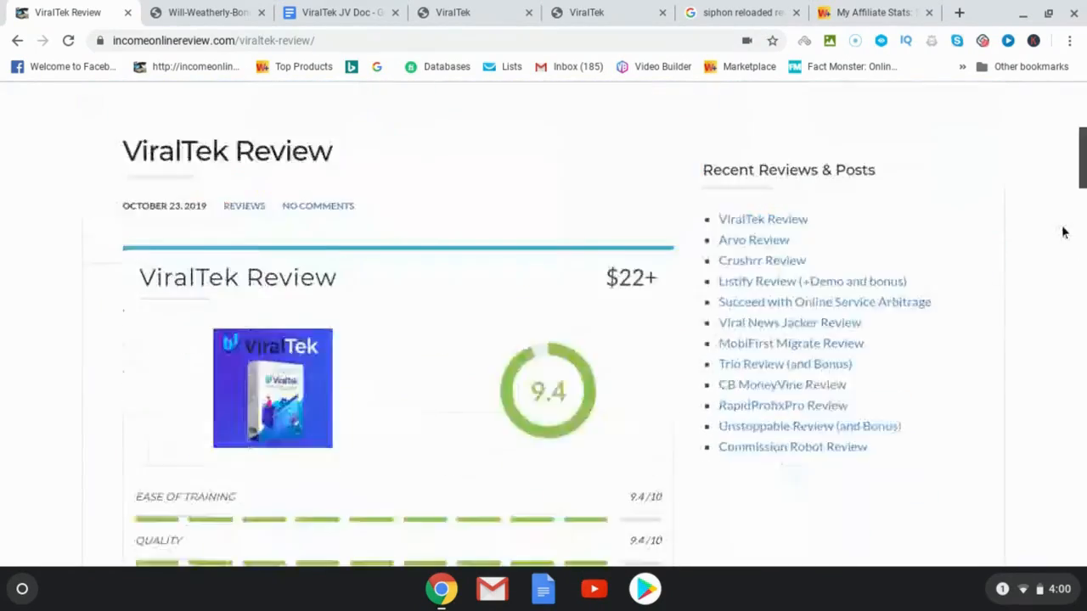
pyautogui.scroll(-3)
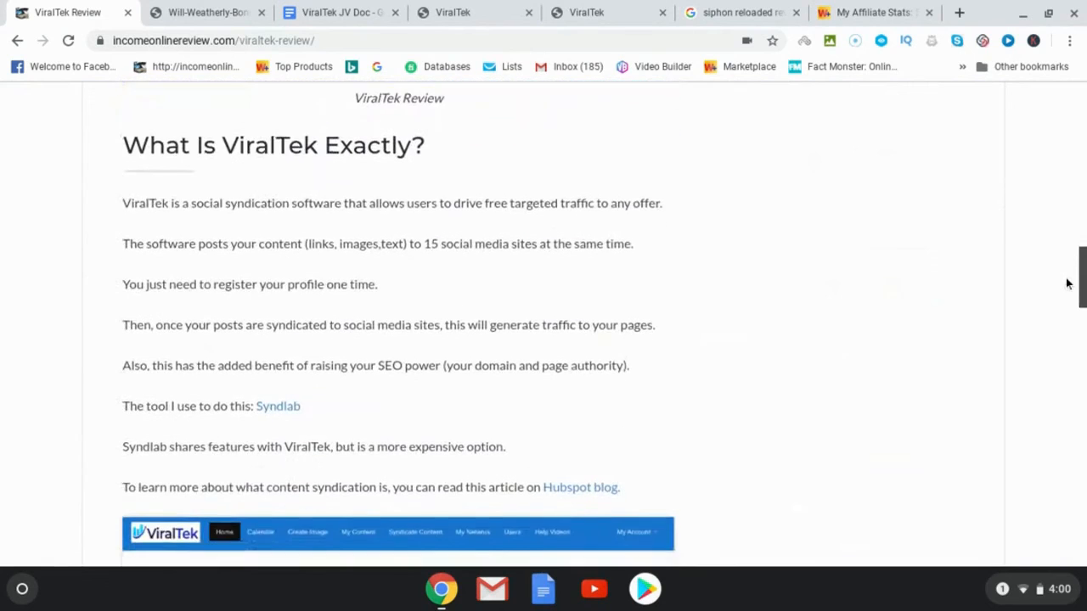
pyautogui.scroll(-3)
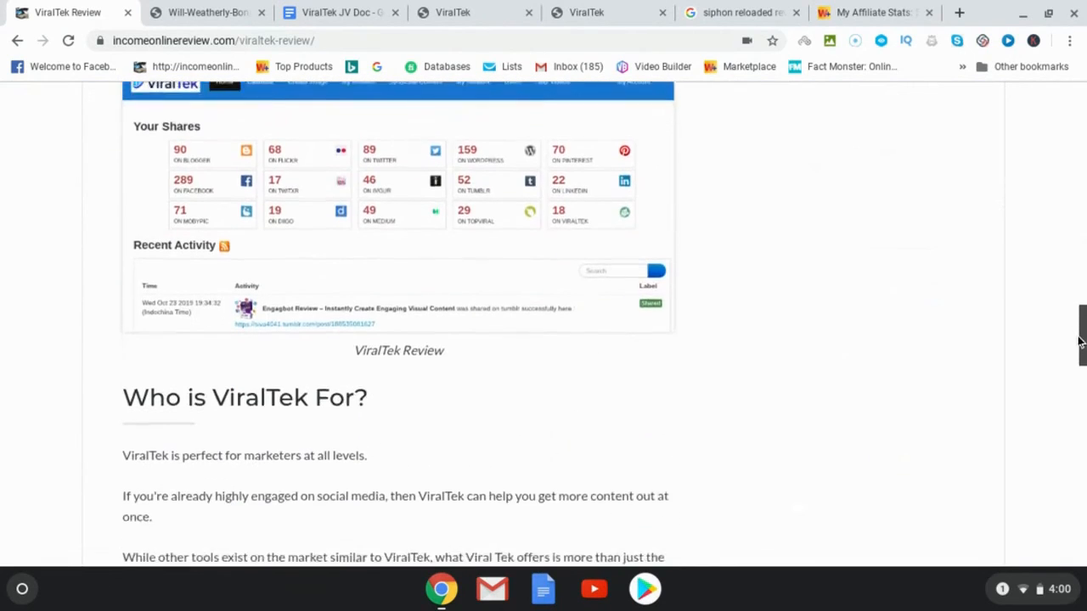
pyautogui.scroll(-3)
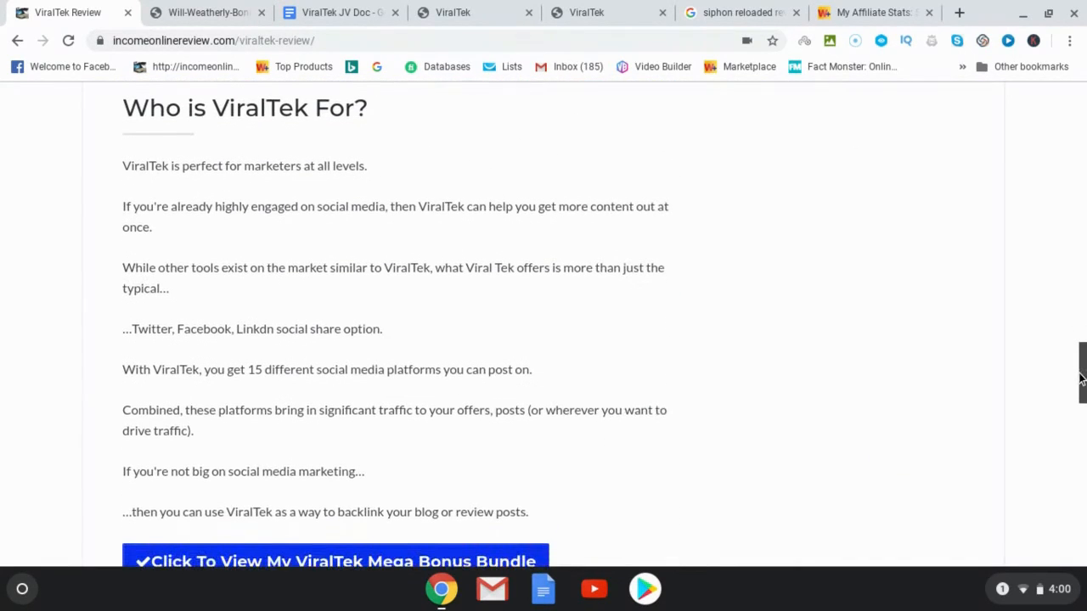
pyautogui.scroll(-3)
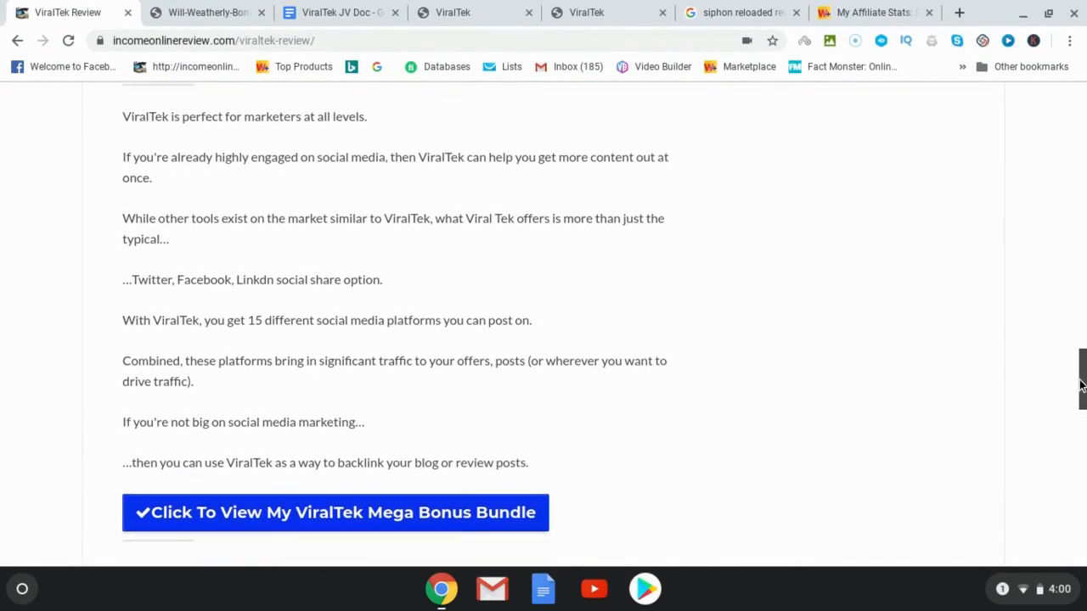
pyautogui.scroll(-3)
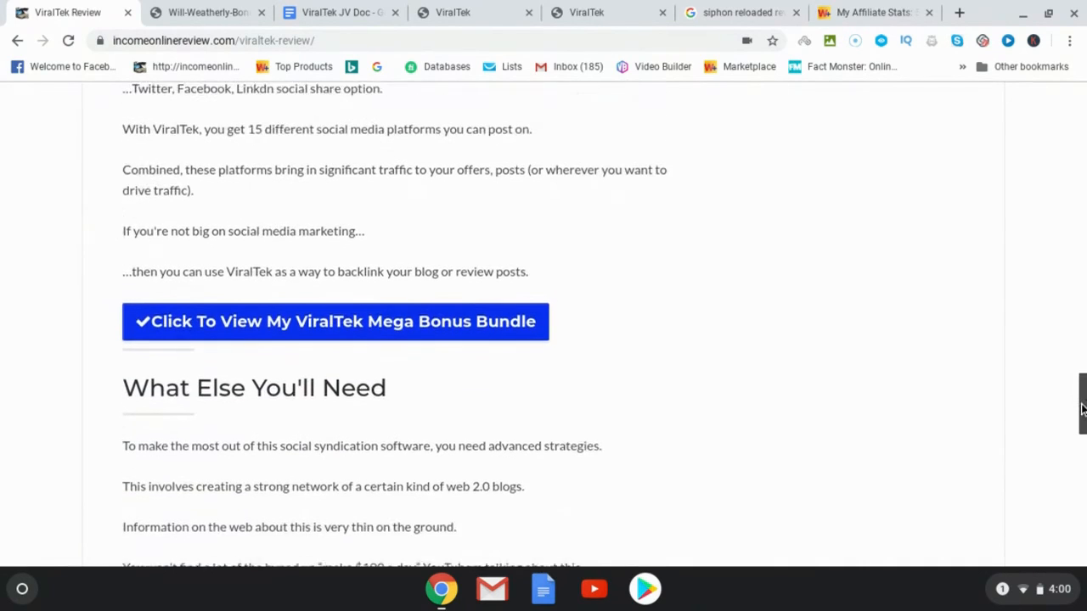
pyautogui.scroll(-3)
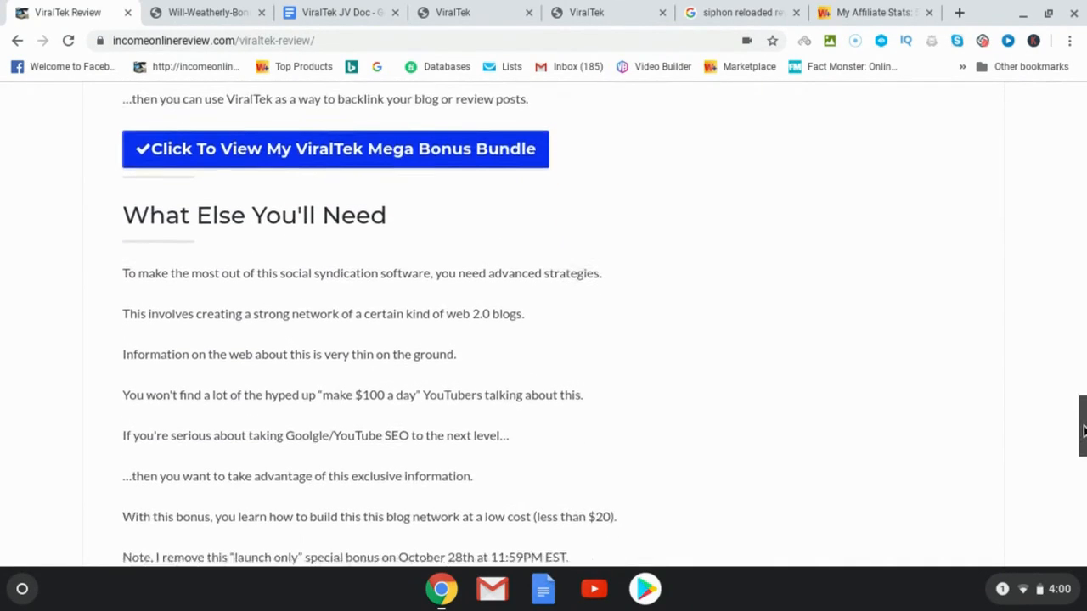
pyautogui.scroll(-3)
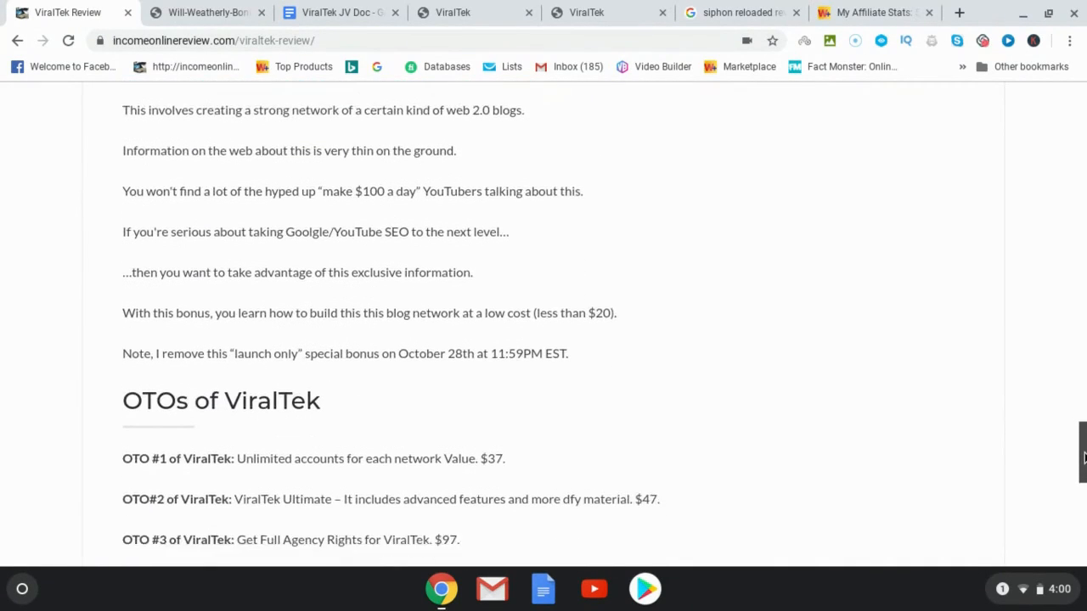
pyautogui.scroll(-3)
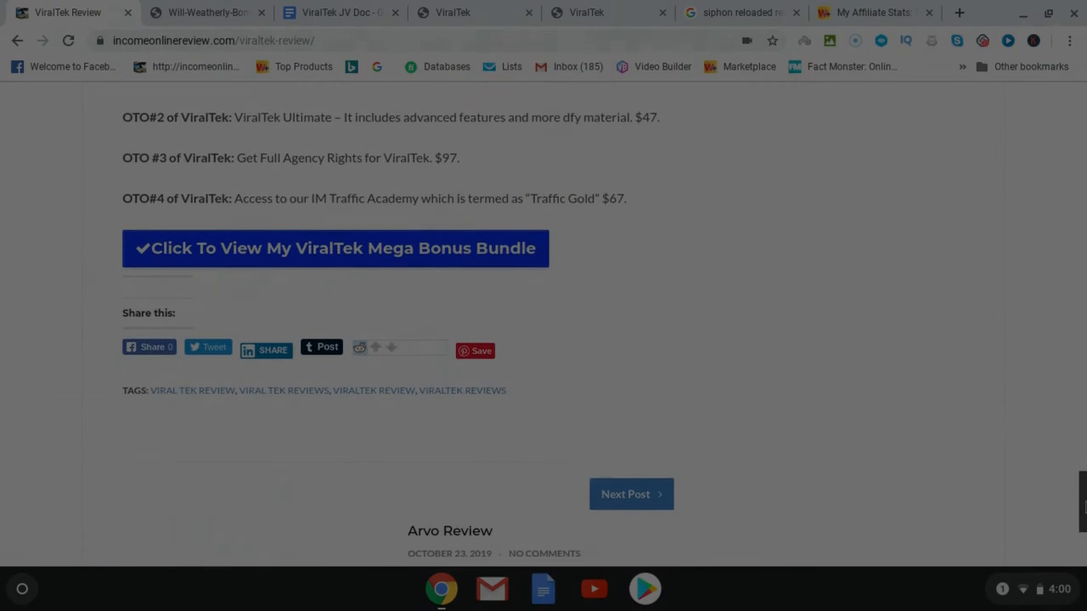